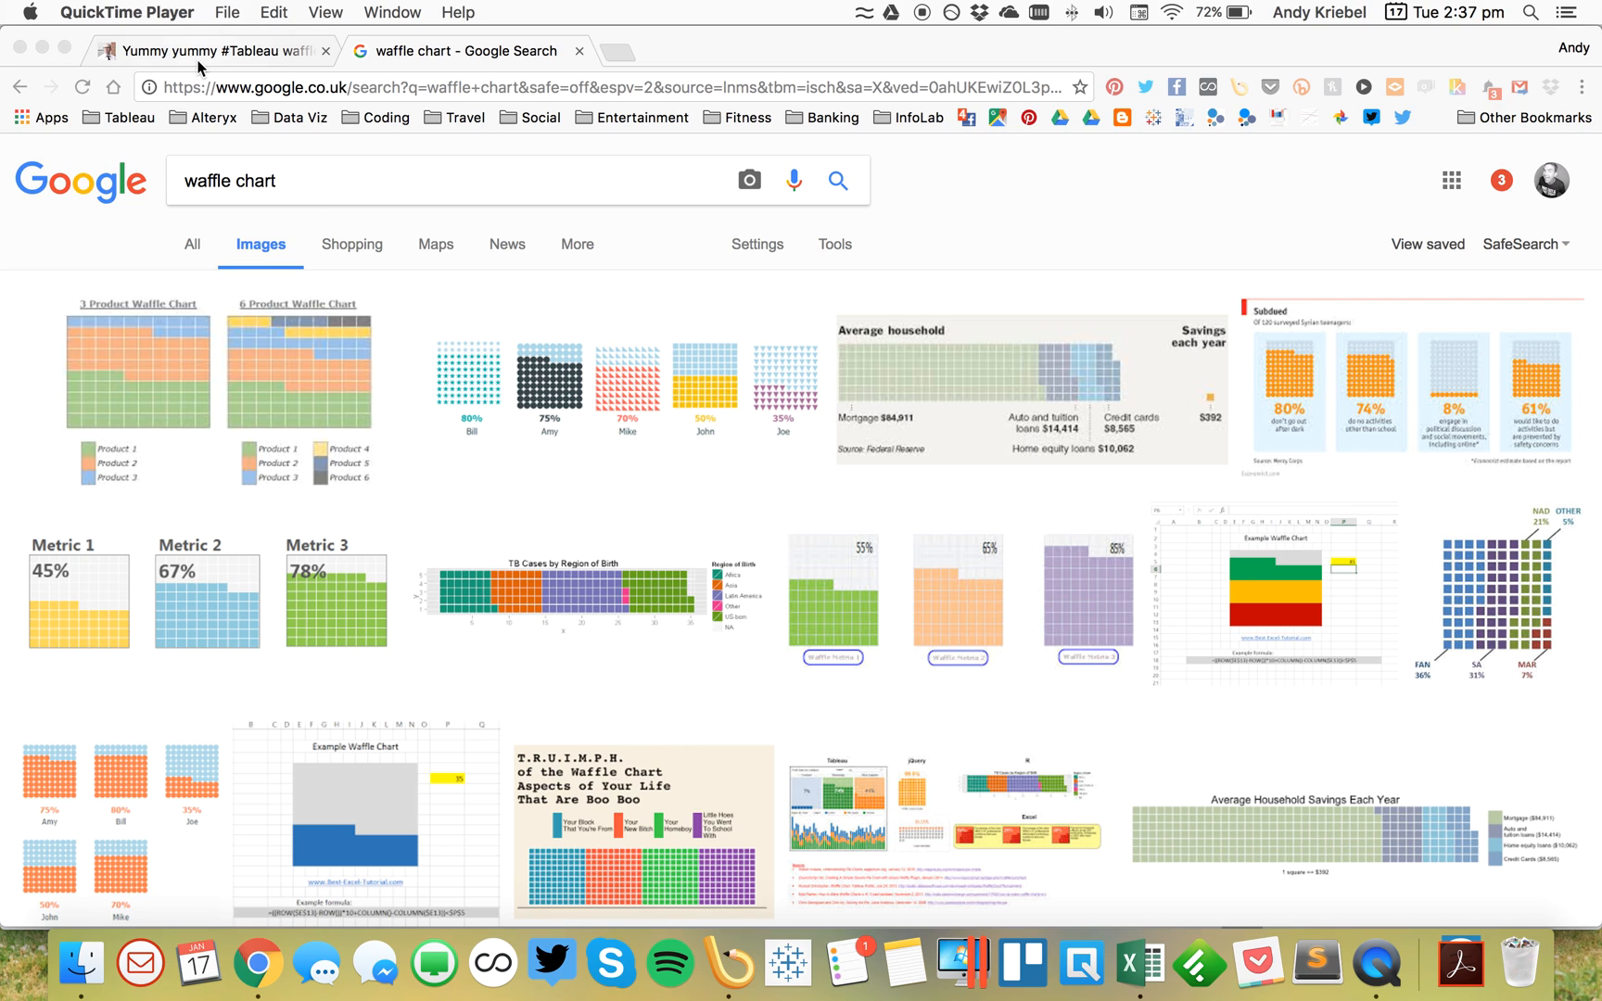
# Step: View the blog post's example waffle charts, then bring up the Excel waffle template
pyautogui.click(211, 50)
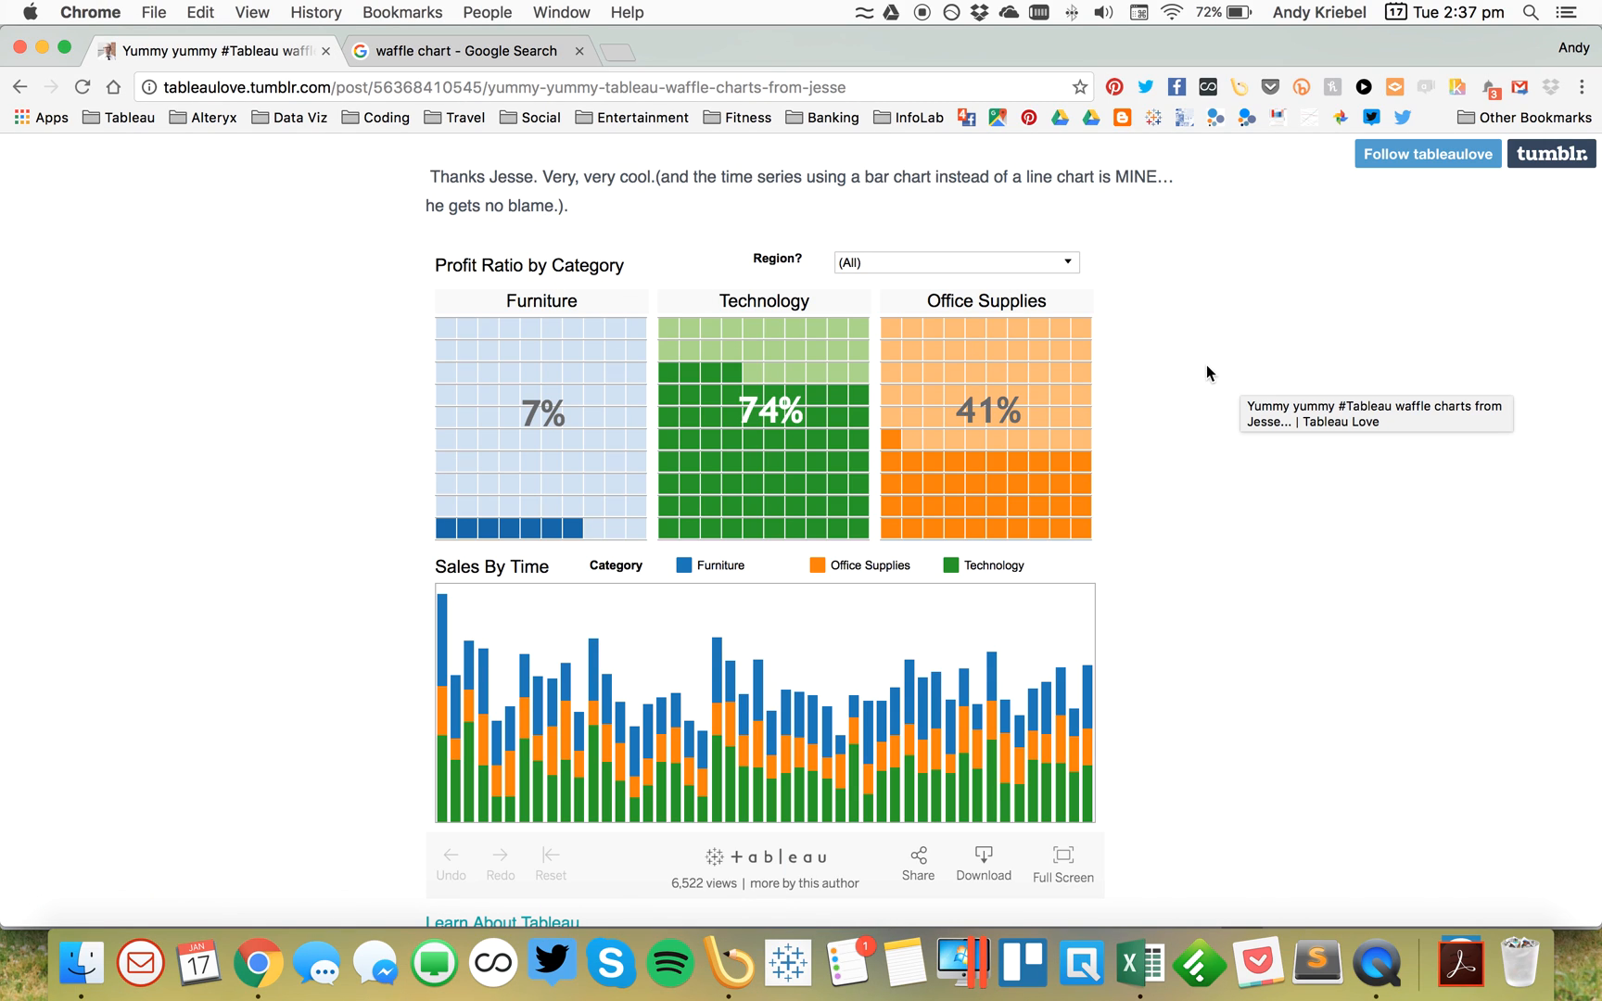
pyautogui.moveTo(1188, 356)
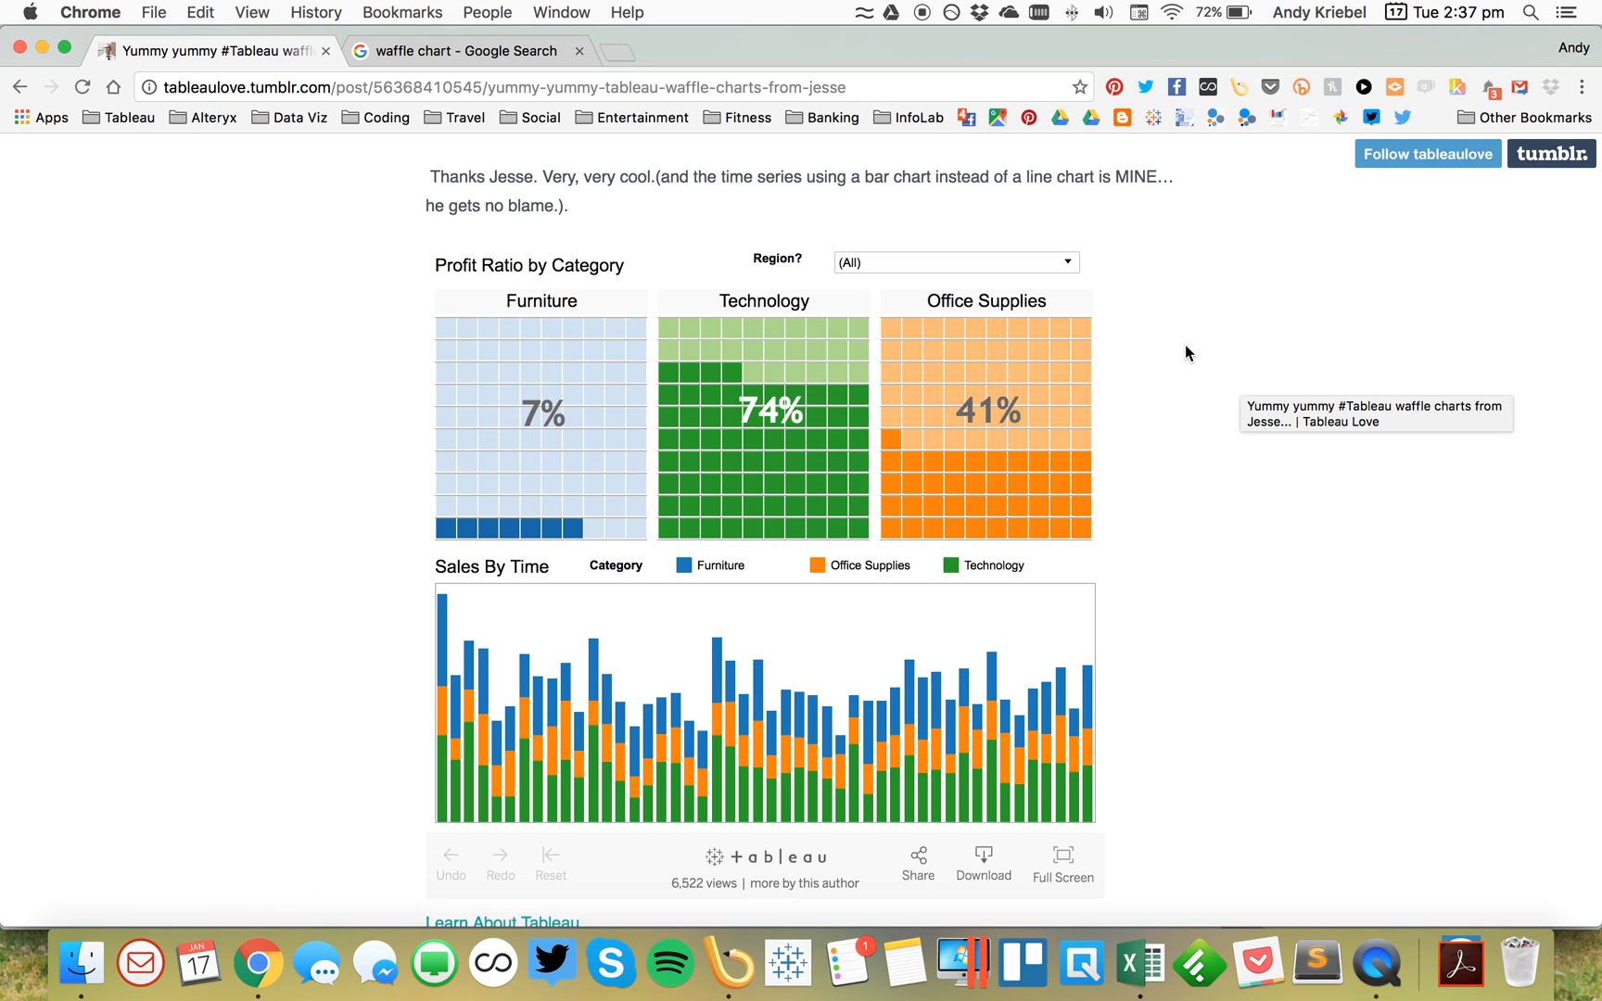
pyautogui.moveTo(1173, 302)
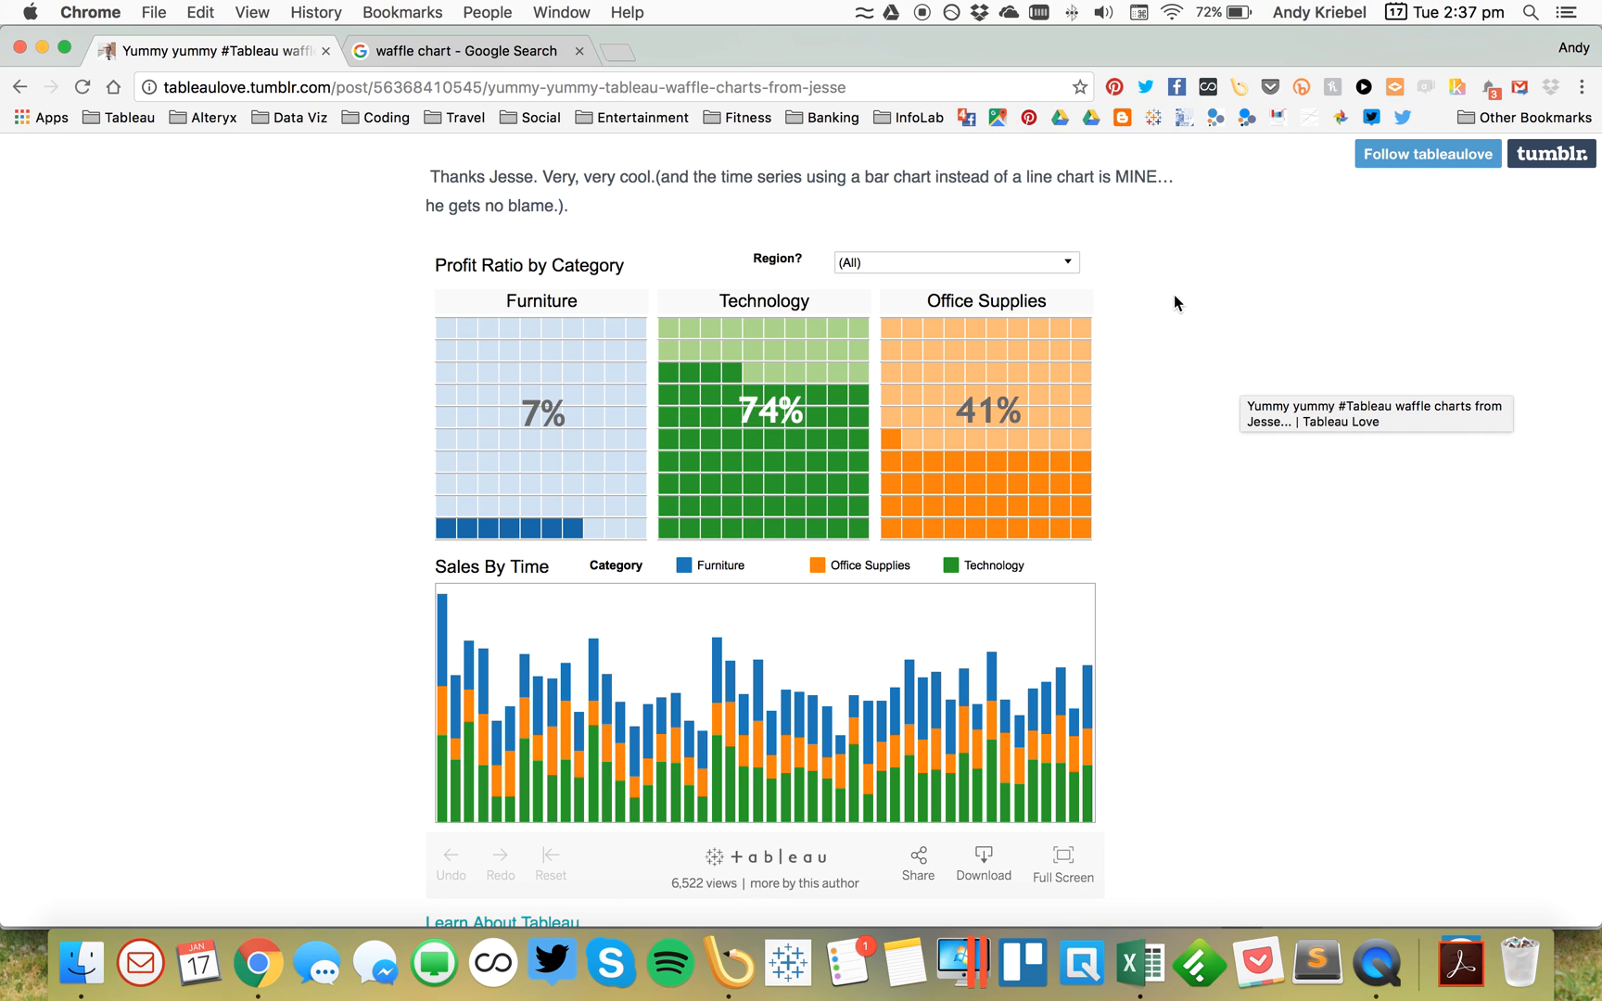
pyautogui.click(1152, 963)
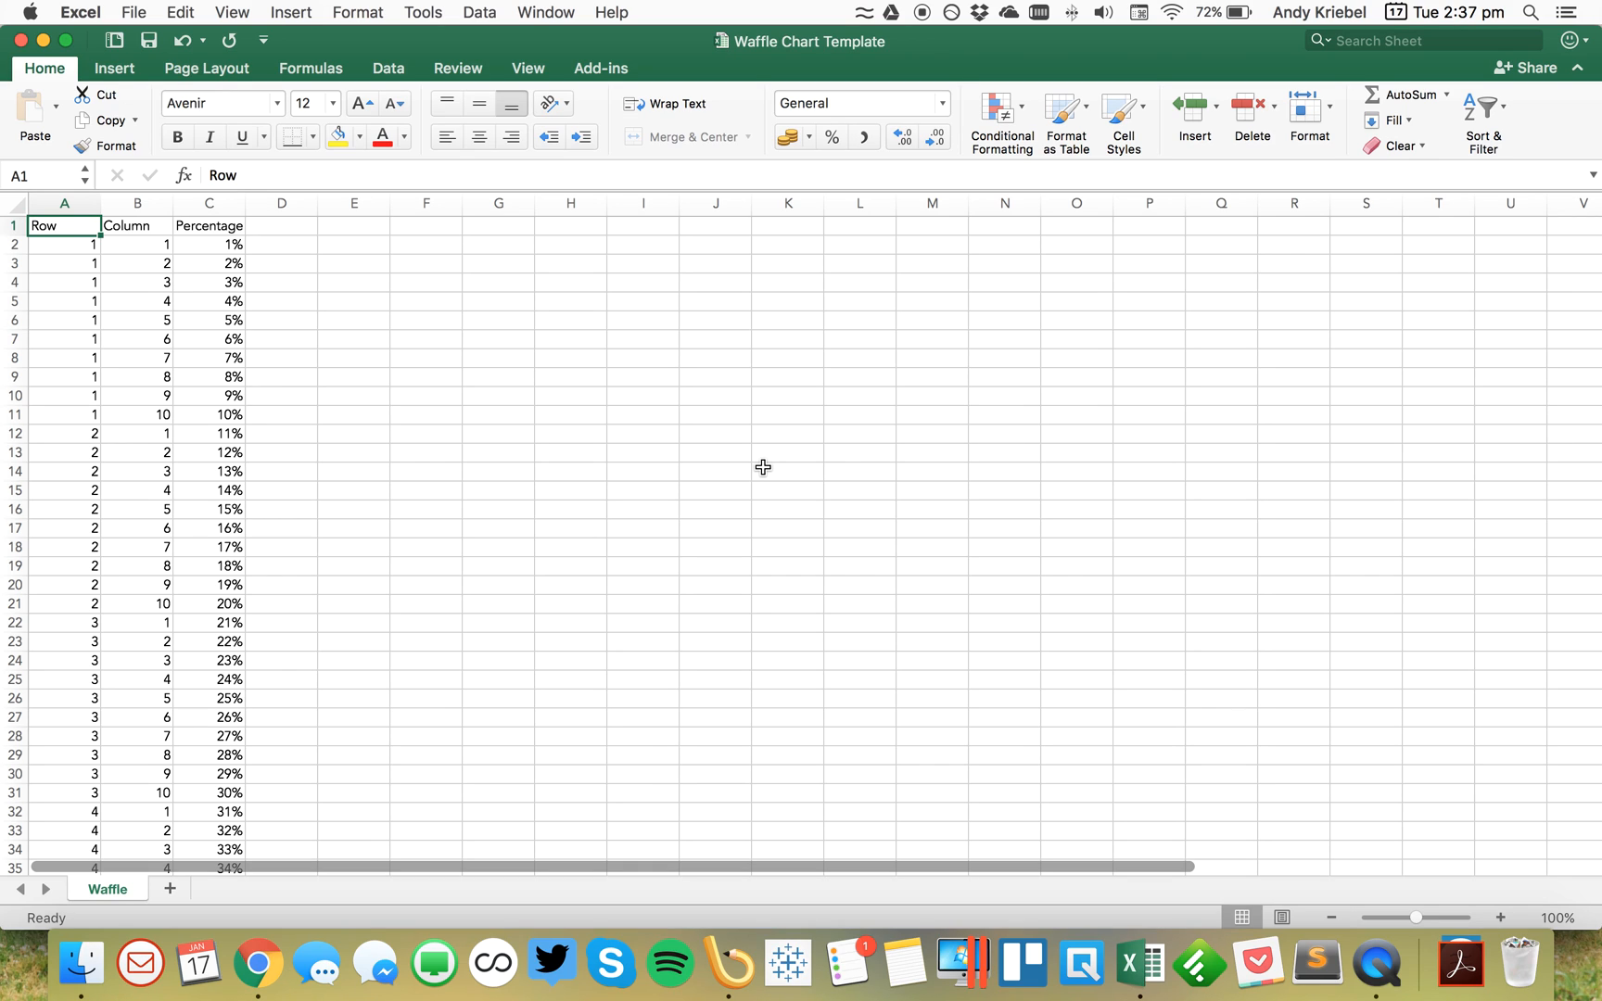
pyautogui.moveTo(204, 253)
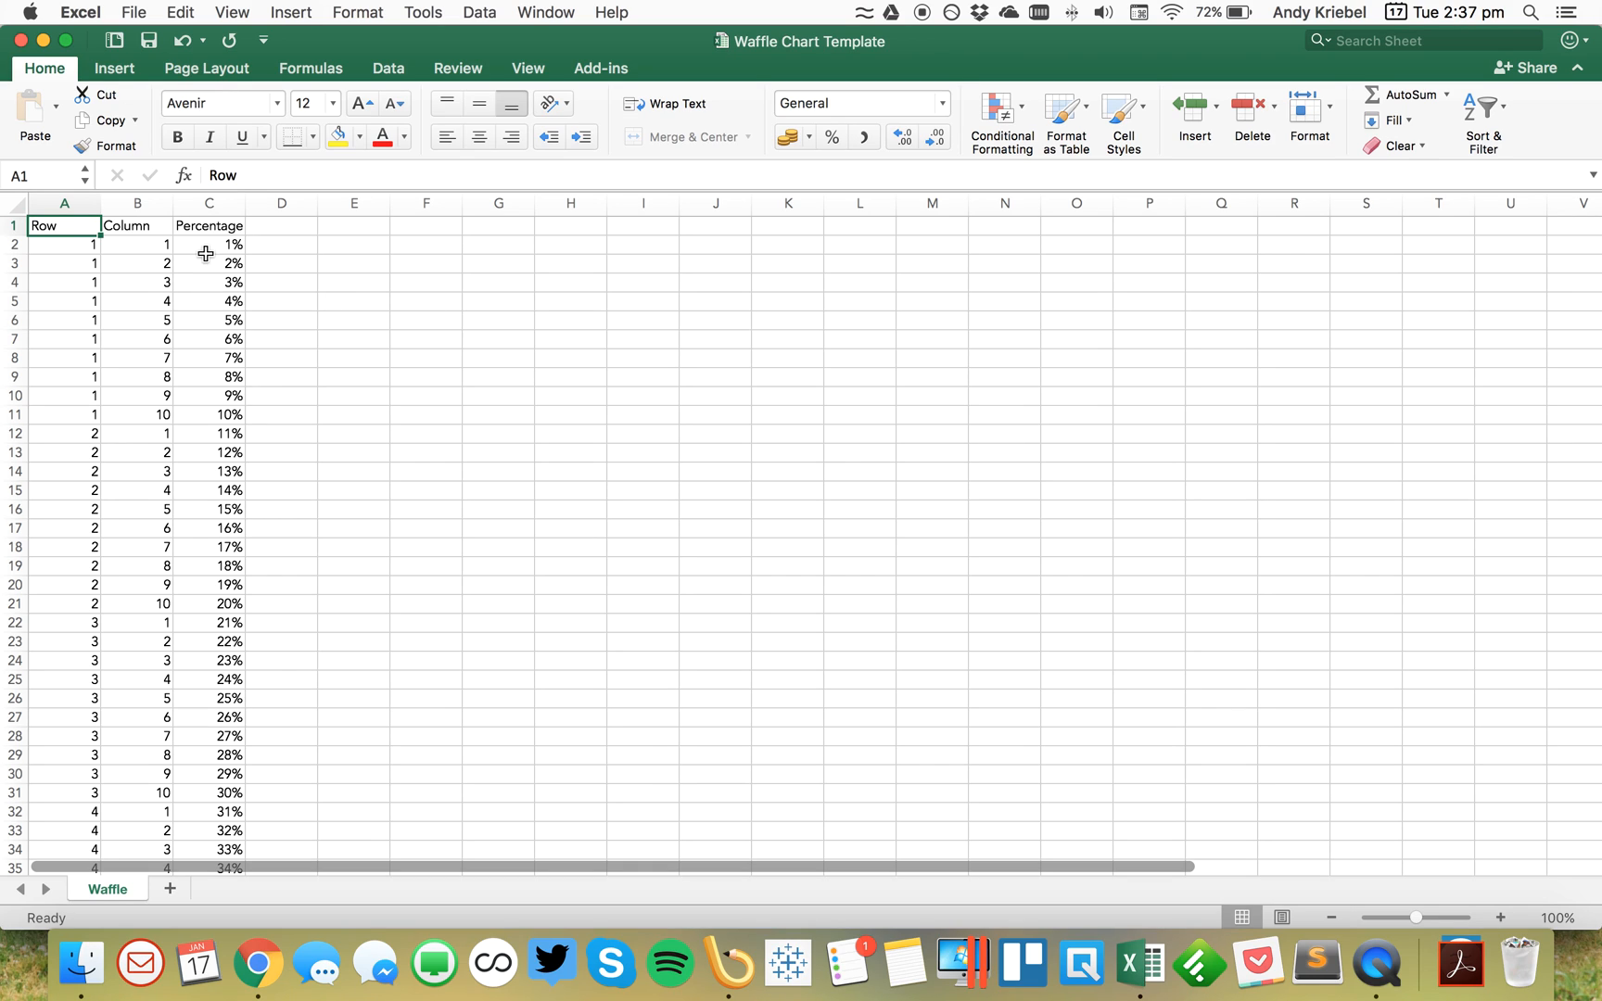
# Step: Confirm the template percentages run from 1% in C2 to 100% in C101, then launch Tableau
pyautogui.click(208, 244)
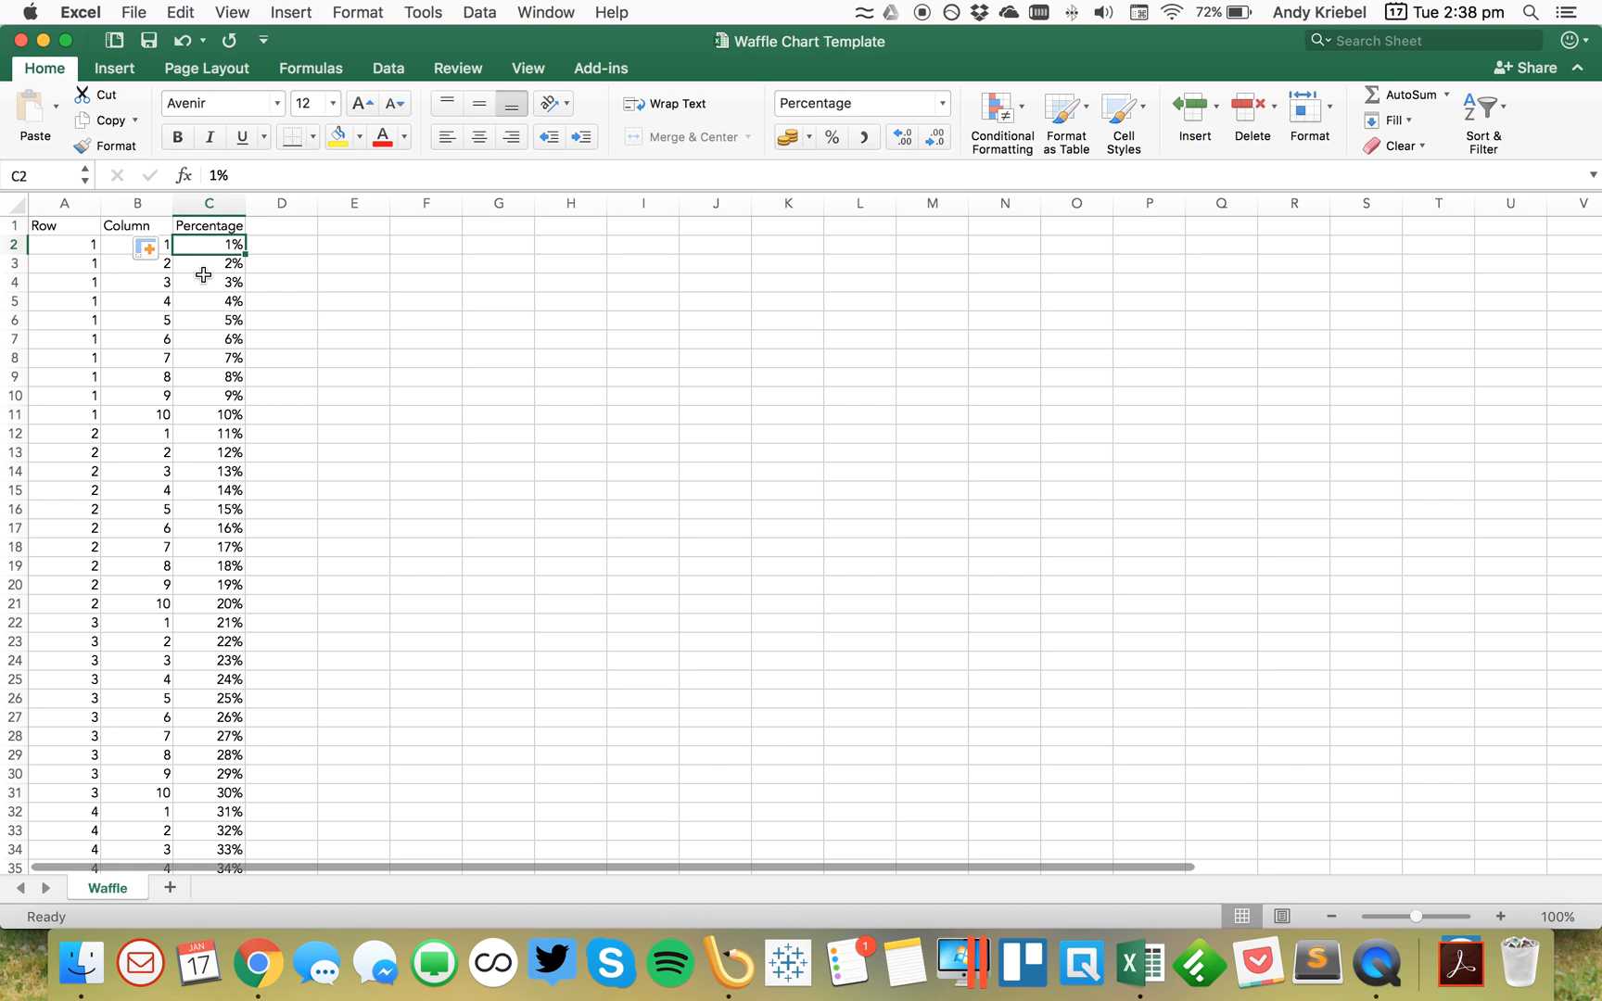
pyautogui.scroll(-3)
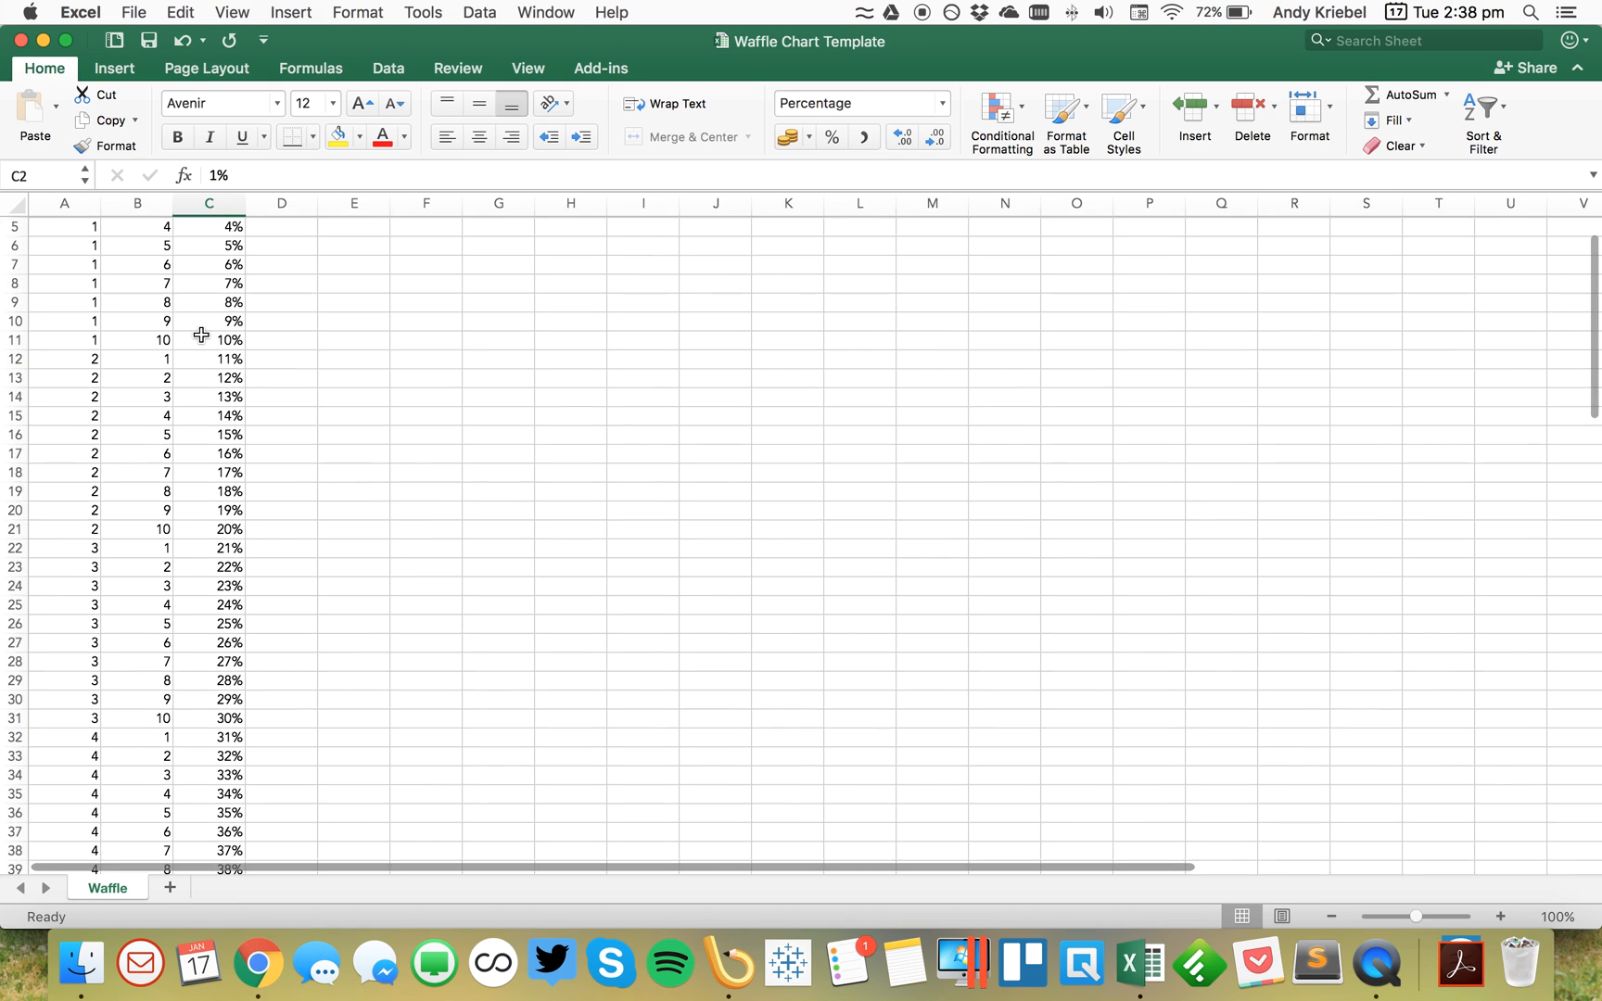
pyautogui.scroll(-3)
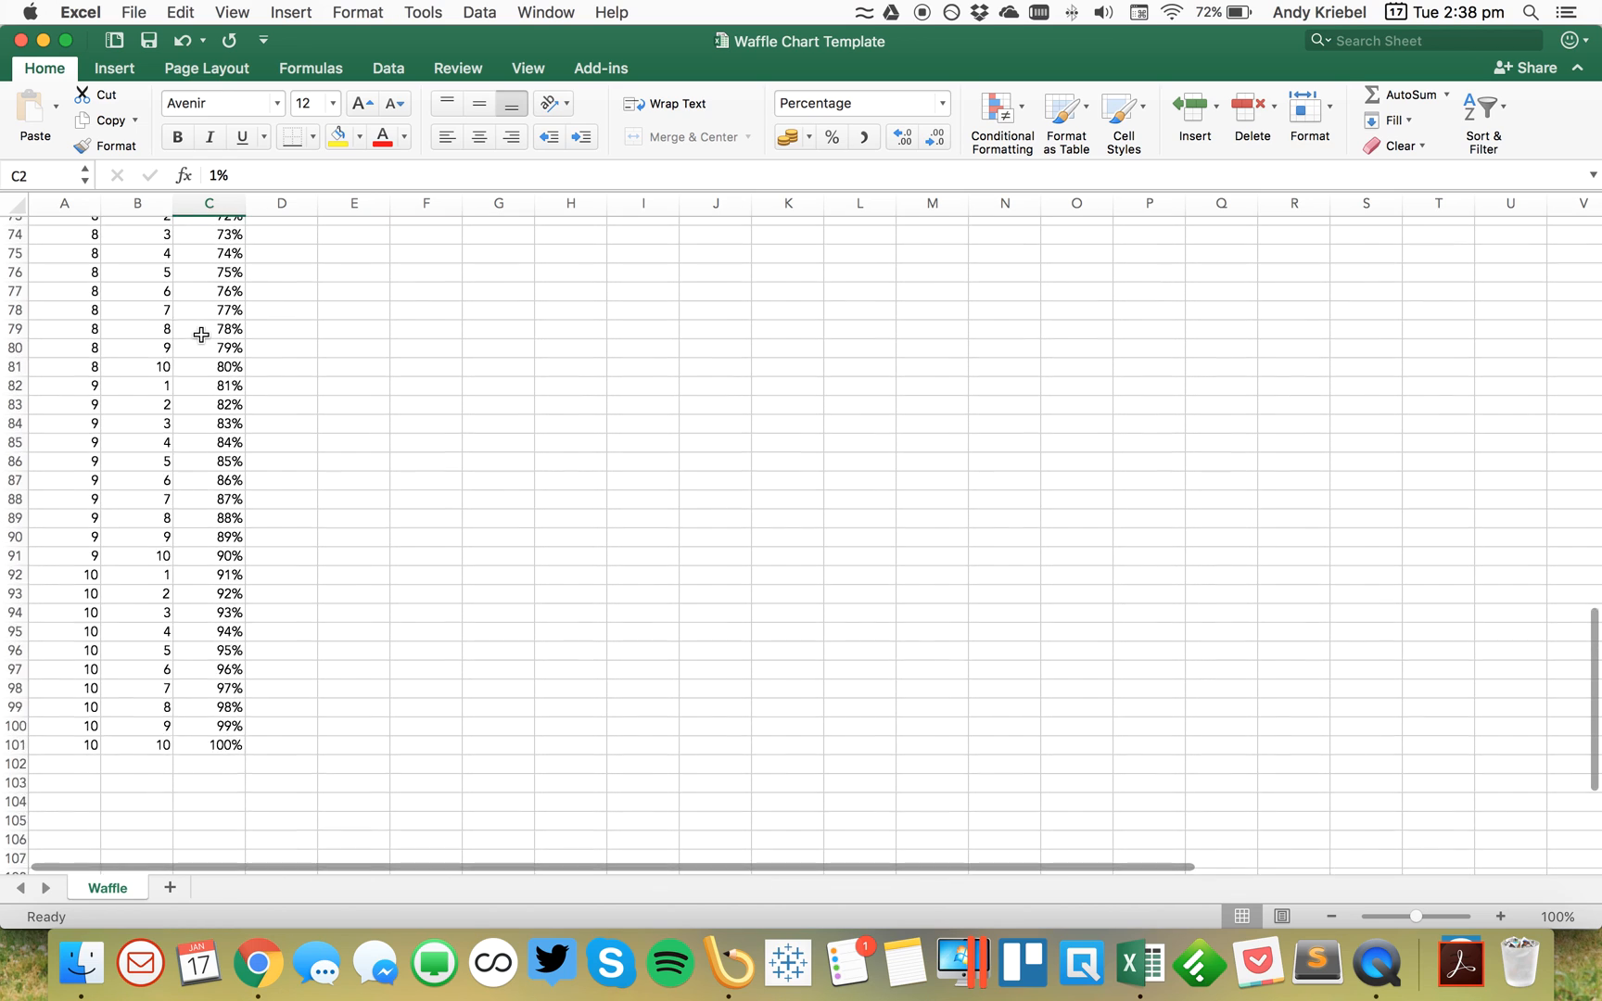
pyautogui.click(210, 469)
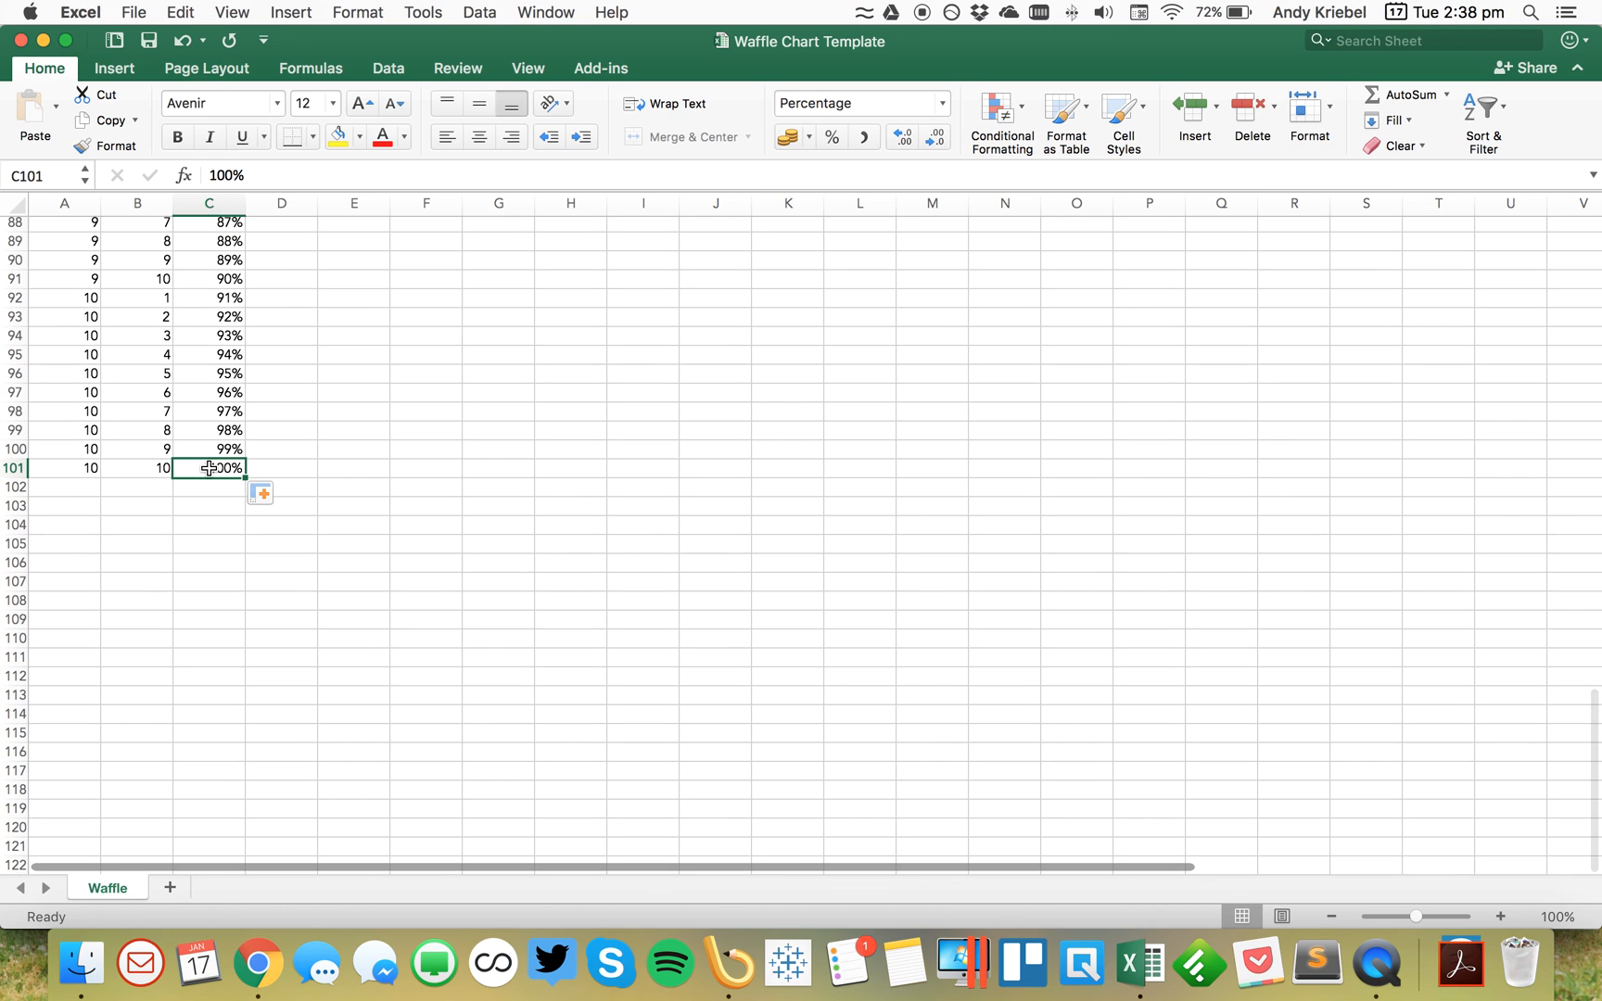
pyautogui.moveTo(788, 960)
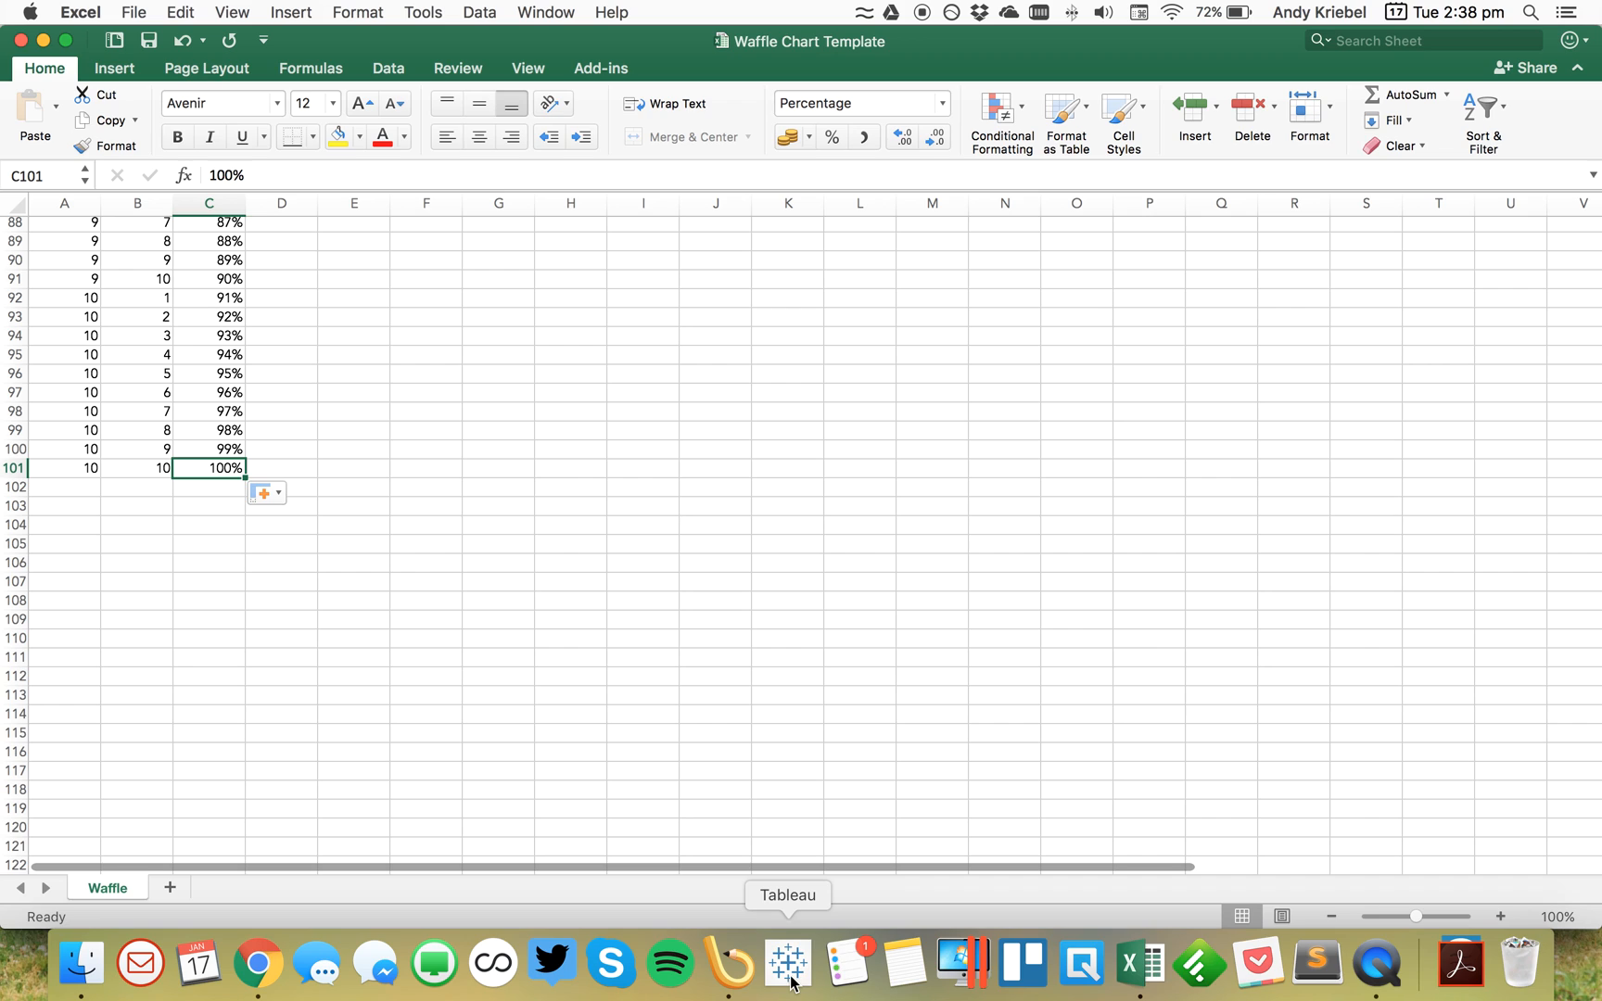
pyautogui.moveTo(695, 507)
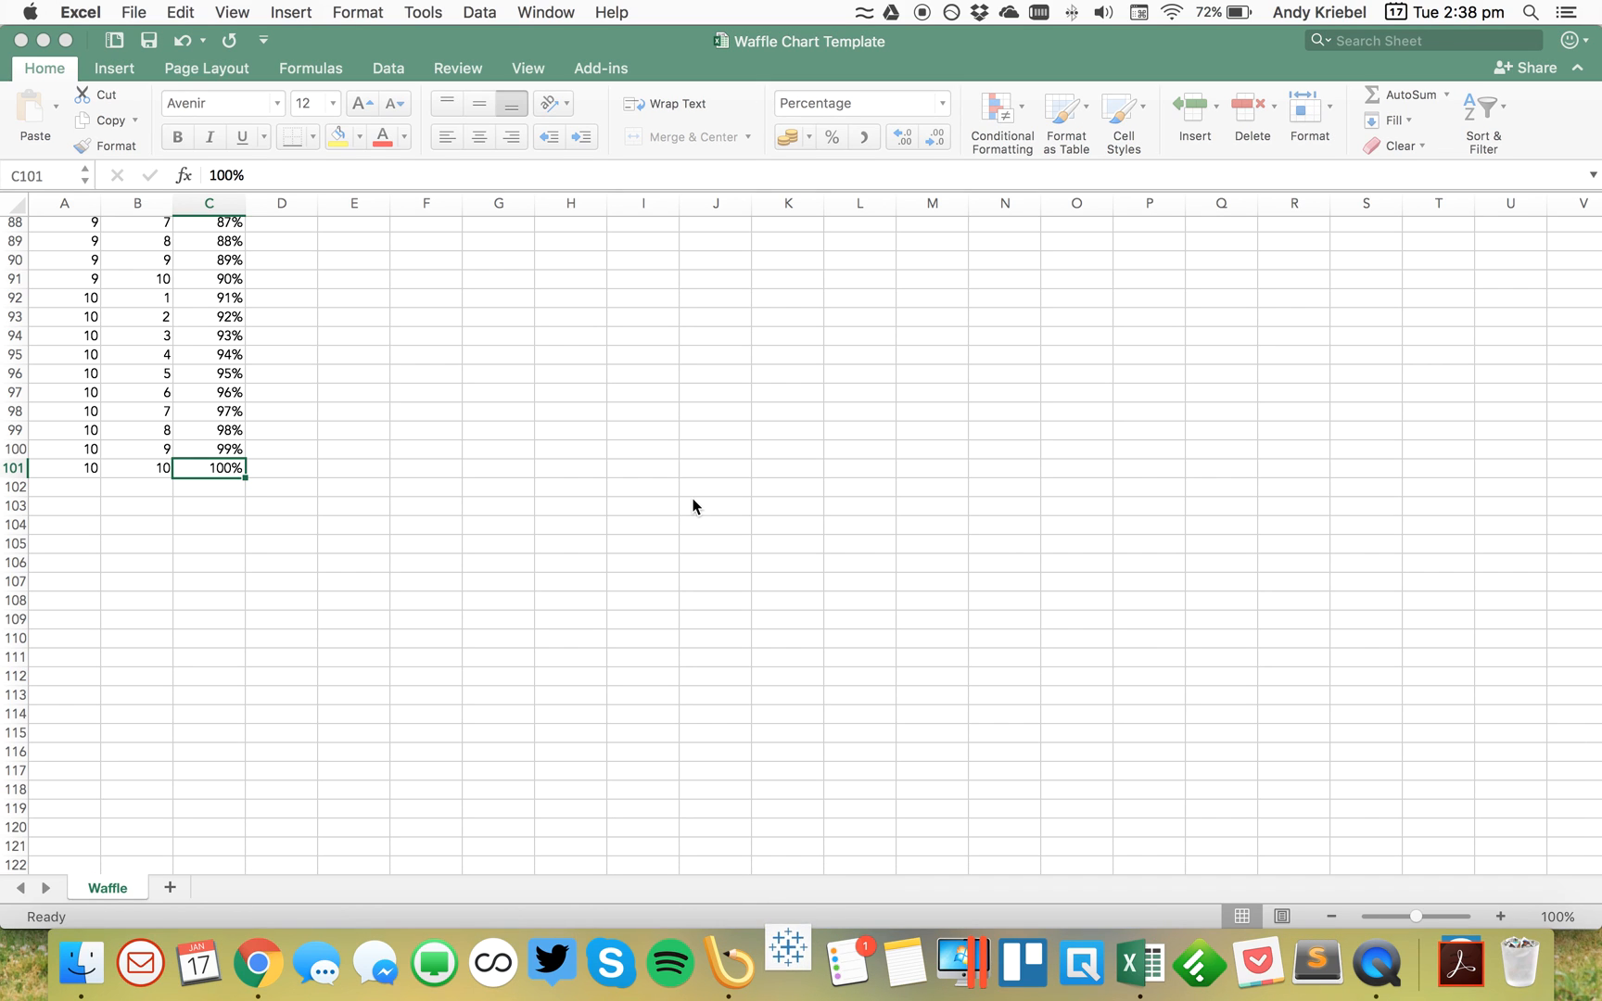
pyautogui.moveTo(623, 426)
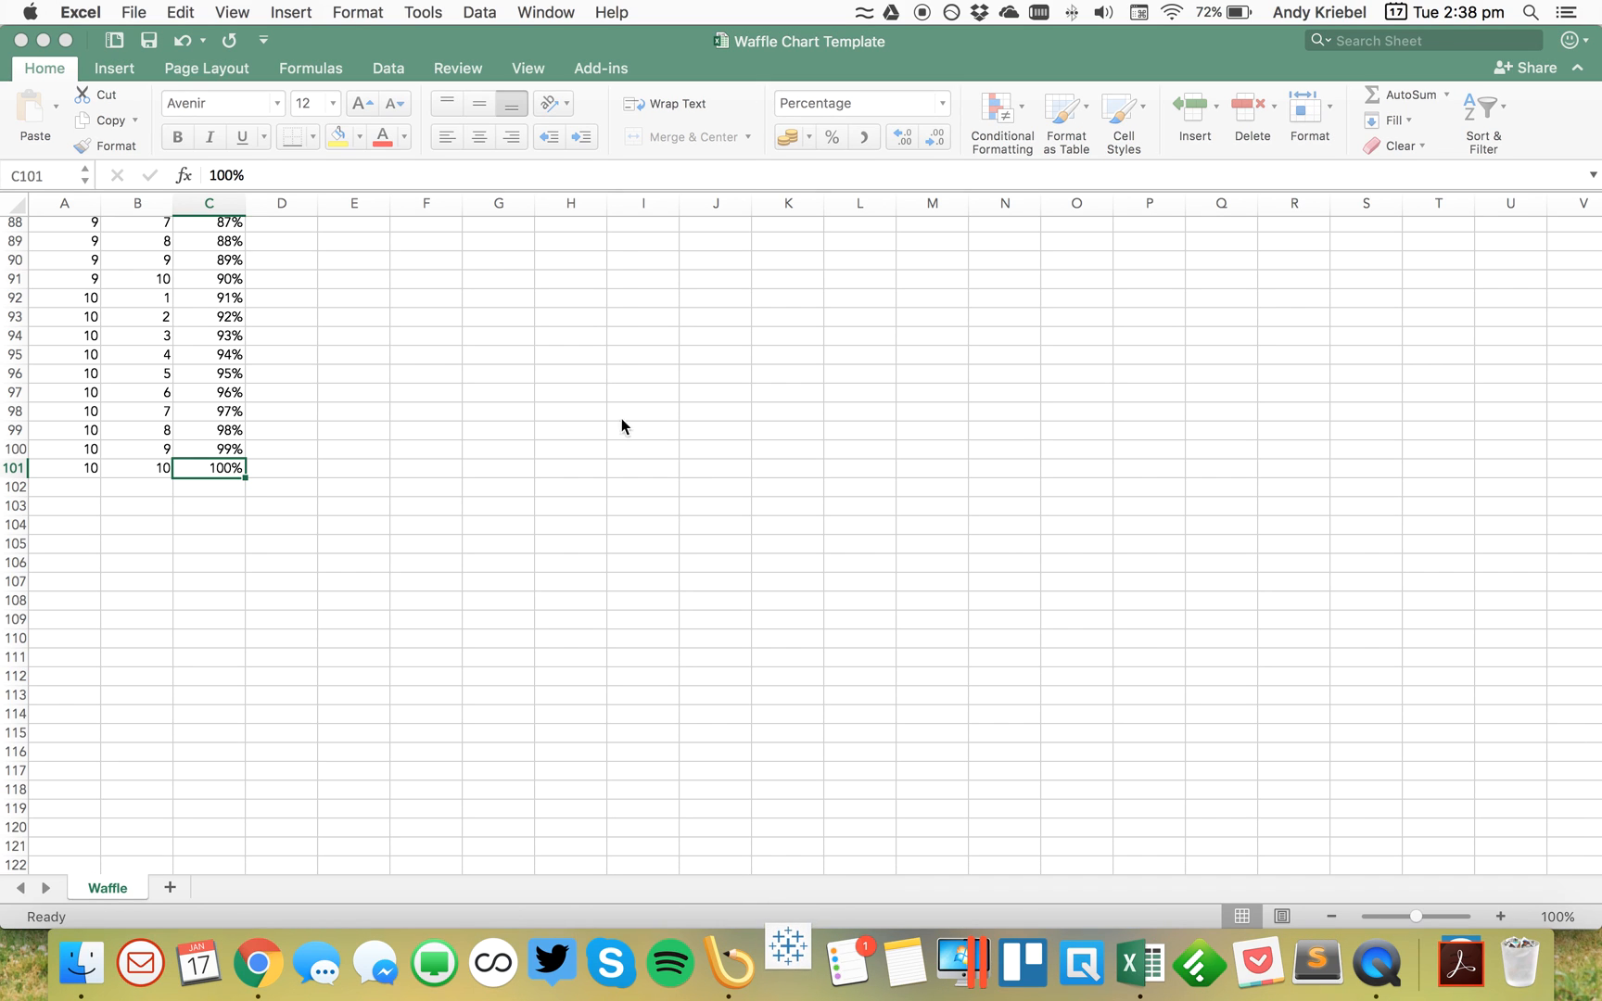
pyautogui.click(788, 962)
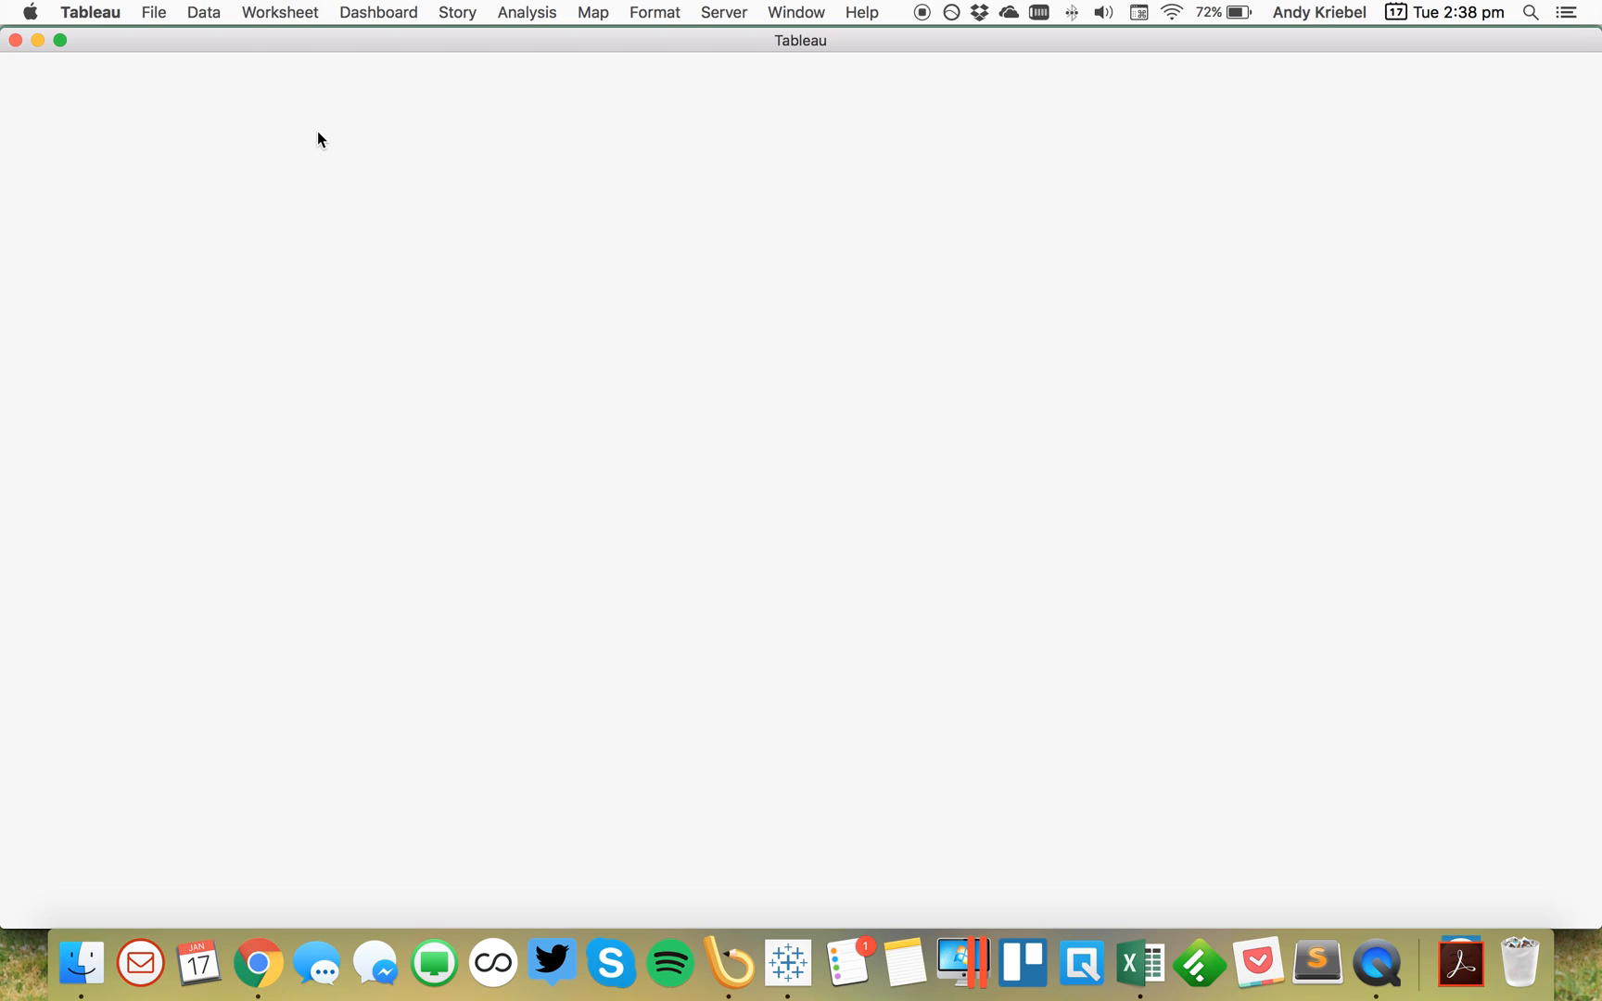
pyautogui.moveTo(155, 12)
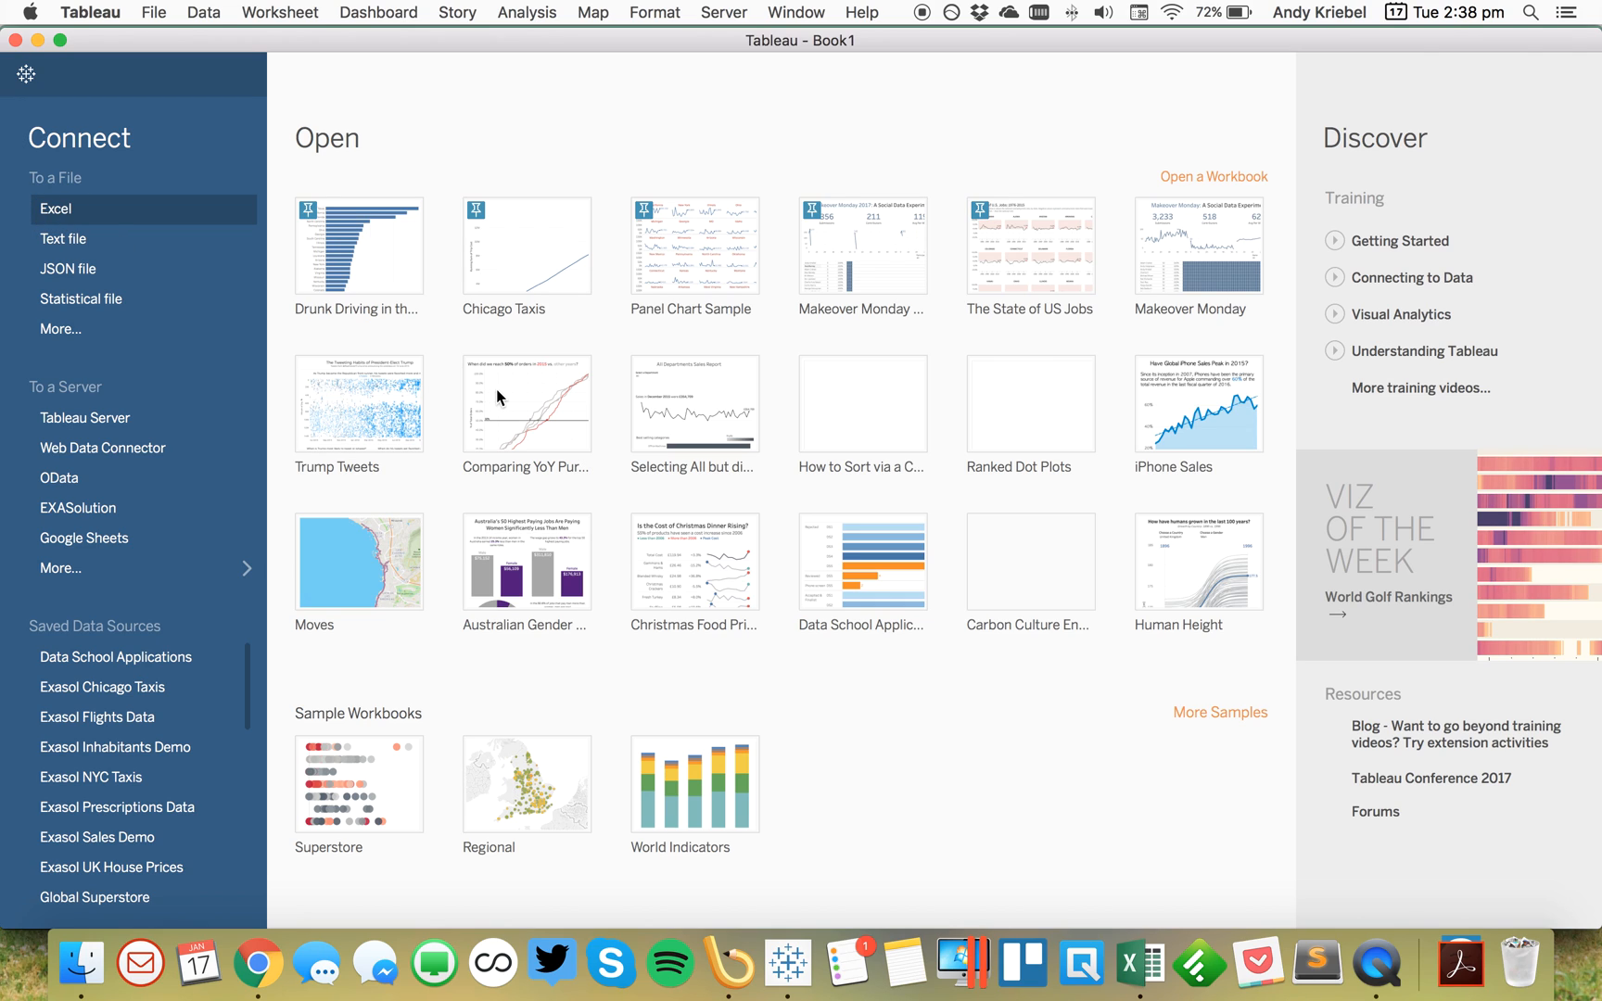
# Step: Connect Tableau to the Waffle Chart Template Excel workbook and go to Sheet 1
pyautogui.click(55, 209)
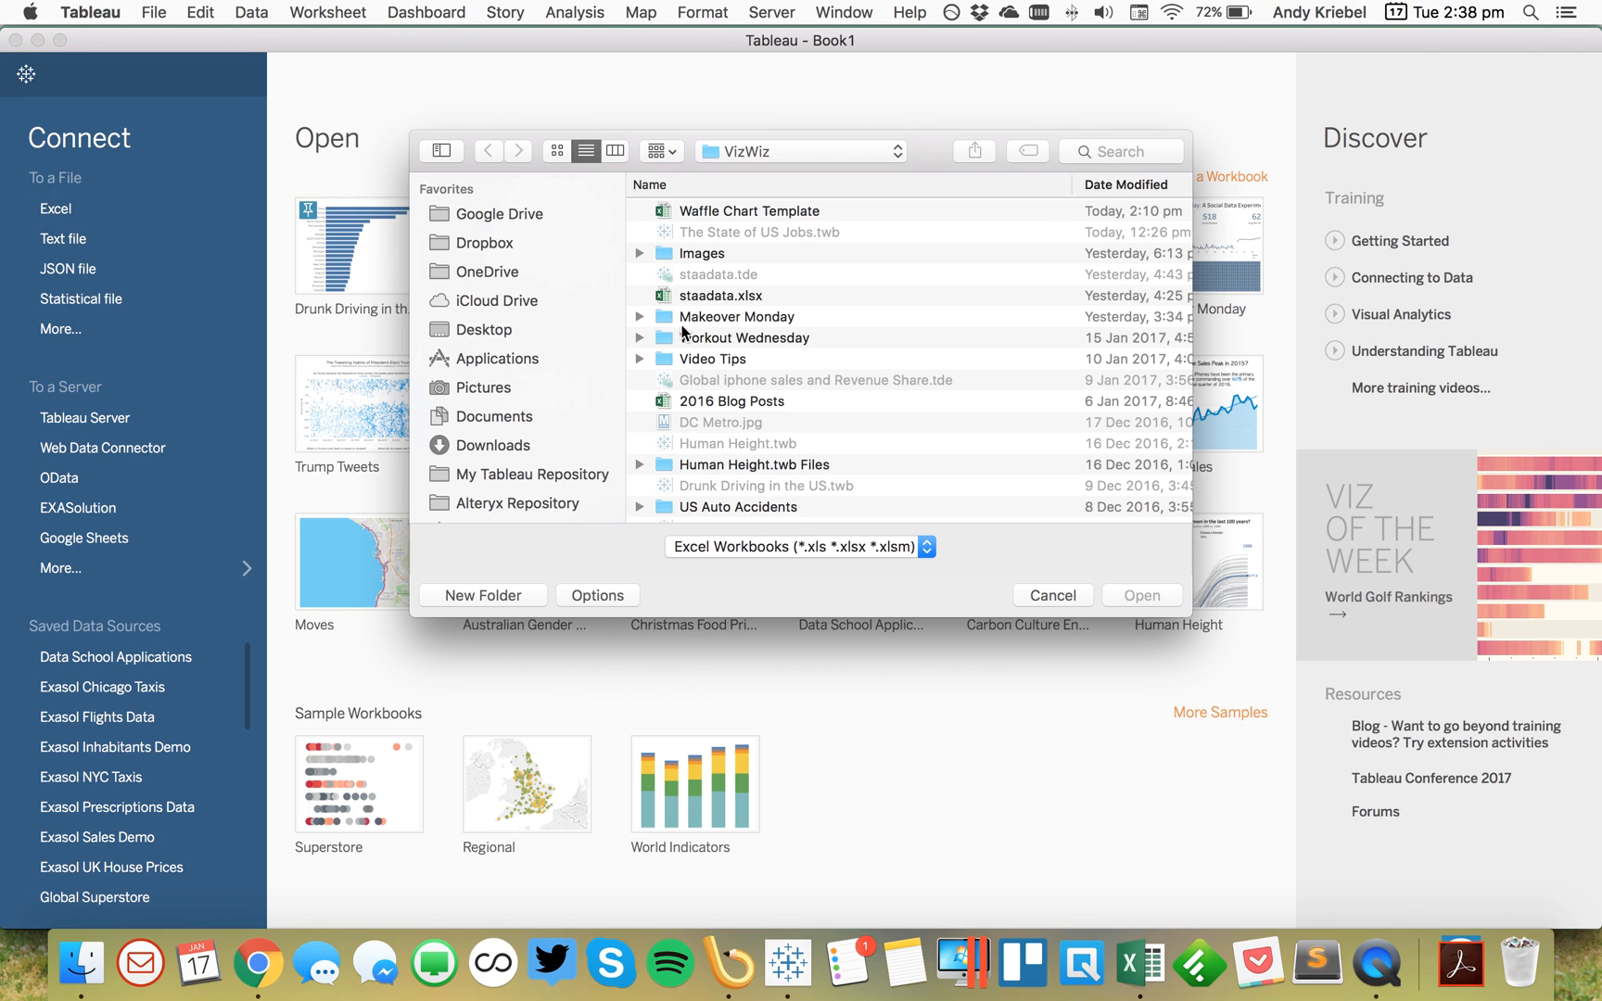
pyautogui.click(748, 210)
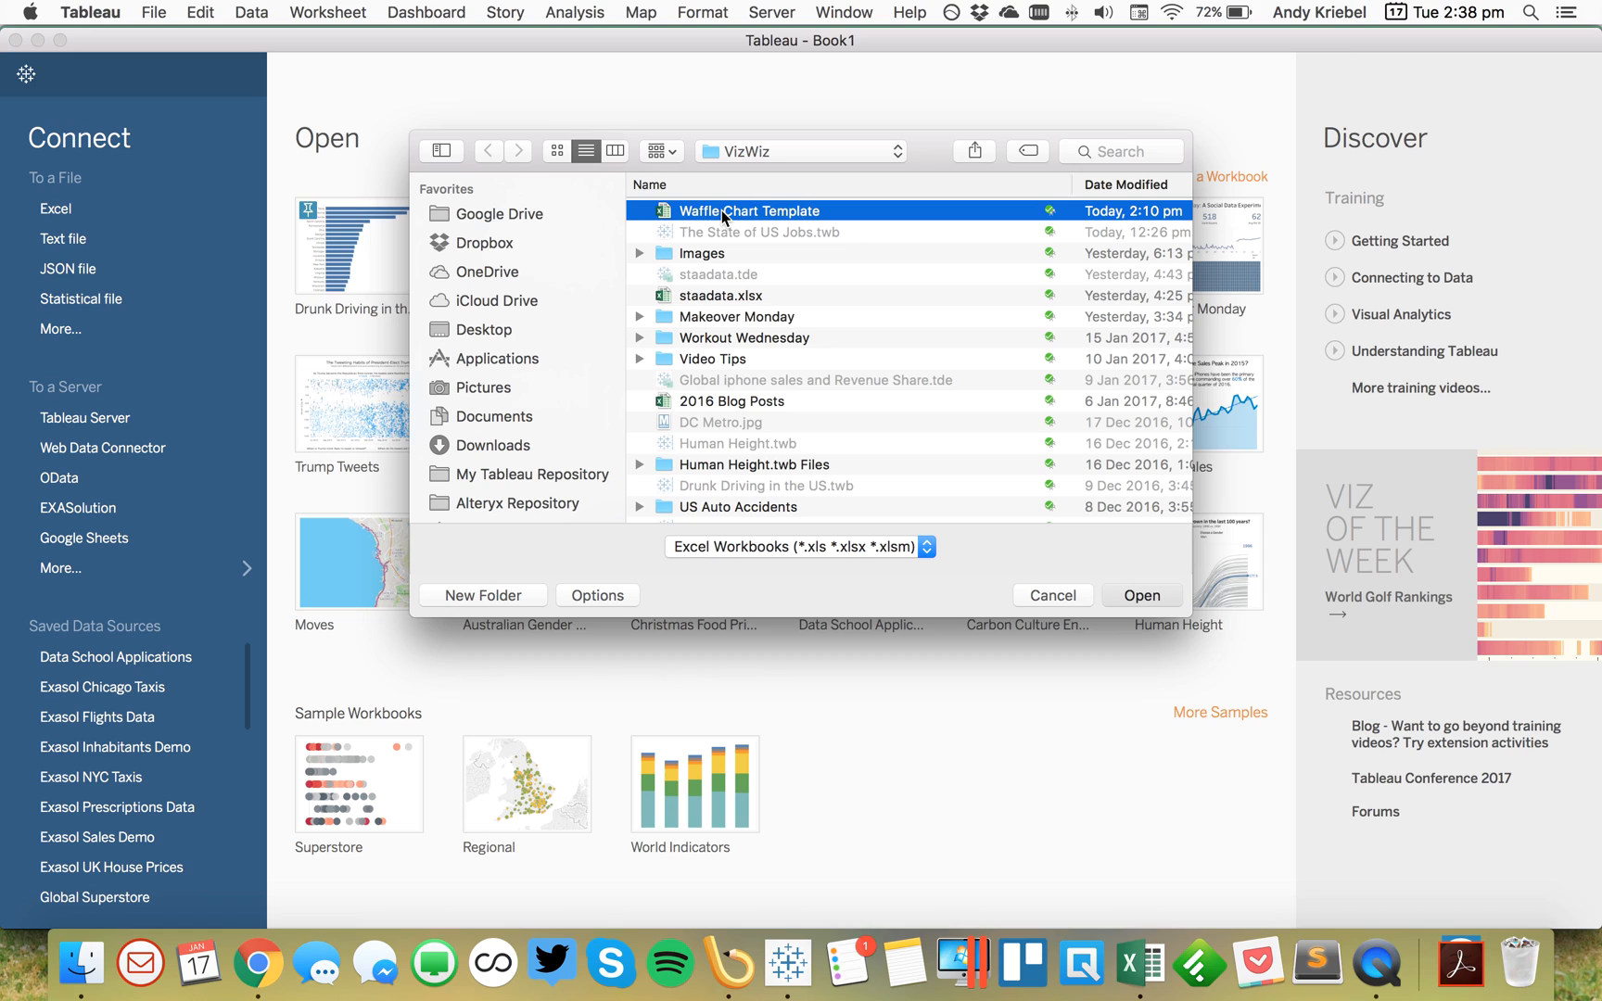
pyautogui.click(1050, 595)
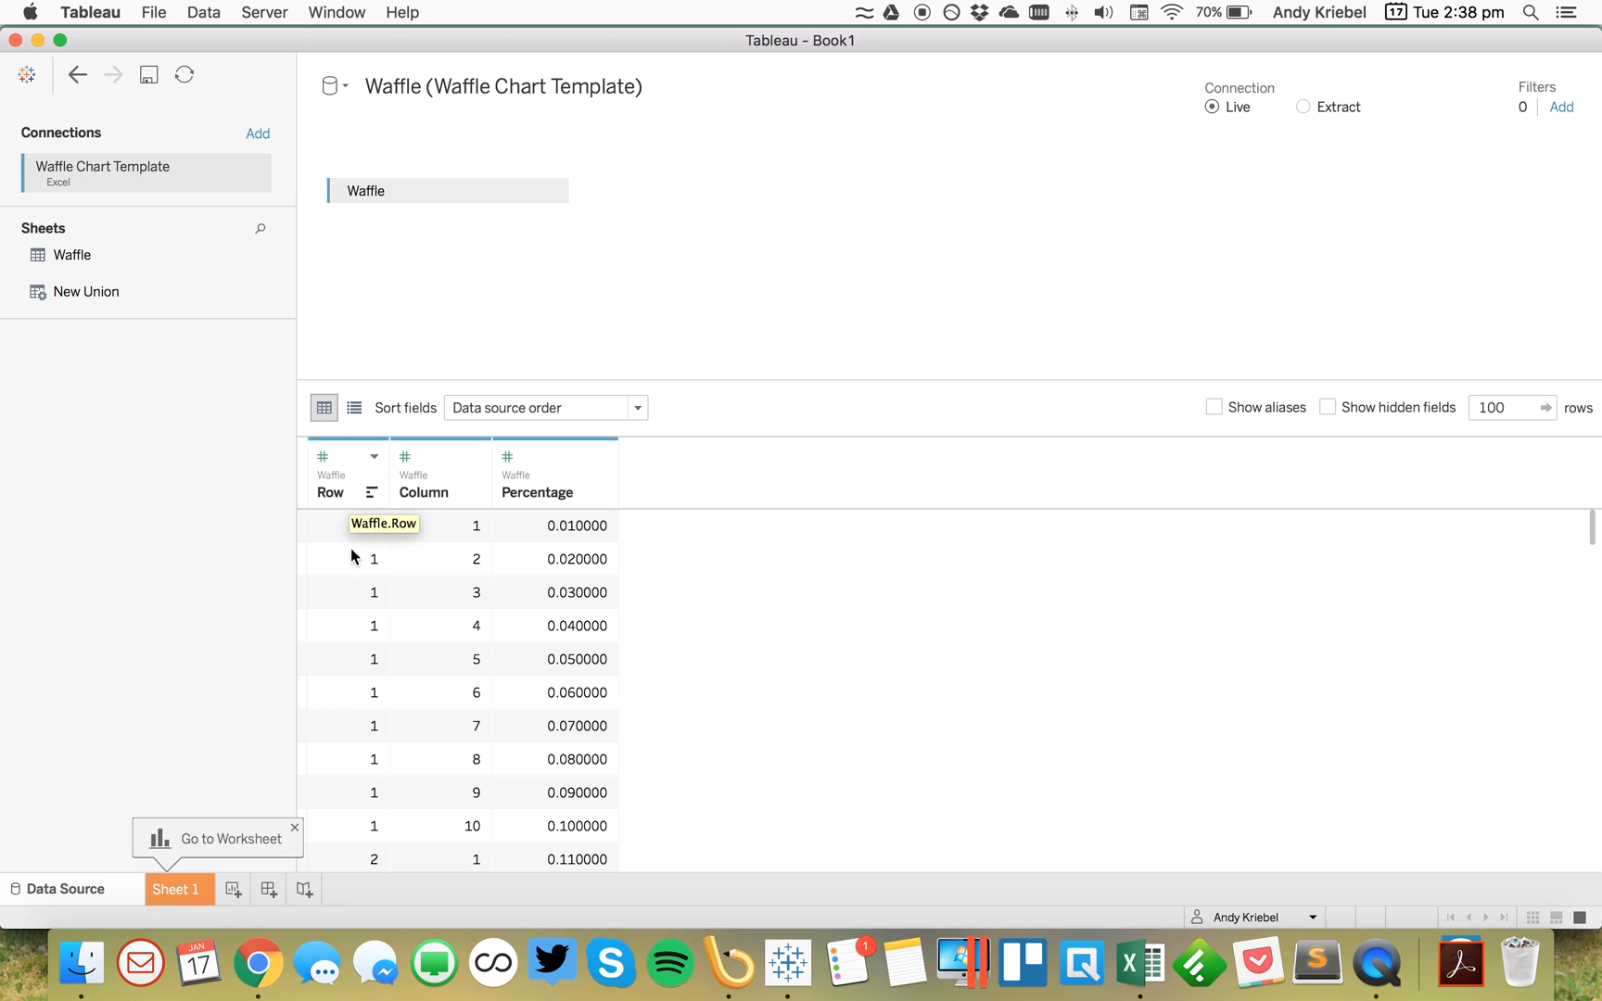
pyautogui.click(176, 889)
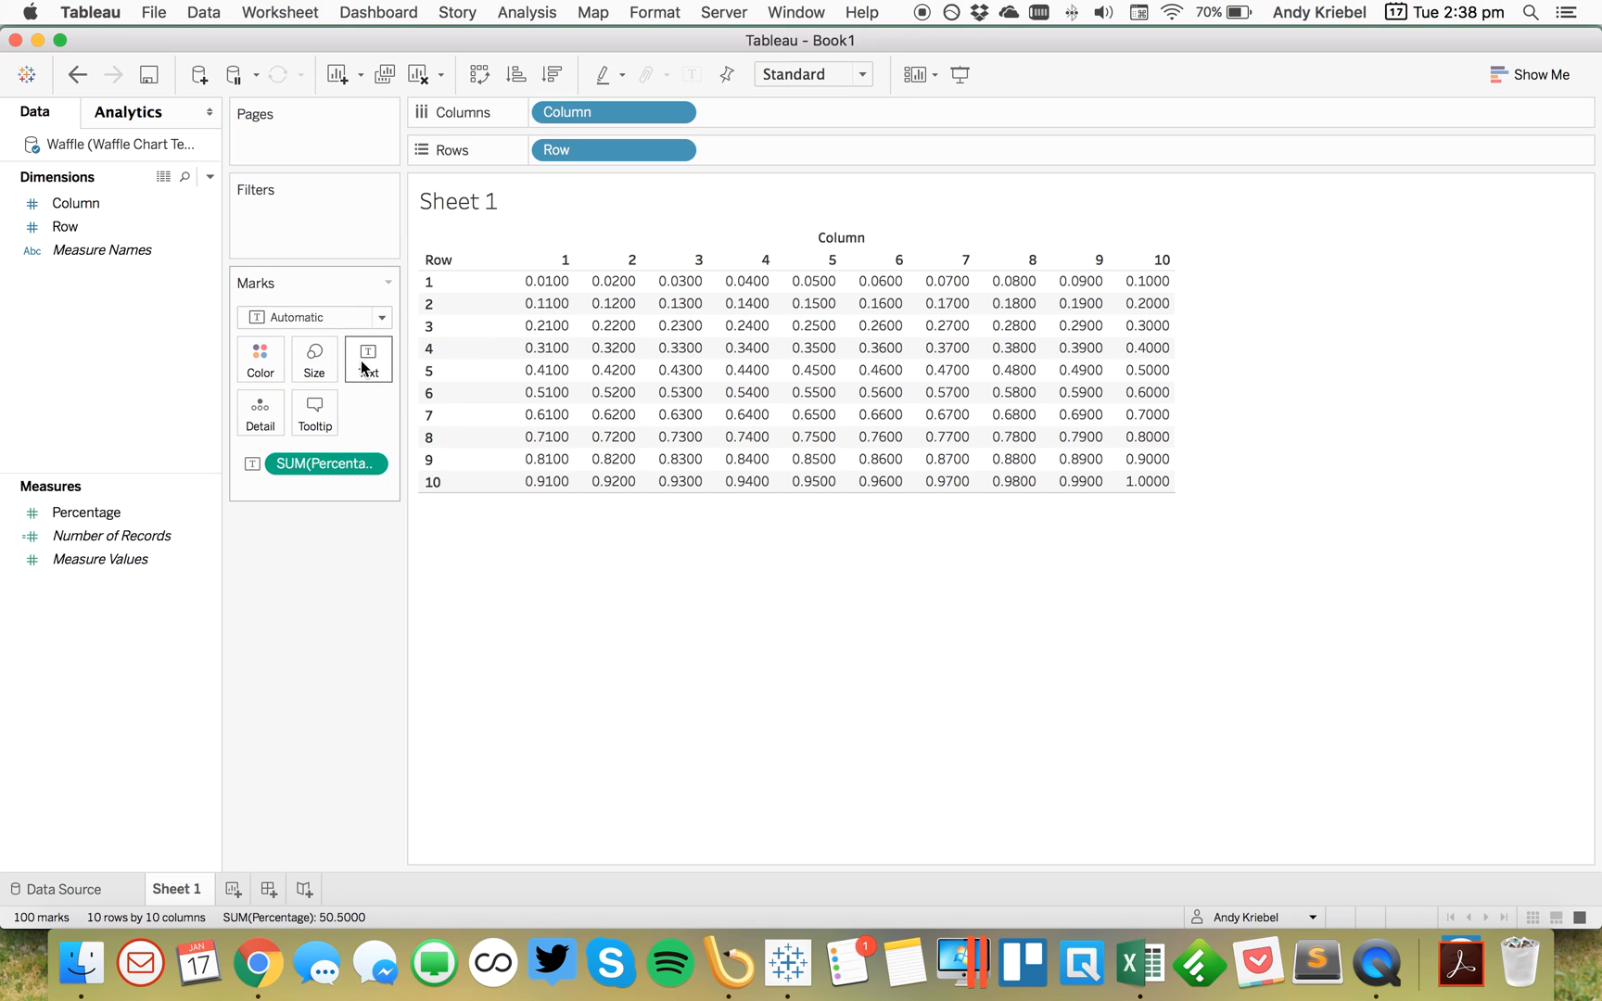
# Step: Give Percentage a default percentage number format with 0 decimal places
pyautogui.rightClick(87, 511)
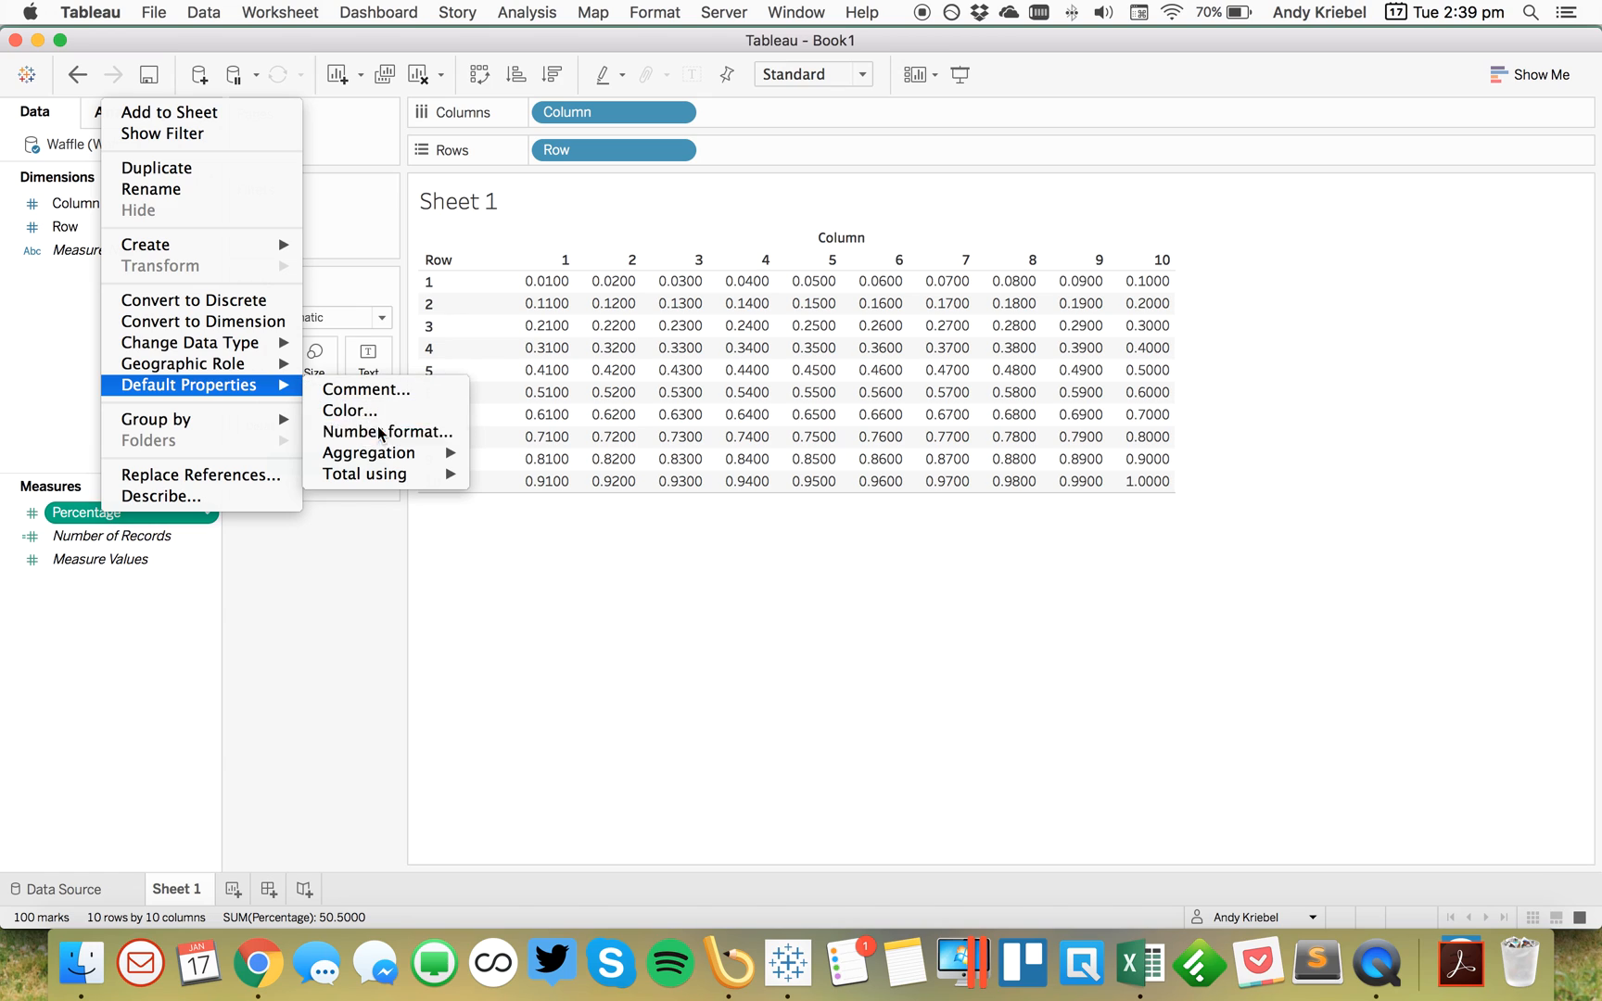
pyautogui.click(387, 431)
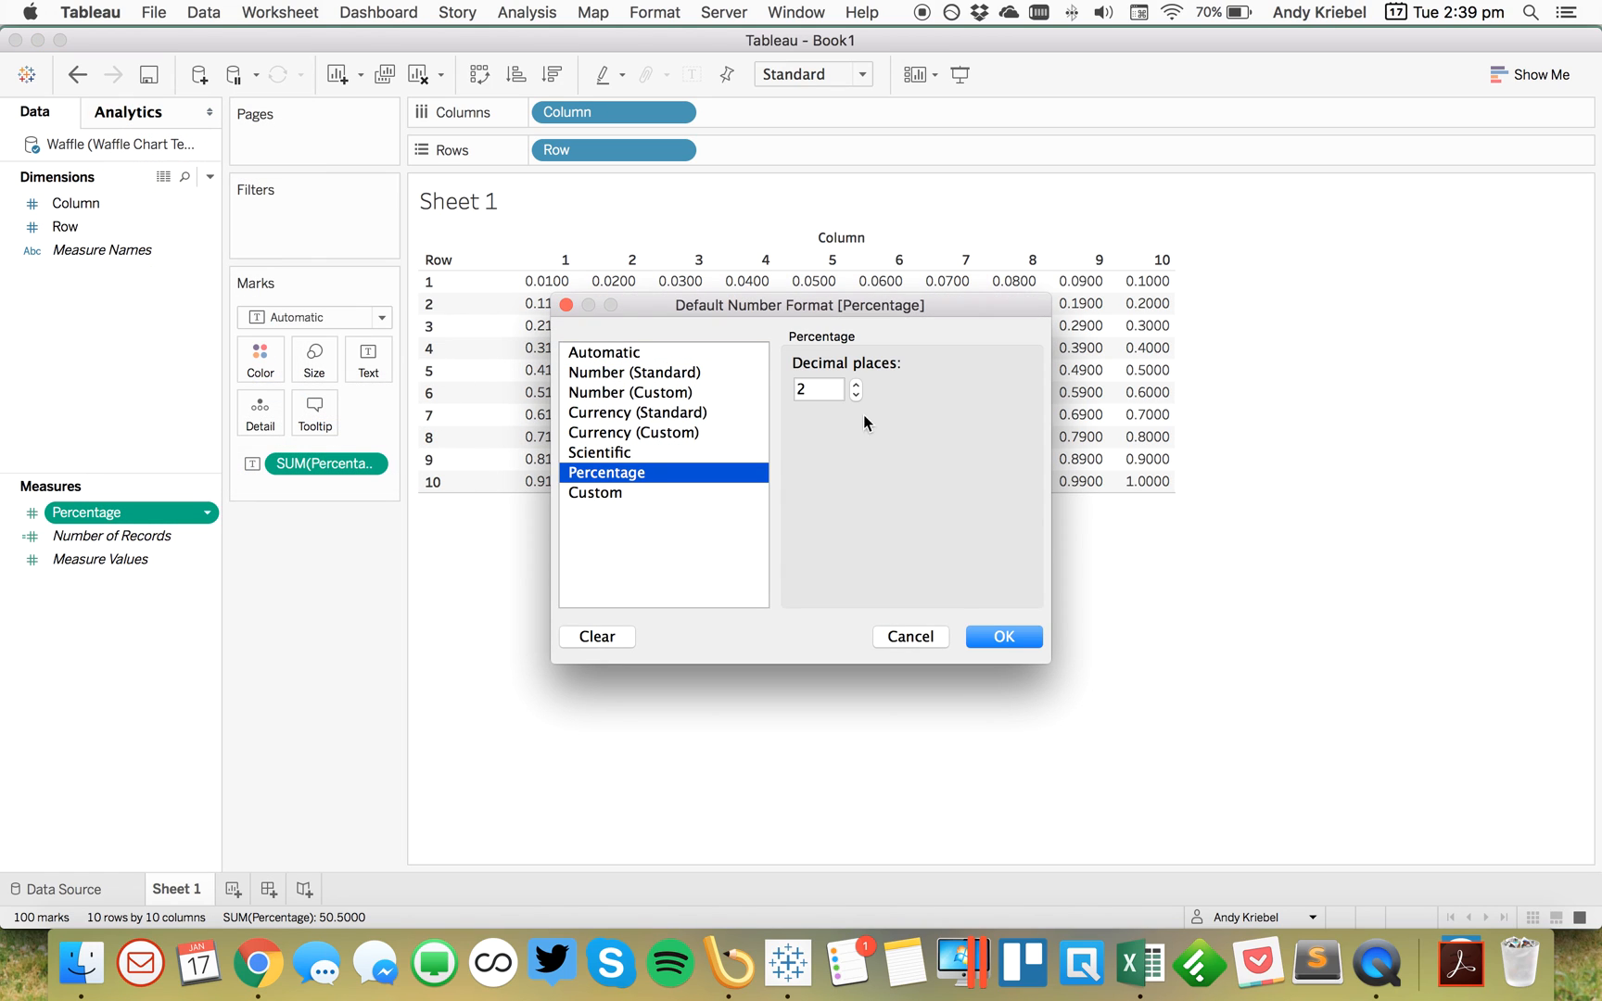
pyautogui.click(1001, 637)
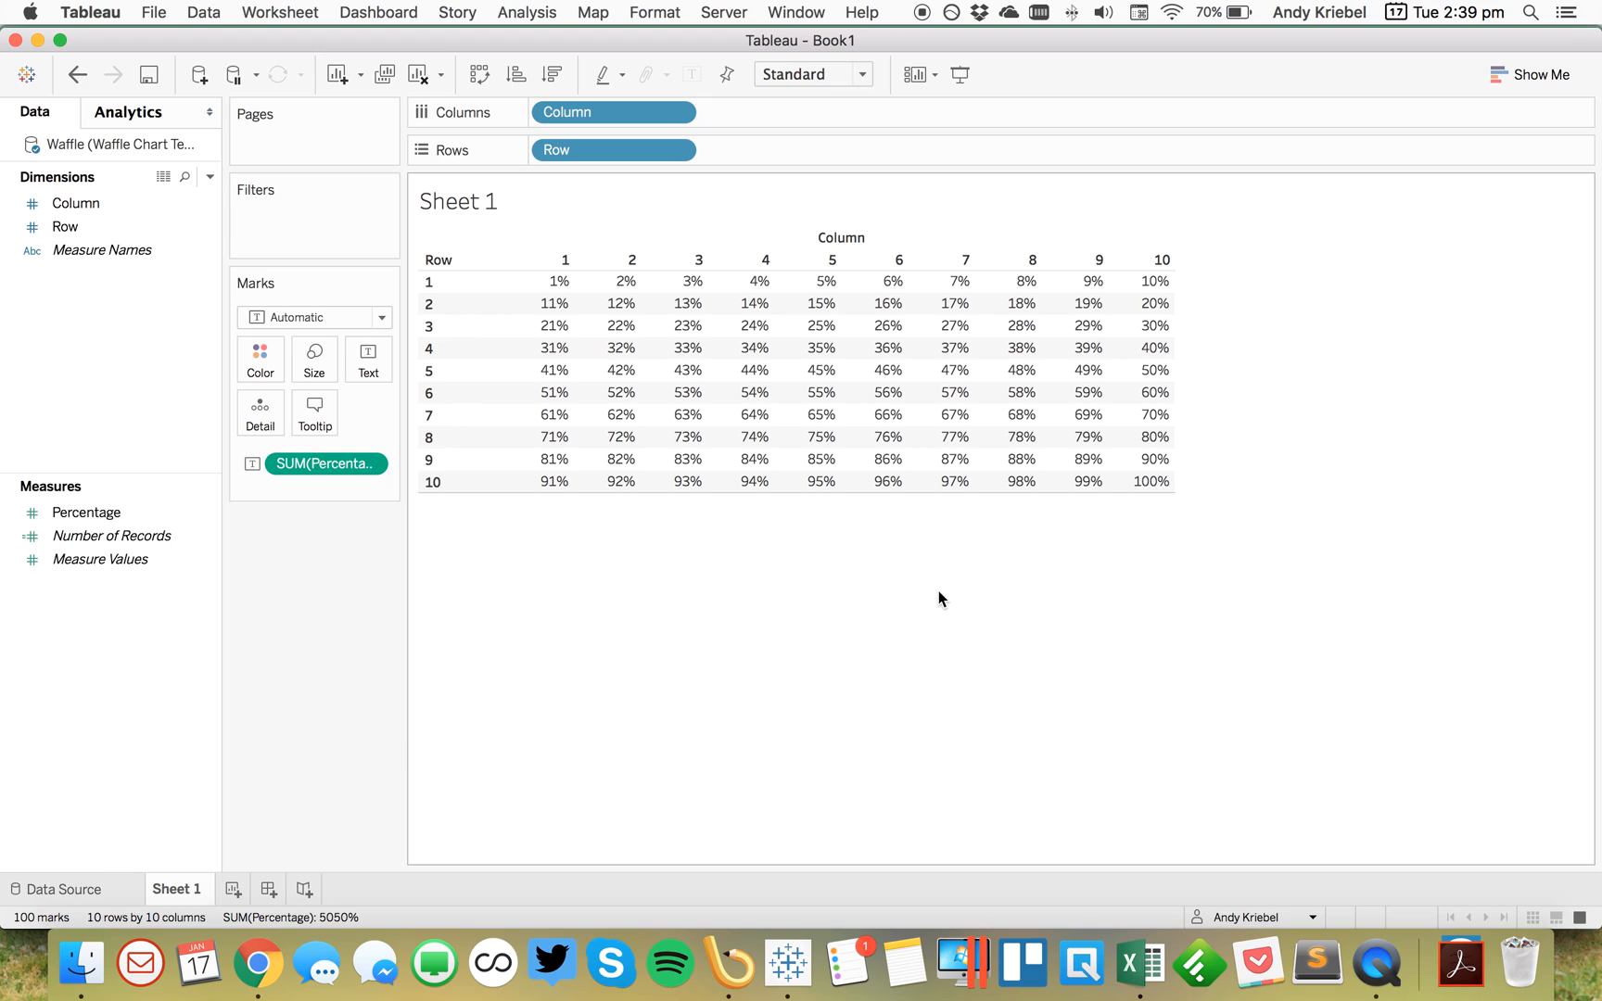
pyautogui.moveTo(1151, 481)
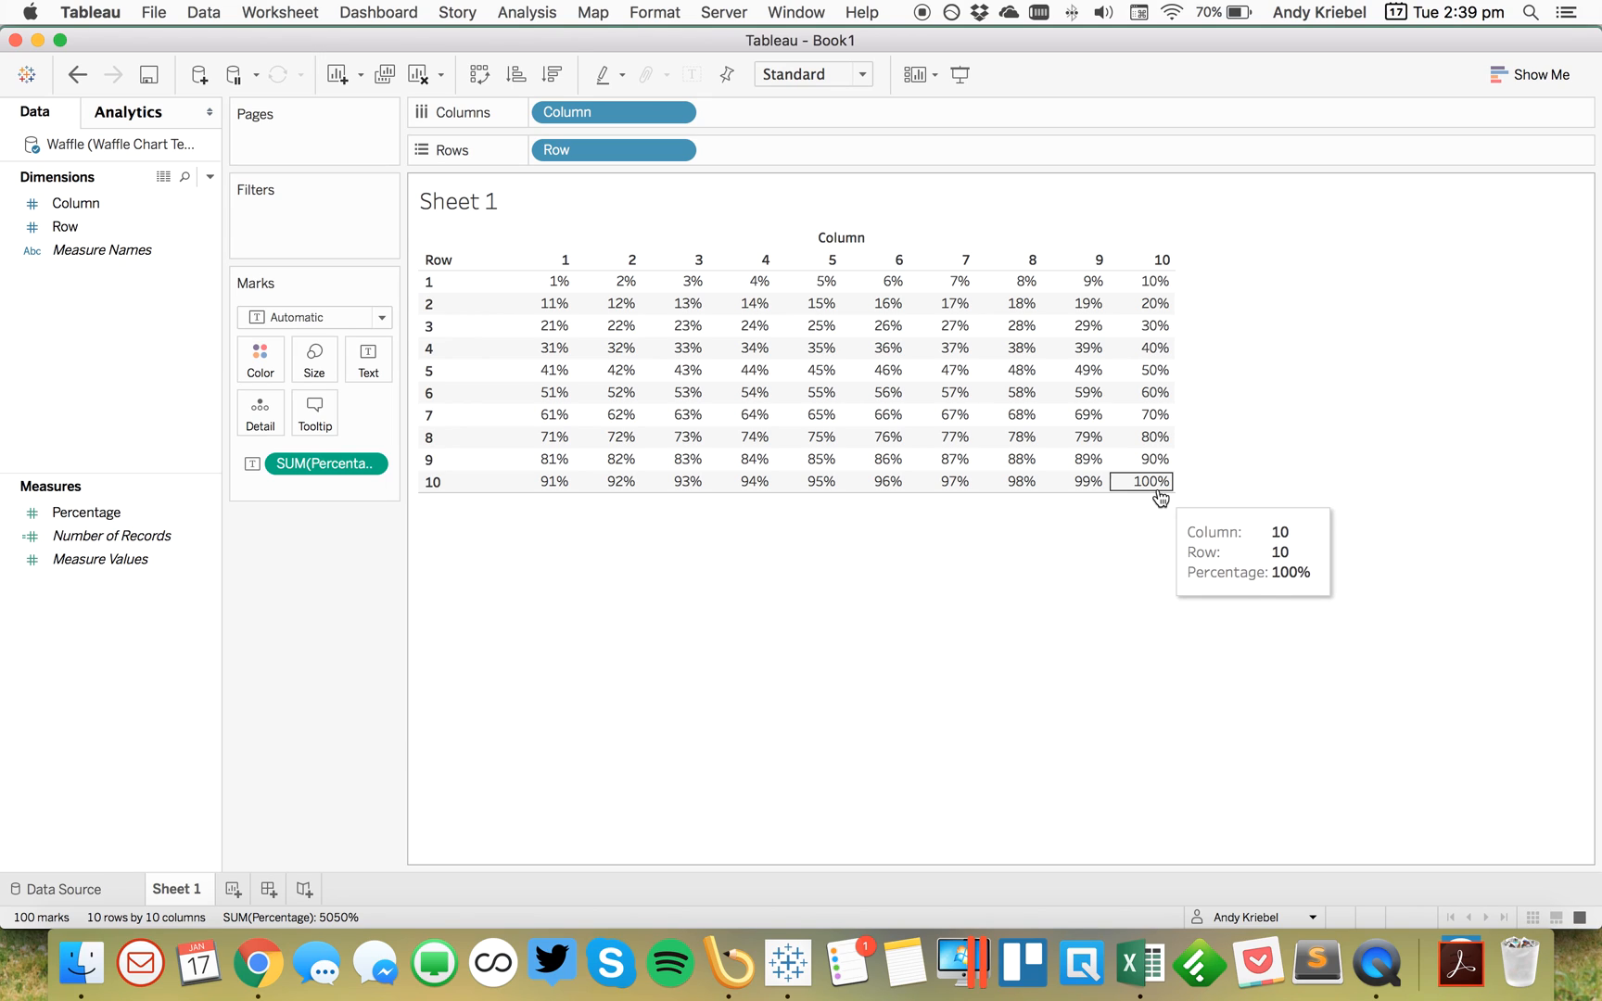
pyautogui.moveTo(539, 481)
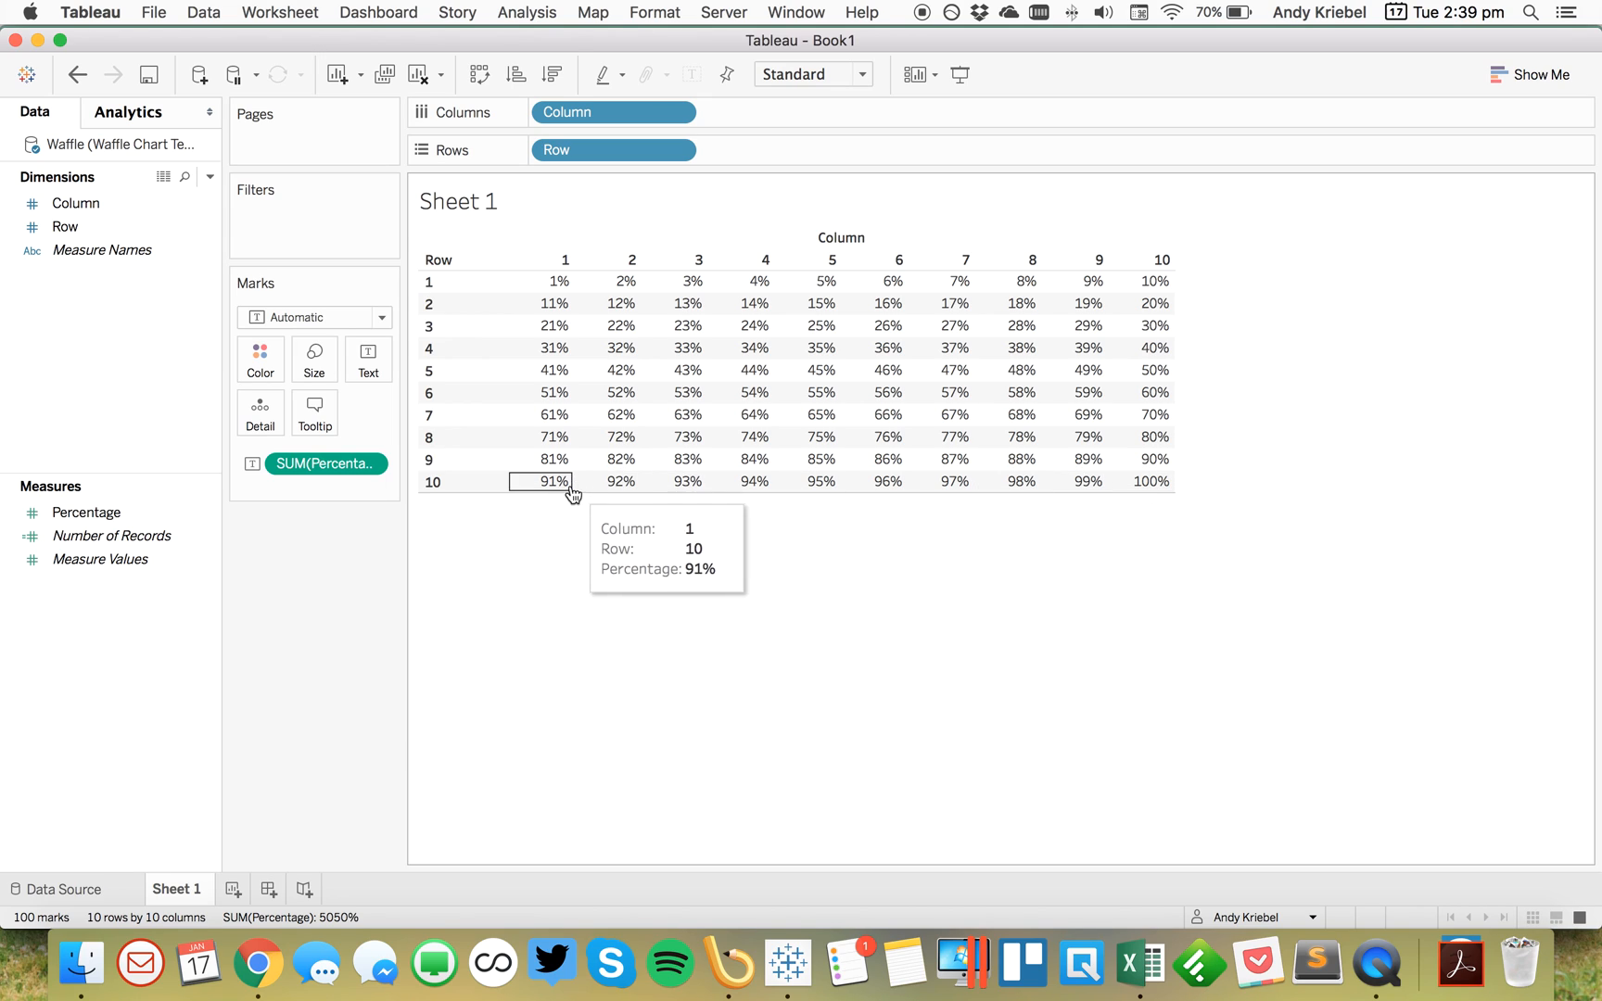
pyautogui.moveTo(563, 493)
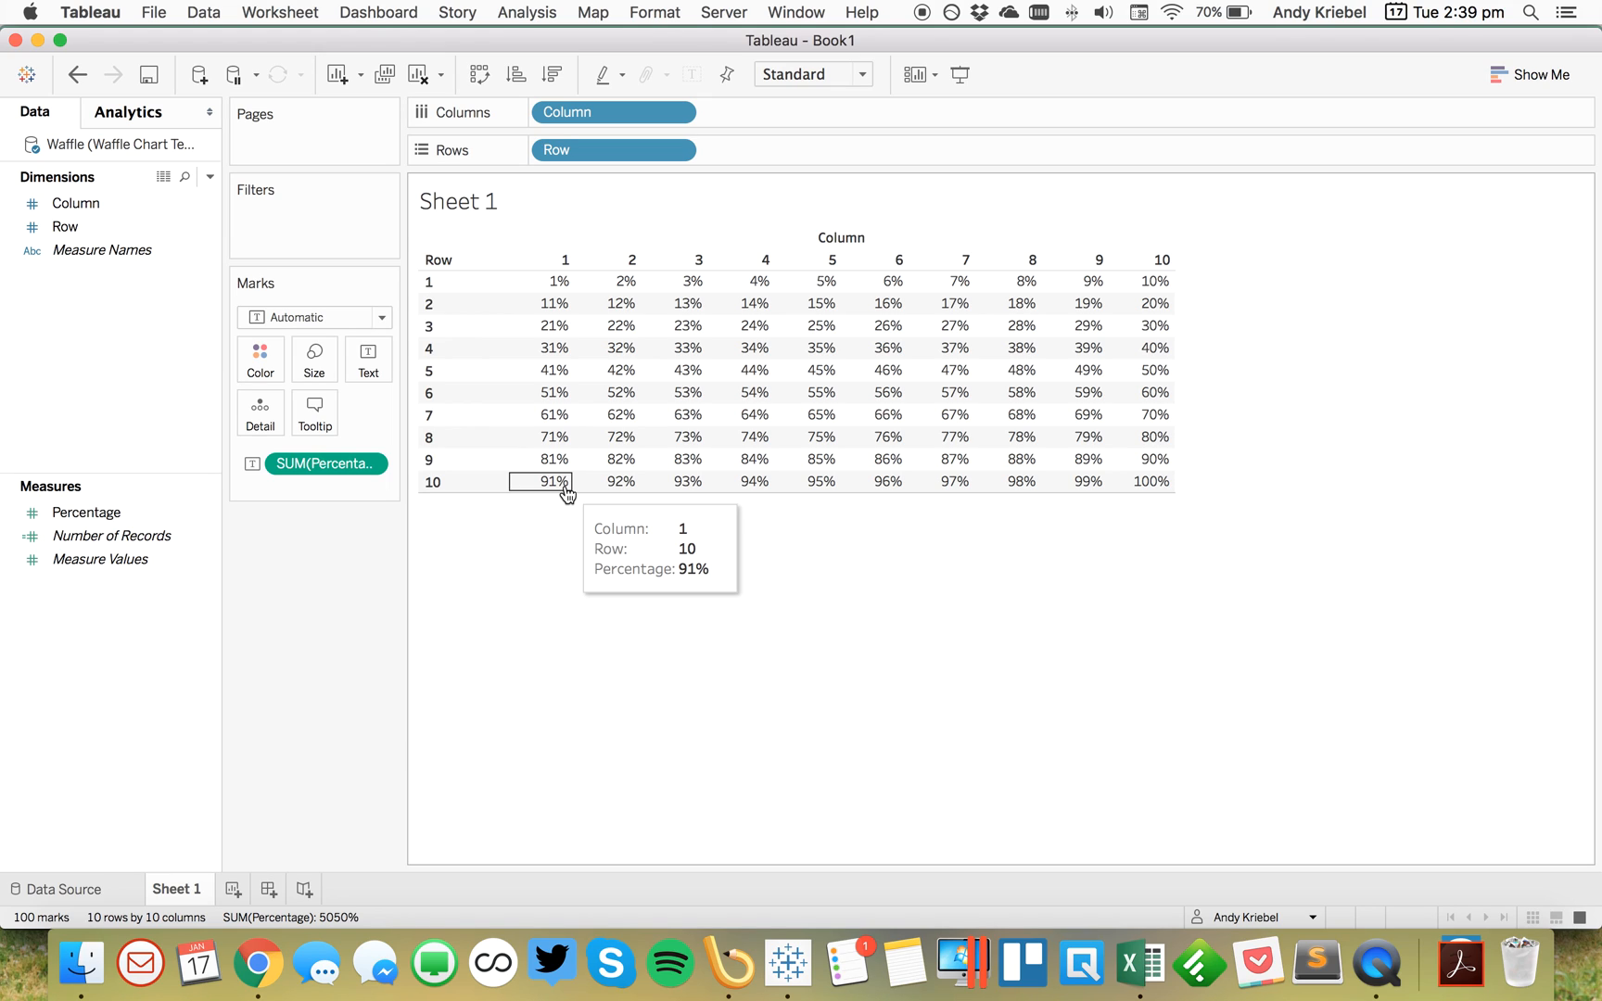
pyautogui.moveTo(567, 499)
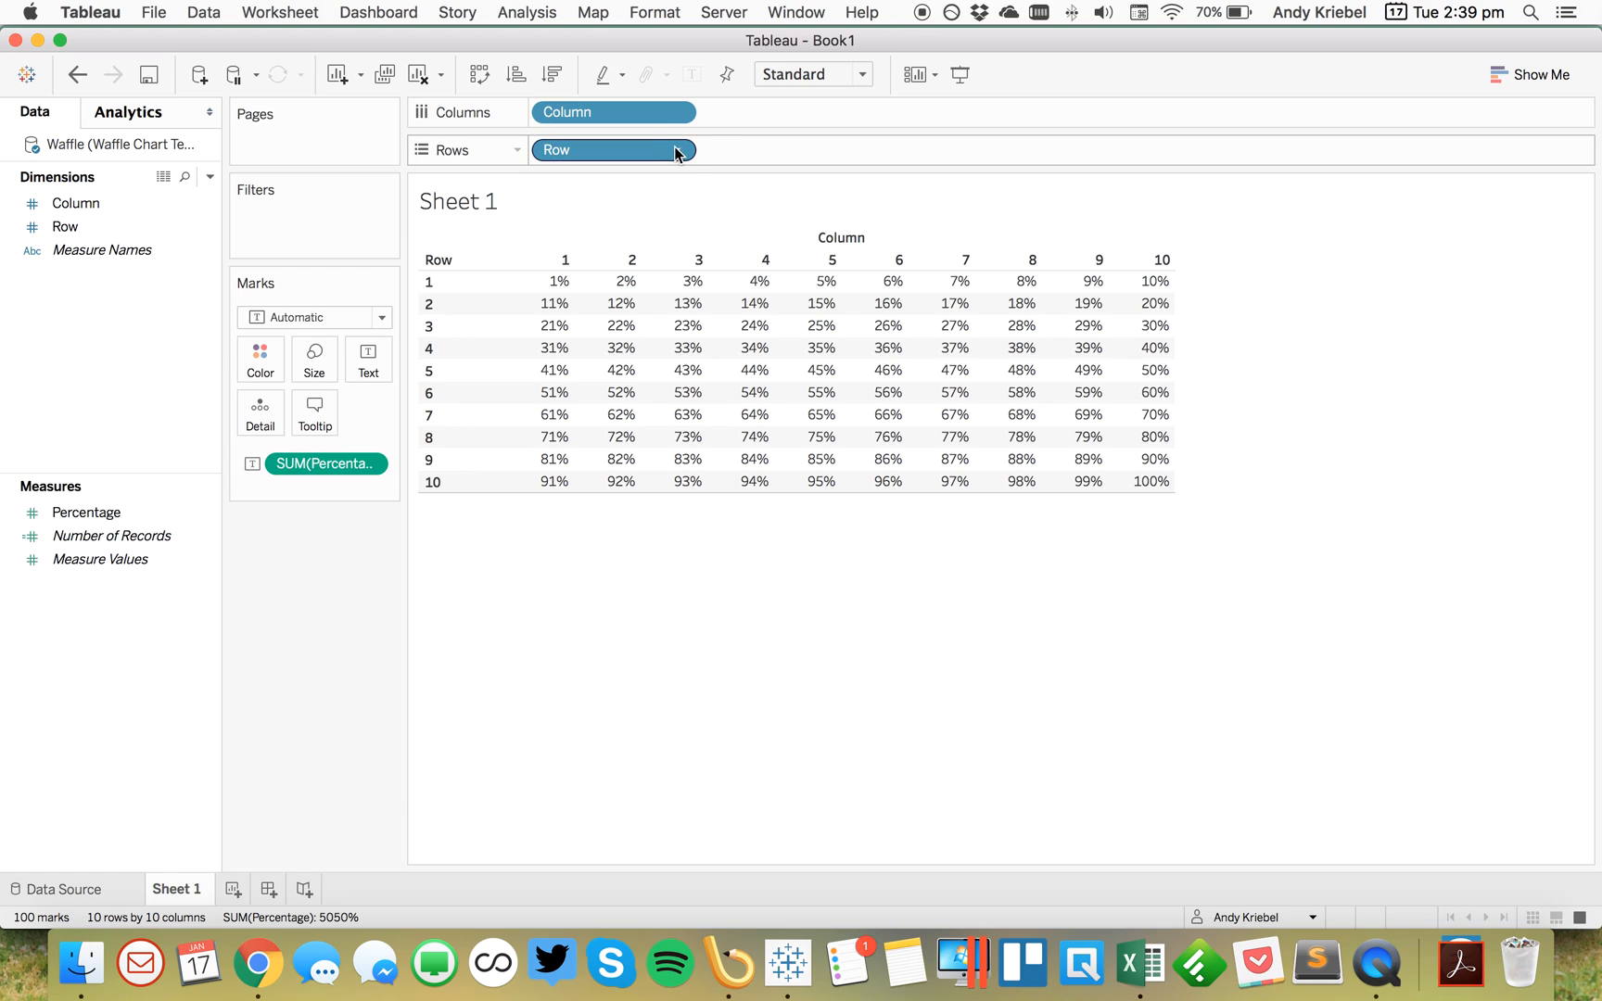
# Step: Sort Row in descending order and apply the matching sort order to Column
pyautogui.click(677, 150)
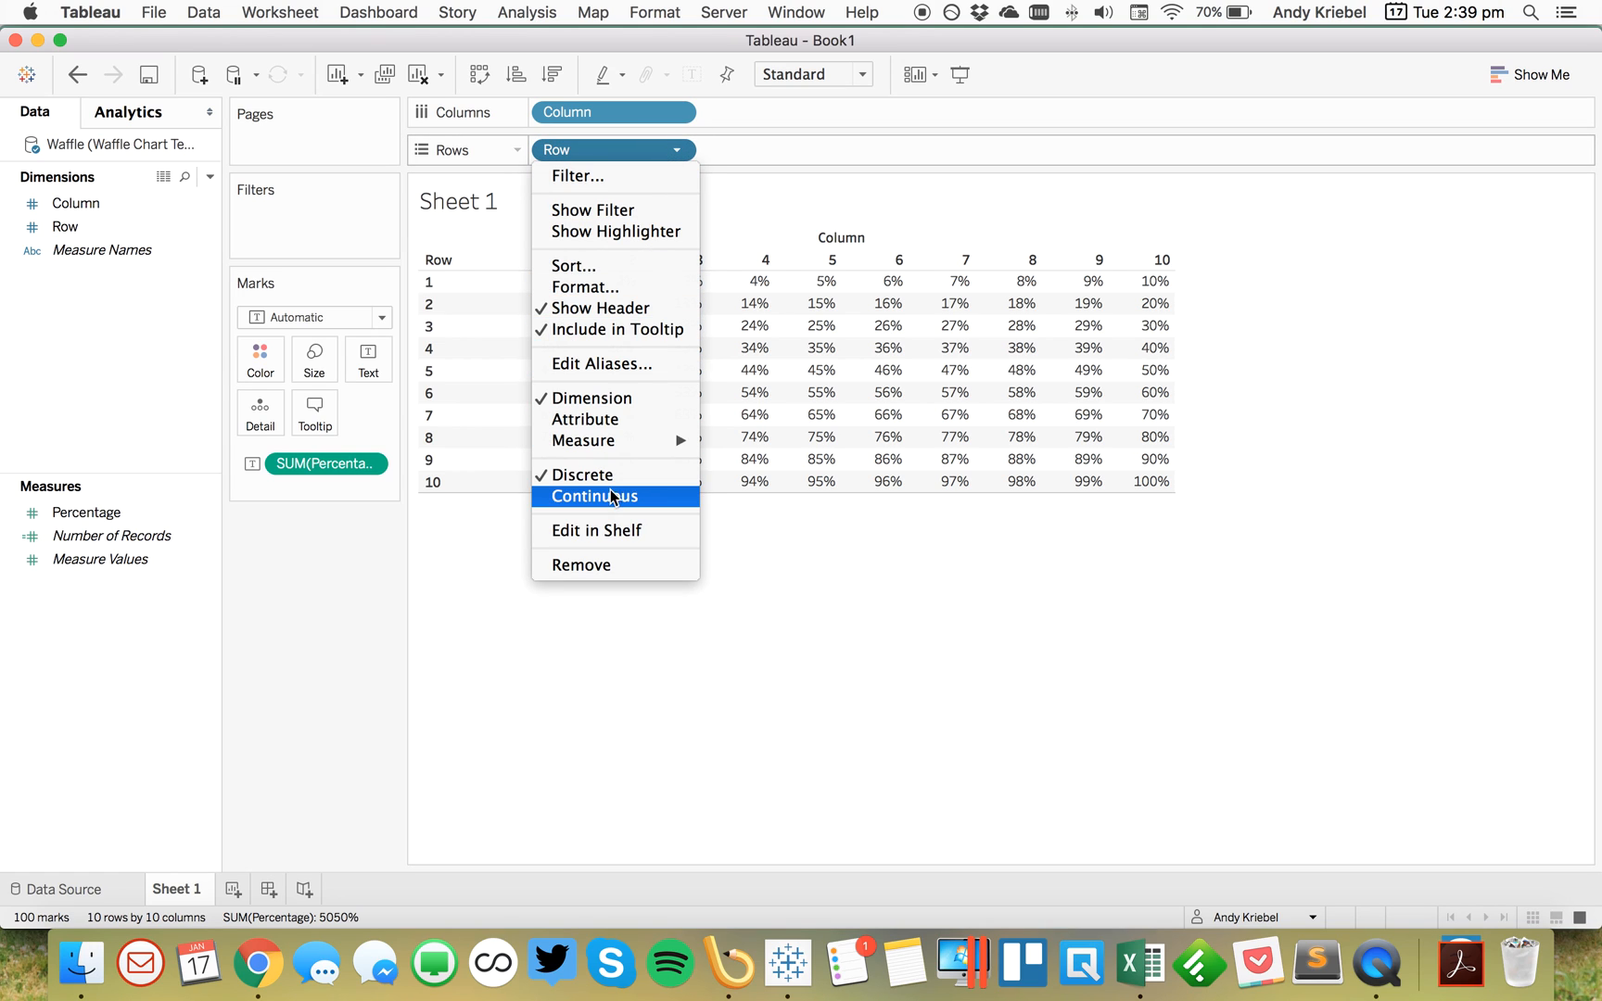
pyautogui.click(573, 266)
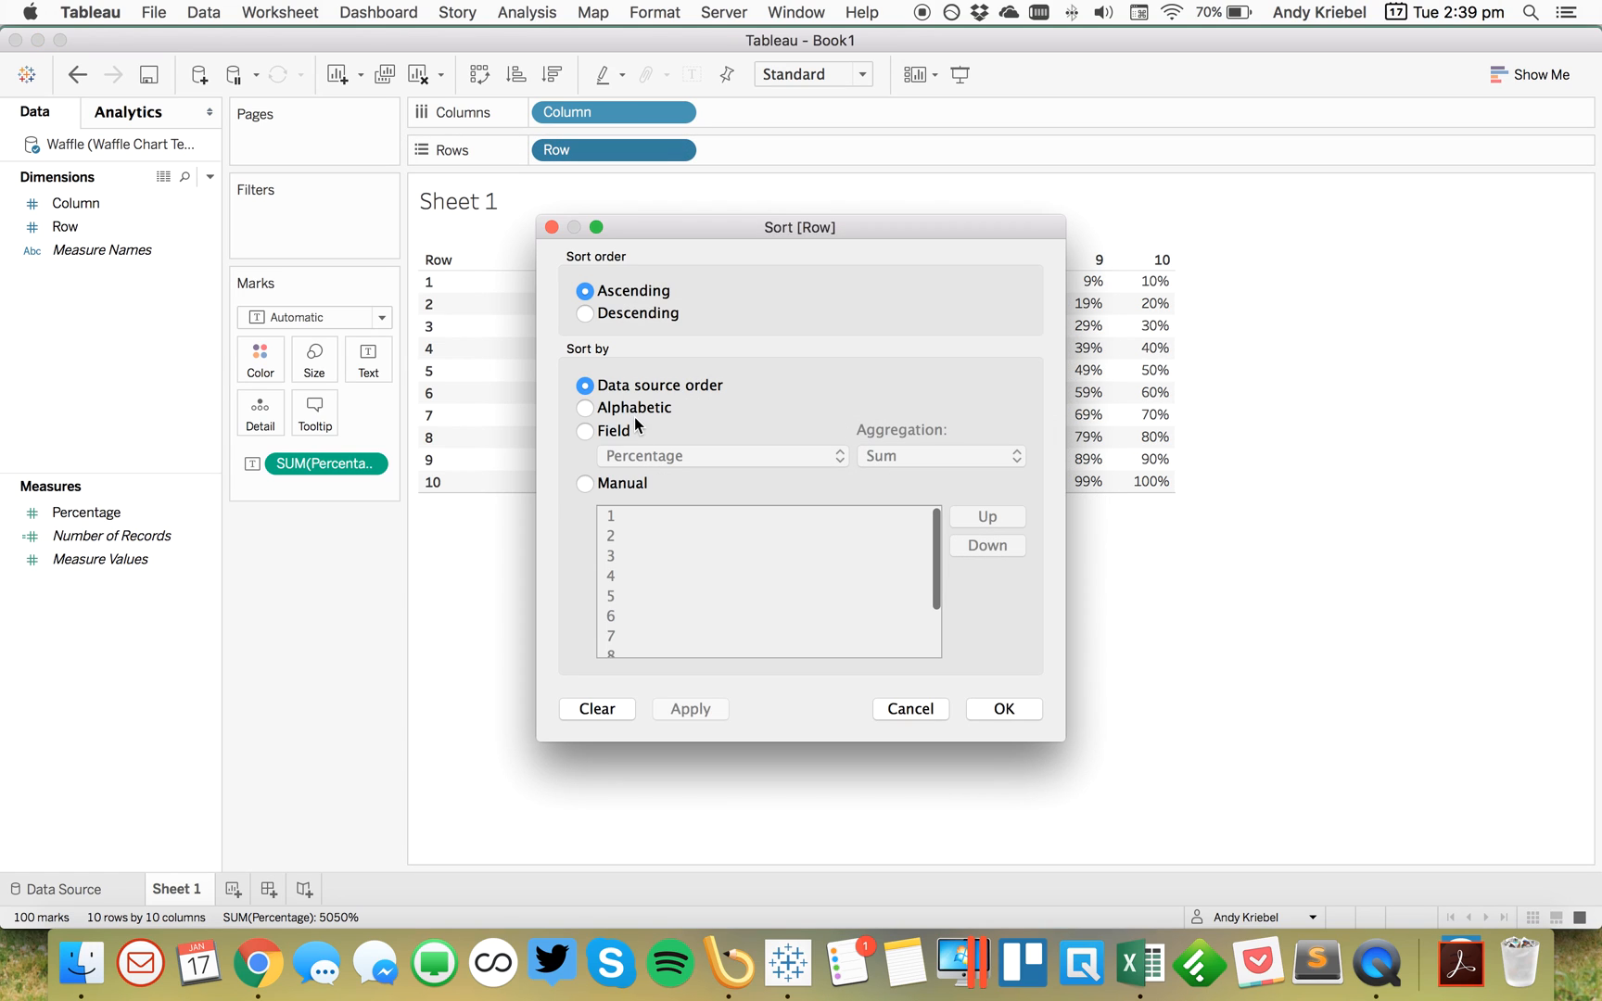
pyautogui.click(1002, 709)
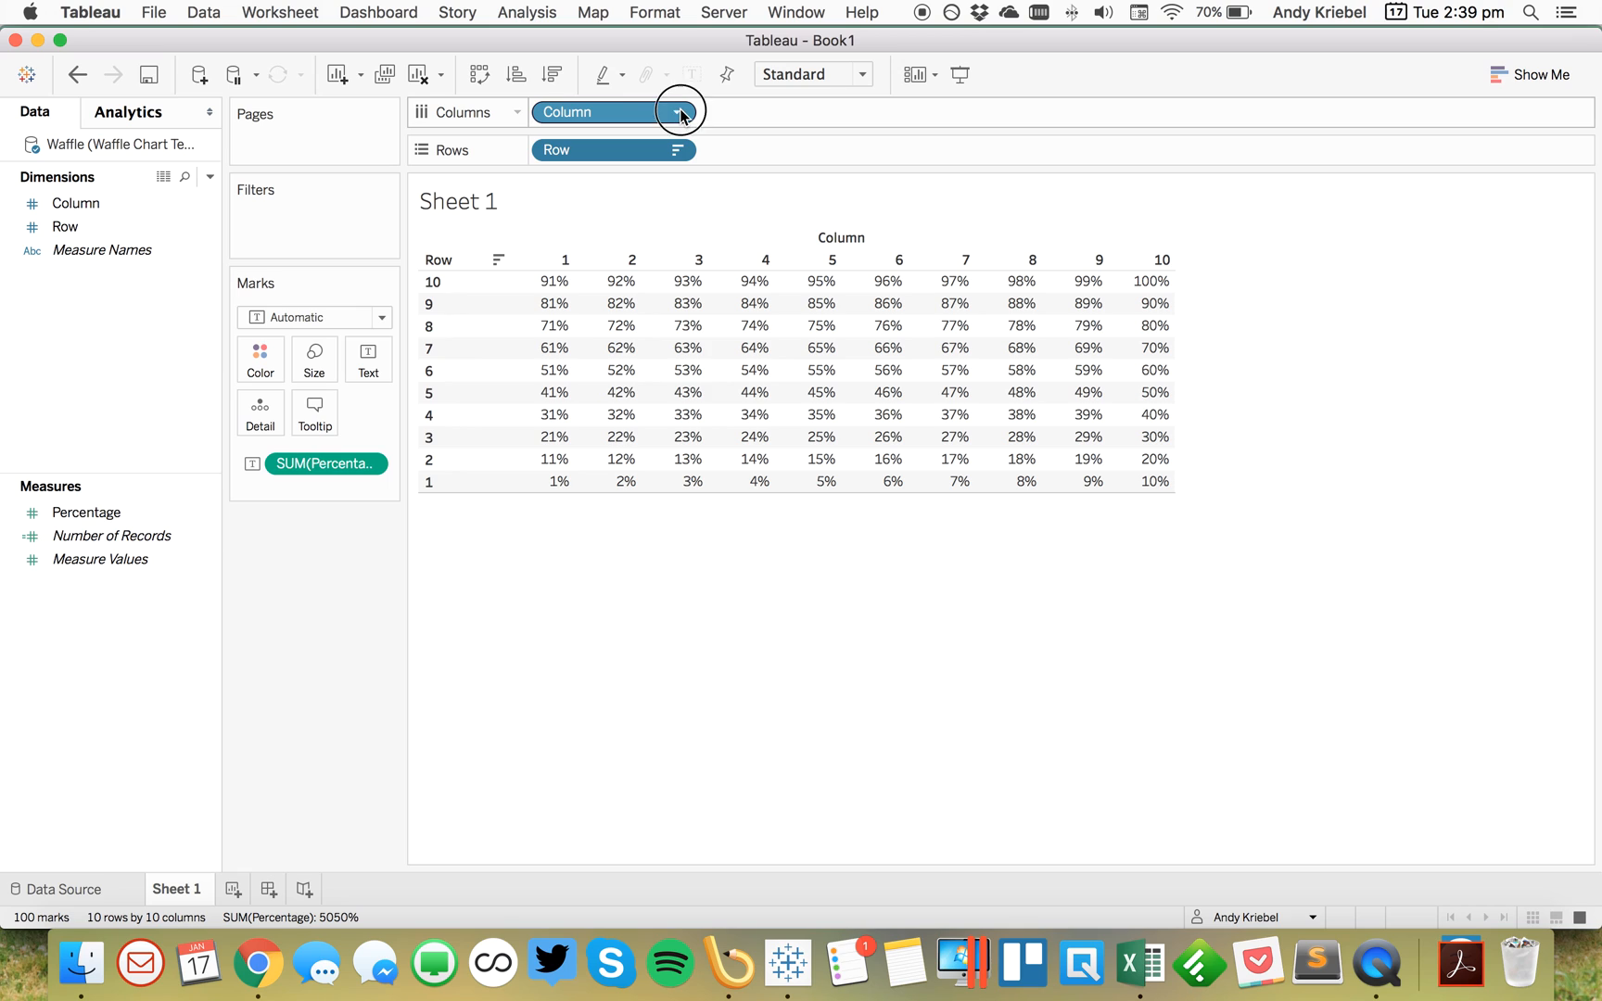
pyautogui.click(678, 112)
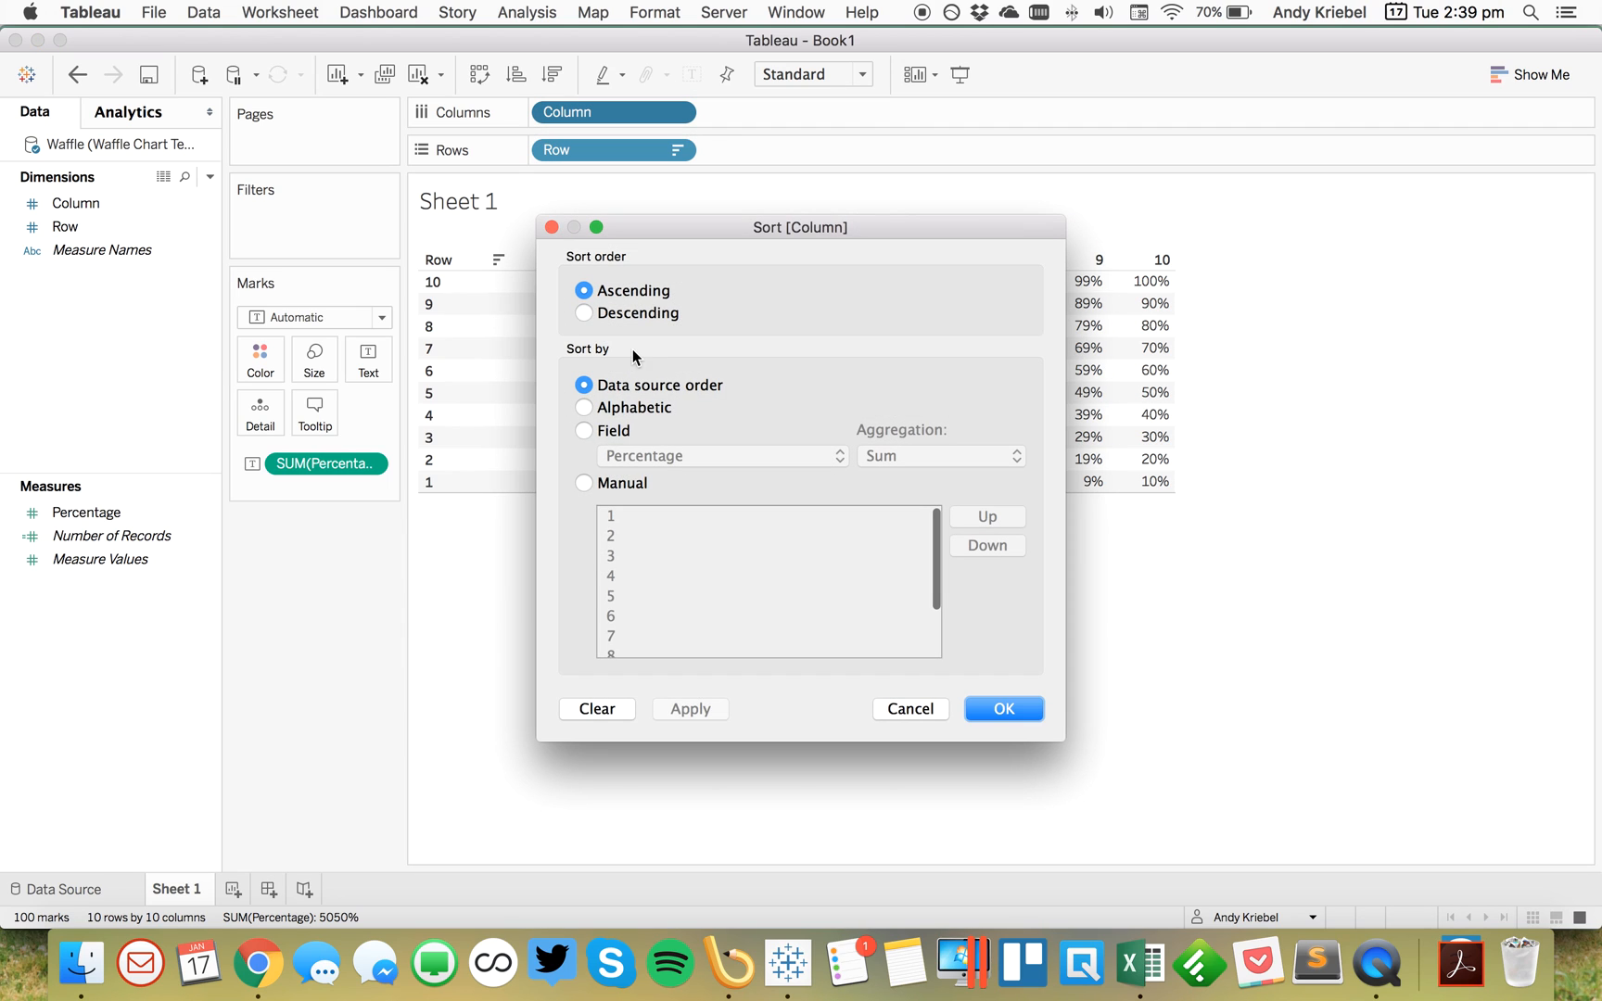
pyautogui.click(1002, 709)
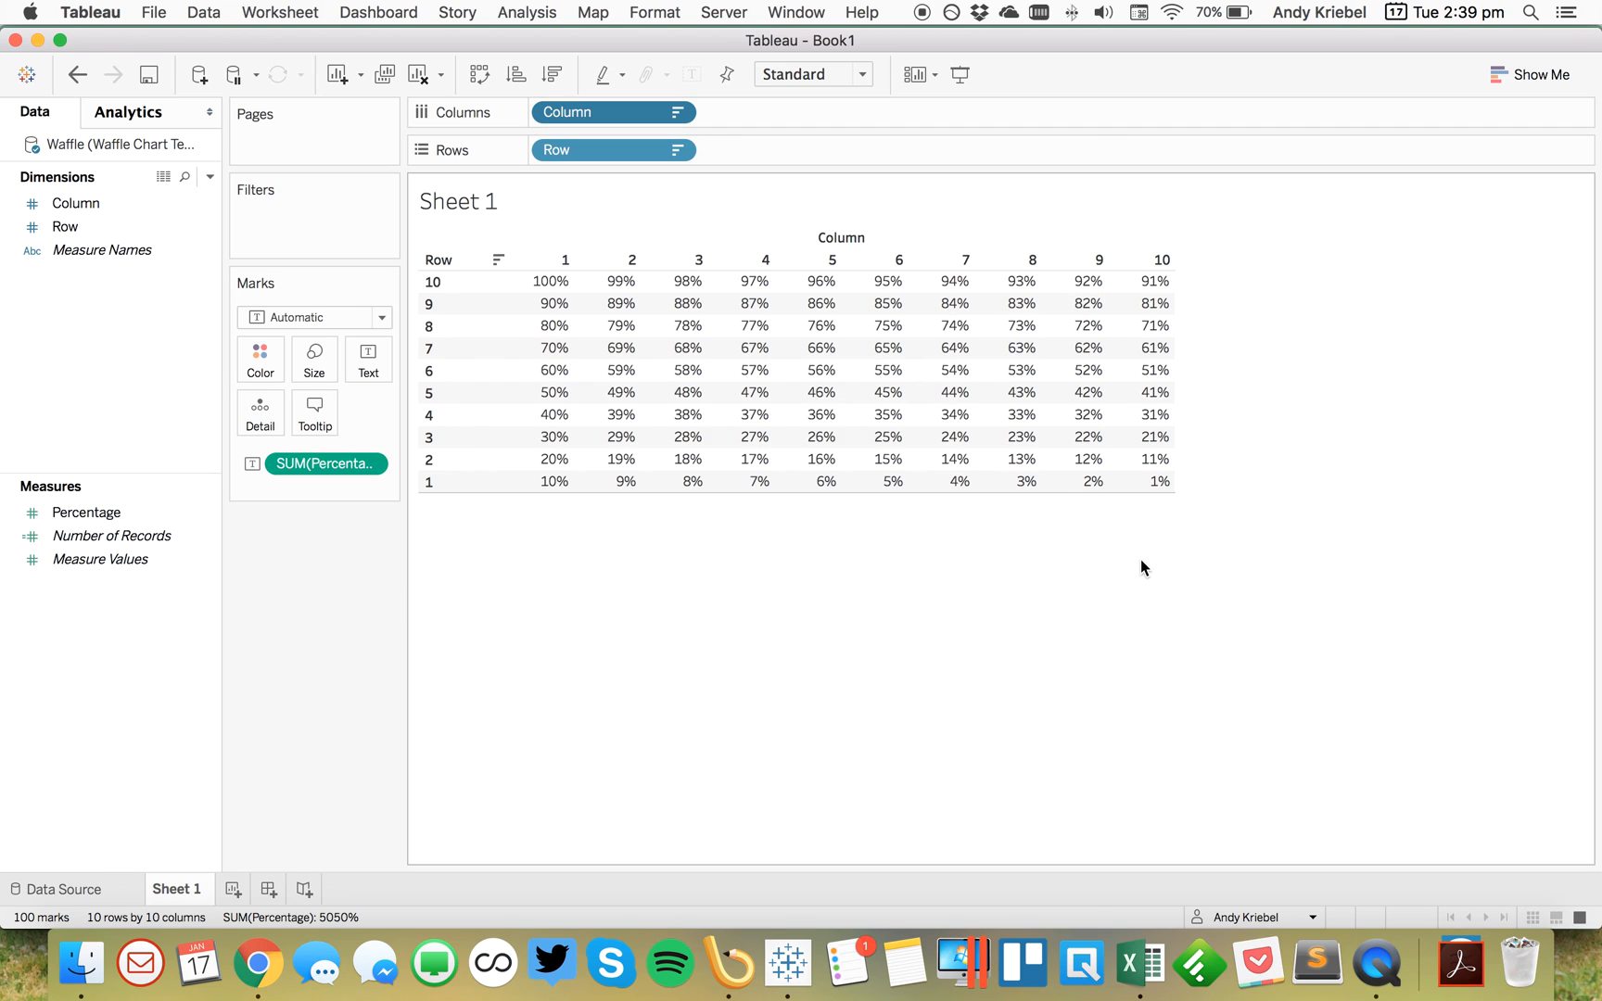
pyautogui.click(77, 73)
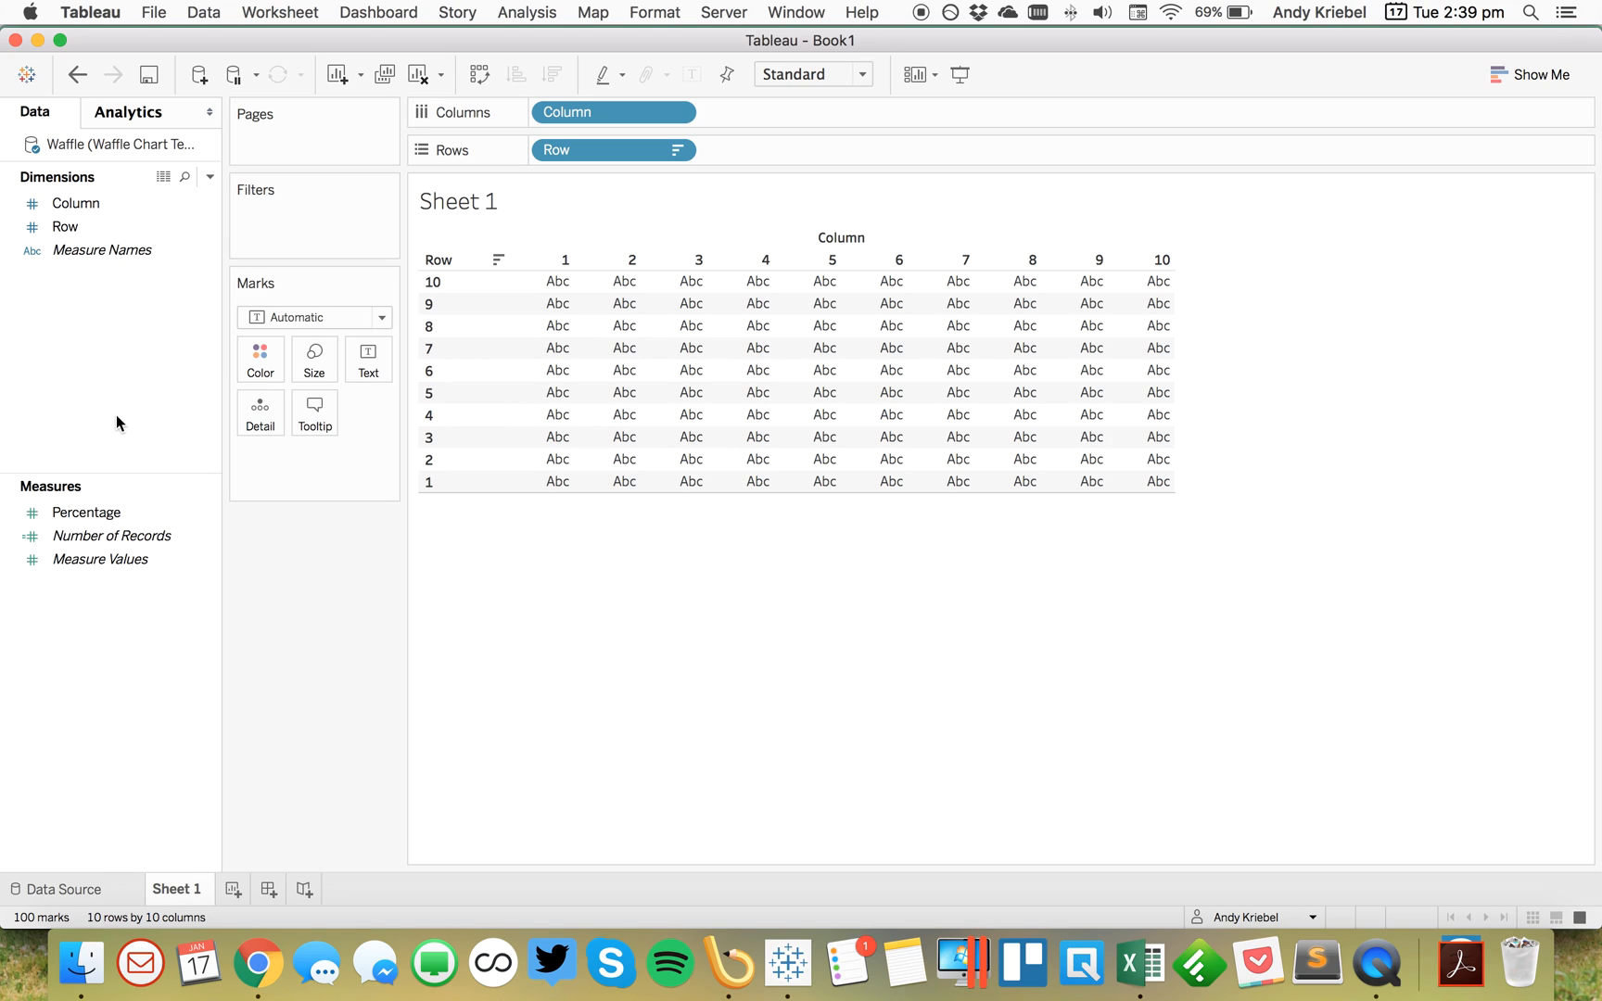
# Step: Add the saved Sample - Superstore Sales data source
pyautogui.click(200, 74)
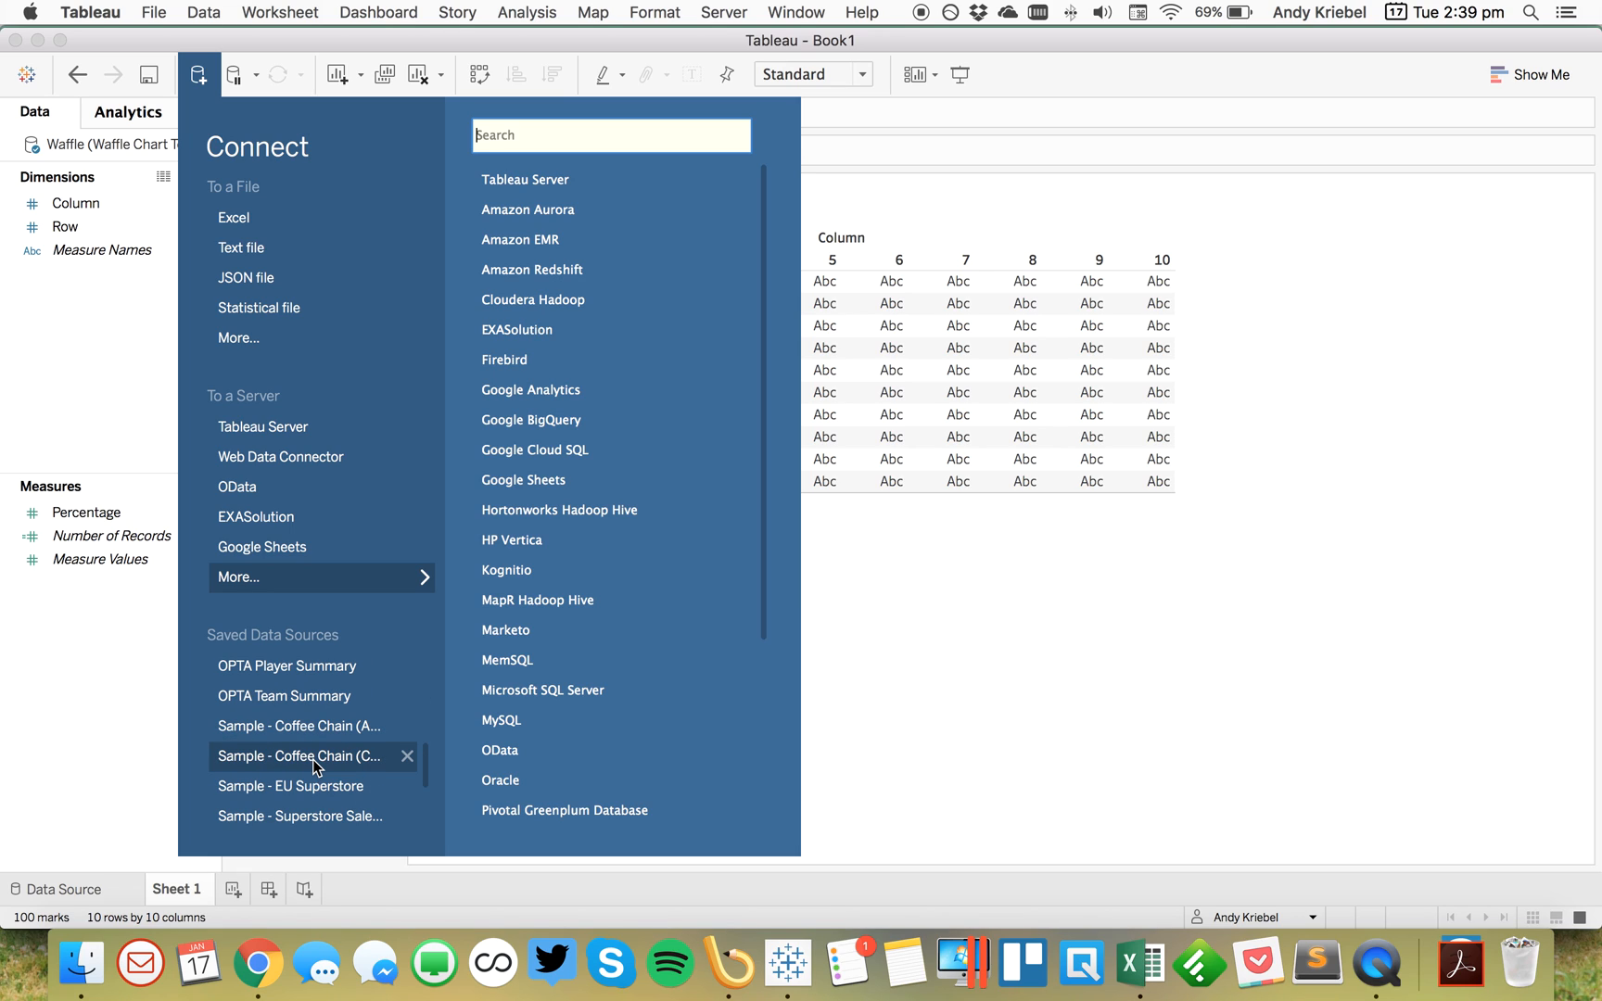
pyautogui.scroll(-3)
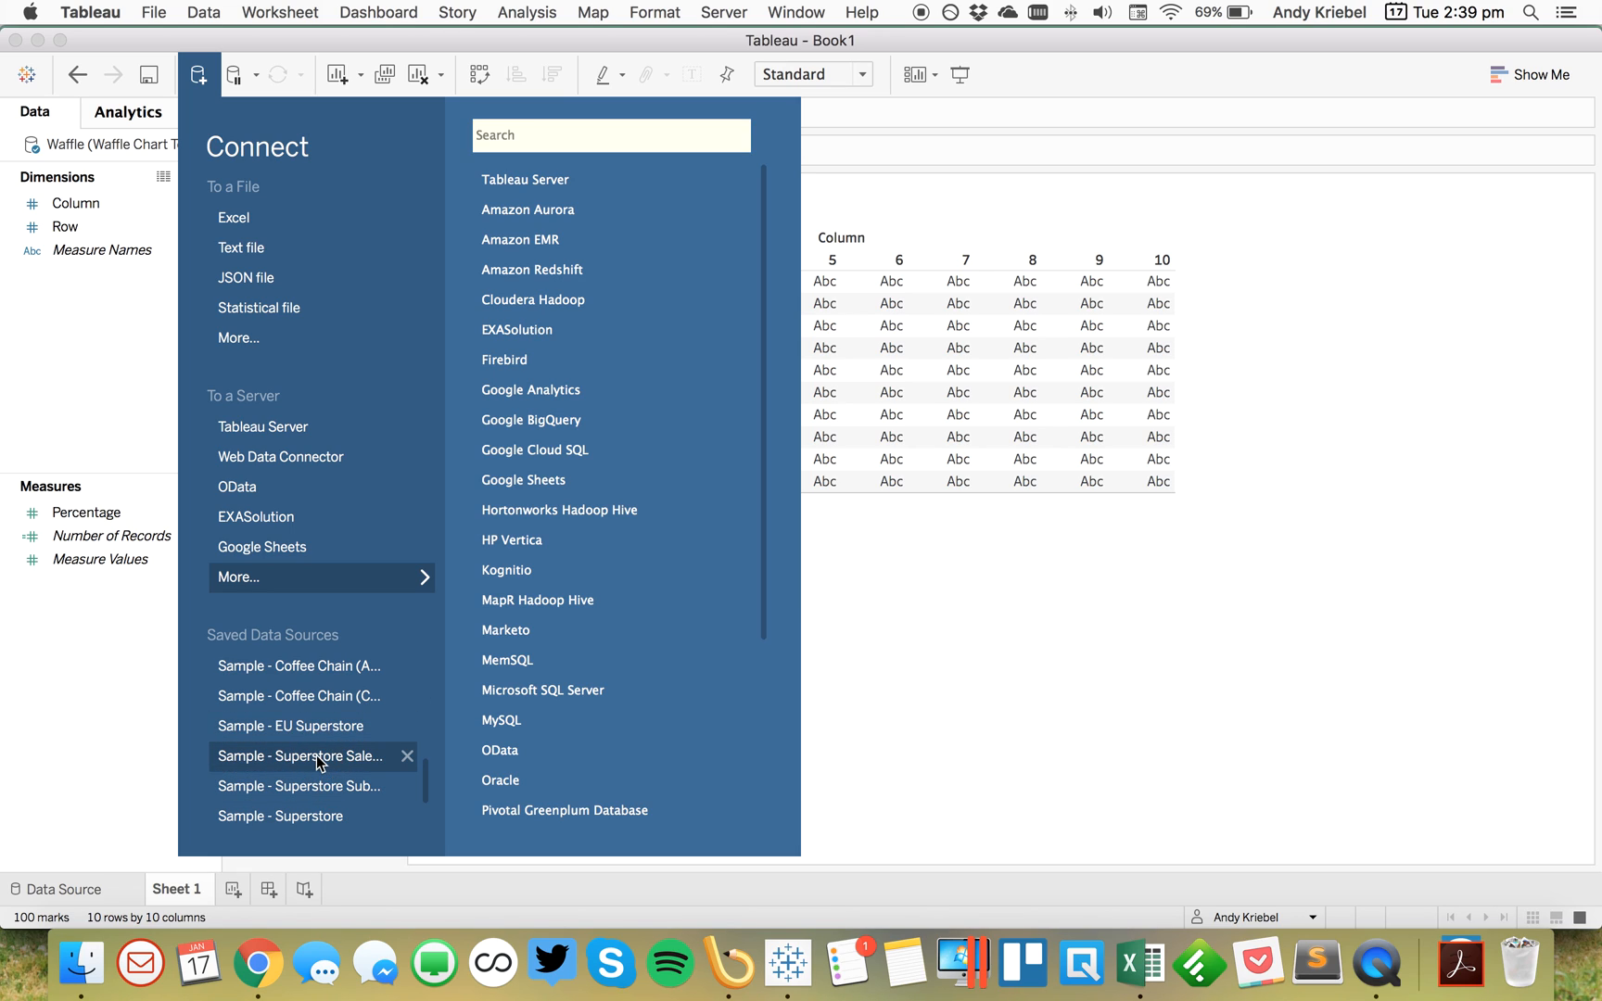
pyautogui.click(300, 756)
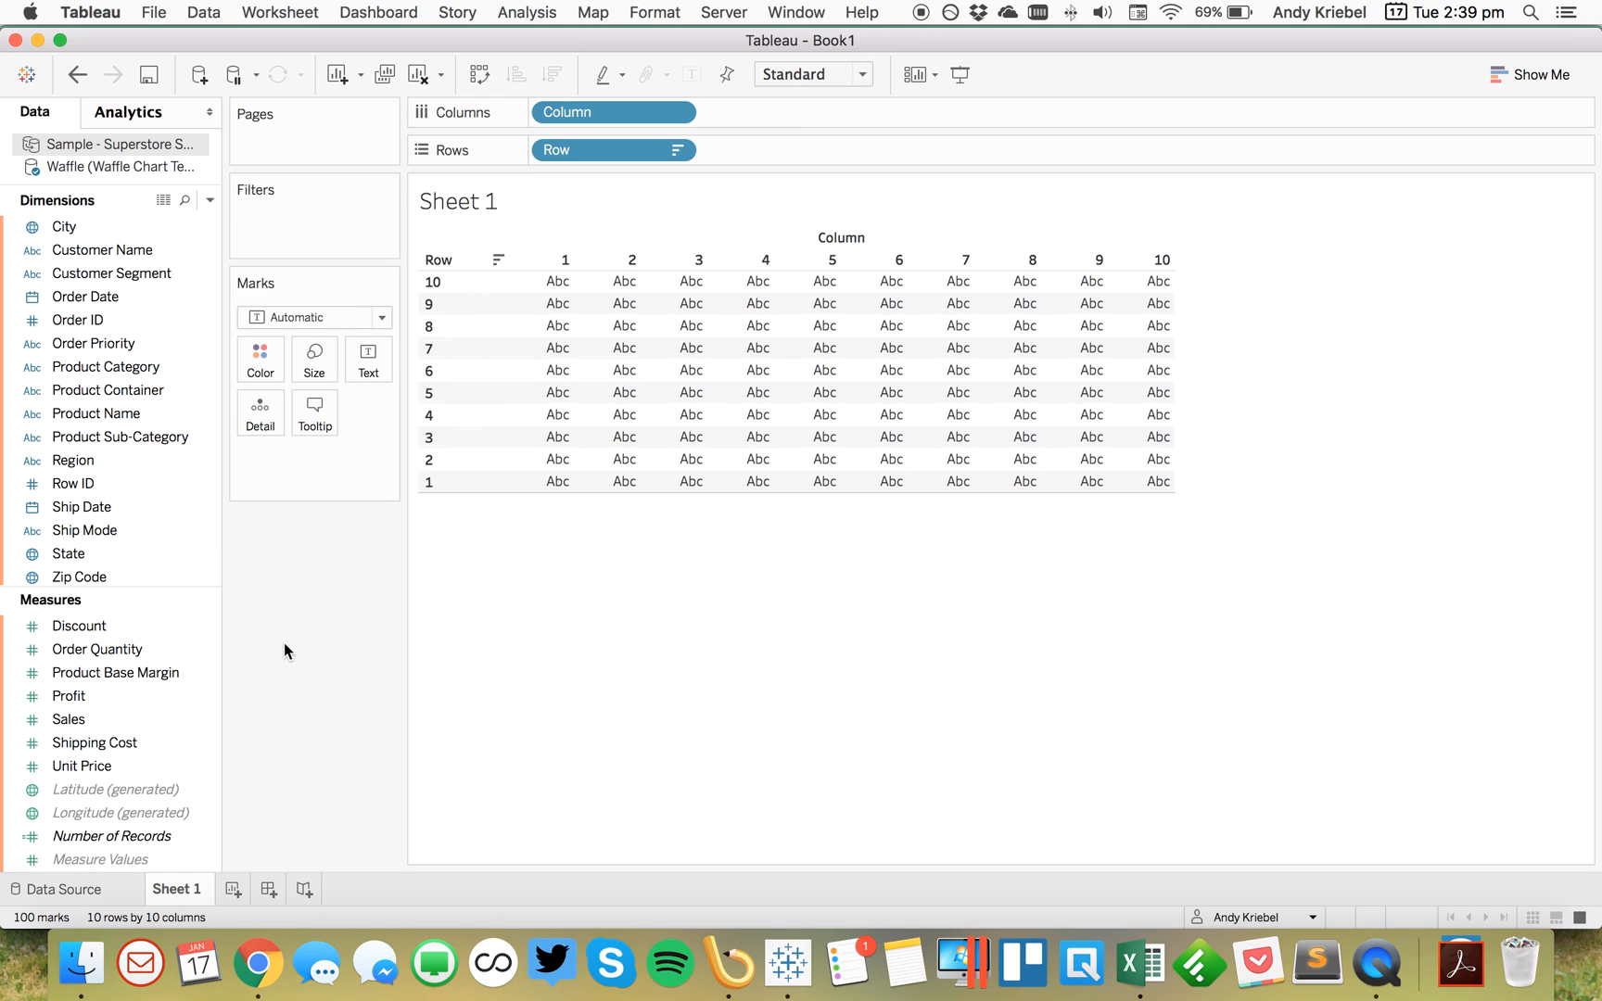
pyautogui.moveTo(212, 199)
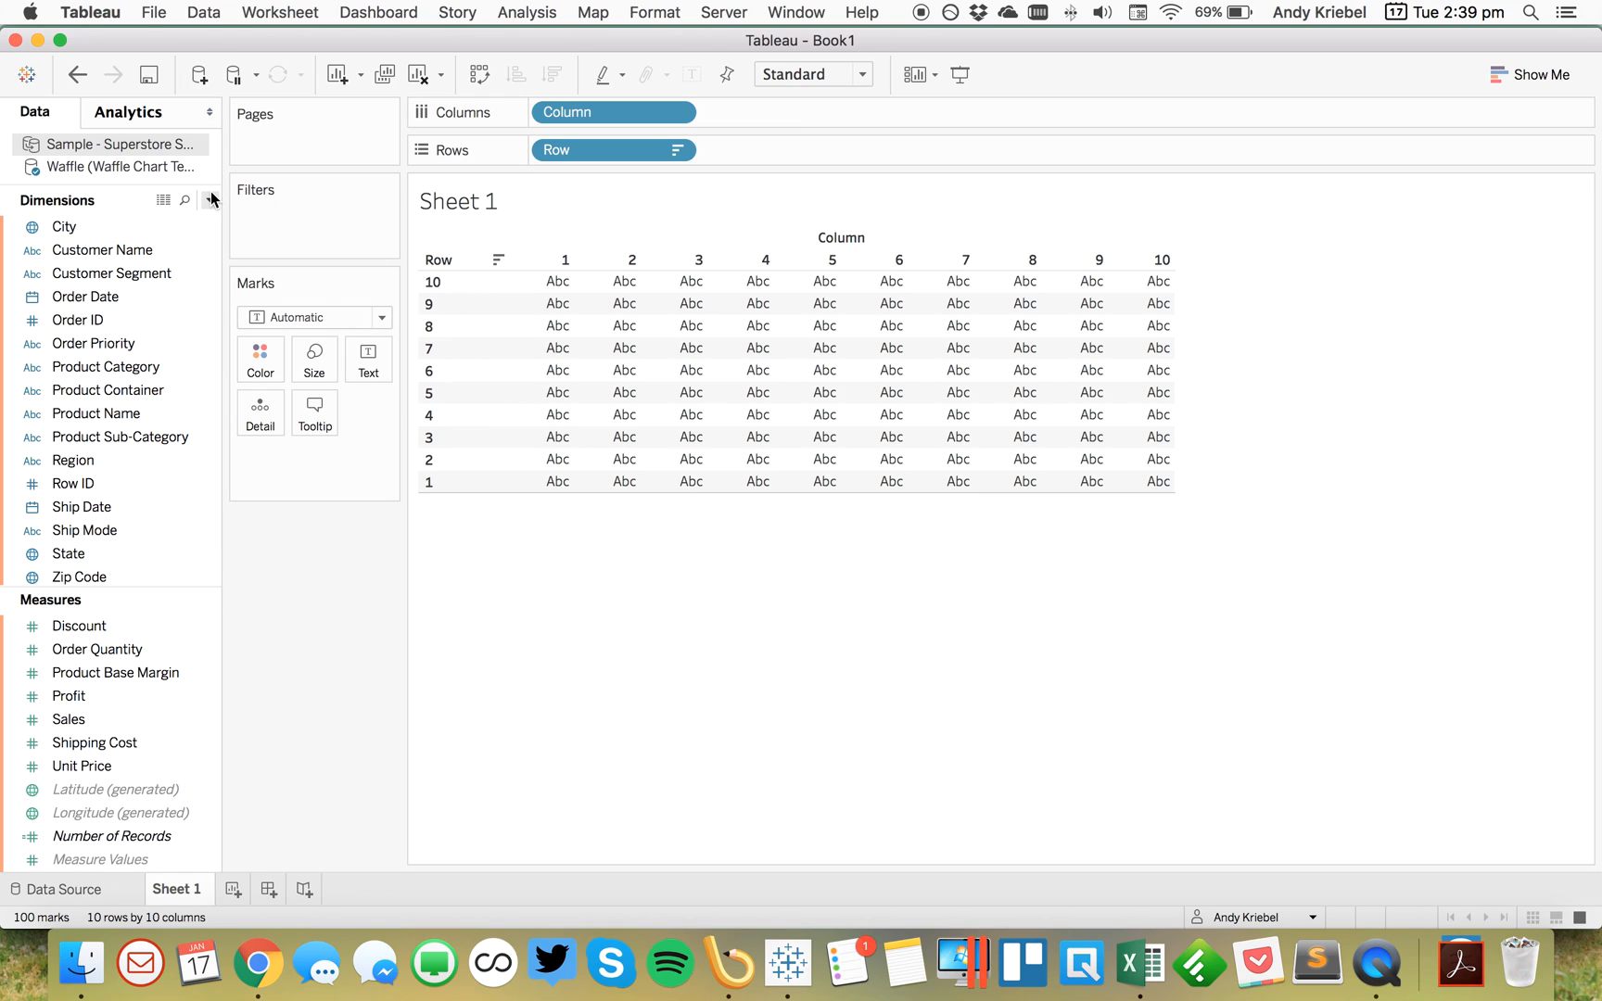
# Step: Create a Profit Ratio calculated field as SUM(Profit)/SUM(Sales)
pyautogui.click(212, 199)
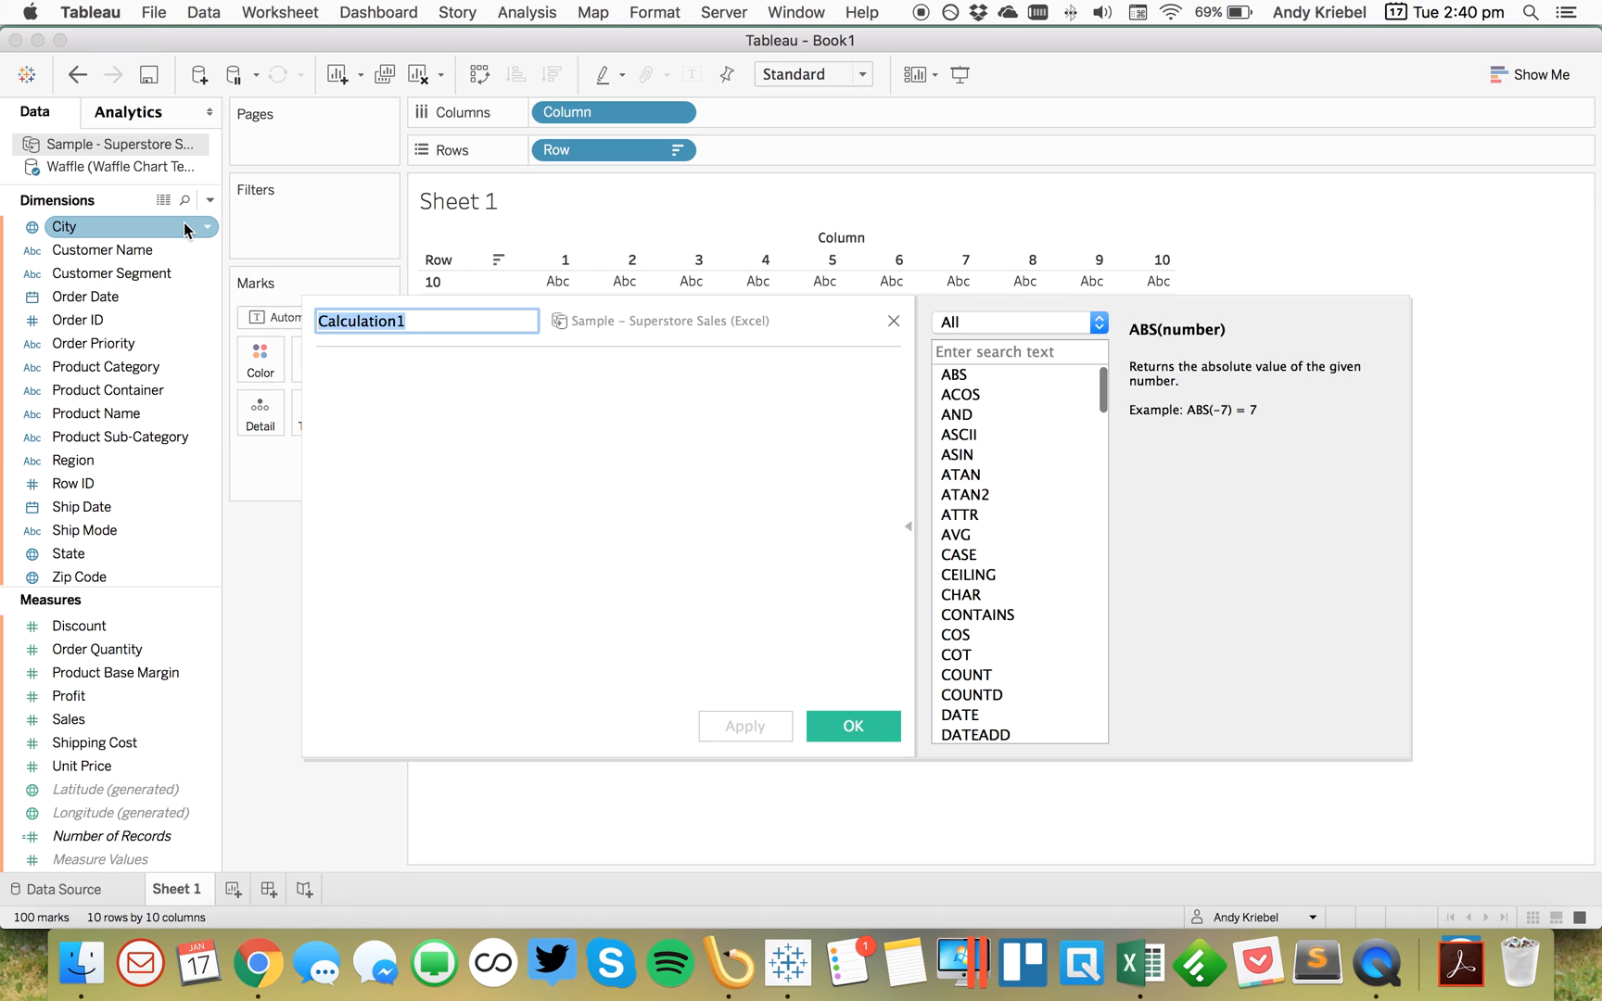
pyautogui.write('Profit Ratopo')
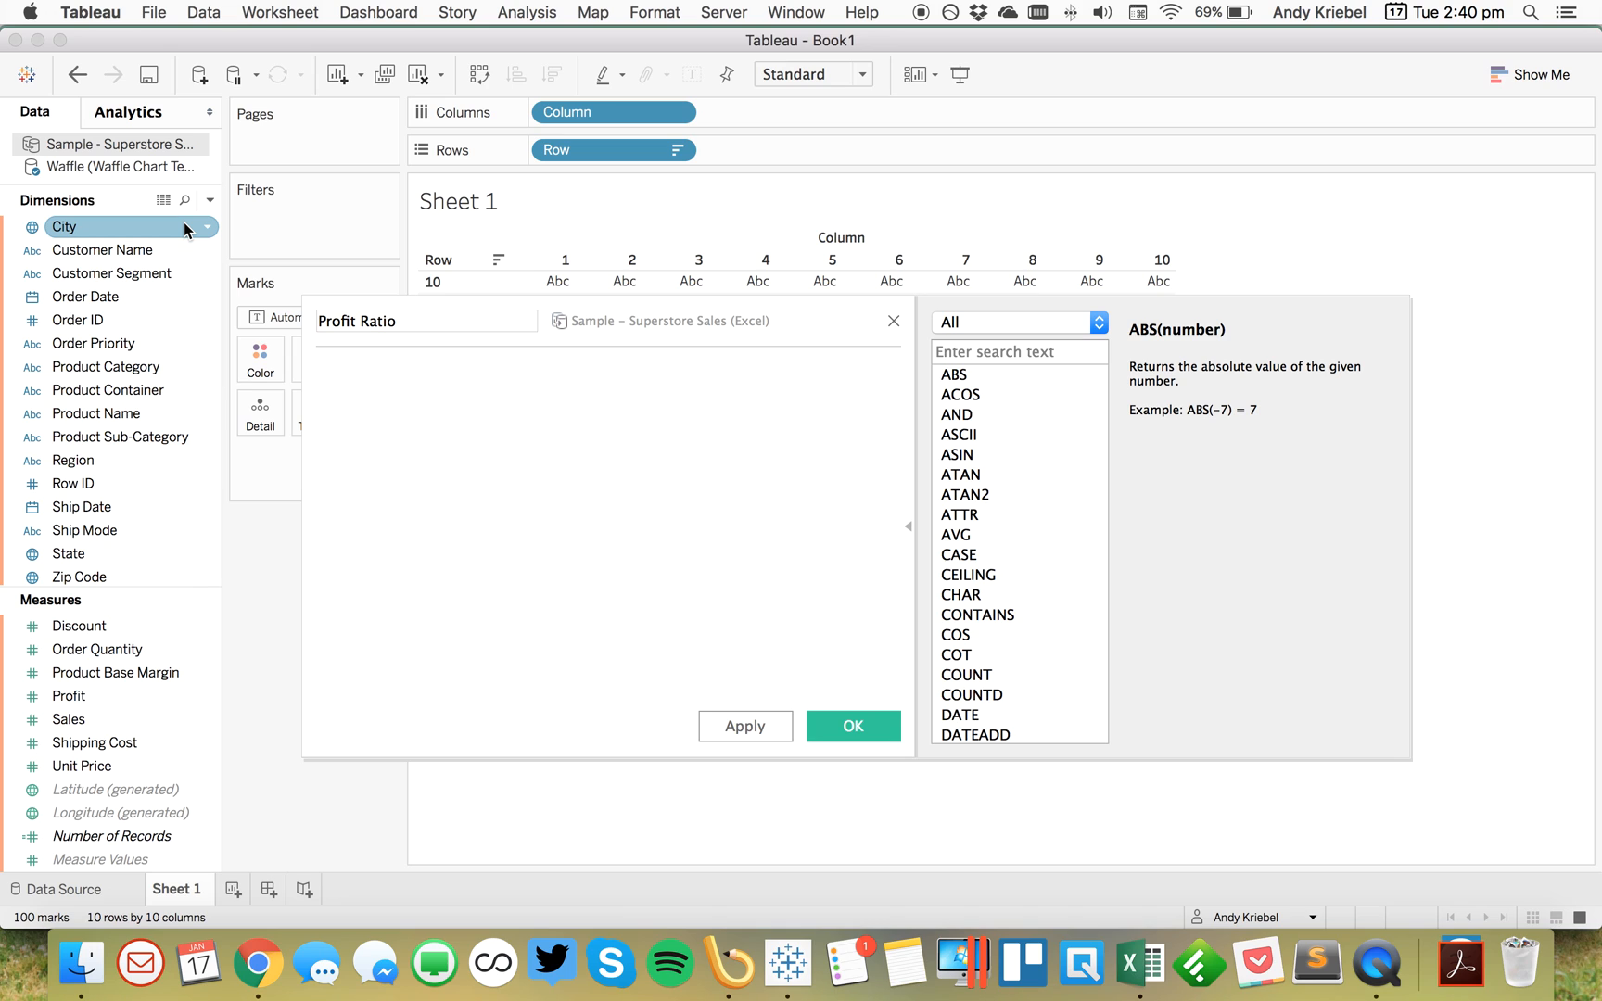
pyautogui.write('SUM(')
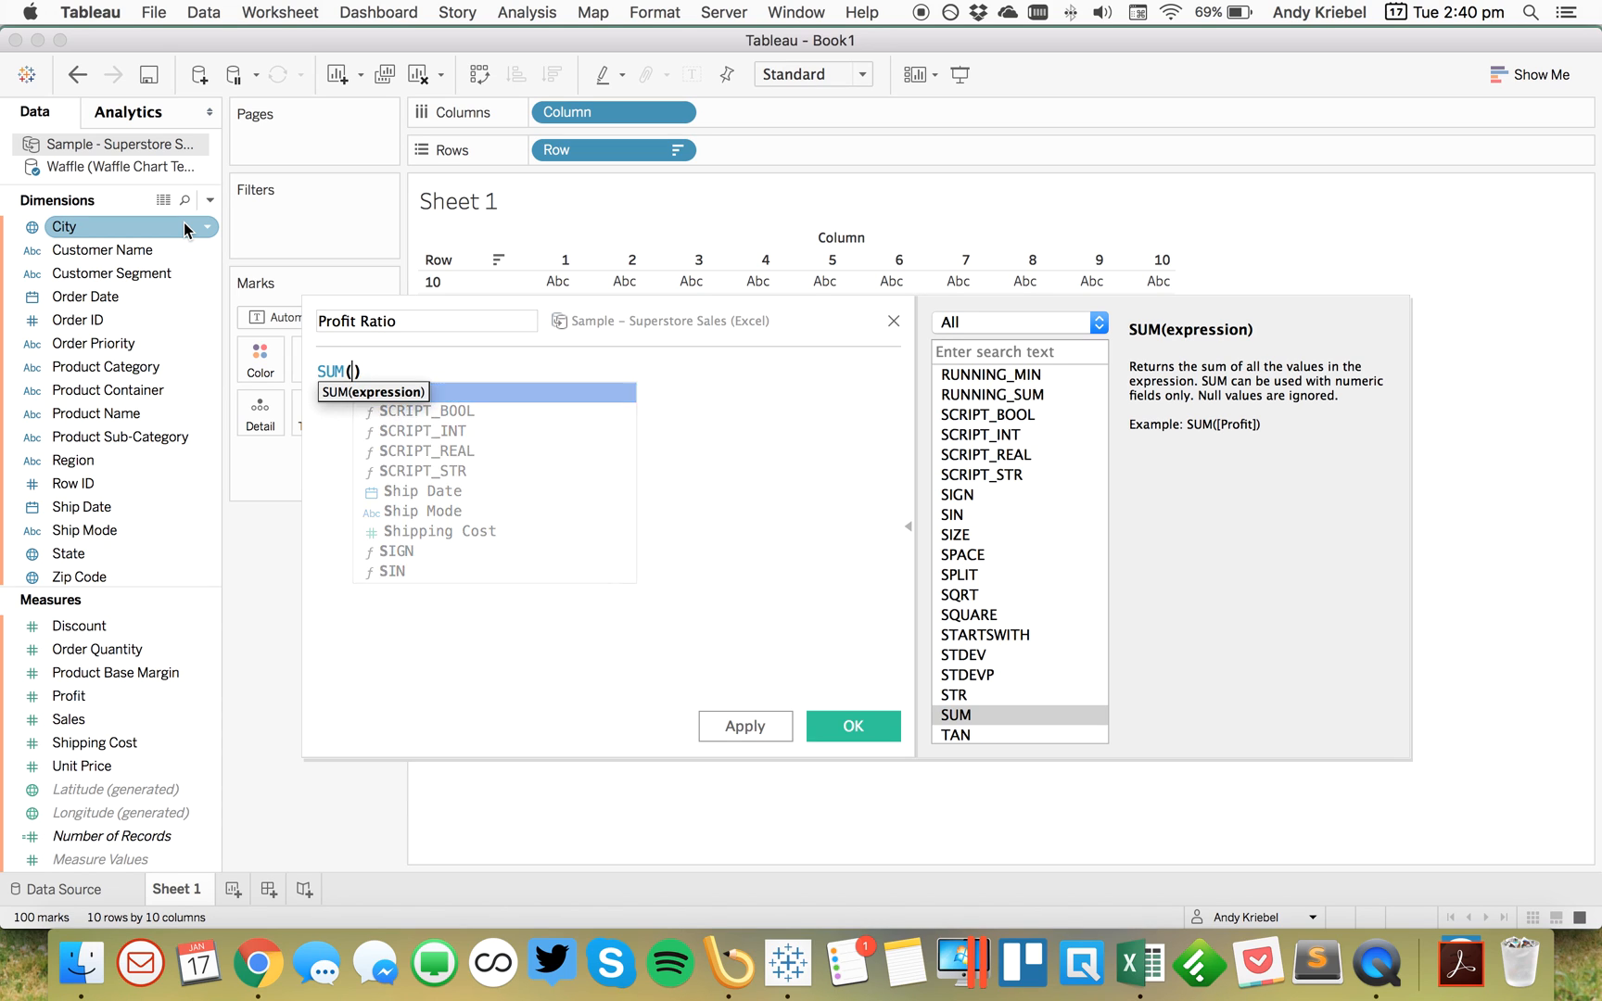
pyautogui.write('prd')
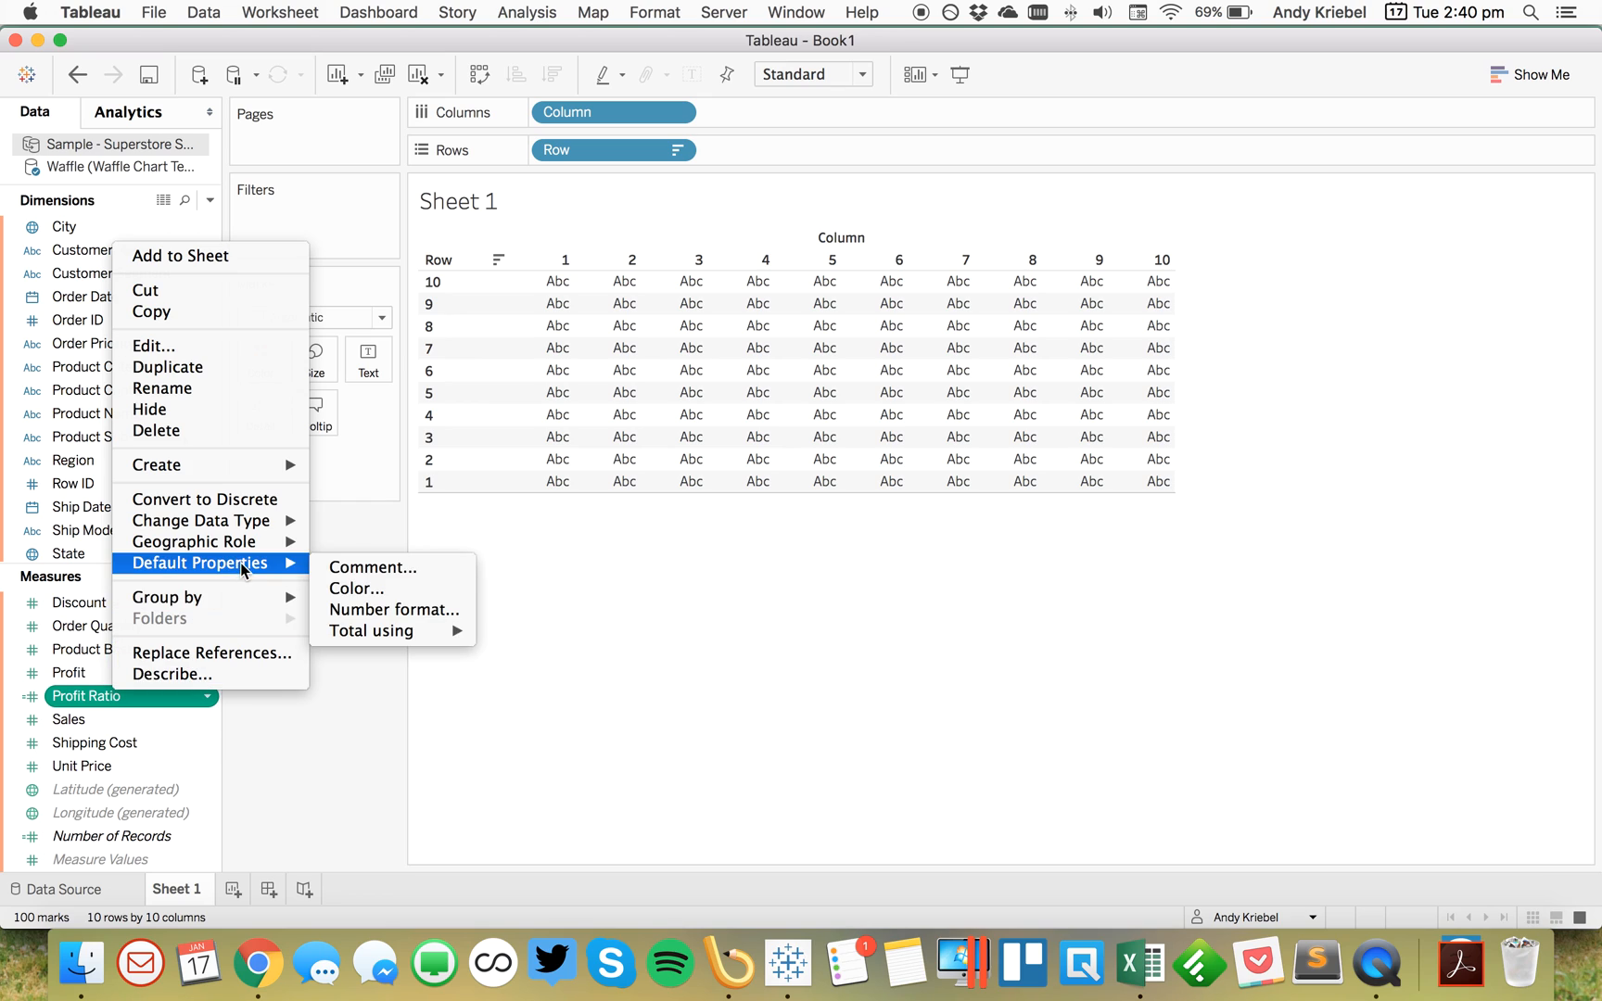
# Step: Set Profit Ratio's default number format to percentage with one decimal
pyautogui.click(393, 609)
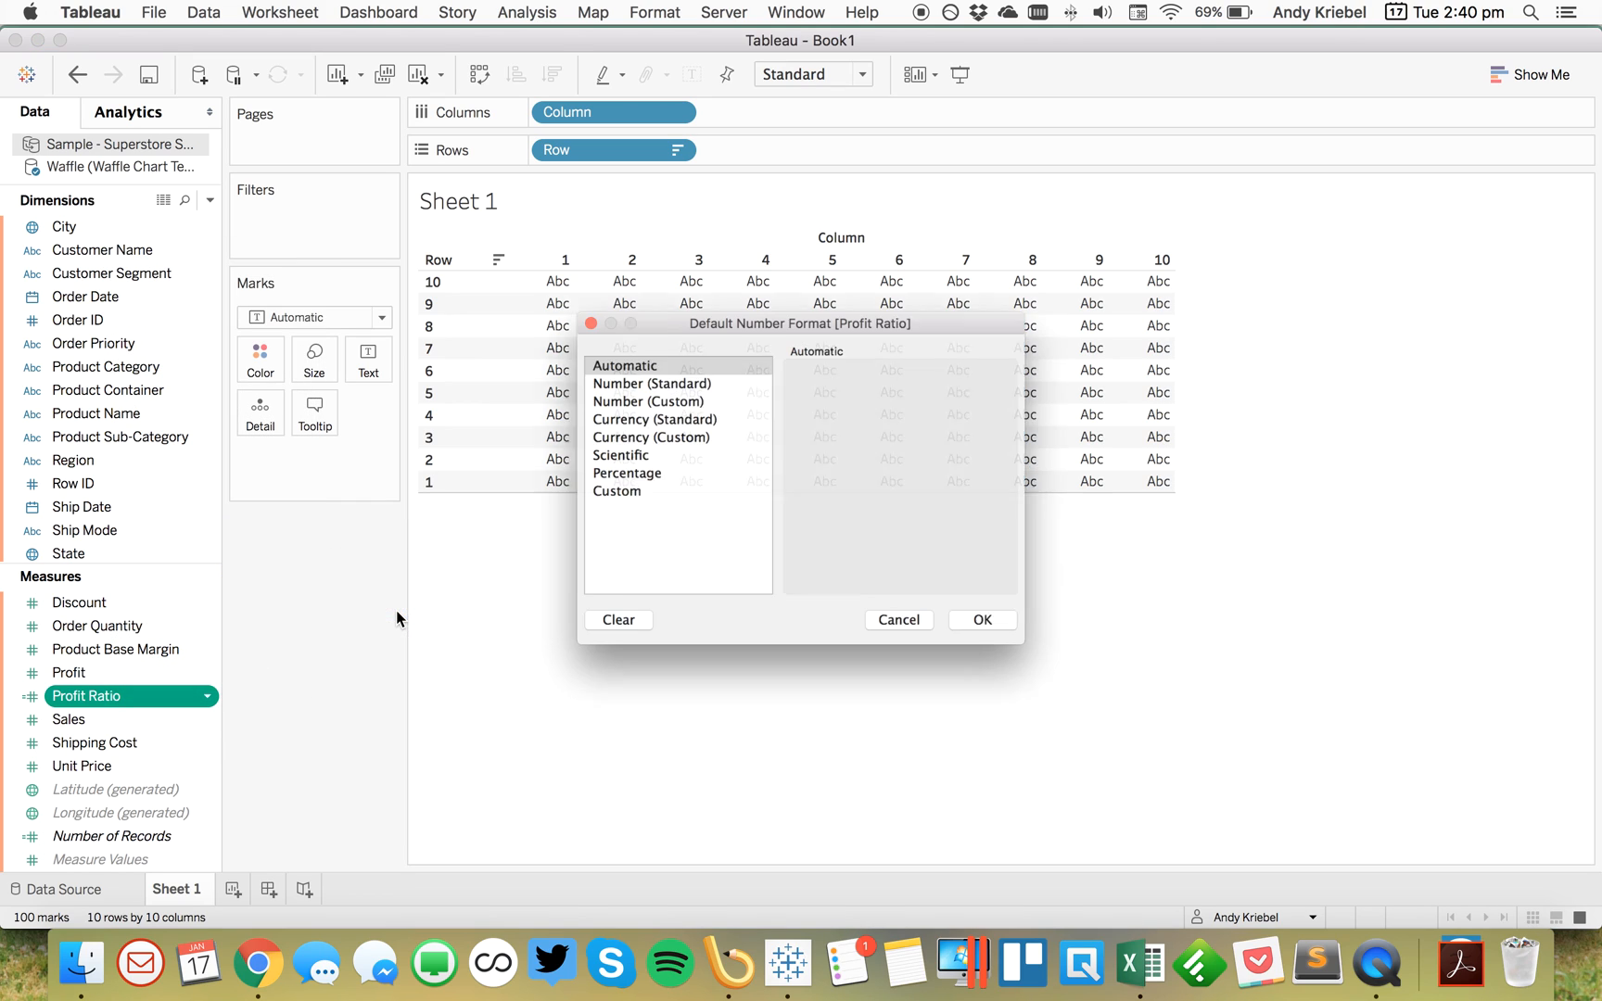
pyautogui.click(627, 473)
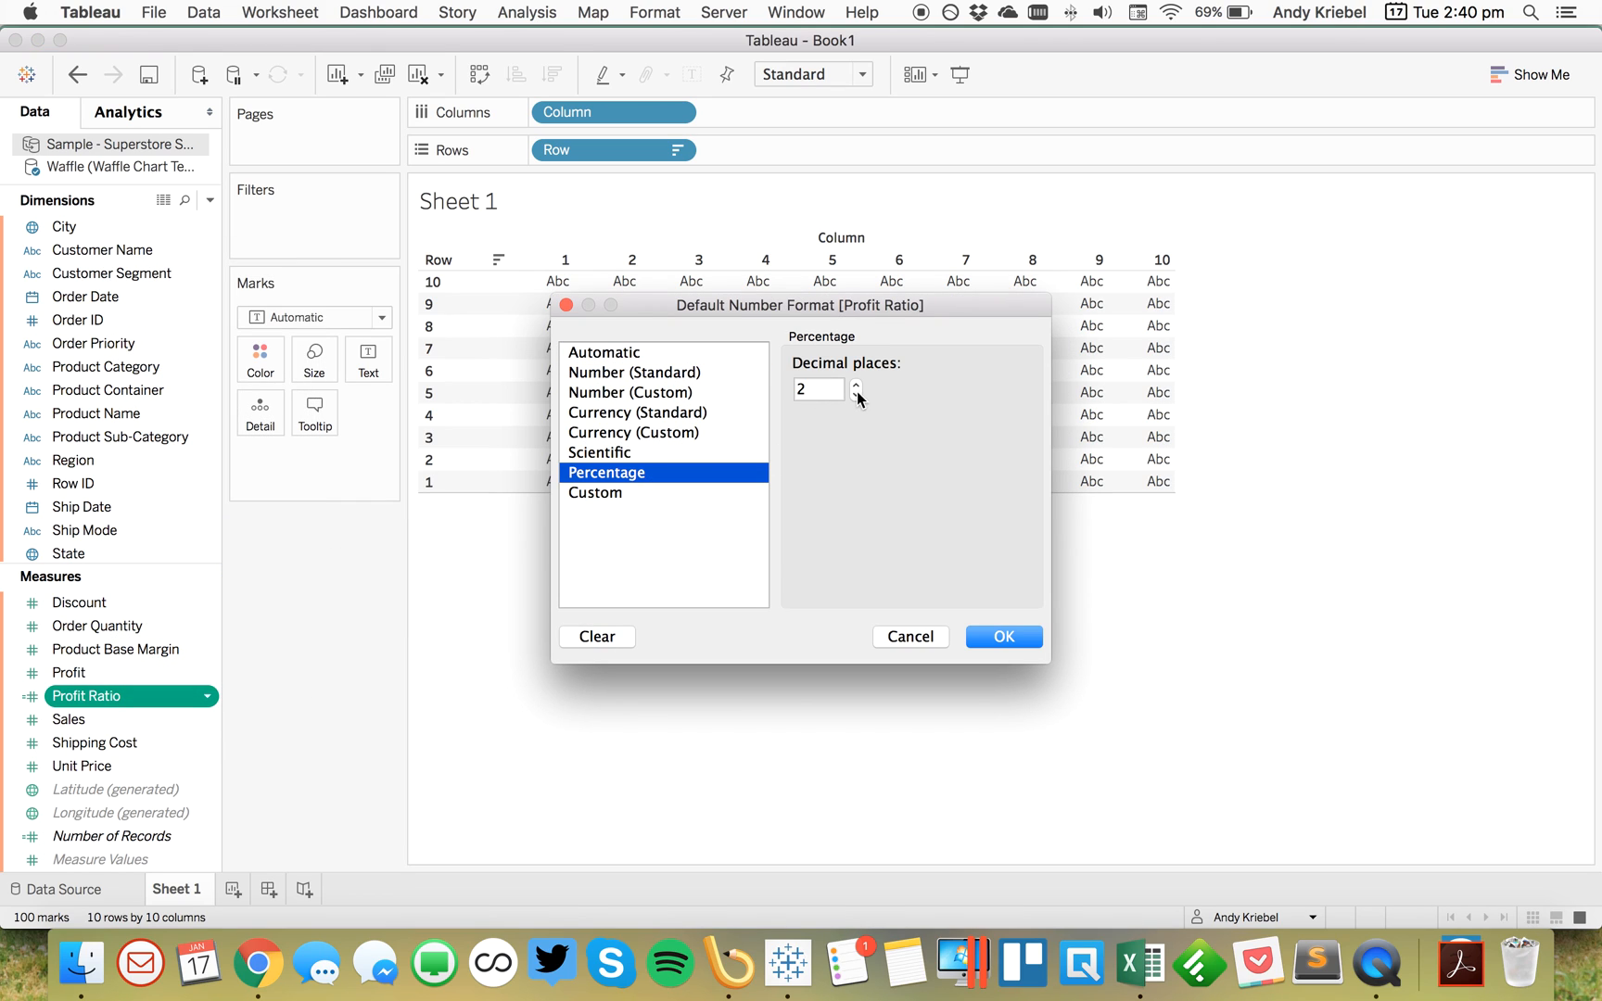
pyautogui.click(1002, 636)
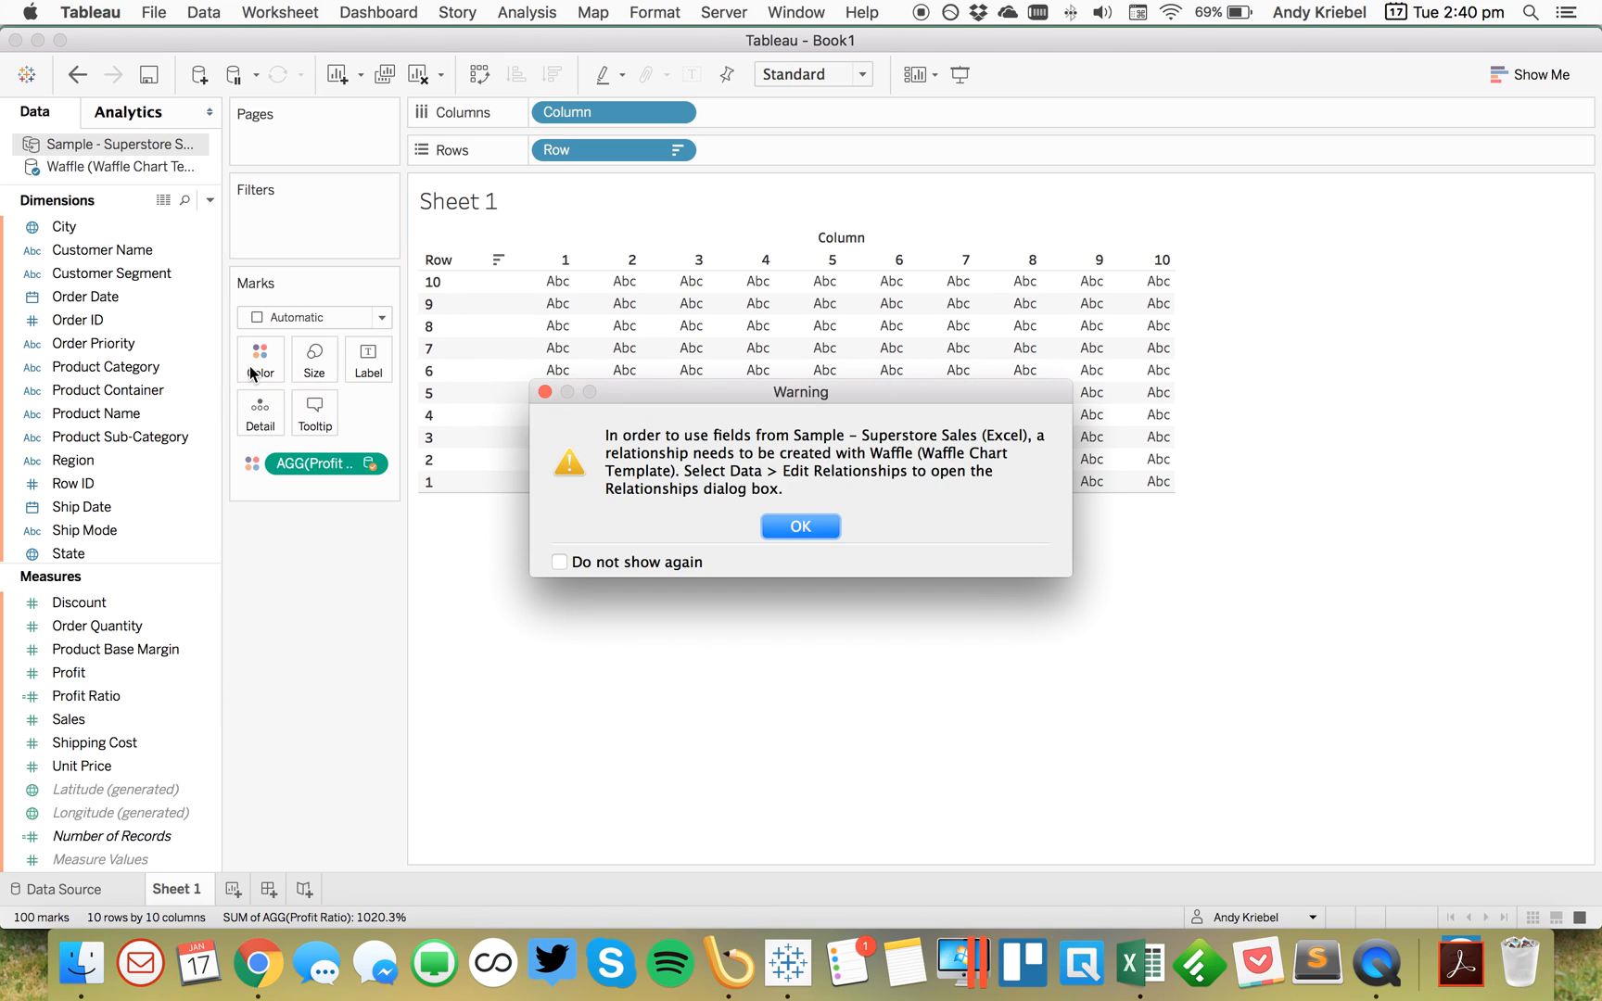
# Step: Dismiss the relationship warning and tick 'Do not show again'
pyautogui.click(800, 527)
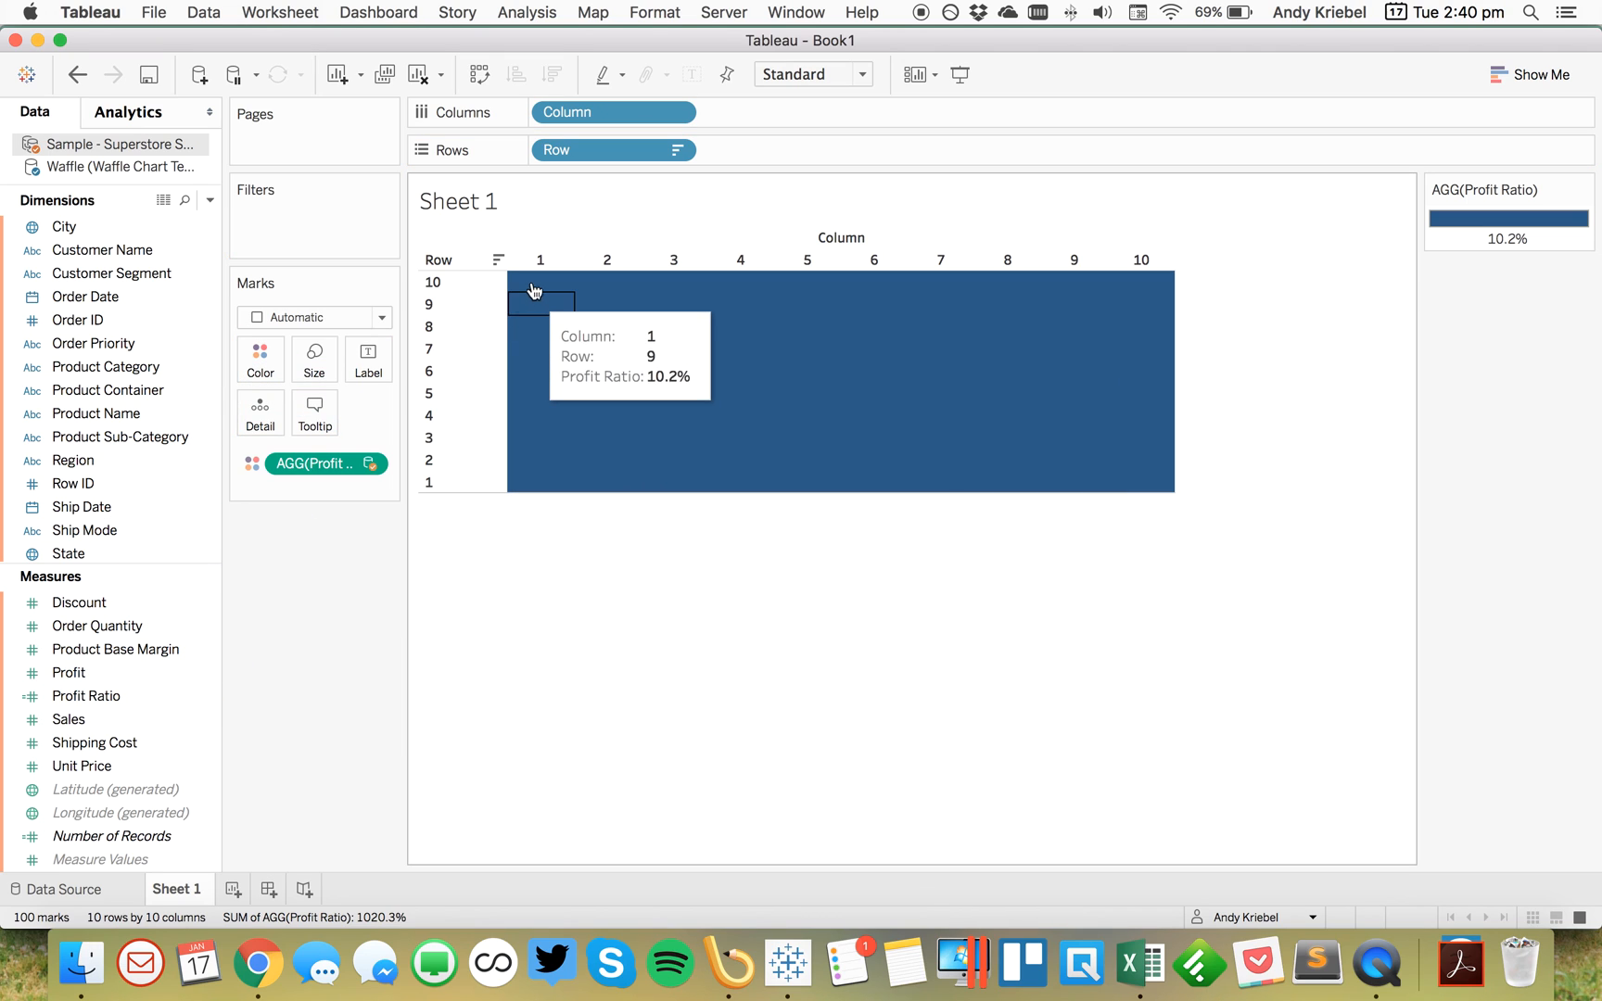
pyautogui.moveTo(530, 283)
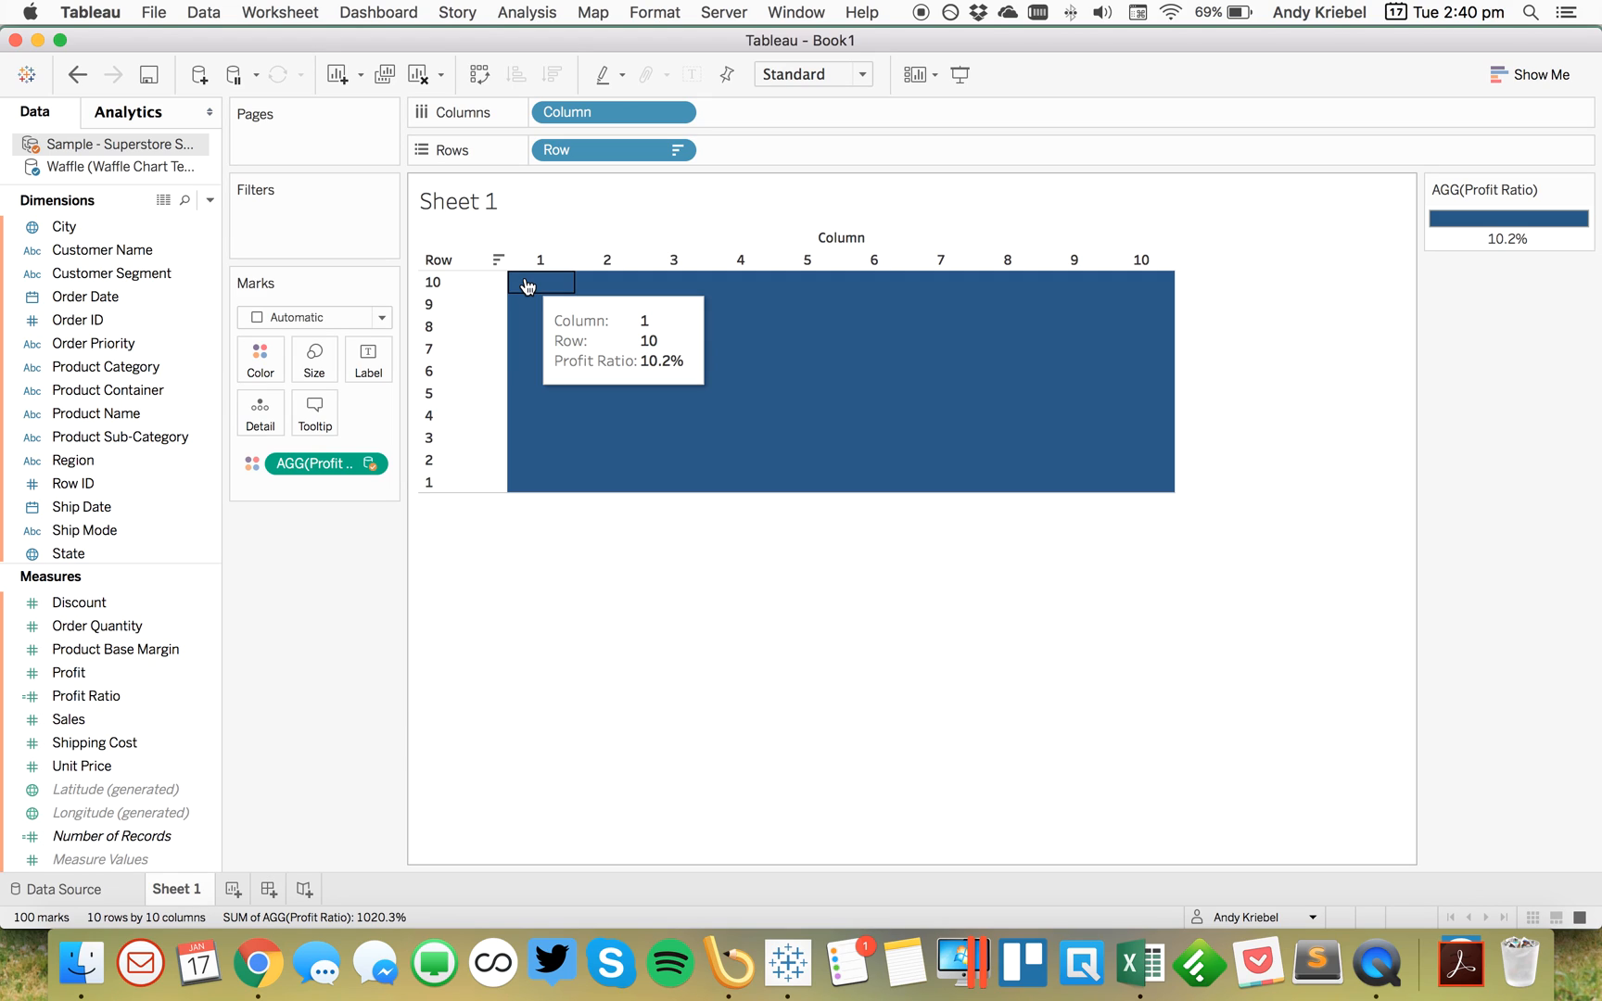
pyautogui.moveTo(381, 402)
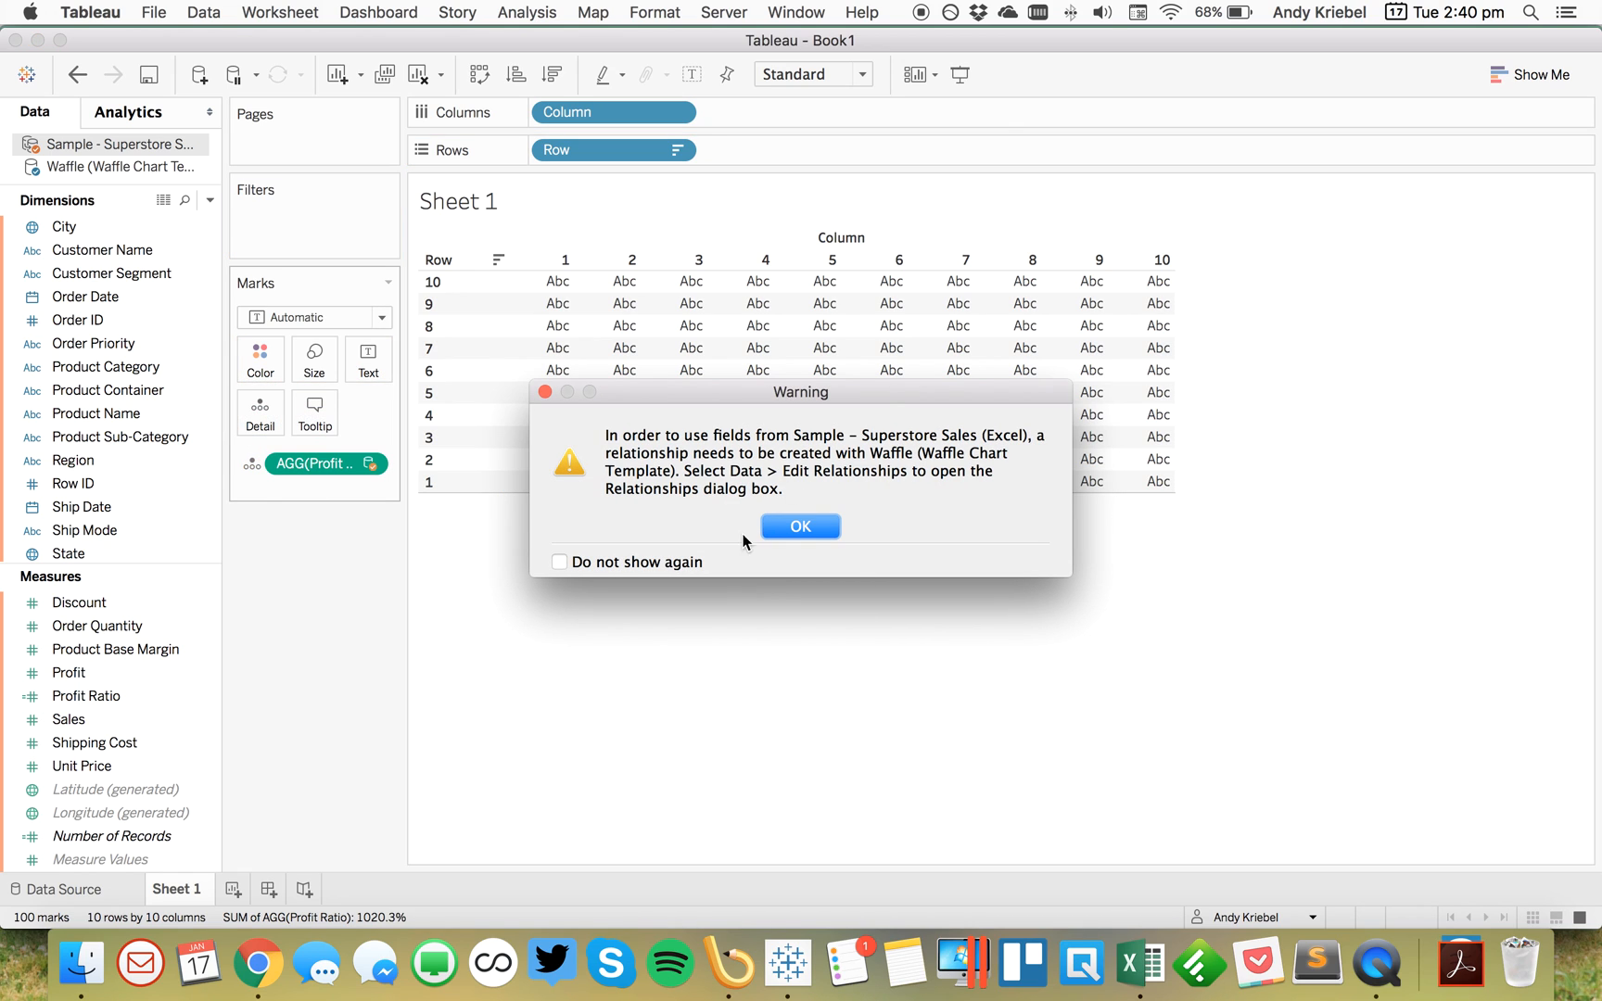
pyautogui.moveTo(721, 479)
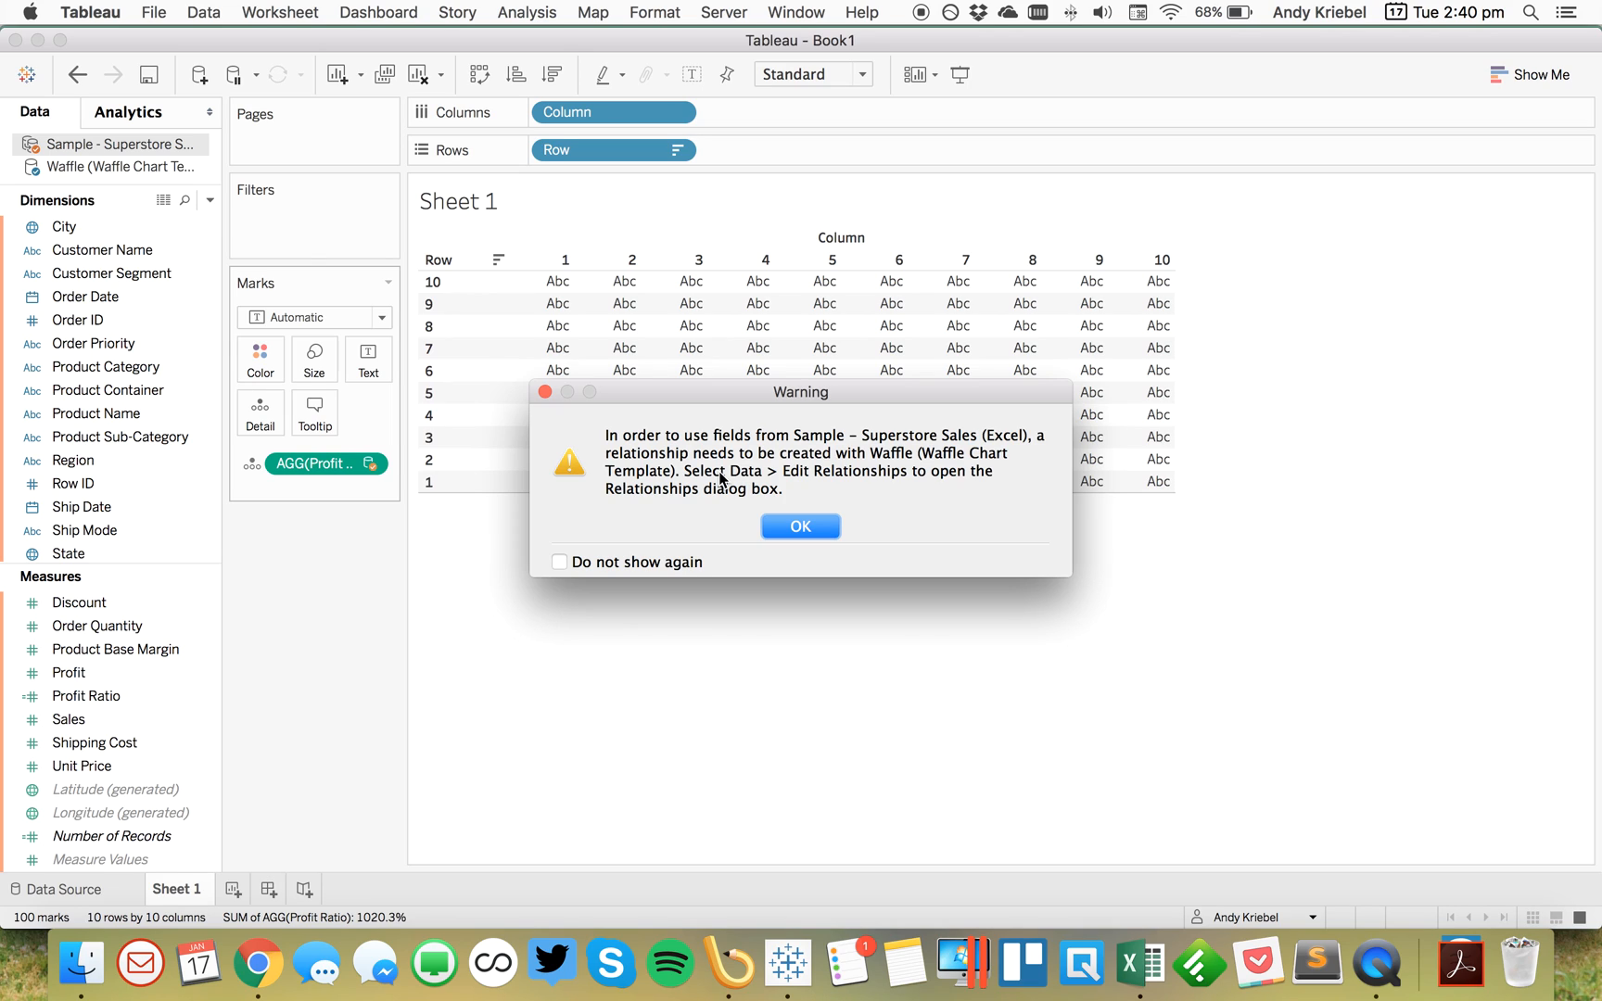
pyautogui.moveTo(570, 574)
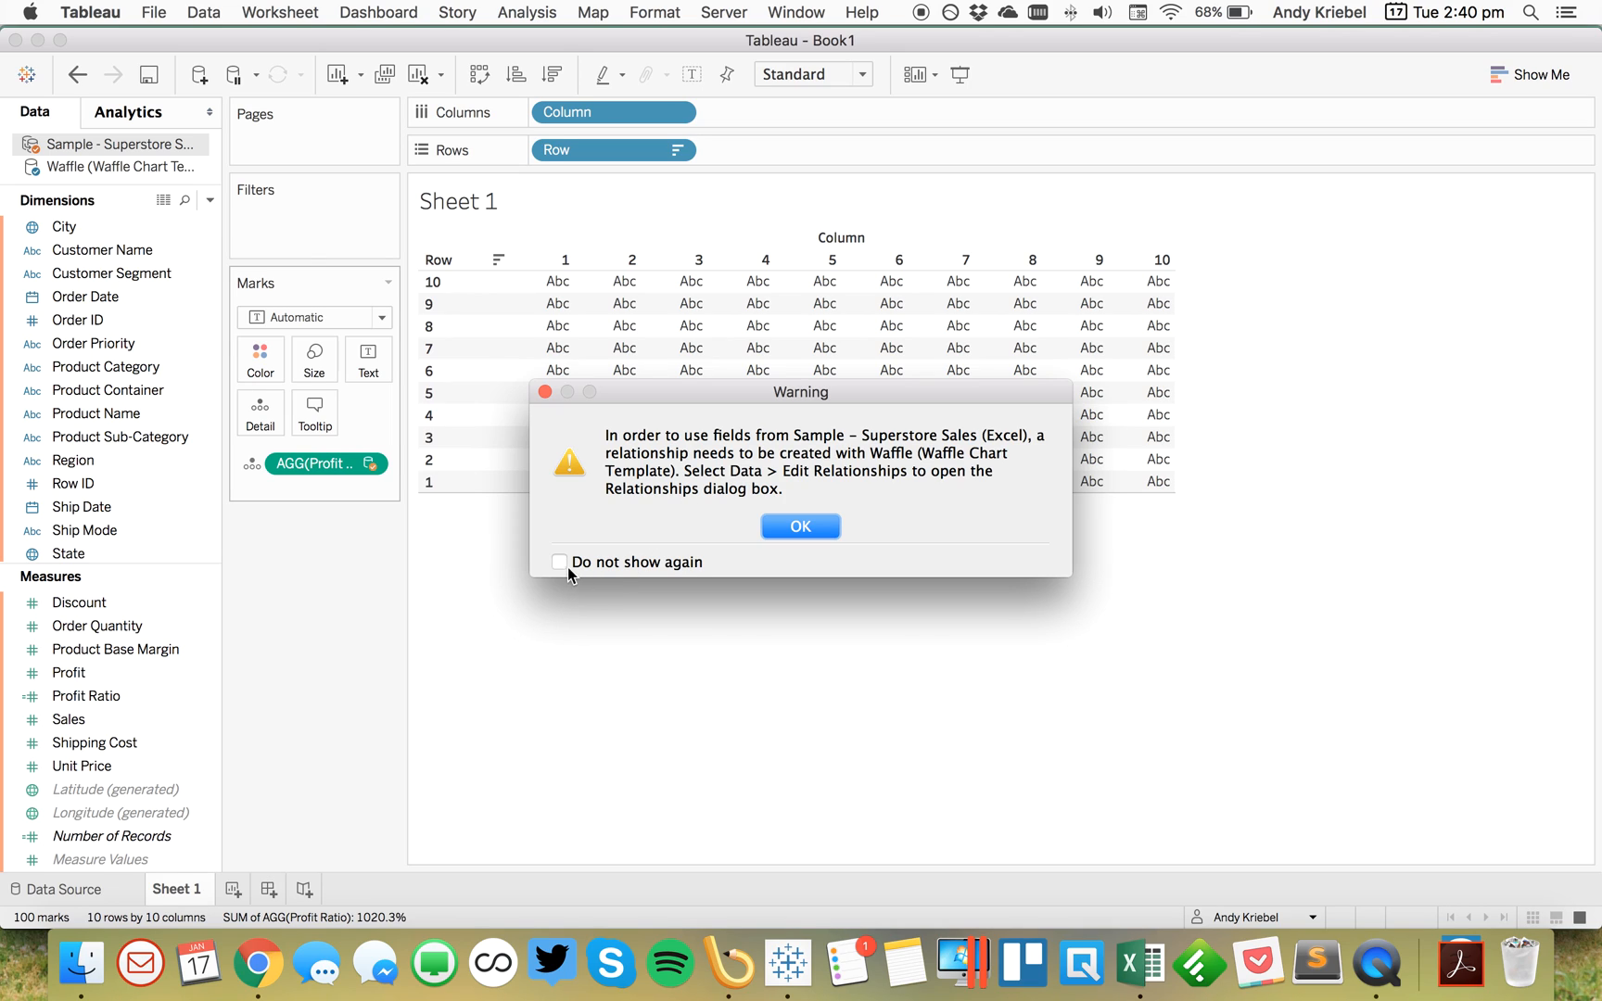
pyautogui.click(559, 562)
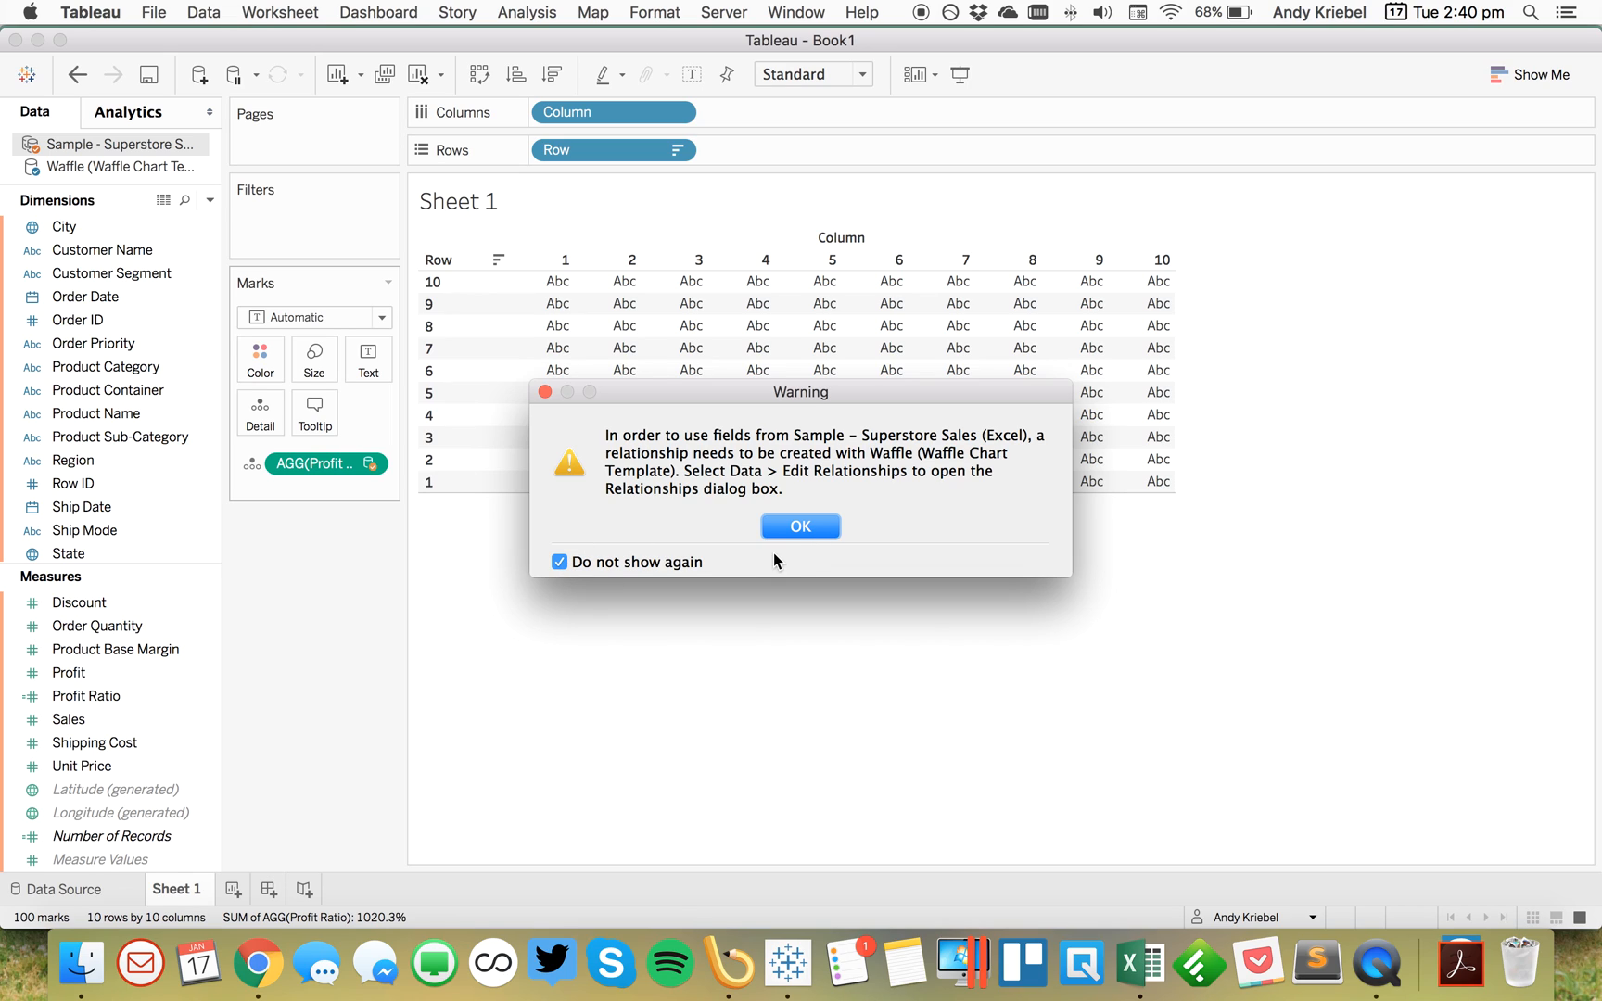
pyautogui.click(800, 526)
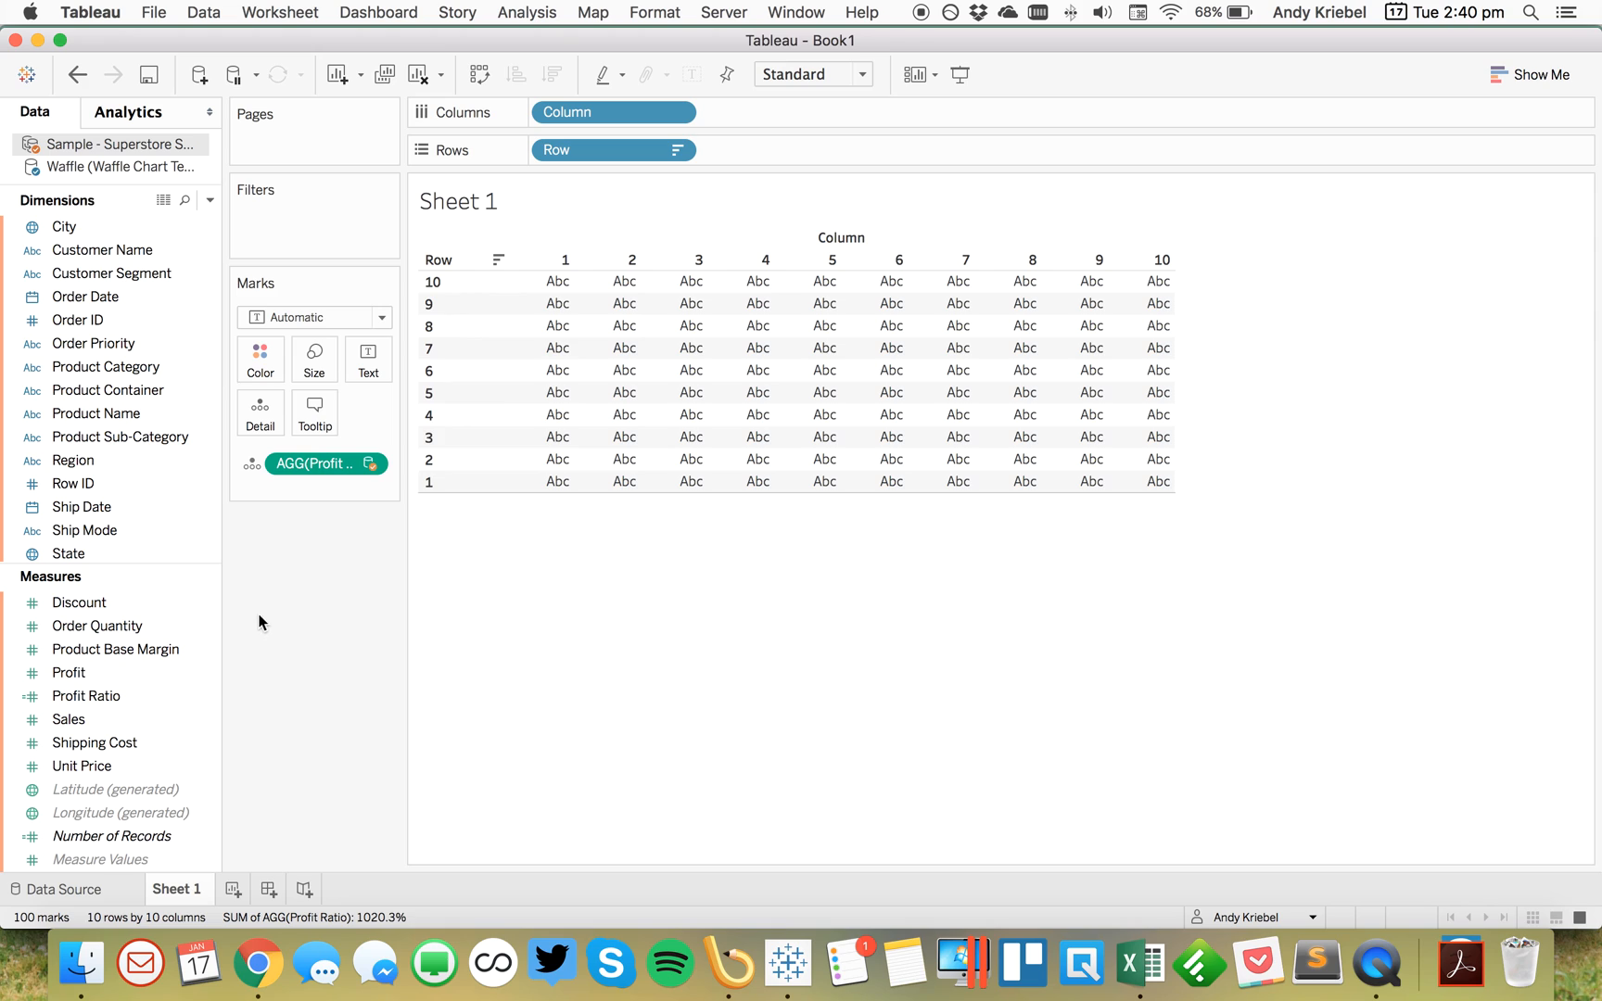
# Step: On the waffle data source, create Box to Color as [Profit Ratio]>=SUM([Percentage])
pyautogui.click(118, 167)
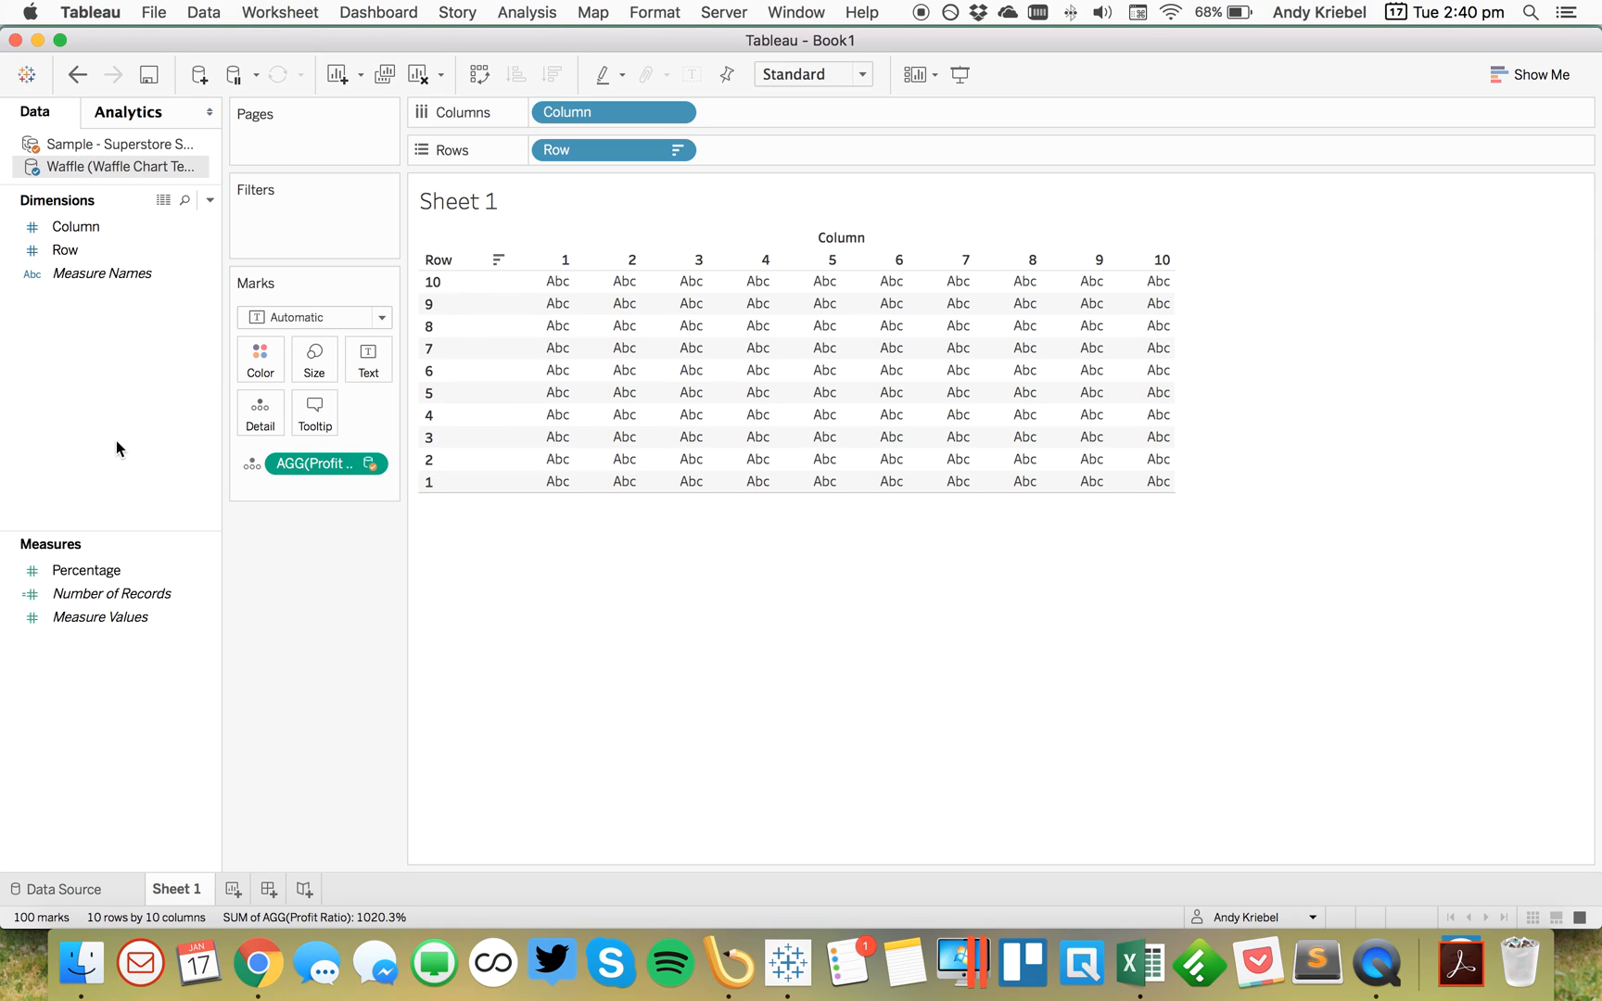
pyautogui.moveTo(400, 750)
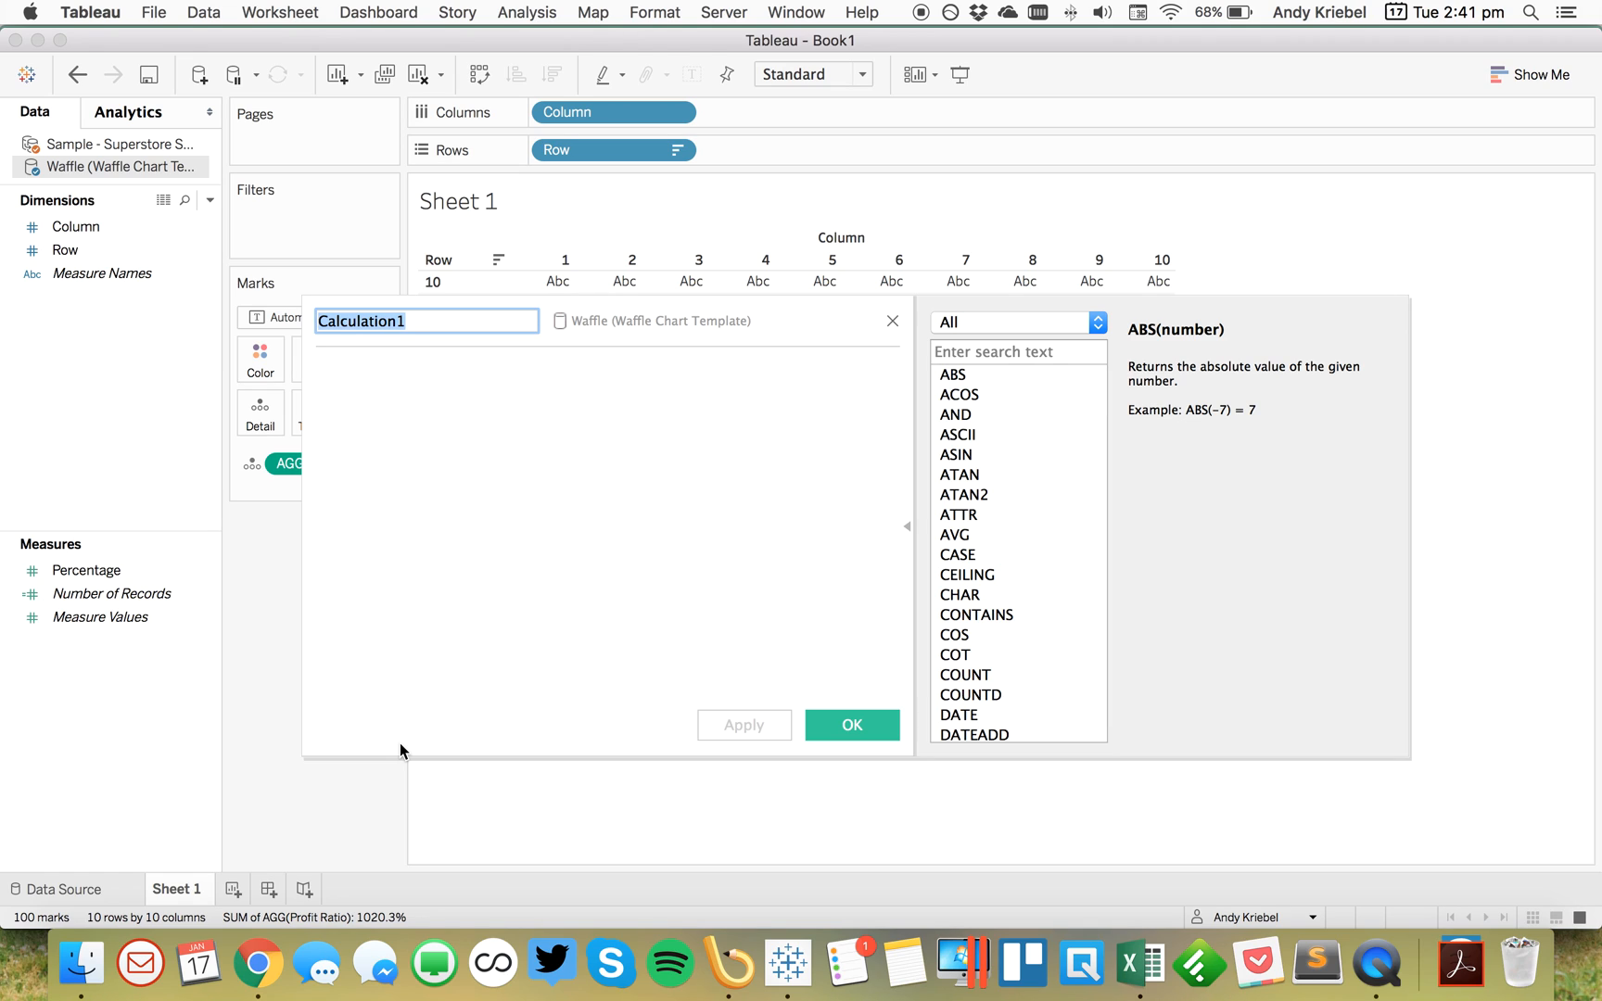
pyautogui.write('Box to')
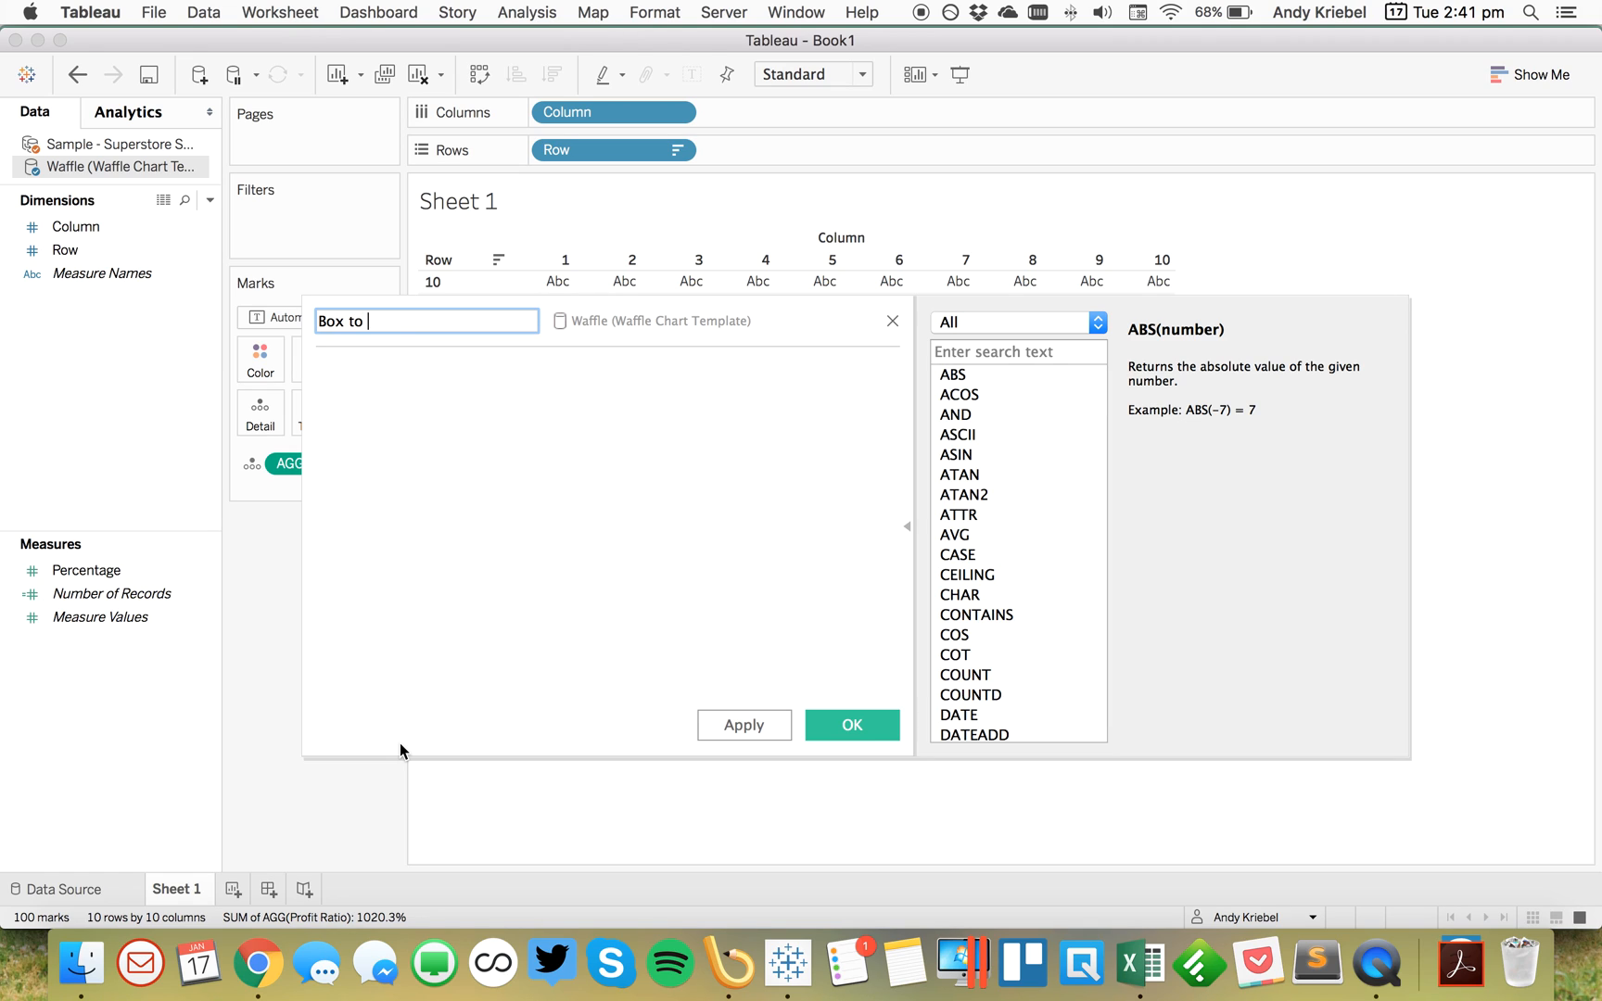
pyautogui.write('Color')
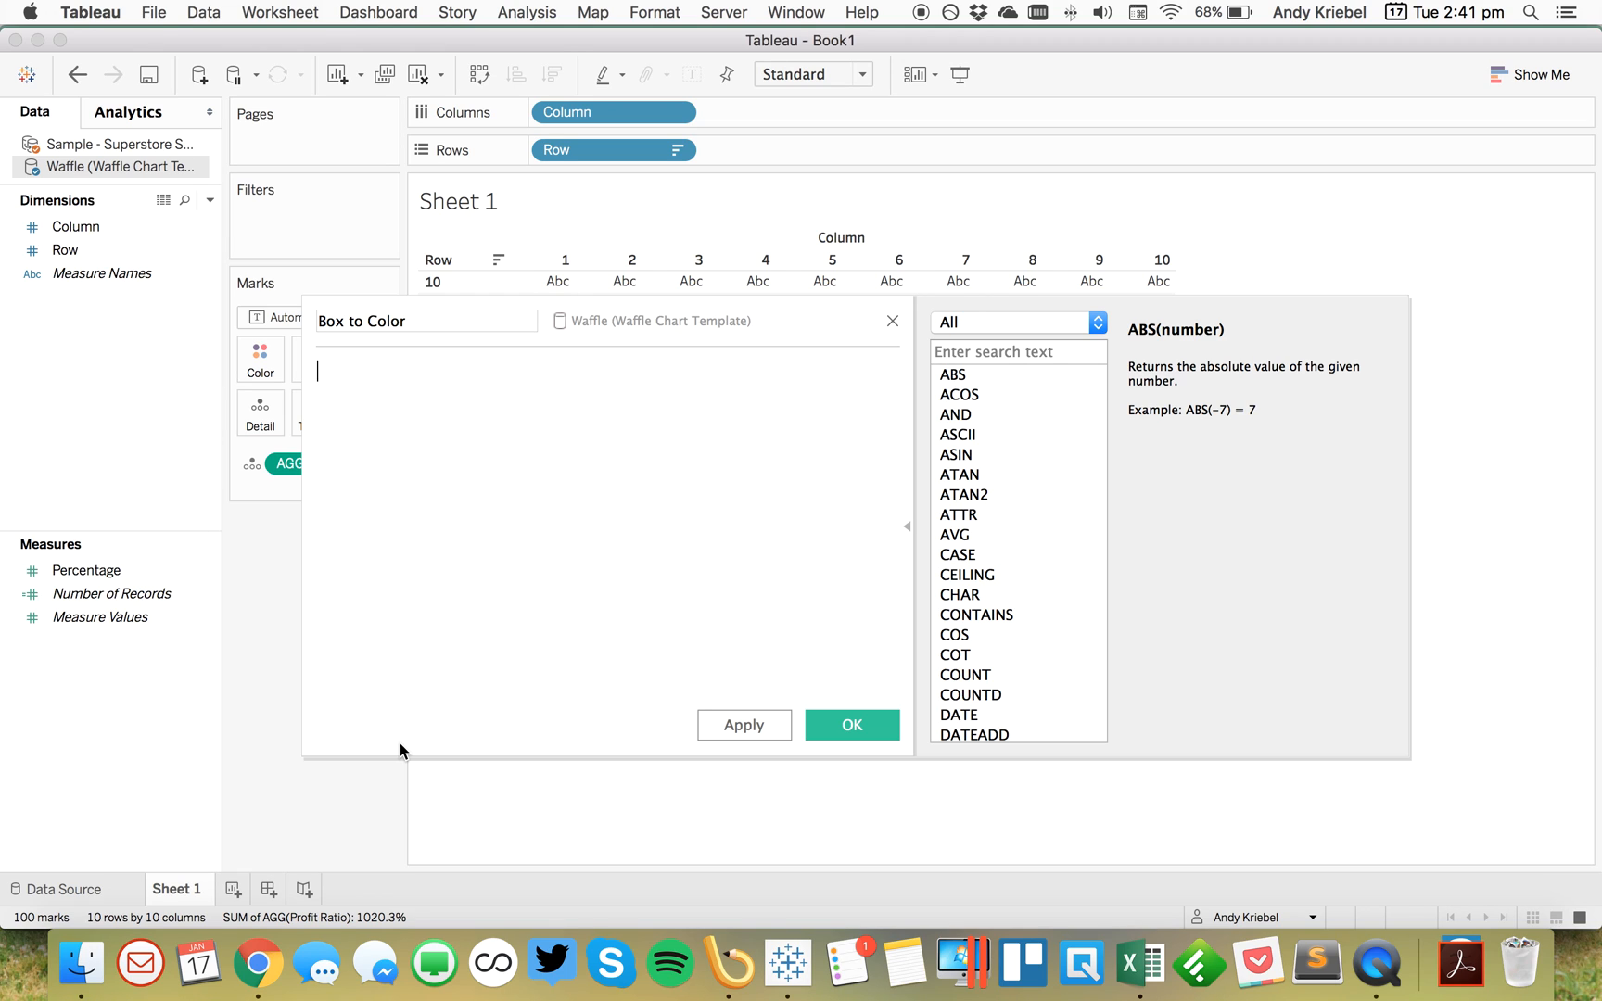
pyautogui.write('pro')
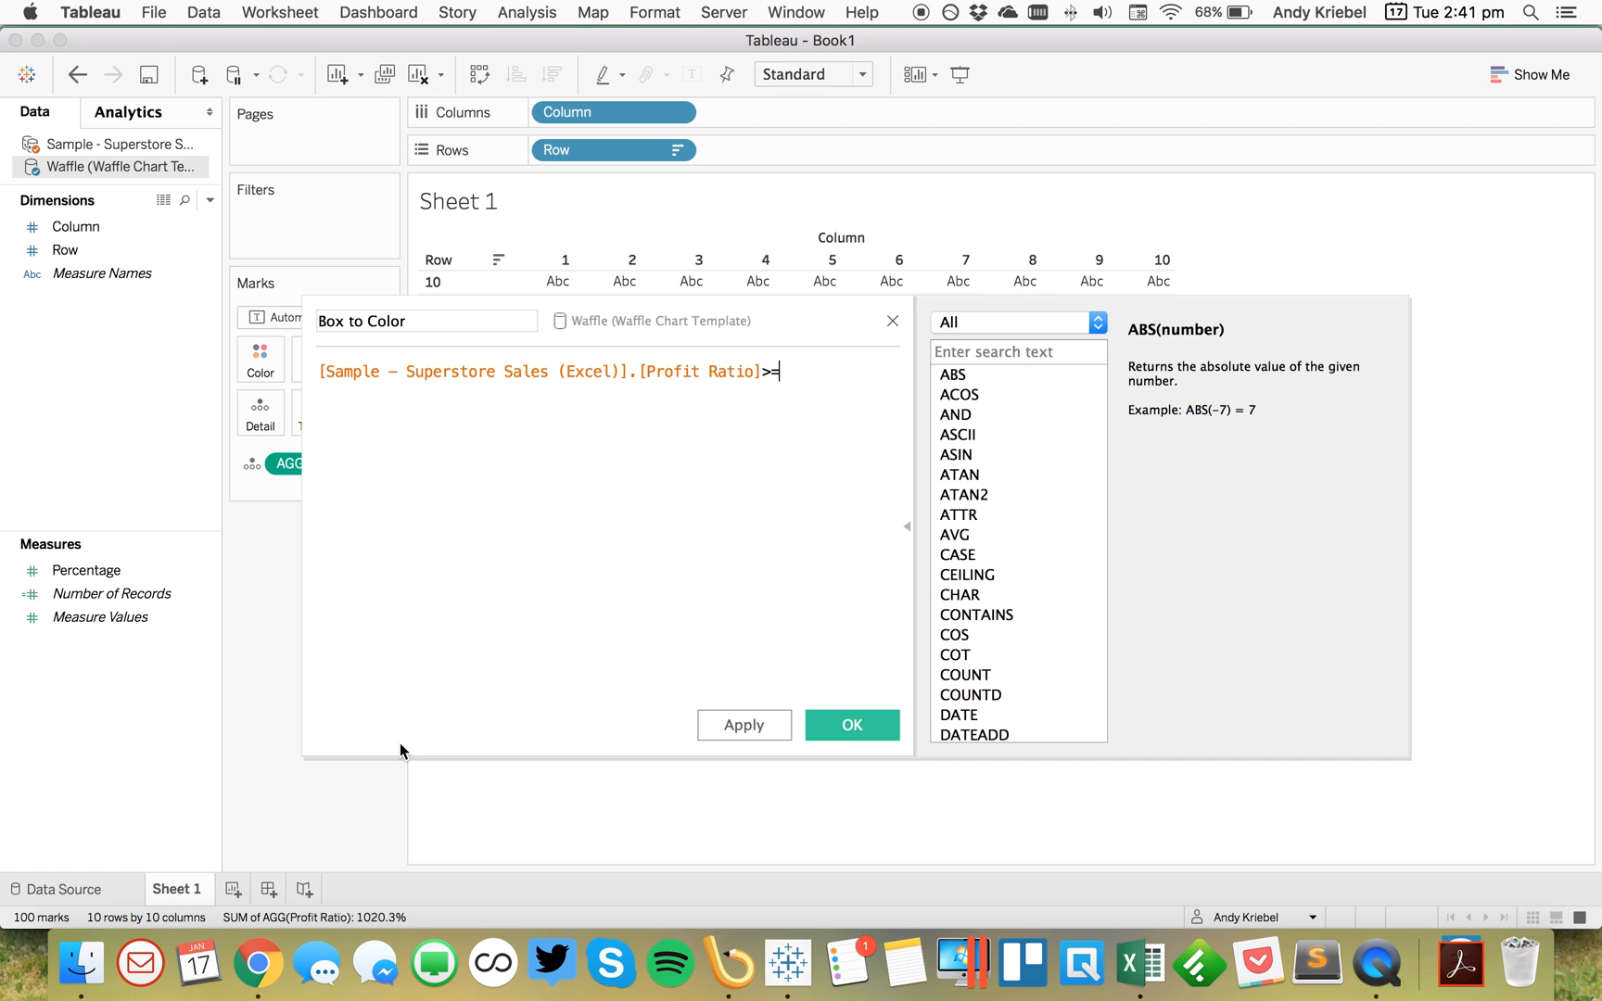
pyautogui.write('su')
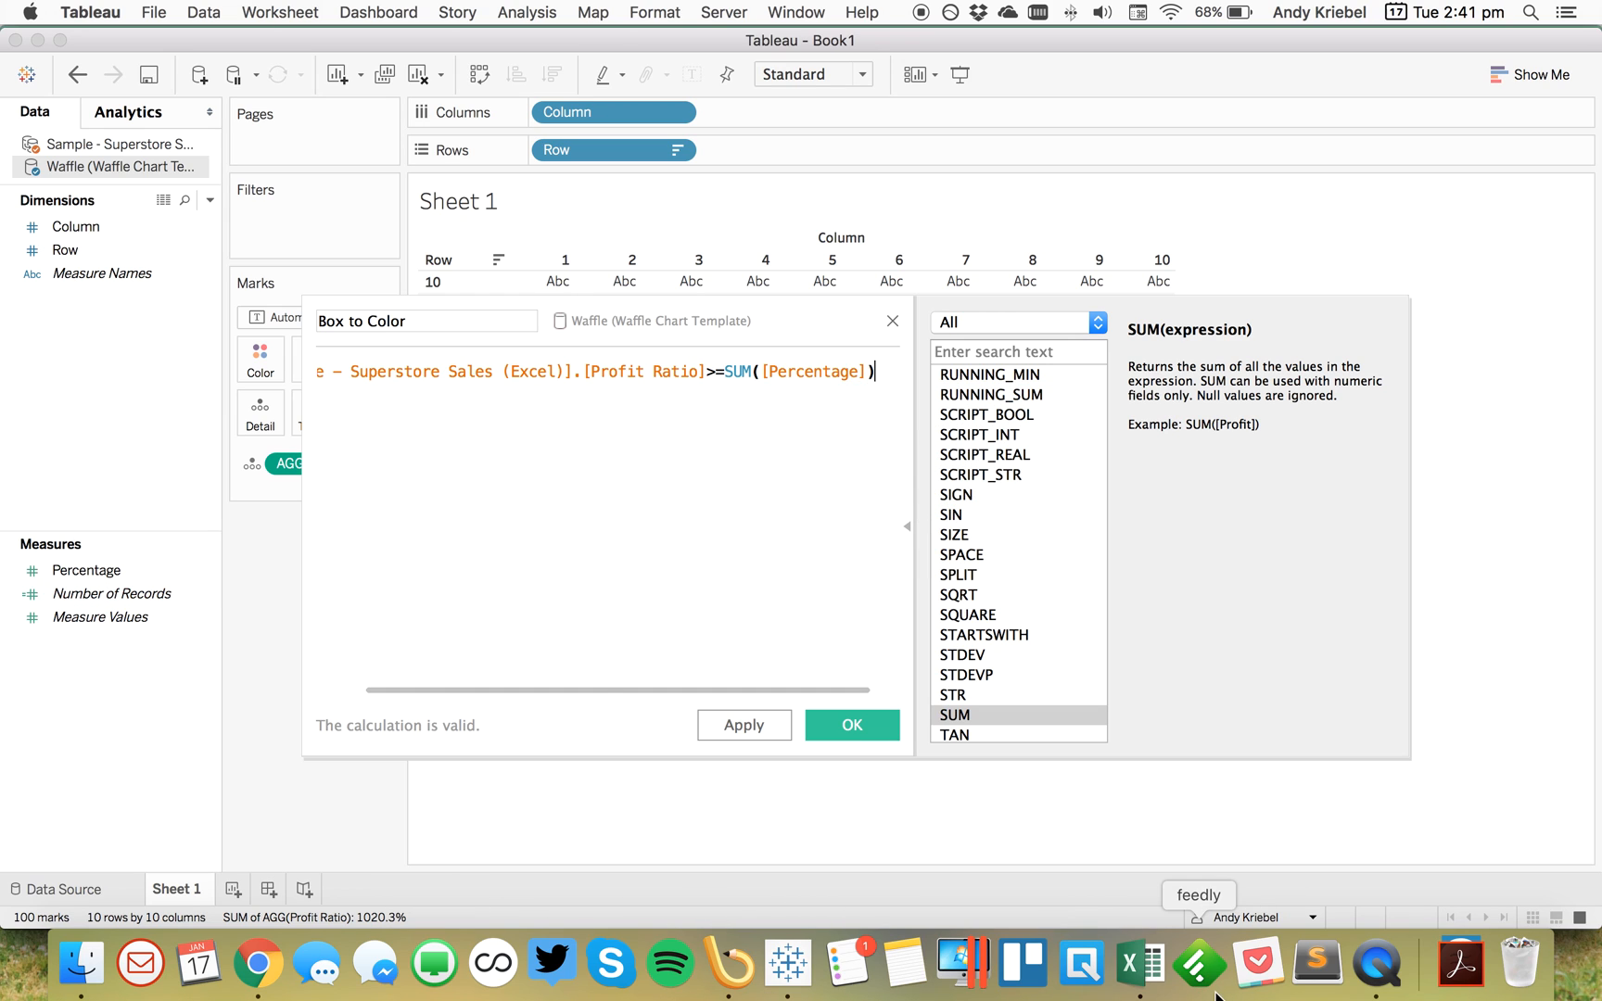
pyautogui.click(1153, 962)
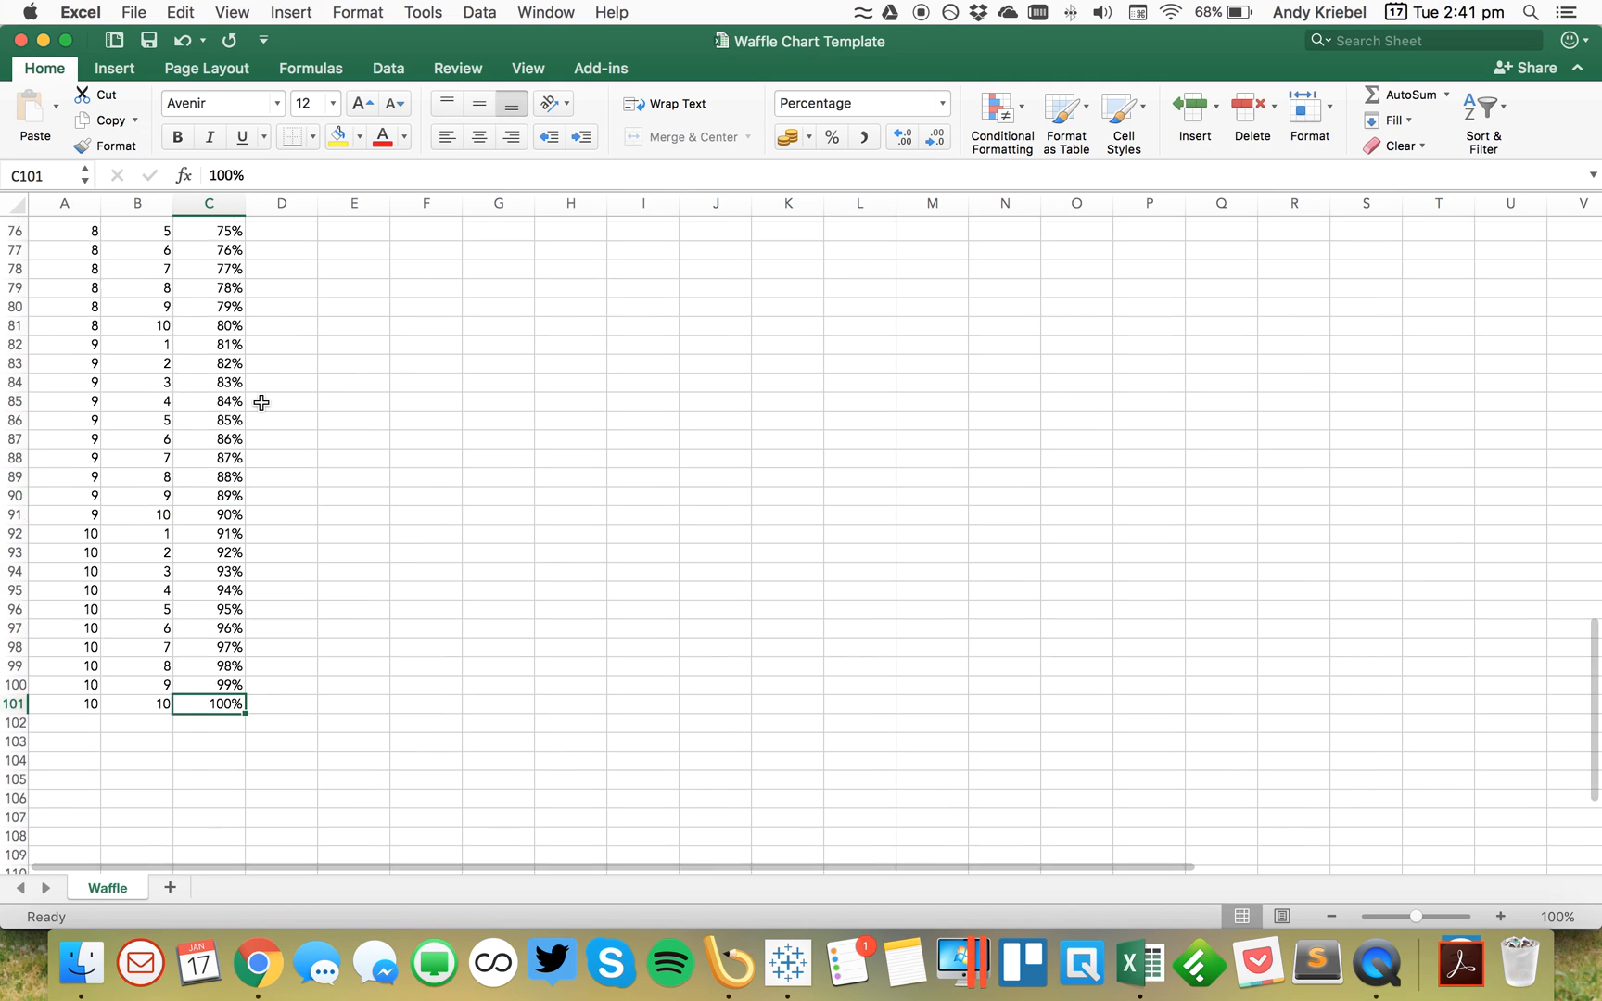
pyautogui.scroll(3)
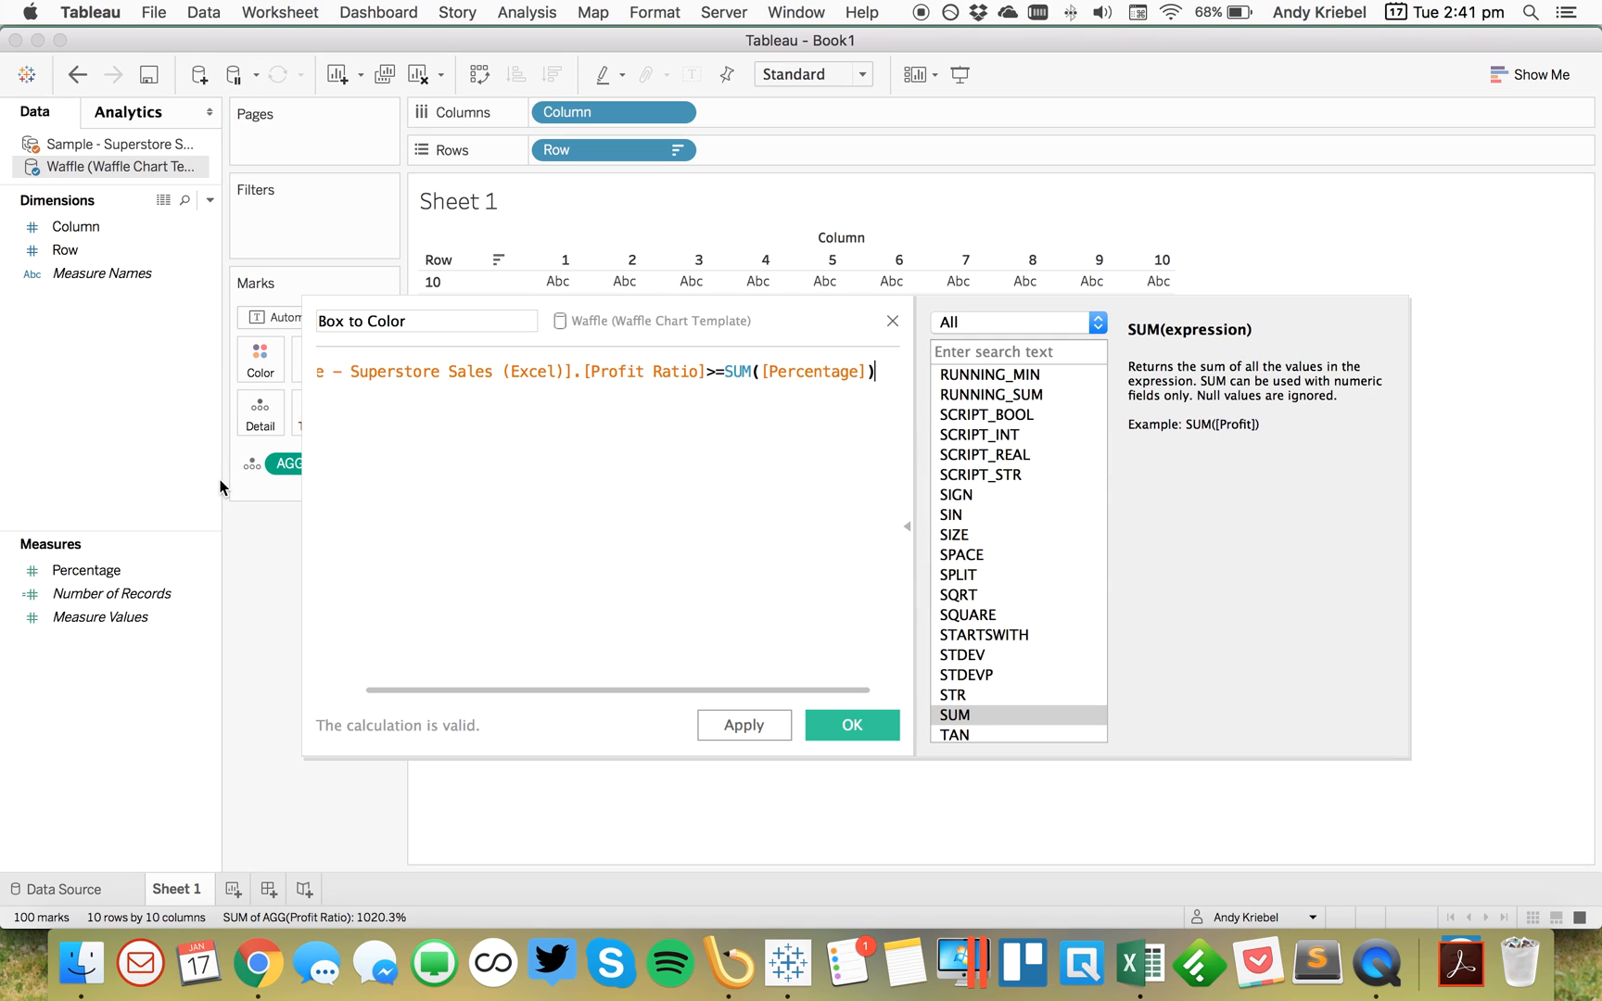
pyautogui.moveTo(987, 532)
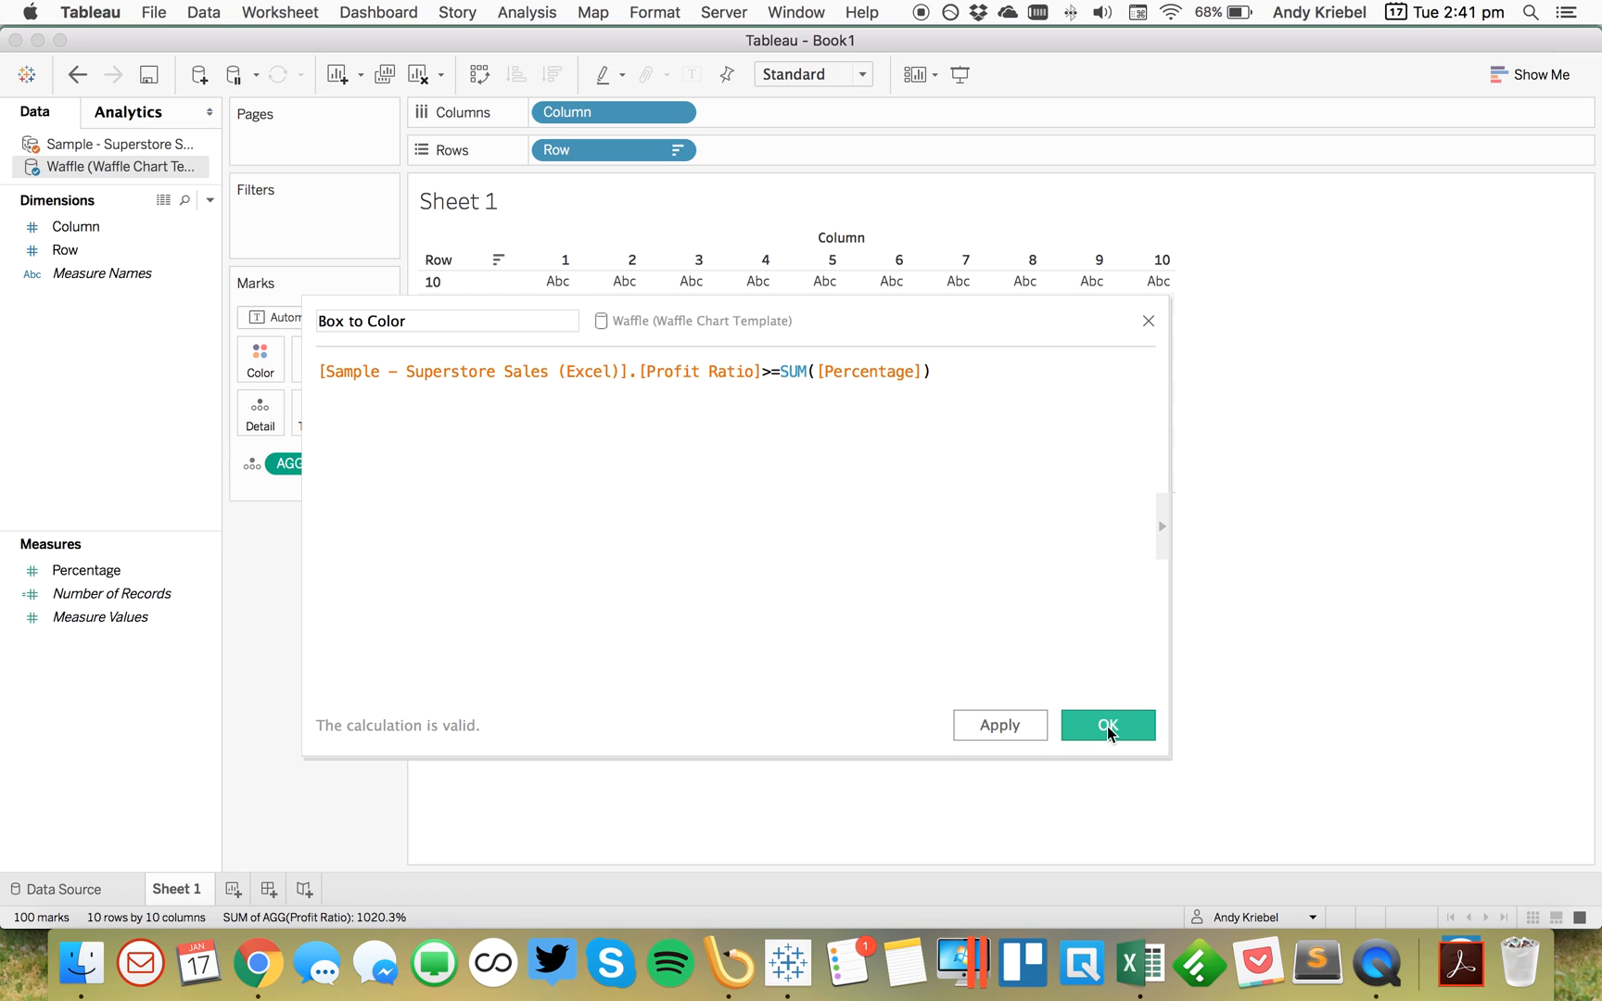
pyautogui.click(1107, 725)
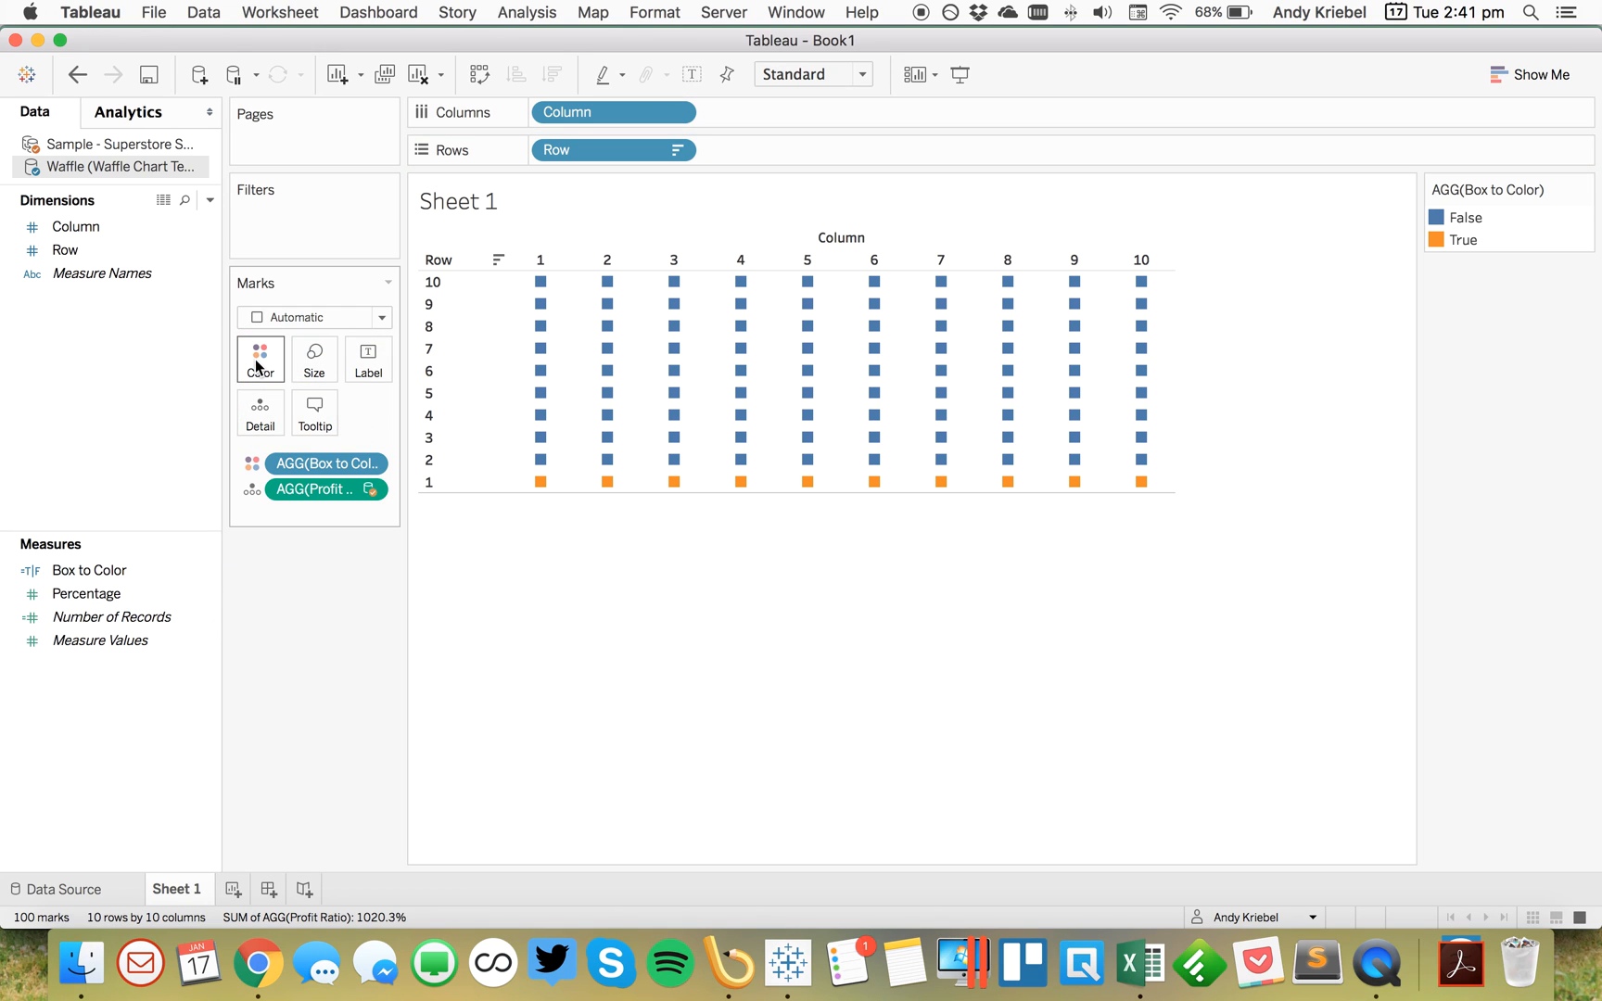
pyautogui.moveTo(518, 484)
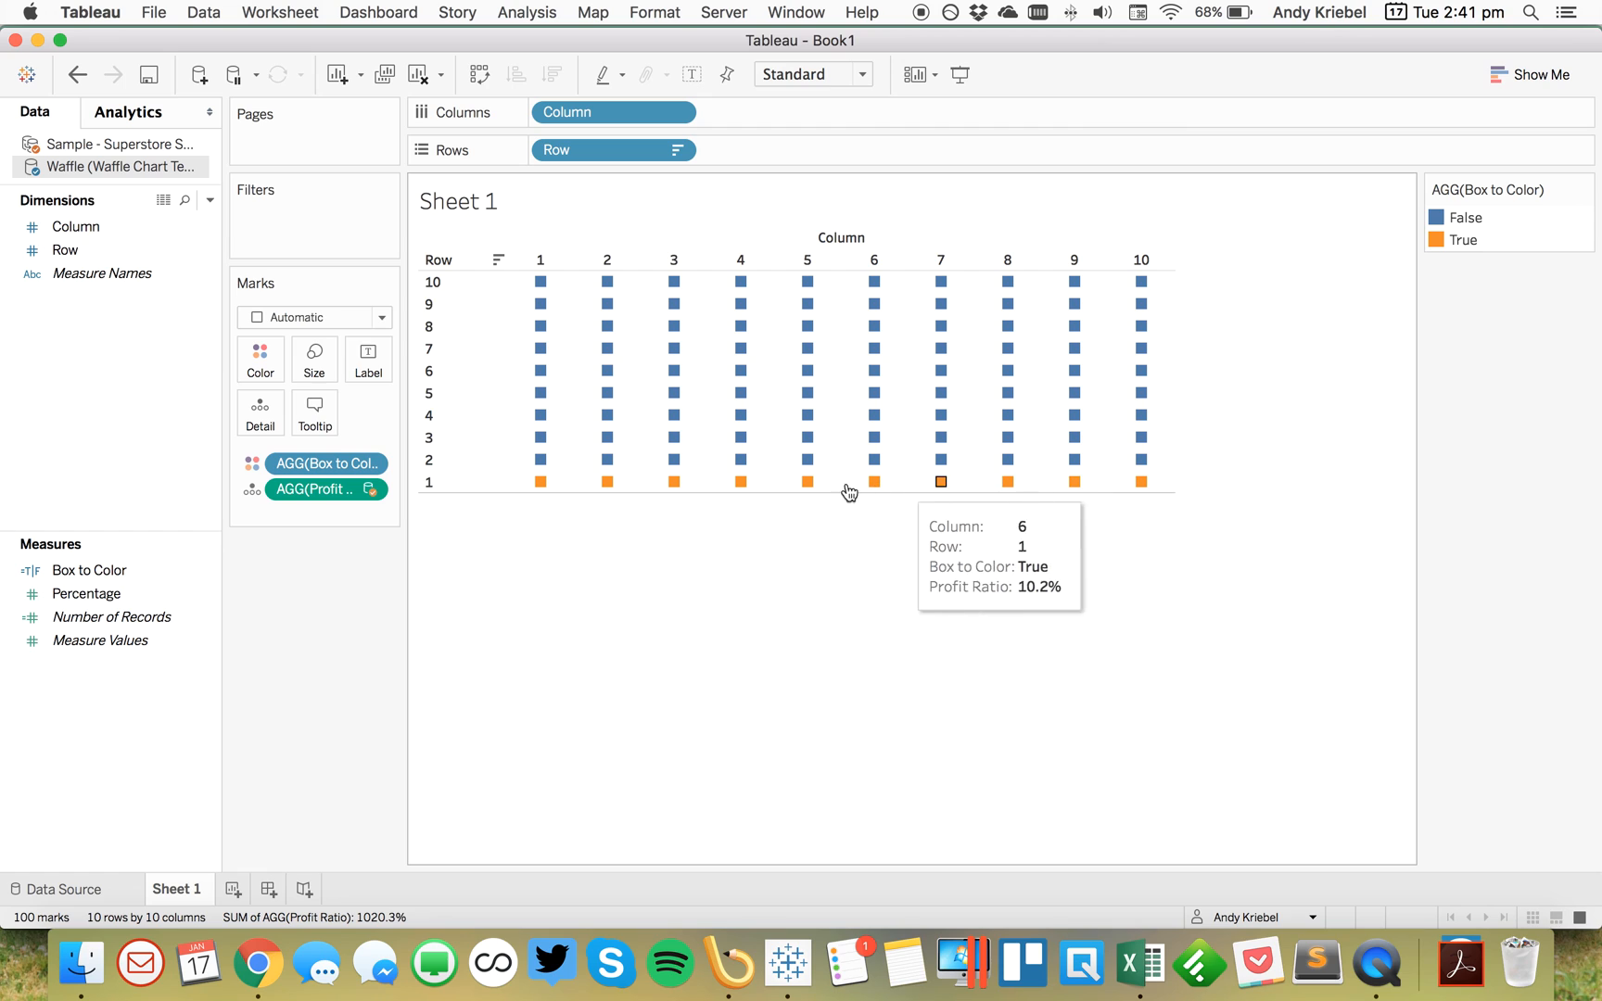
pyautogui.moveTo(1098, 489)
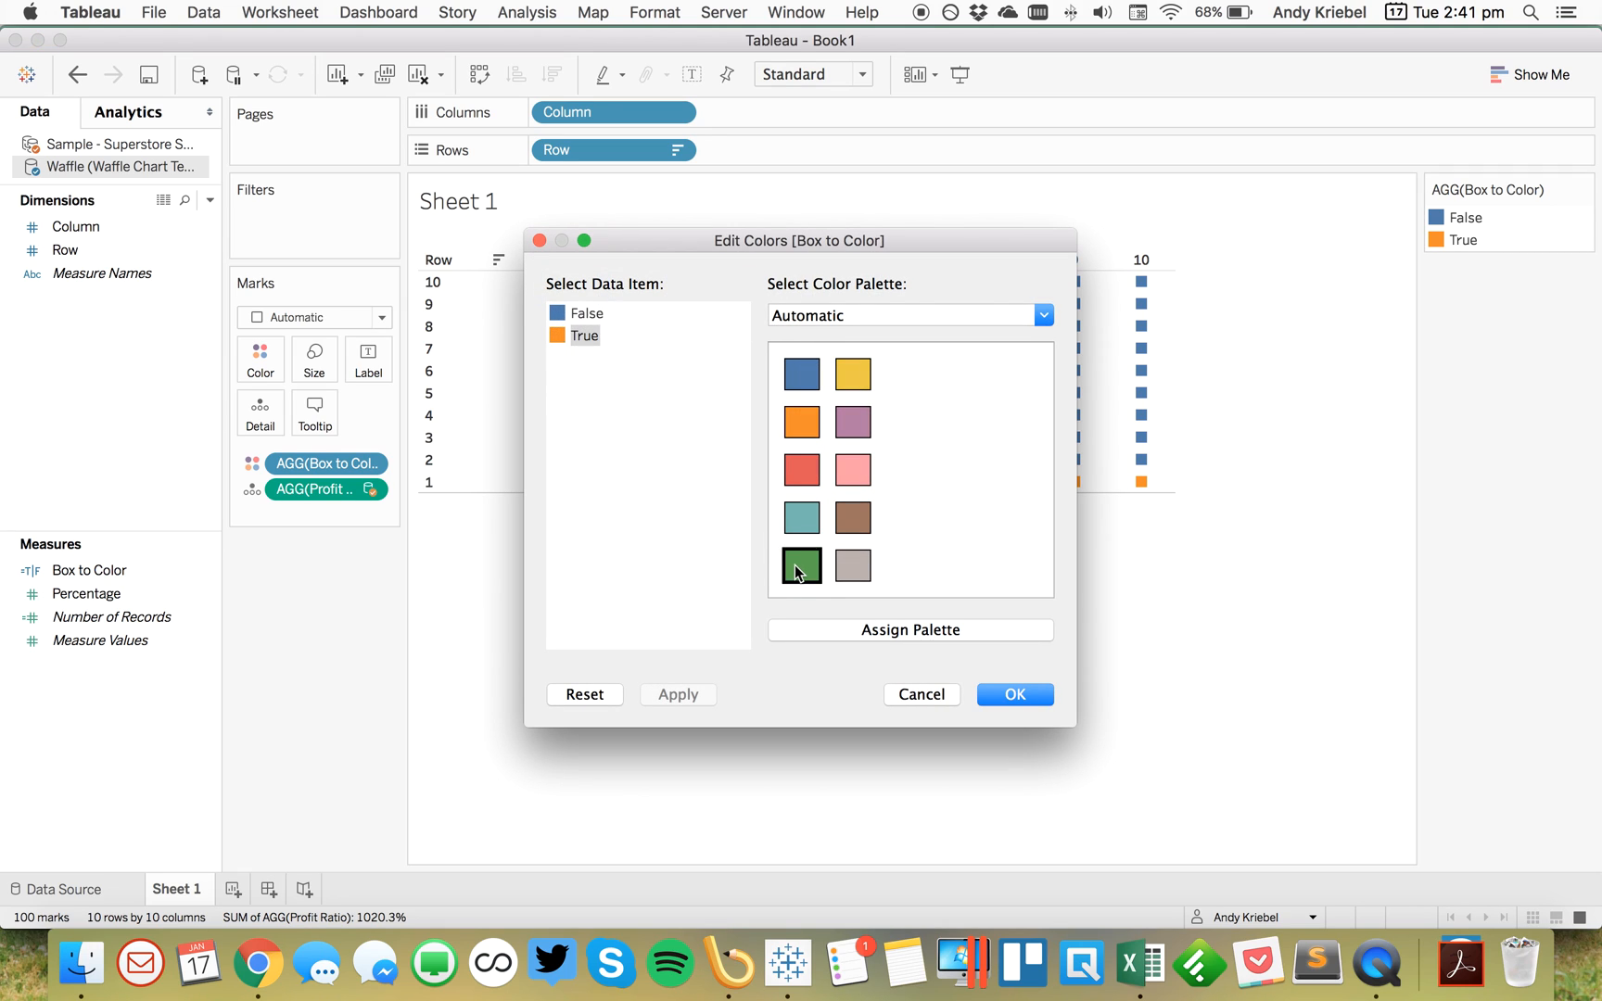
# Step: Color the True squares green and the False squares grey
pyautogui.click(801, 565)
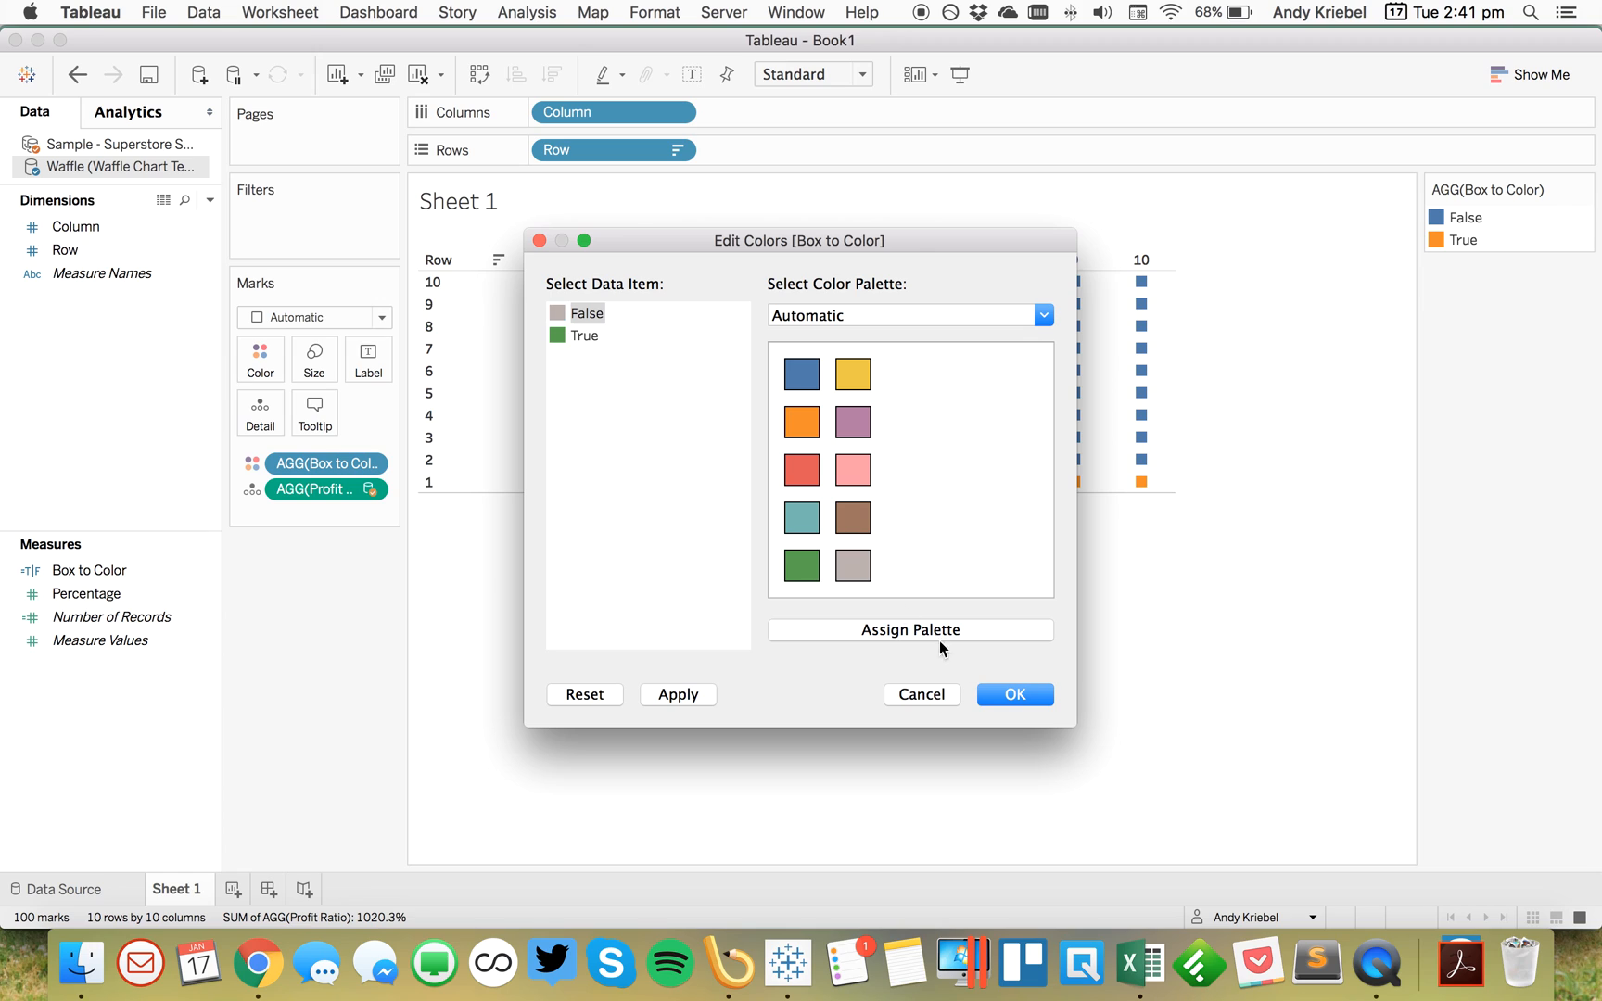
pyautogui.click(1012, 694)
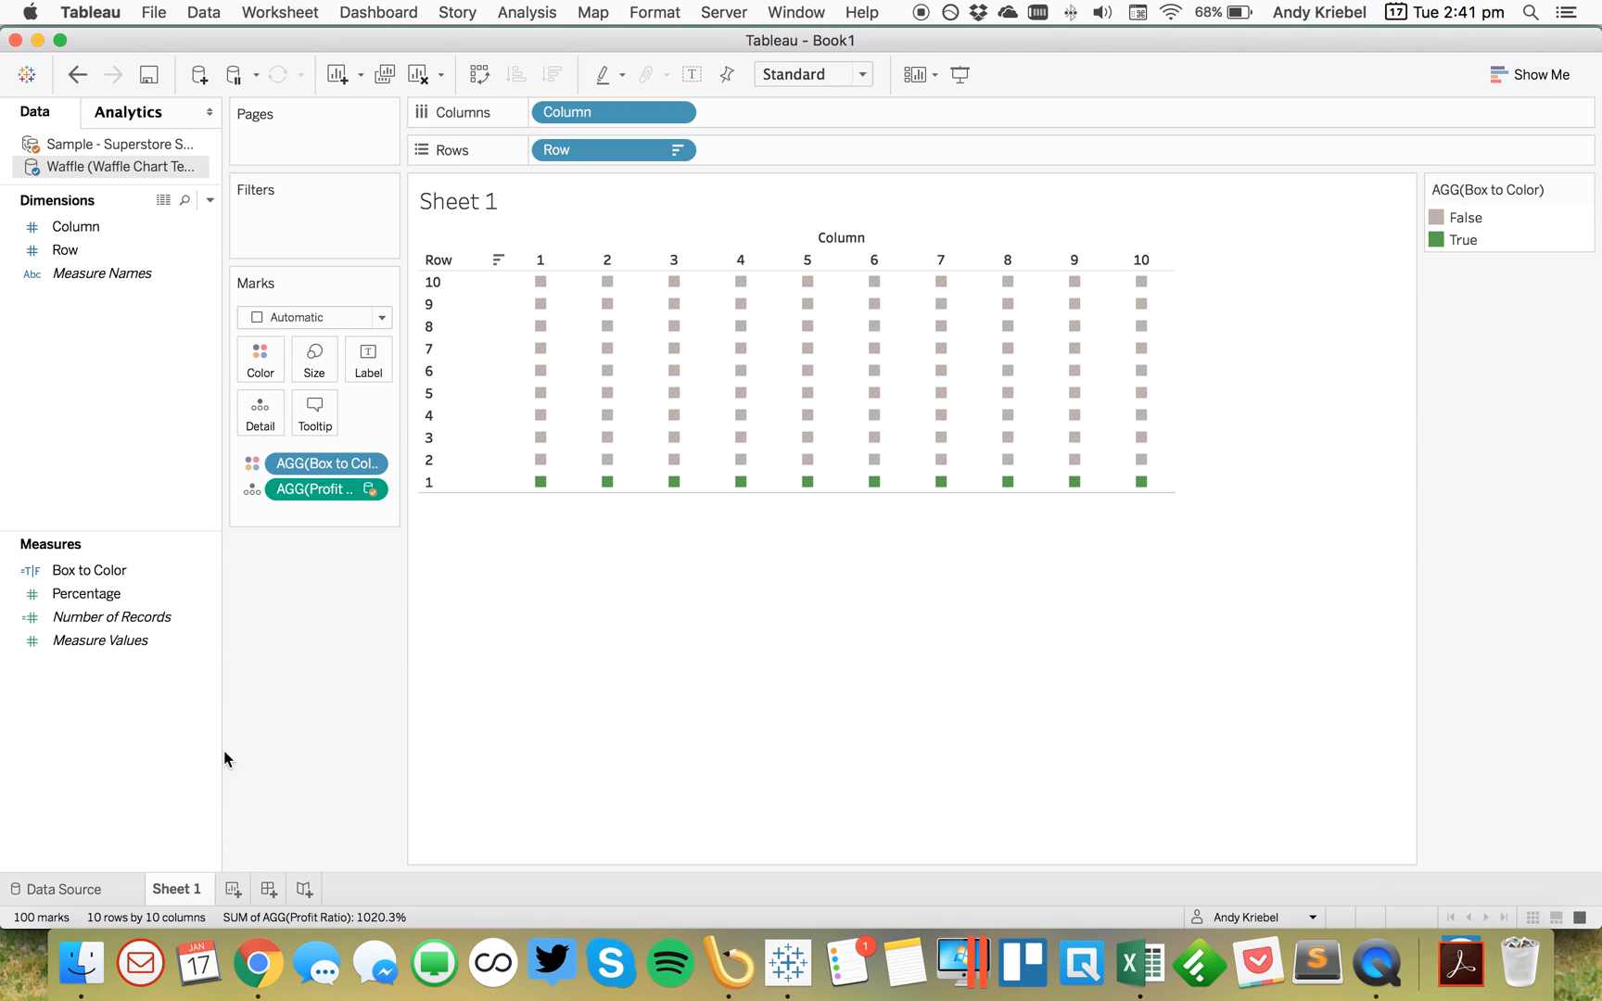
pyautogui.click(314, 359)
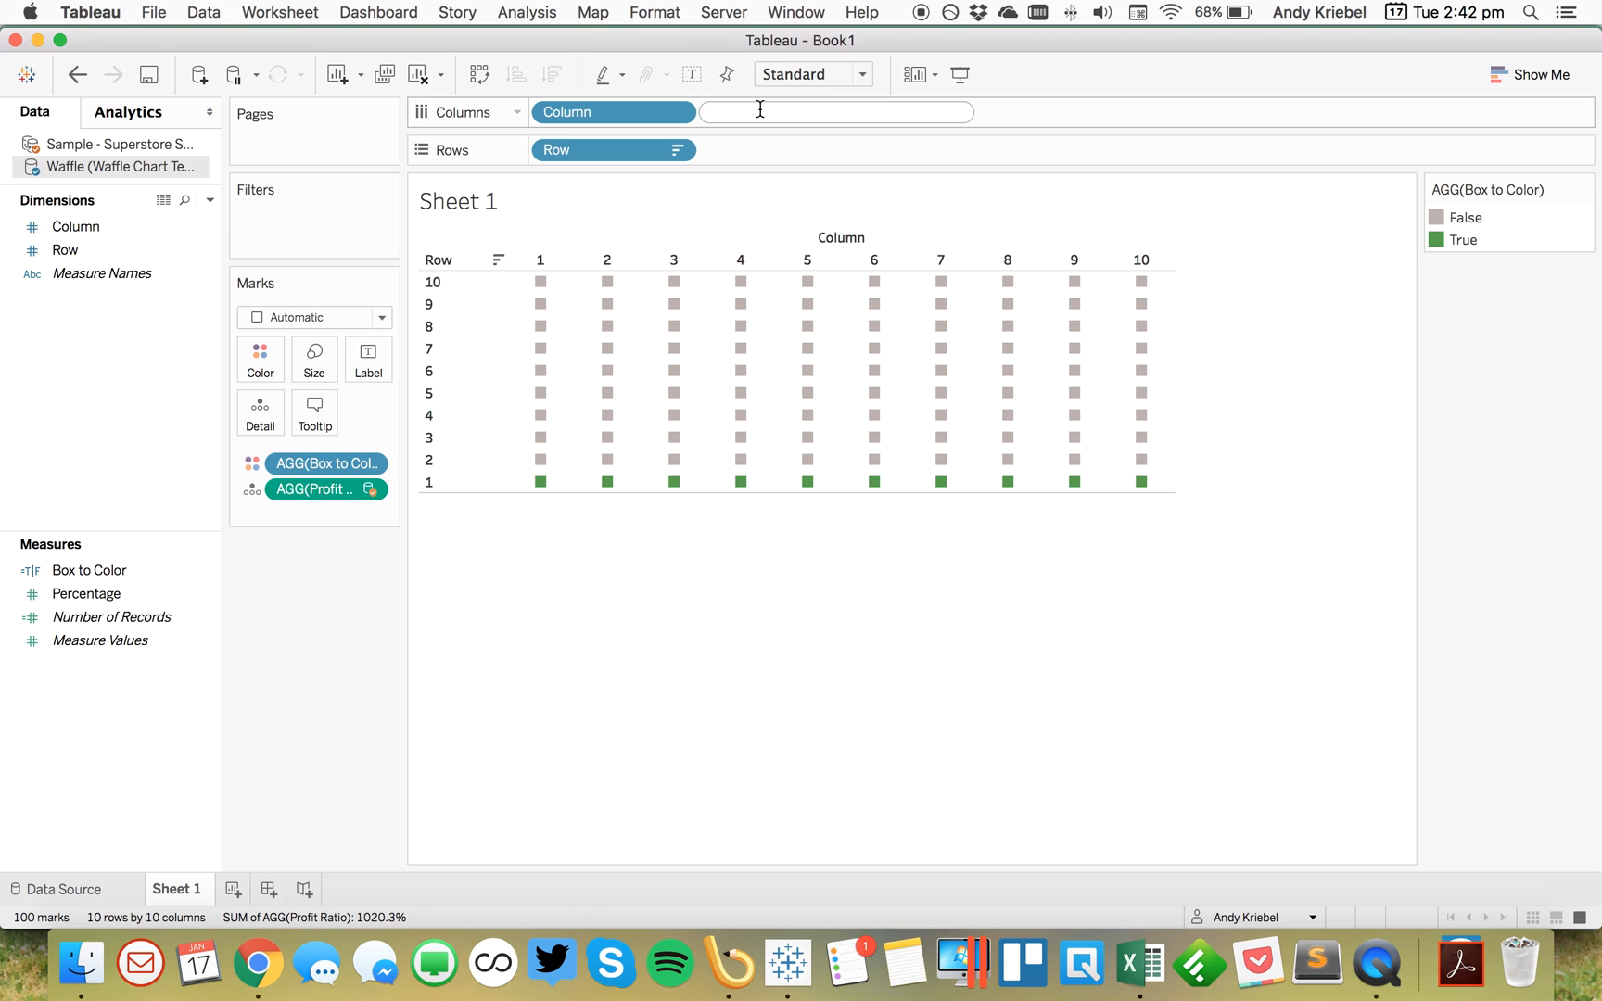
# Step: Add AVG(1) to Columns with a fixed 0–1 axis and hide its header
pyautogui.write('AVG(1)')
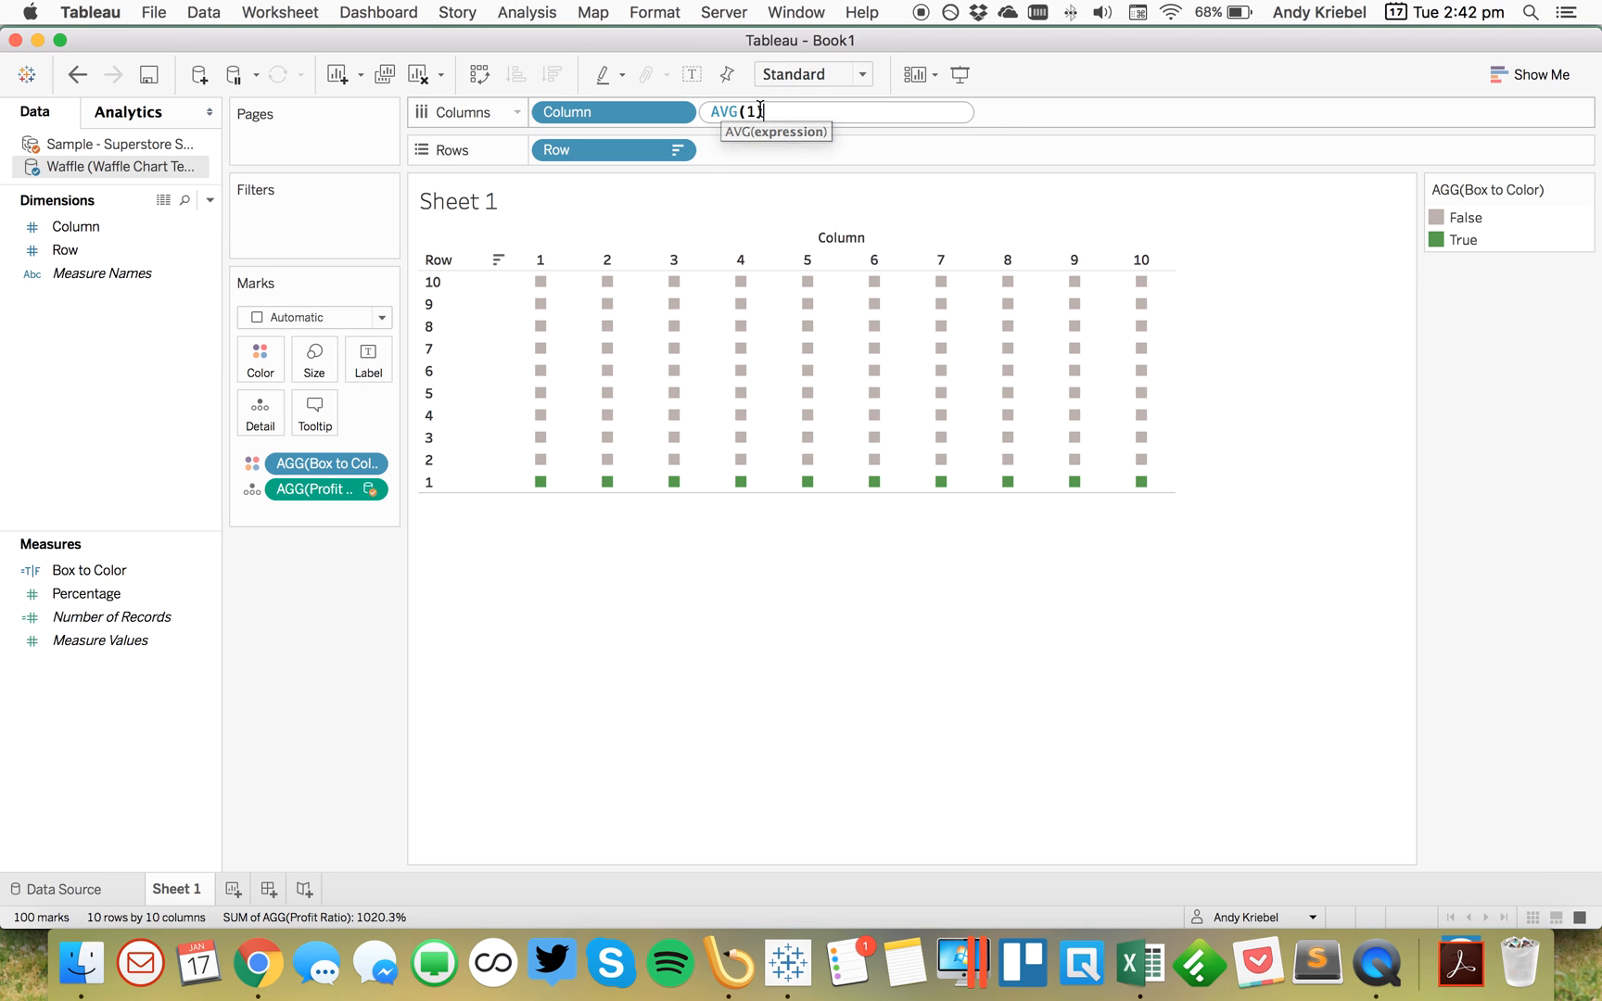
pyautogui.press('Return')
pyautogui.write('1')
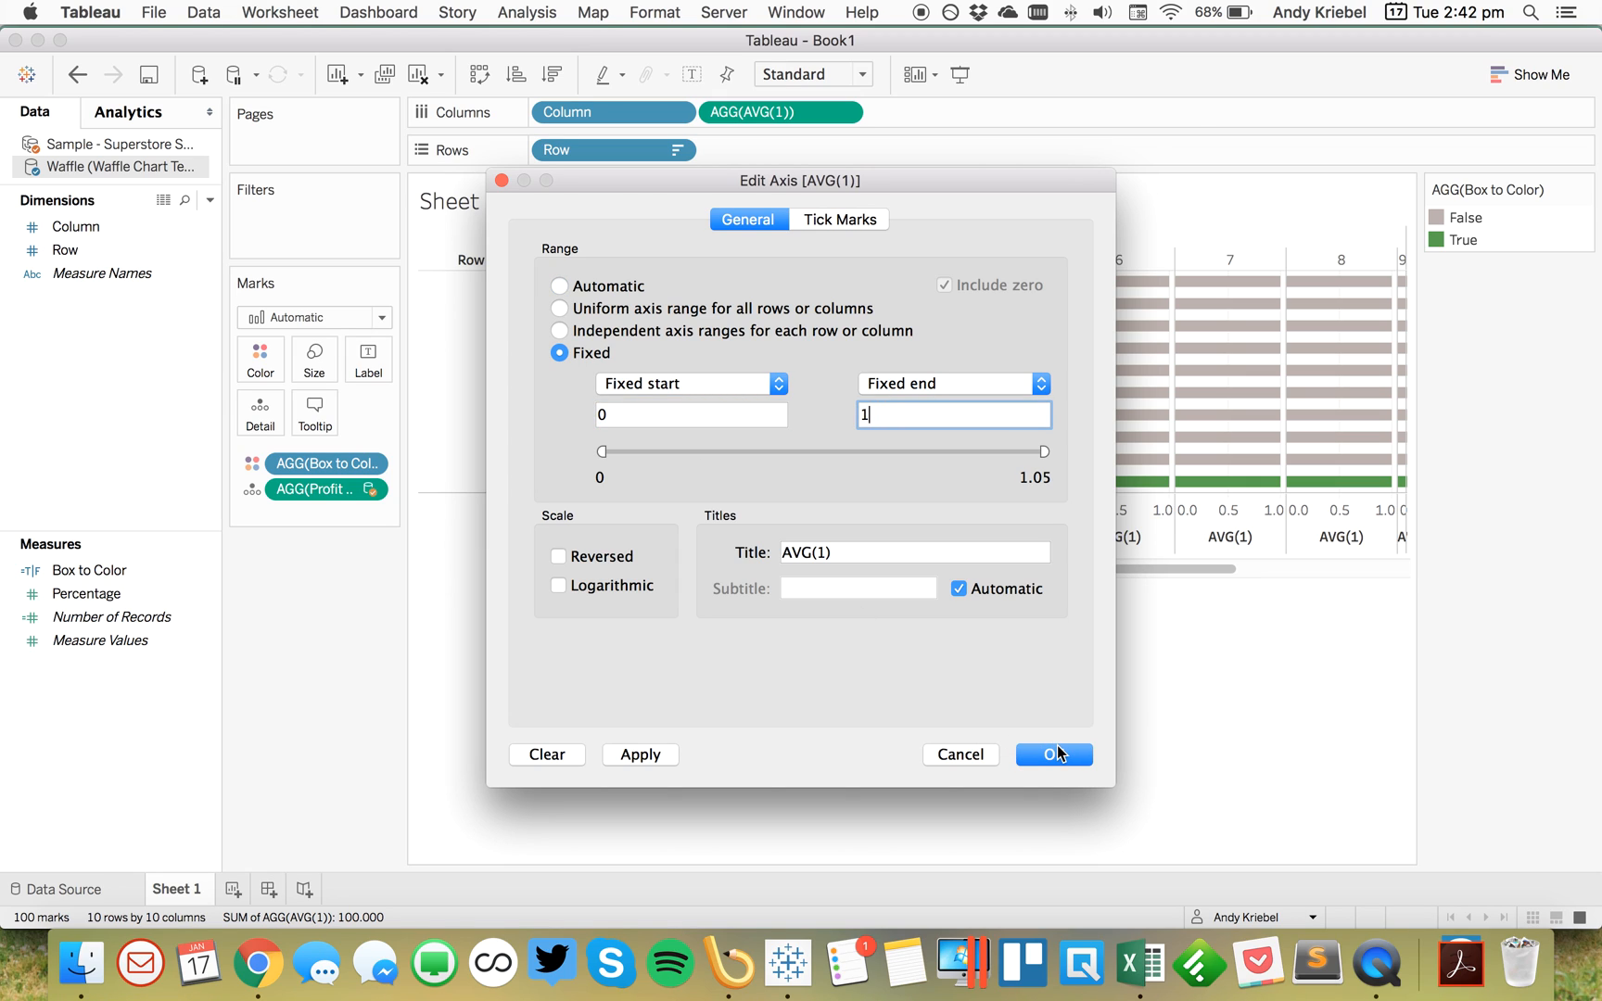
pyautogui.click(1053, 753)
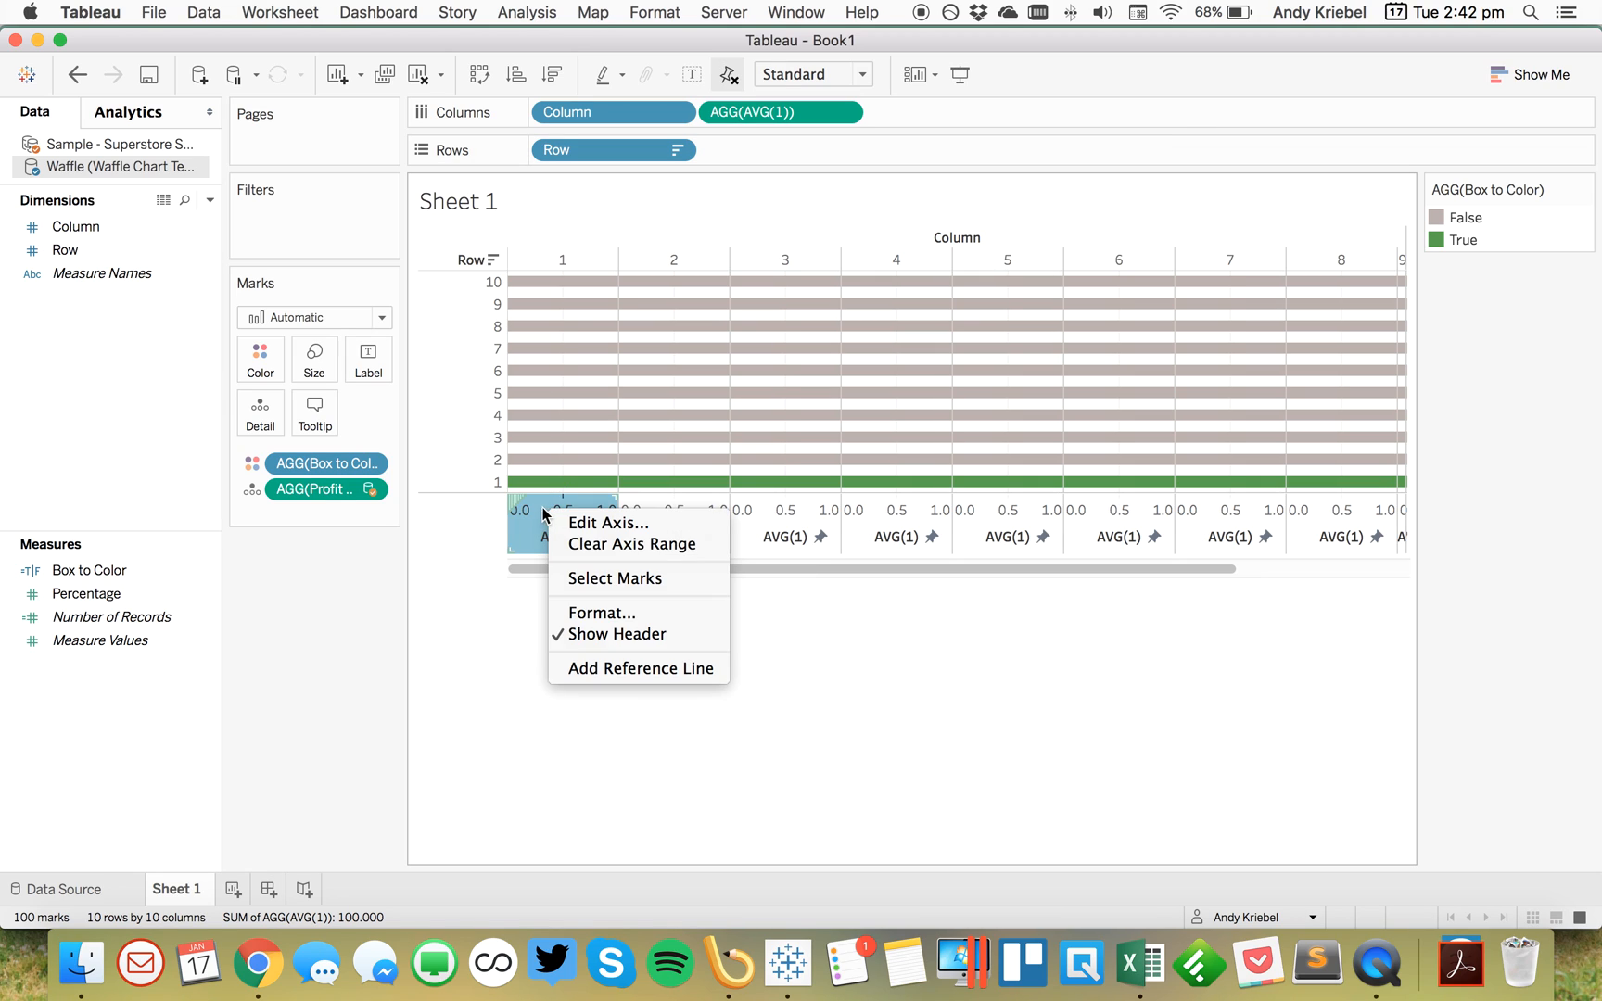
pyautogui.click(342, 641)
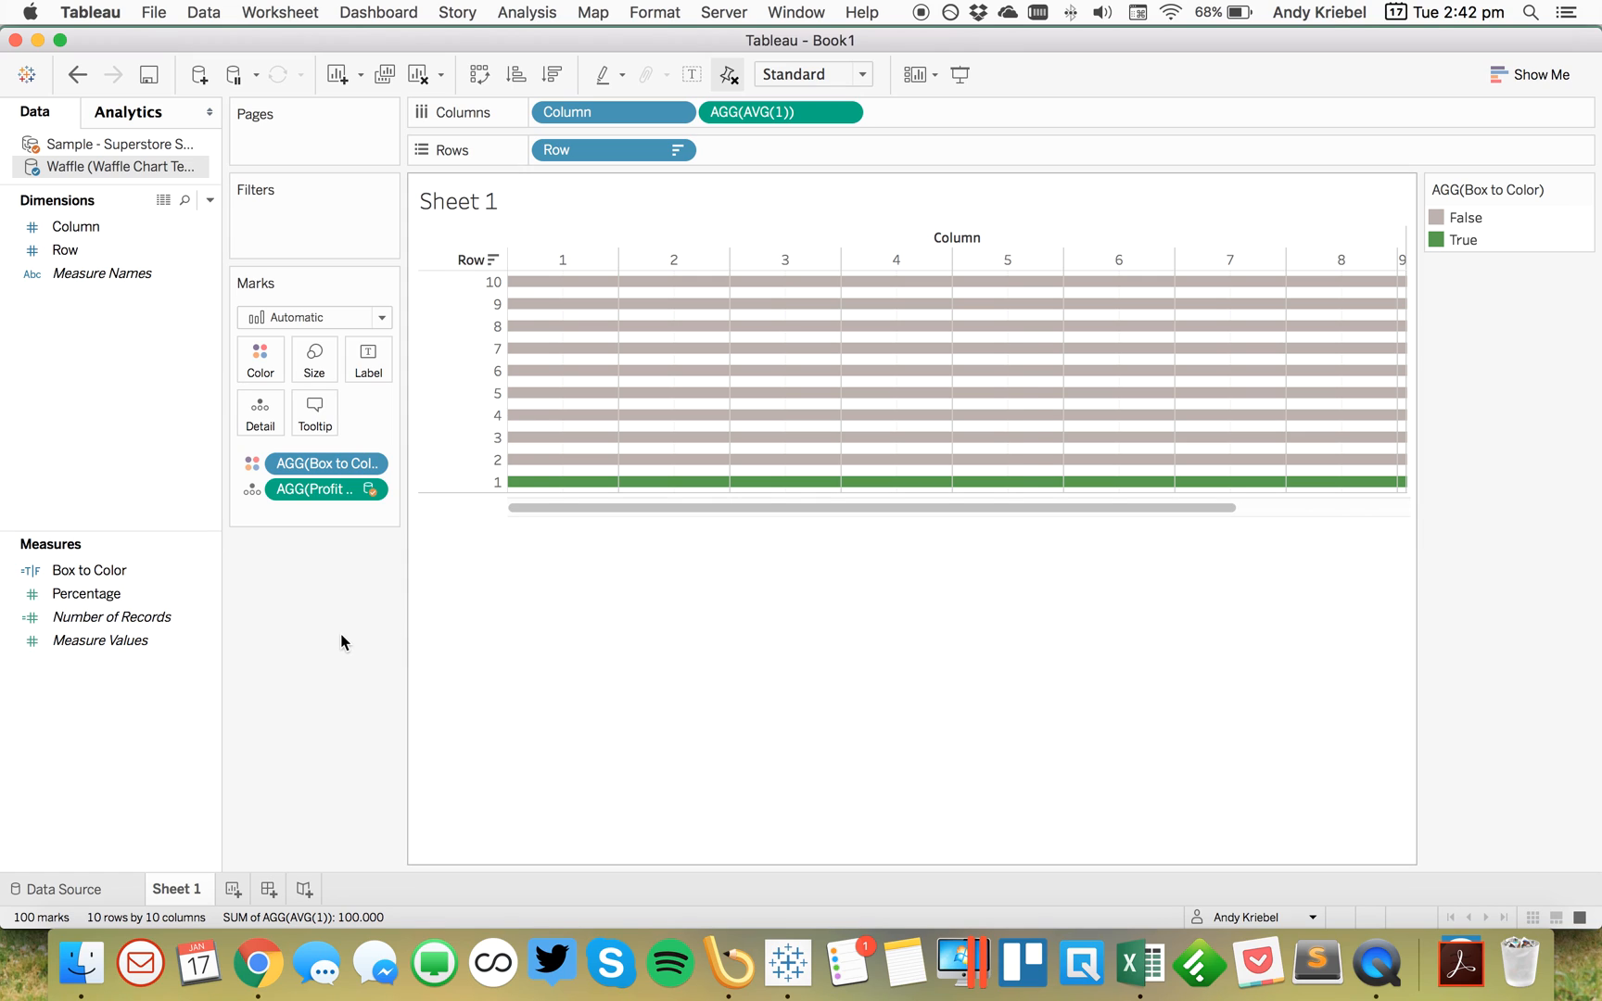
pyautogui.click(313, 359)
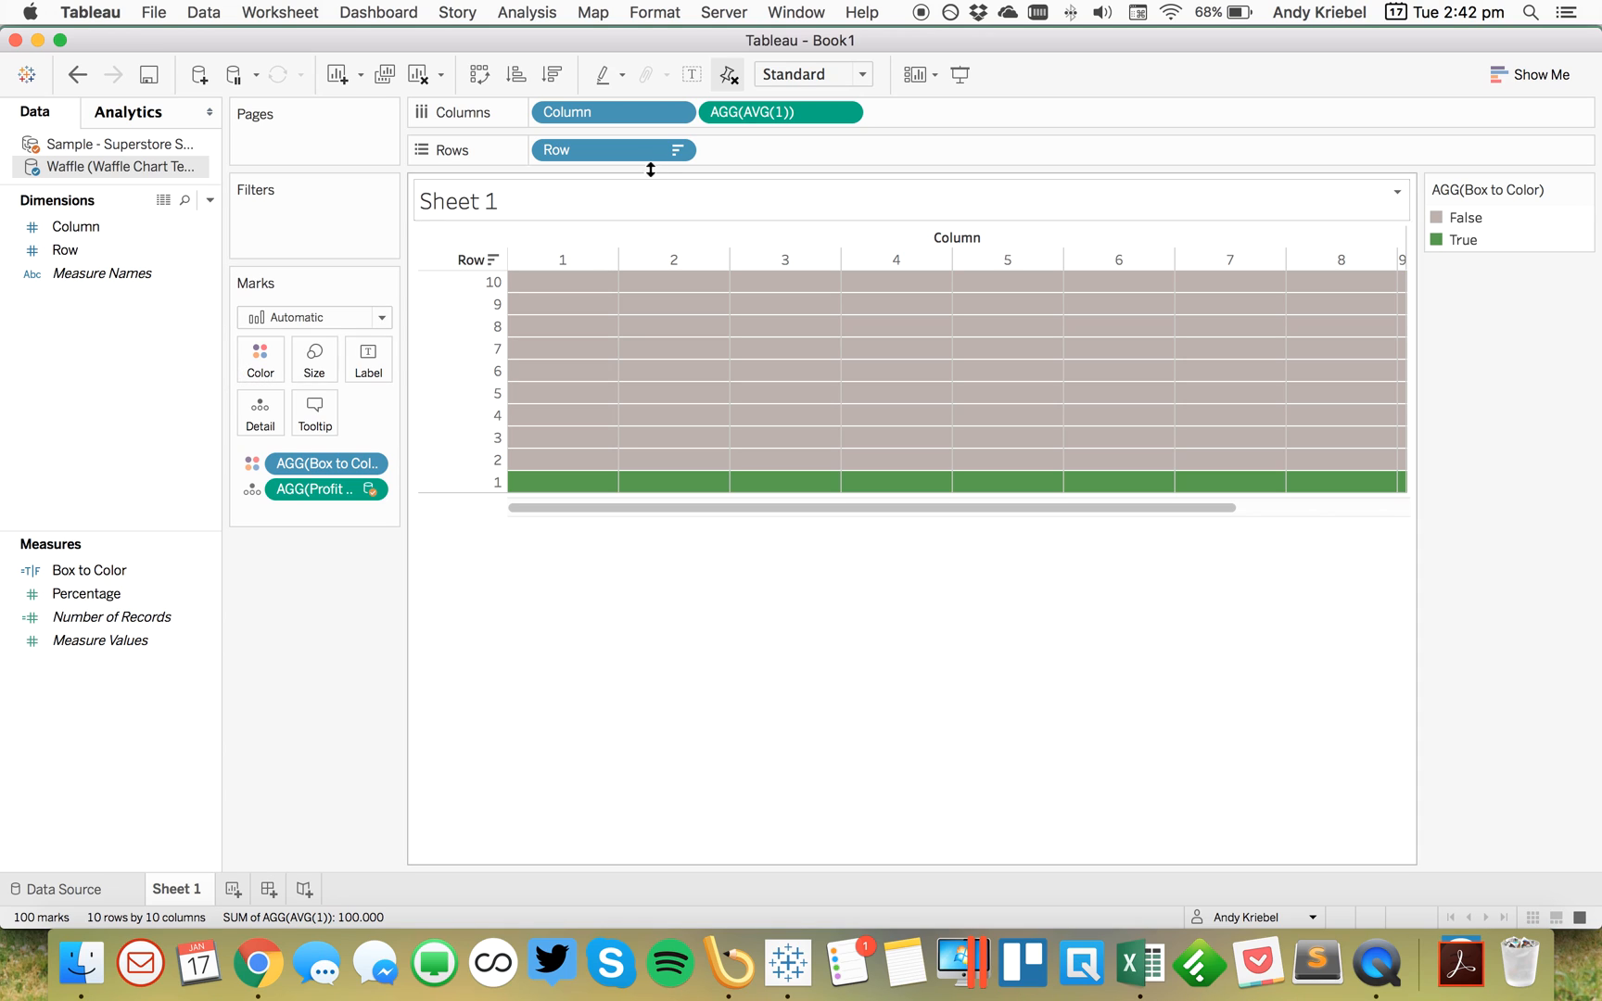
# Step: Hide the row and column number headers, leaving a bare grid of cells
pyautogui.click(676, 150)
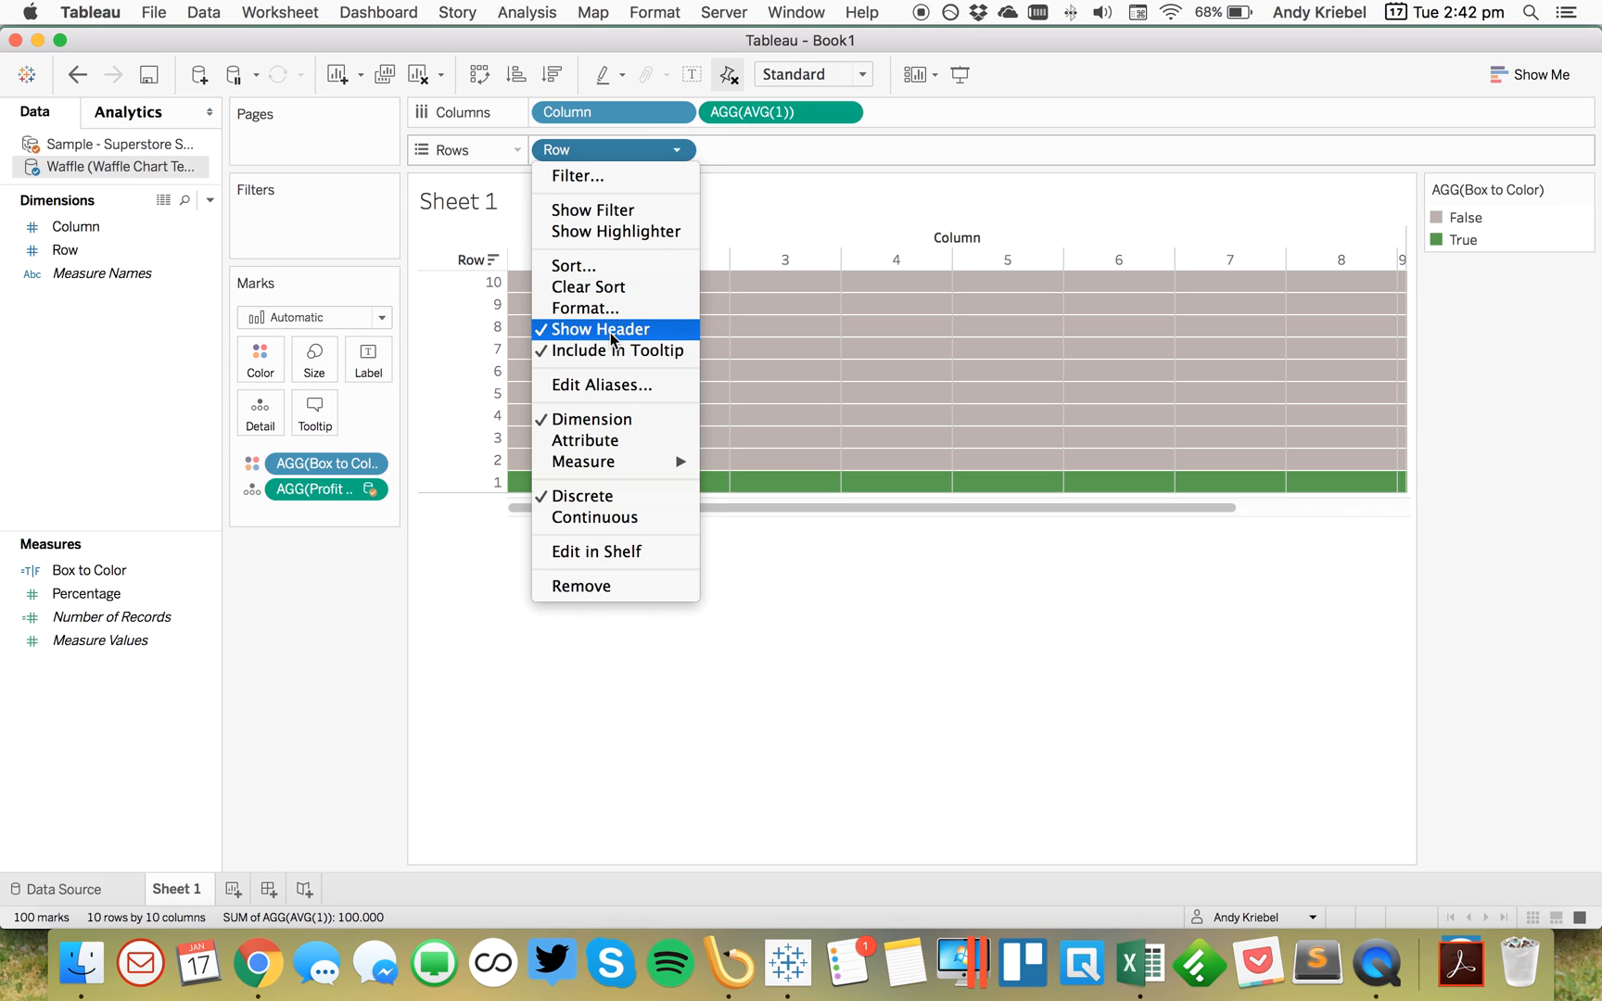
pyautogui.click(599, 328)
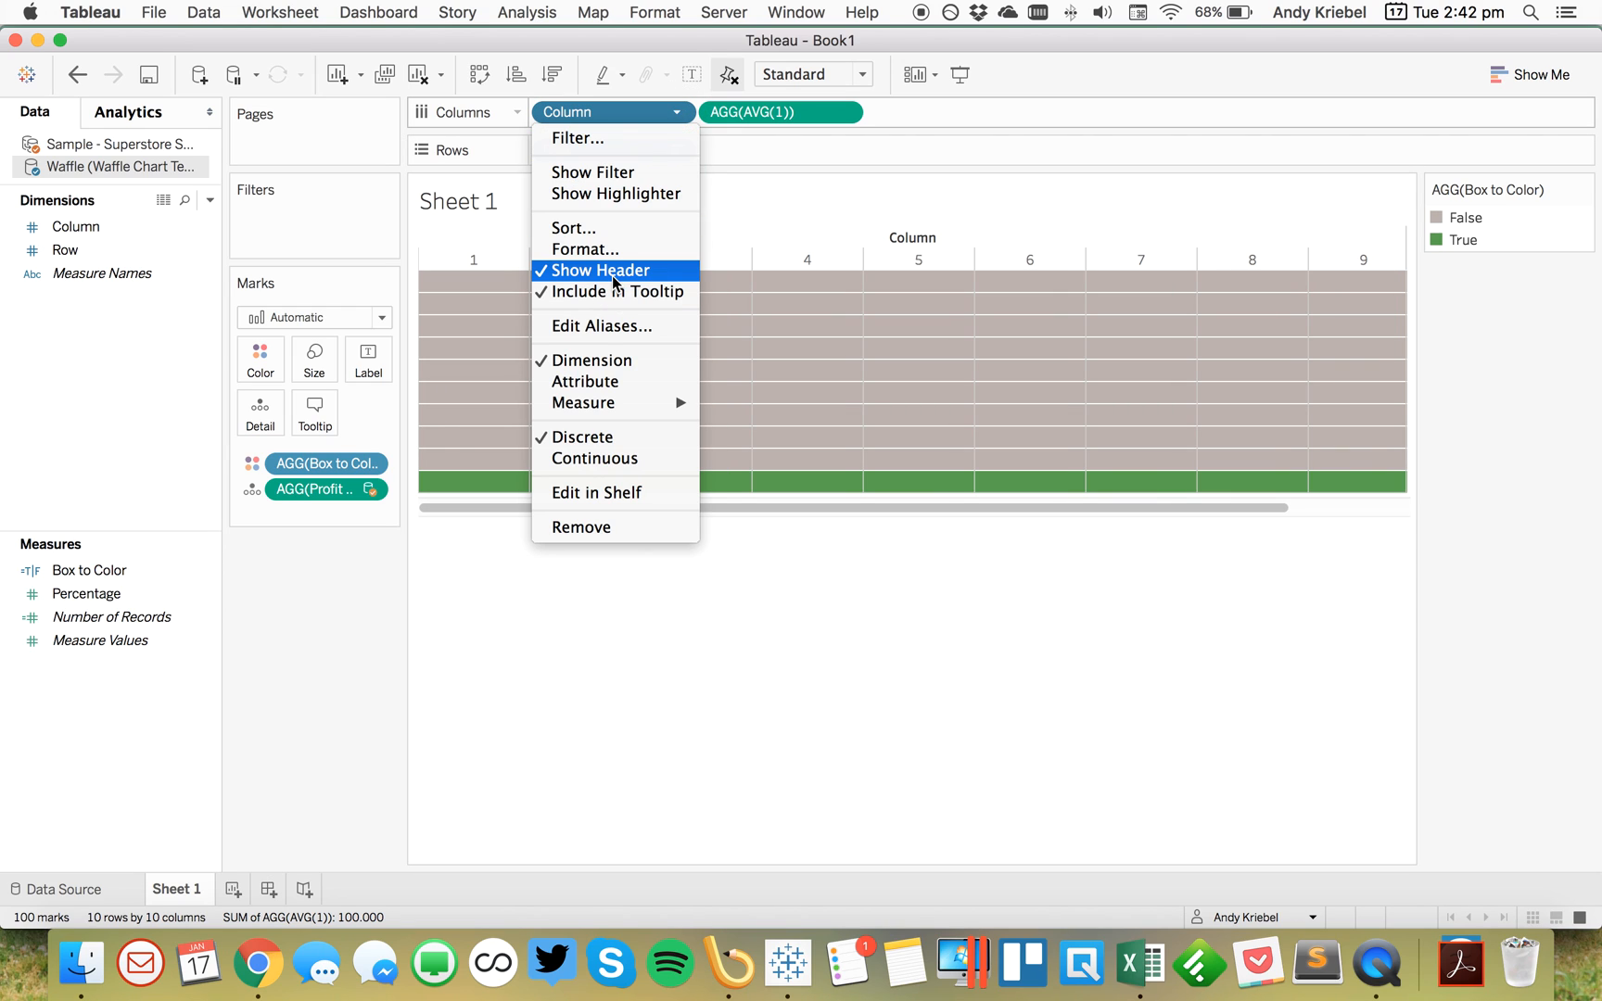
pyautogui.click(601, 270)
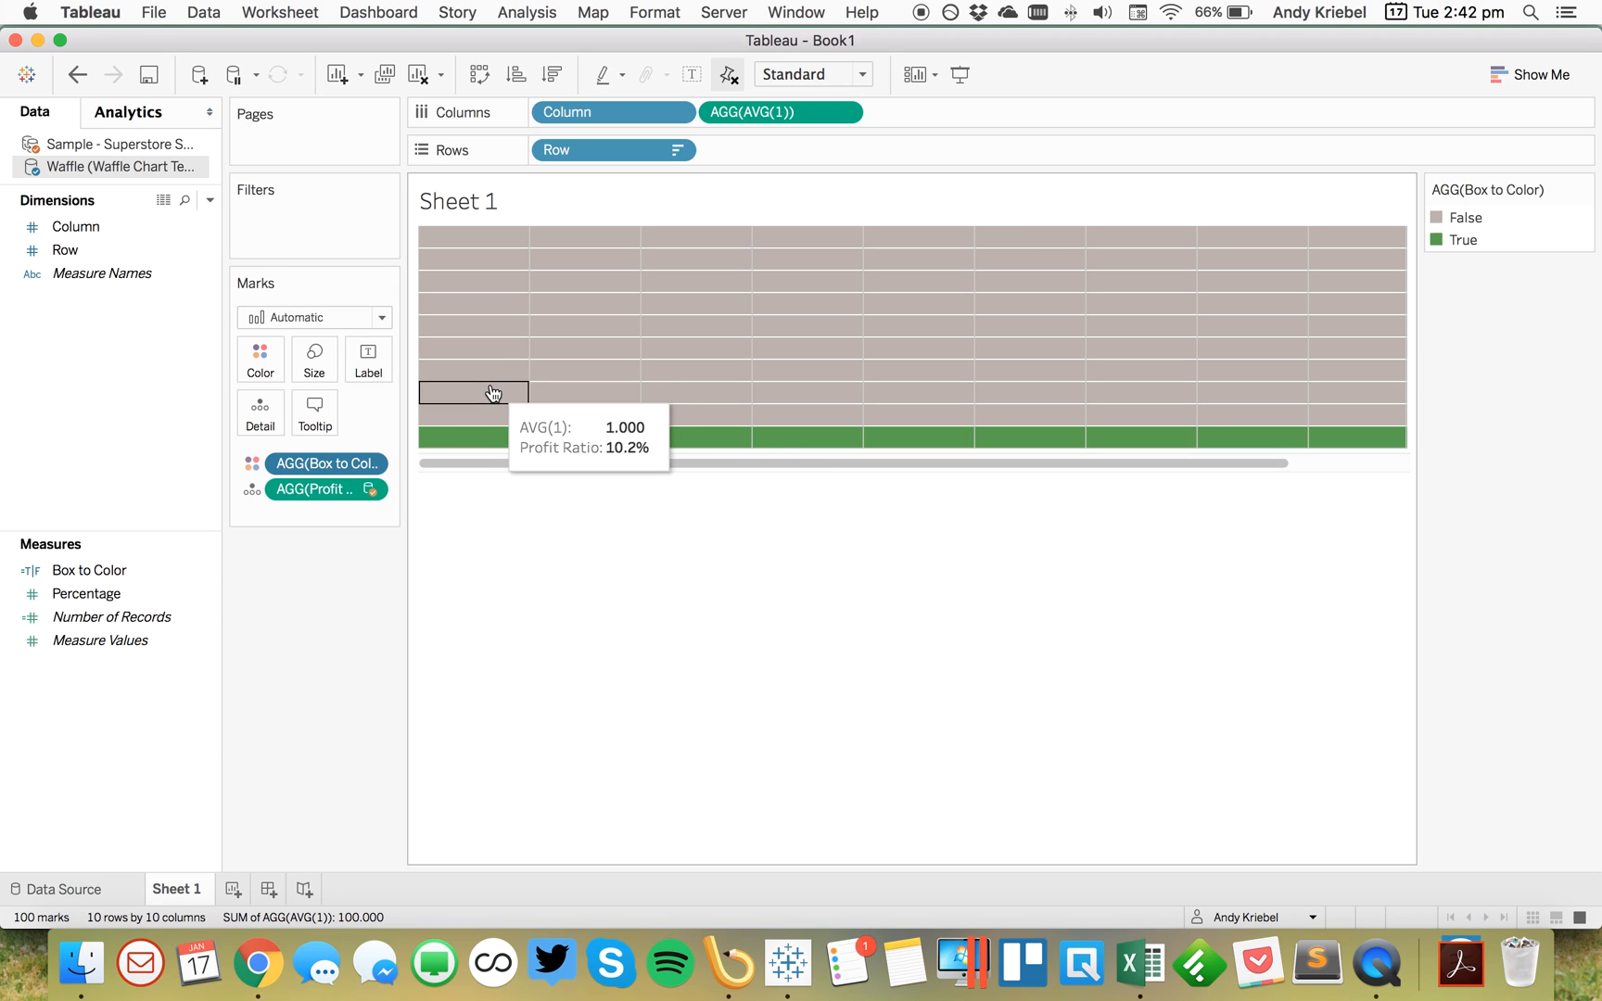
pyautogui.moveTo(688, 126)
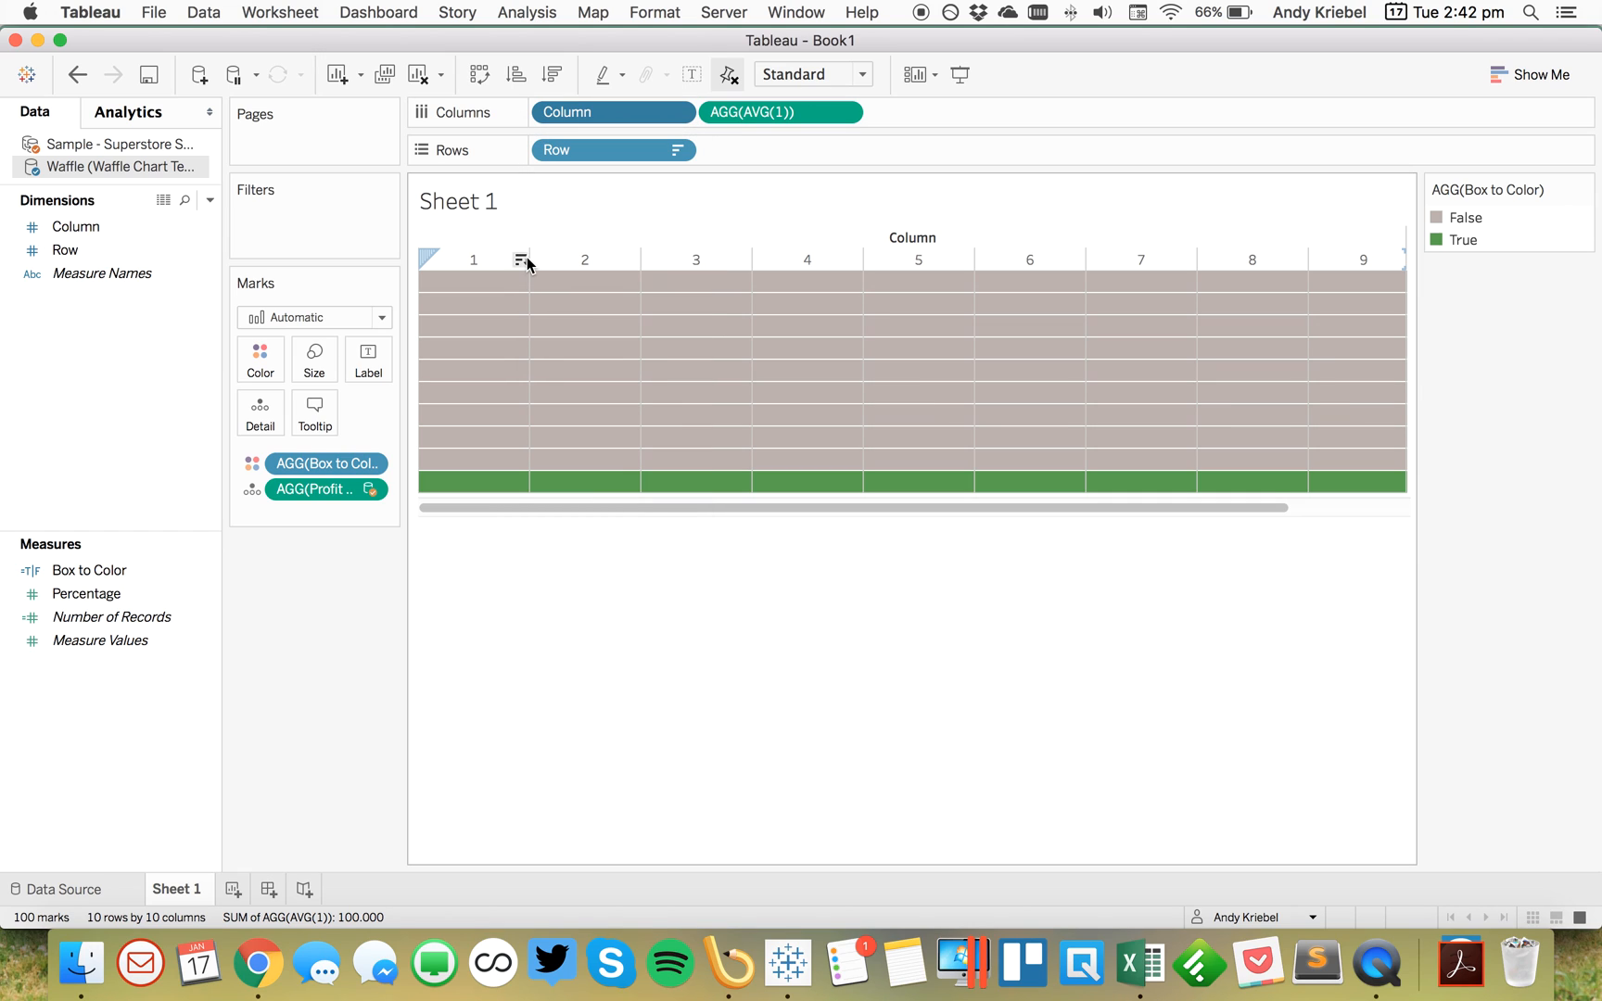
pyautogui.moveTo(449, 258)
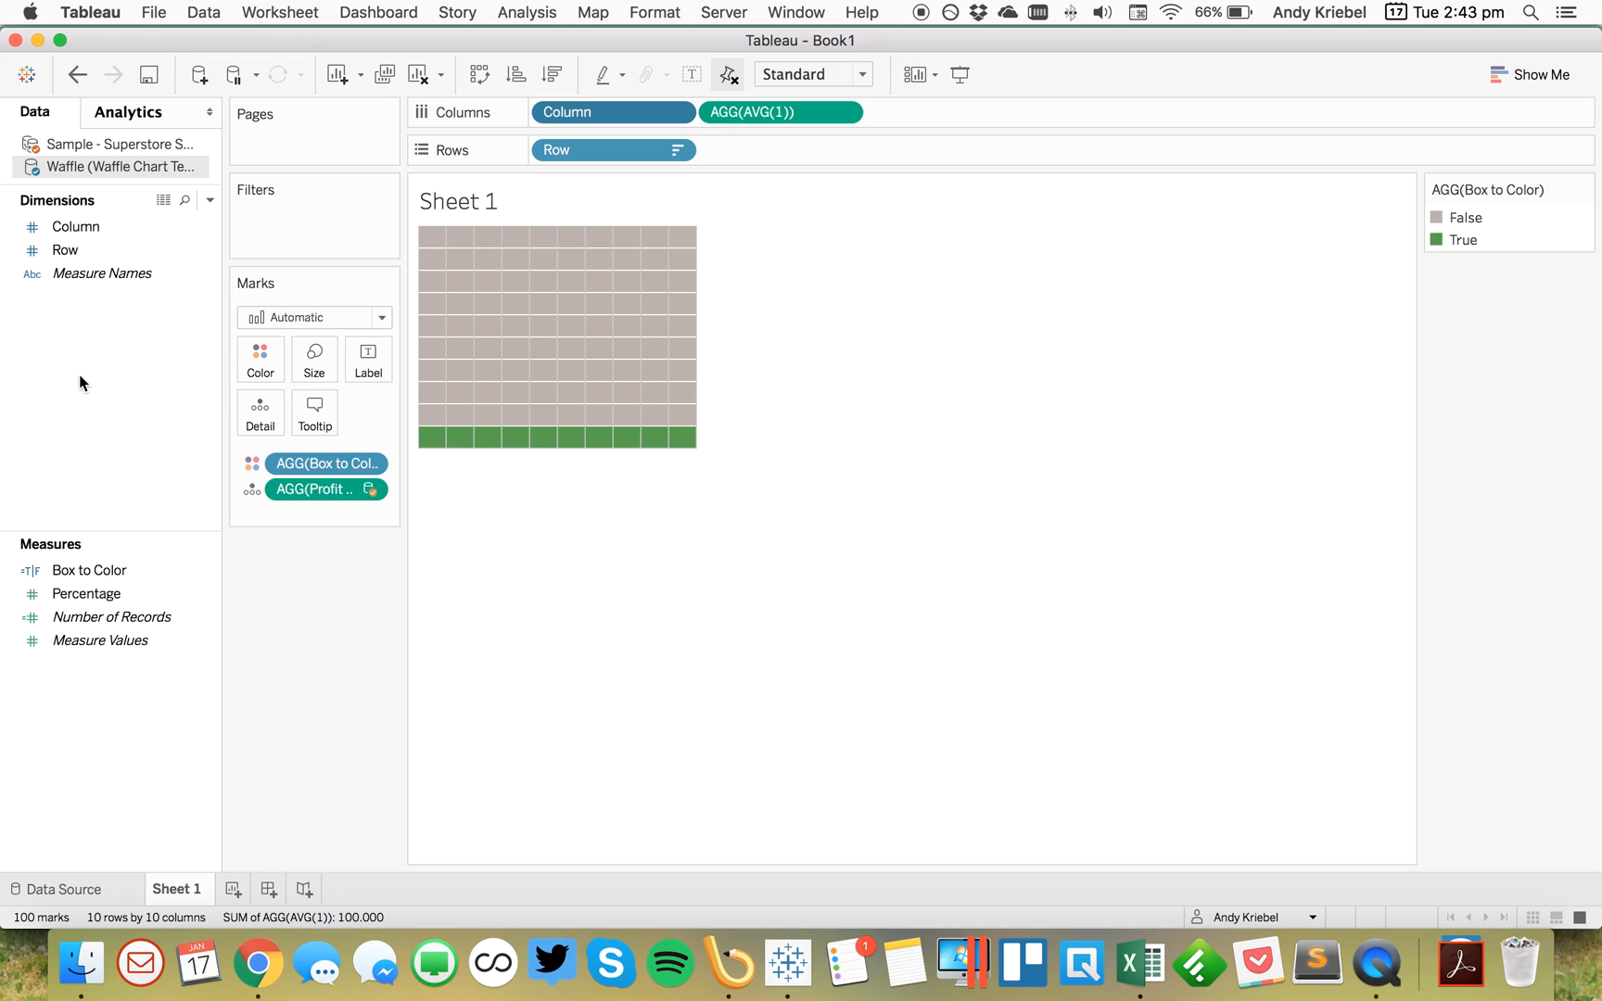
pyautogui.moveTo(569, 328)
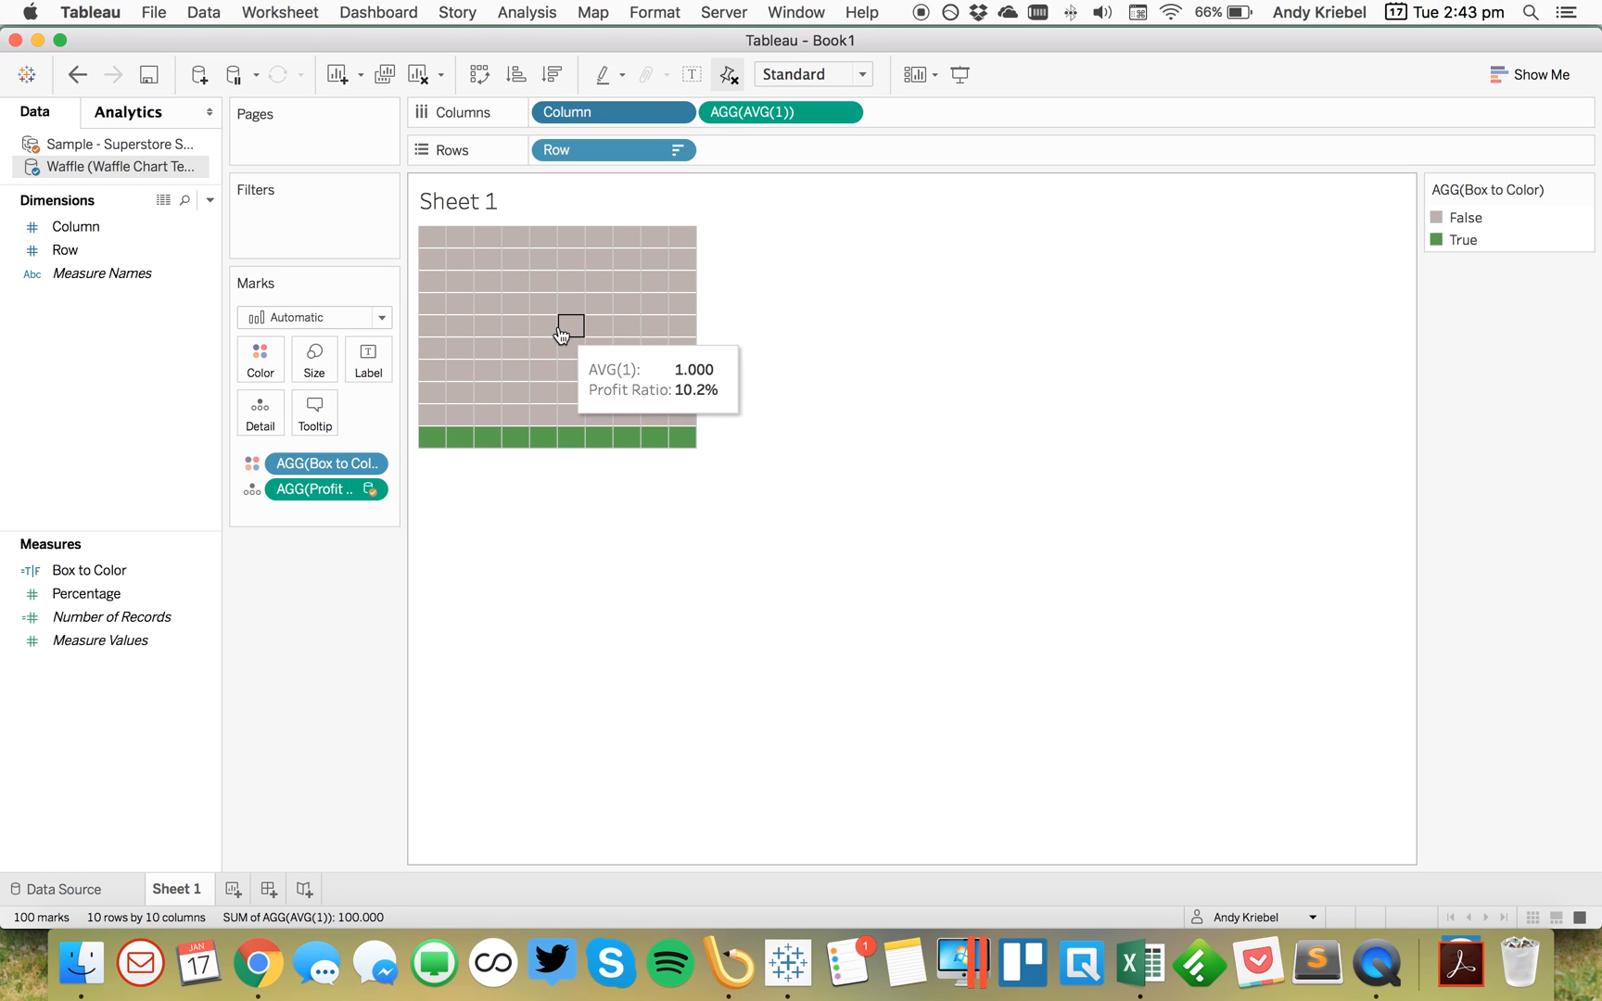
pyautogui.moveTo(543, 334)
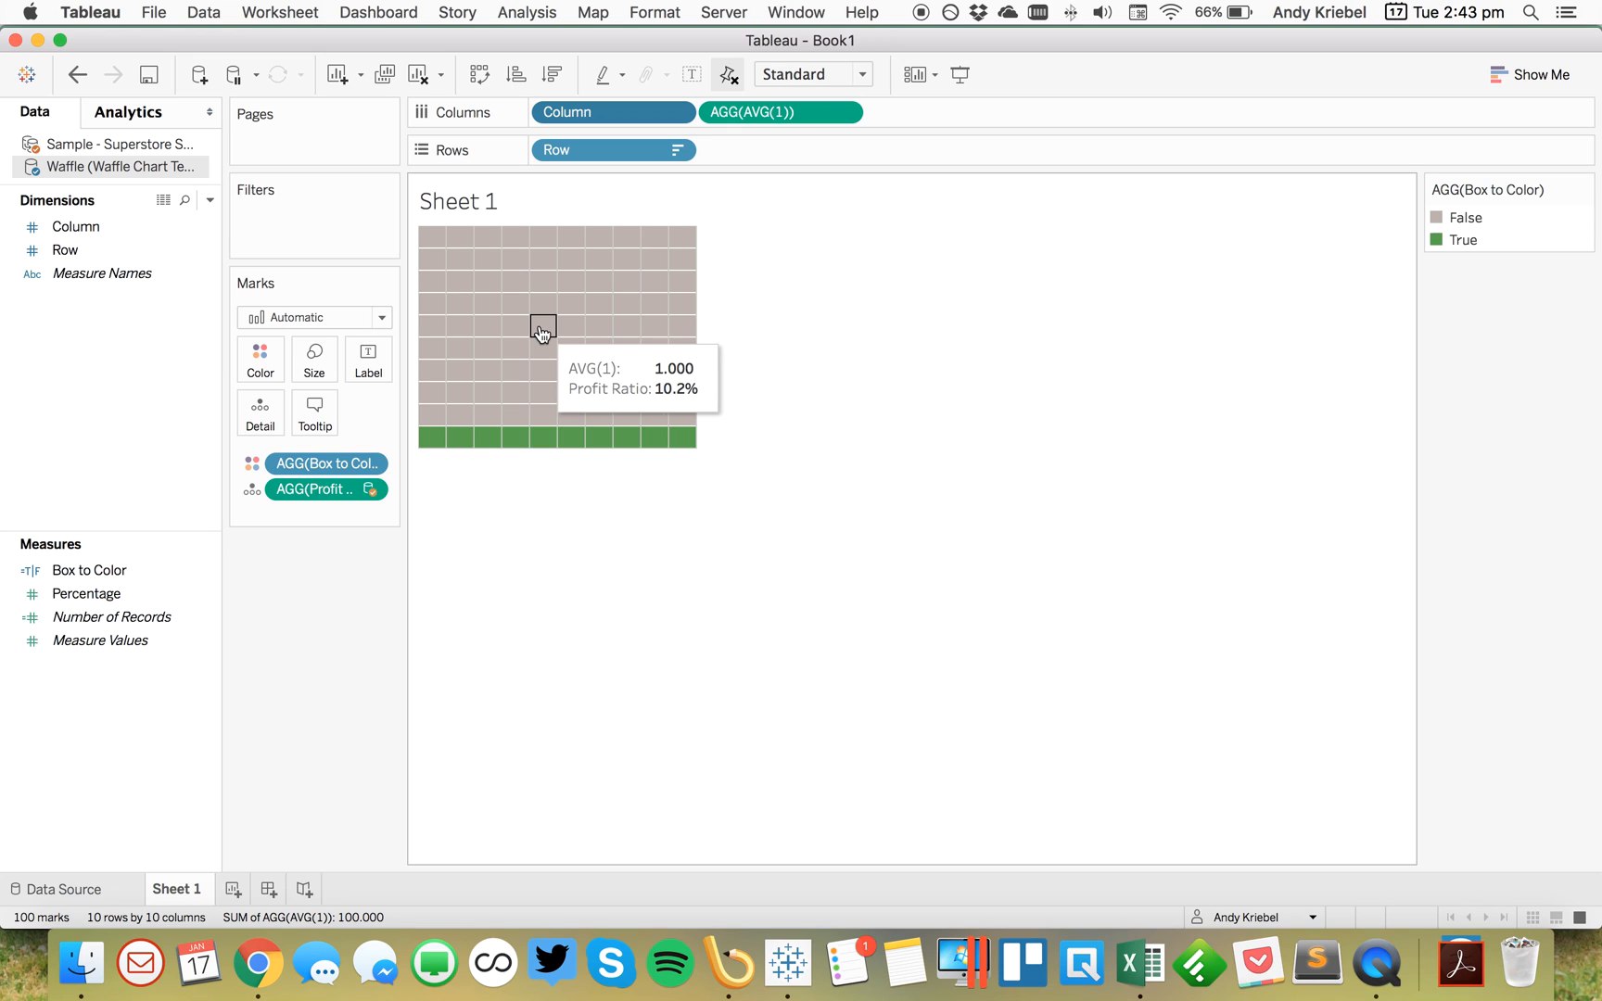
# Step: Annotate a waffle mark with the 10.2% profit ratio in size 24 text
pyautogui.rightClick(542, 331)
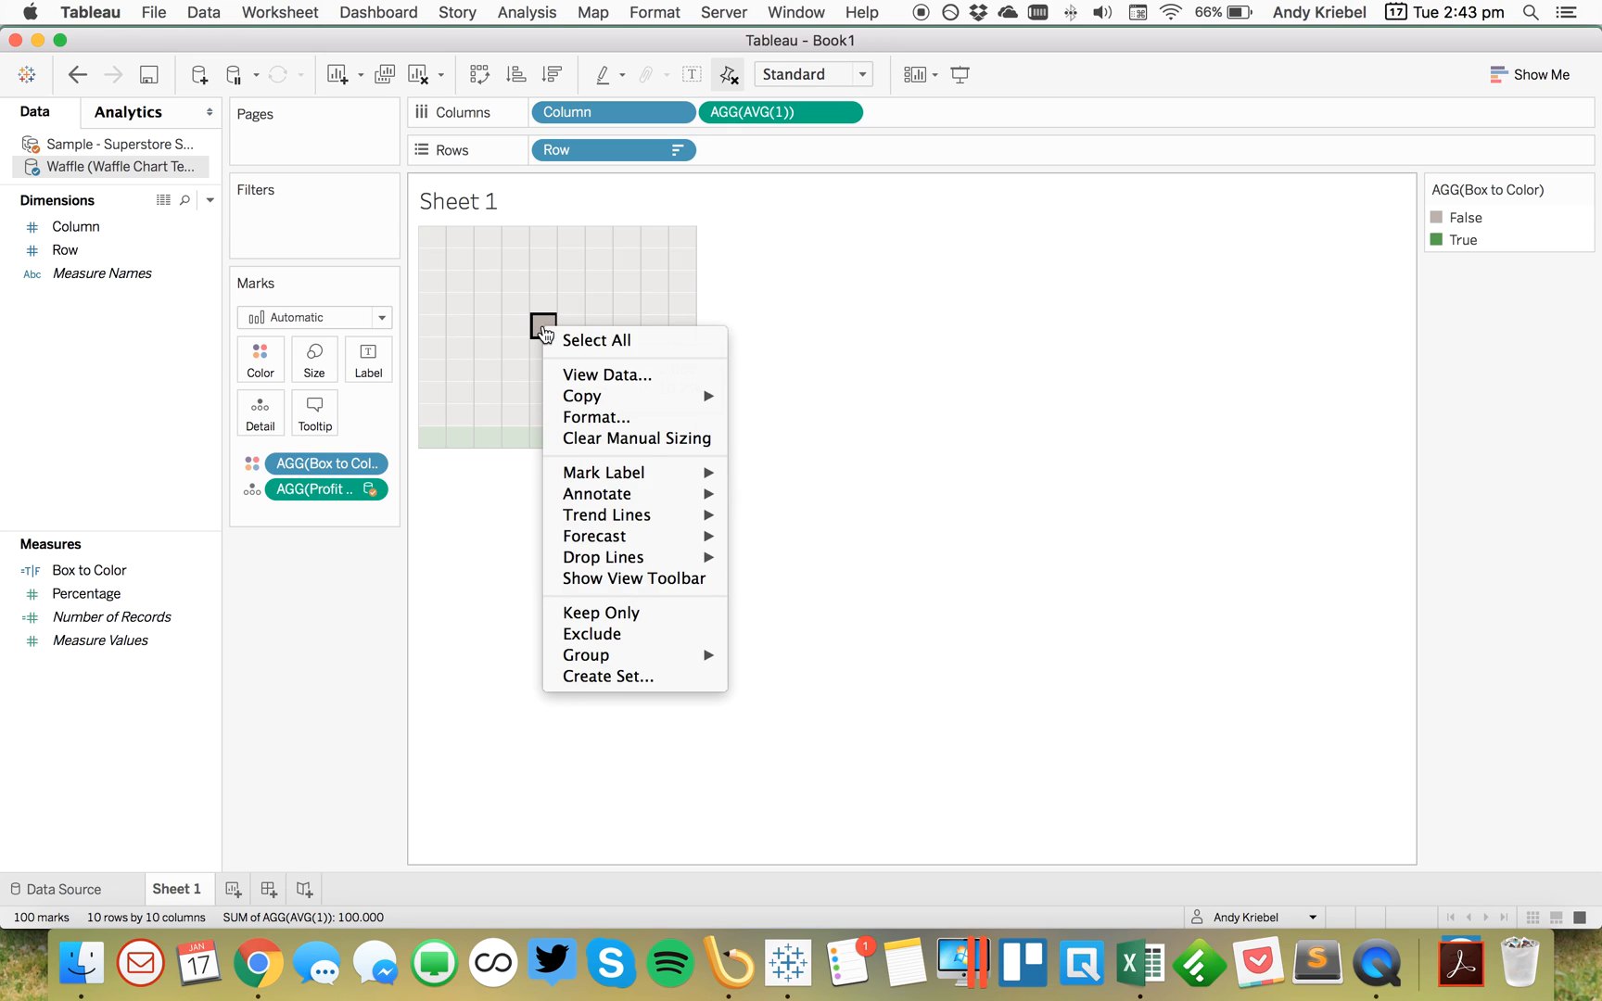
pyautogui.moveTo(598, 494)
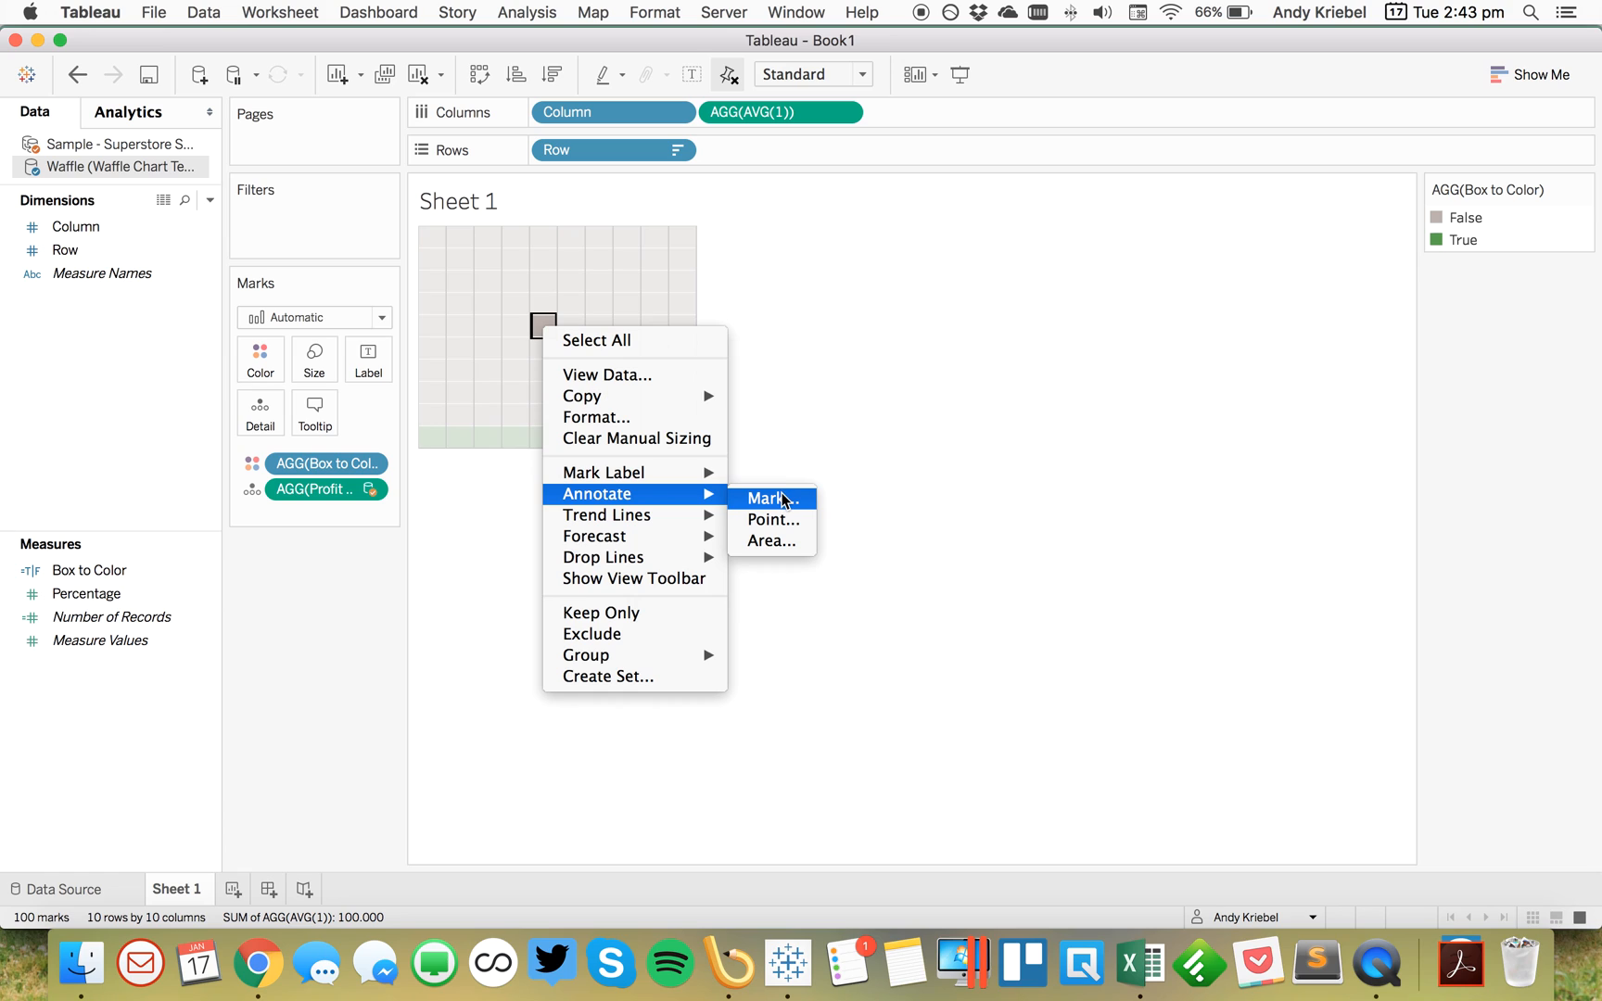
pyautogui.click(763, 499)
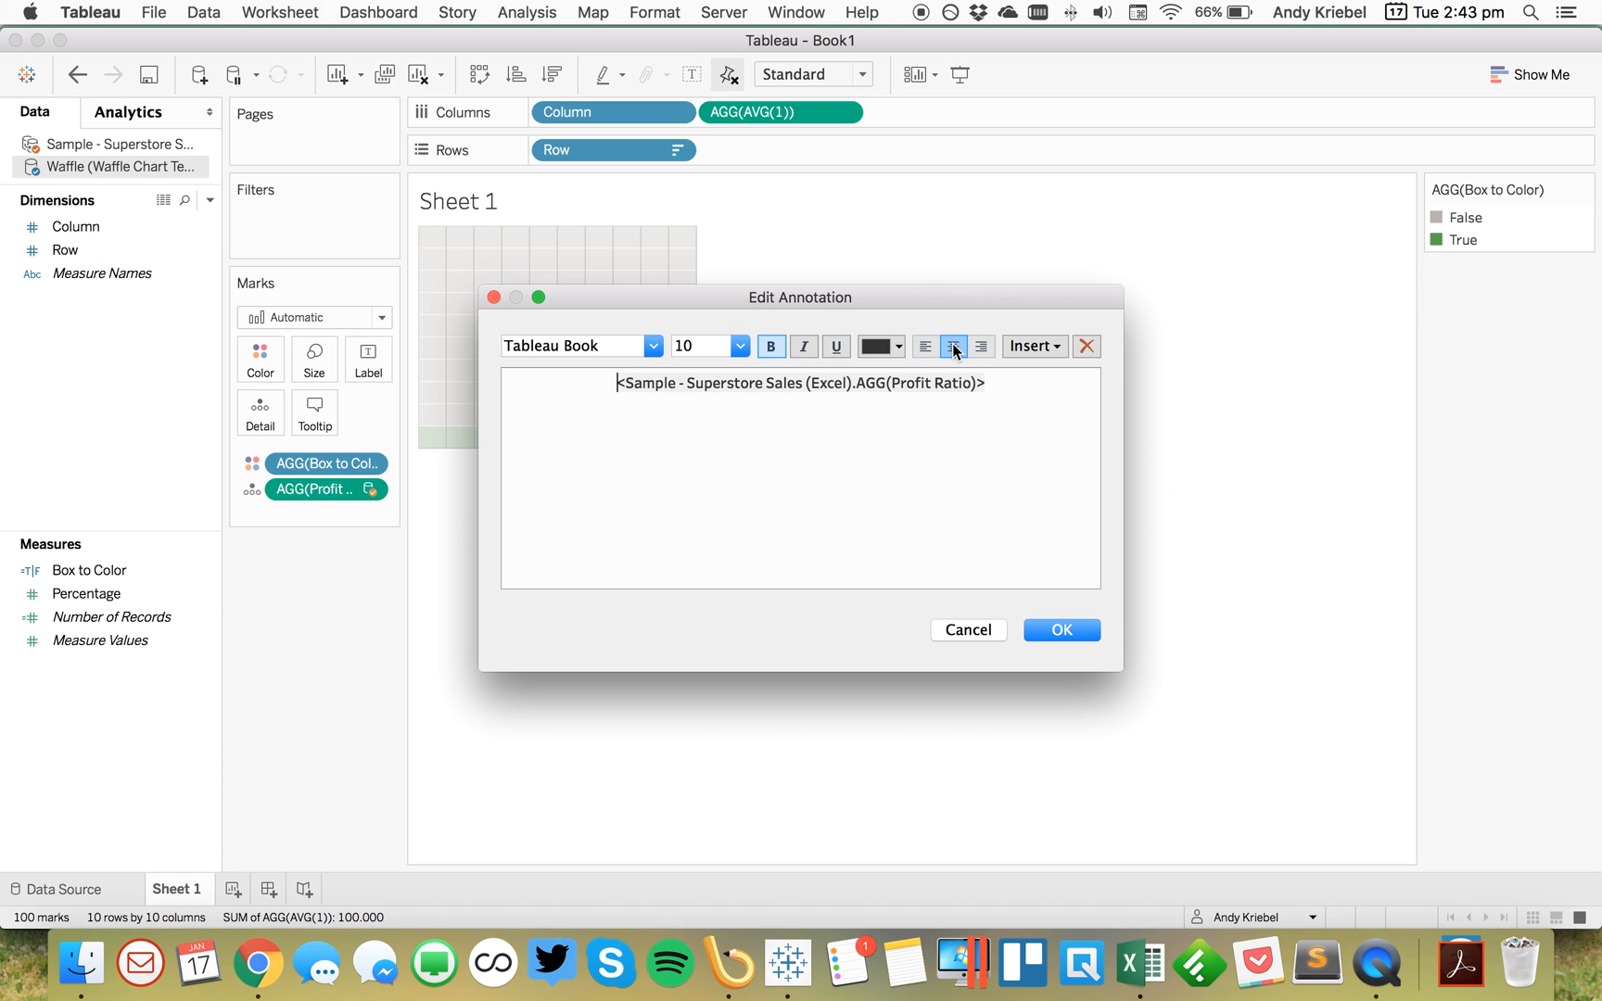
pyautogui.click(738, 345)
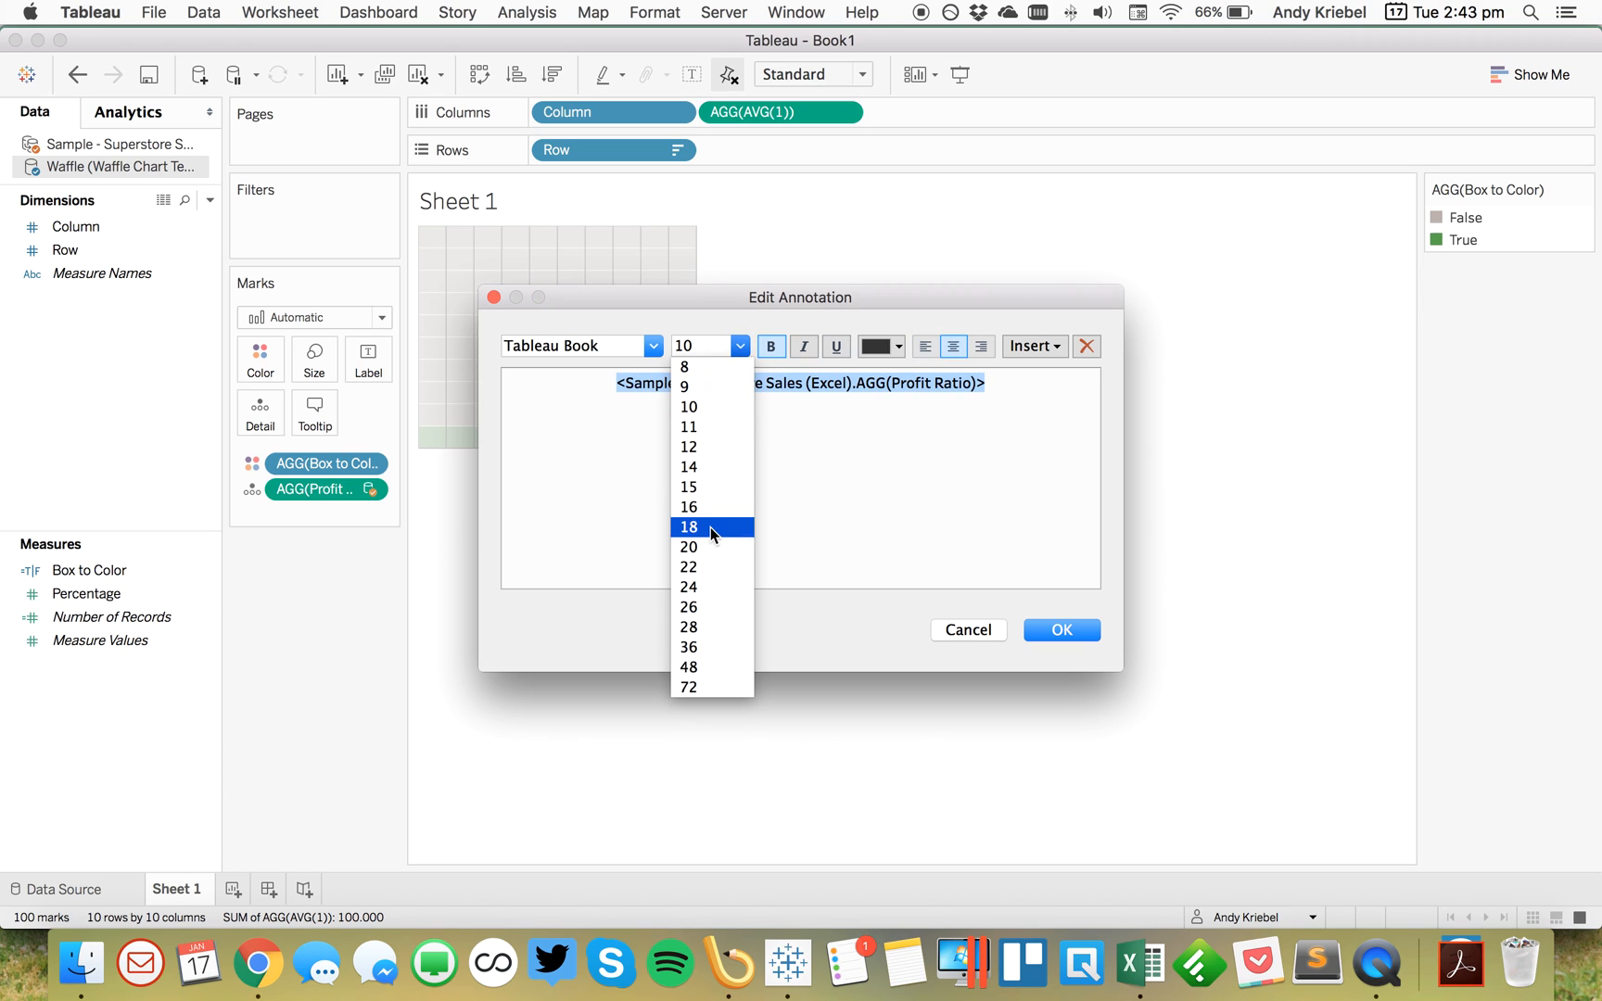
pyautogui.click(689, 587)
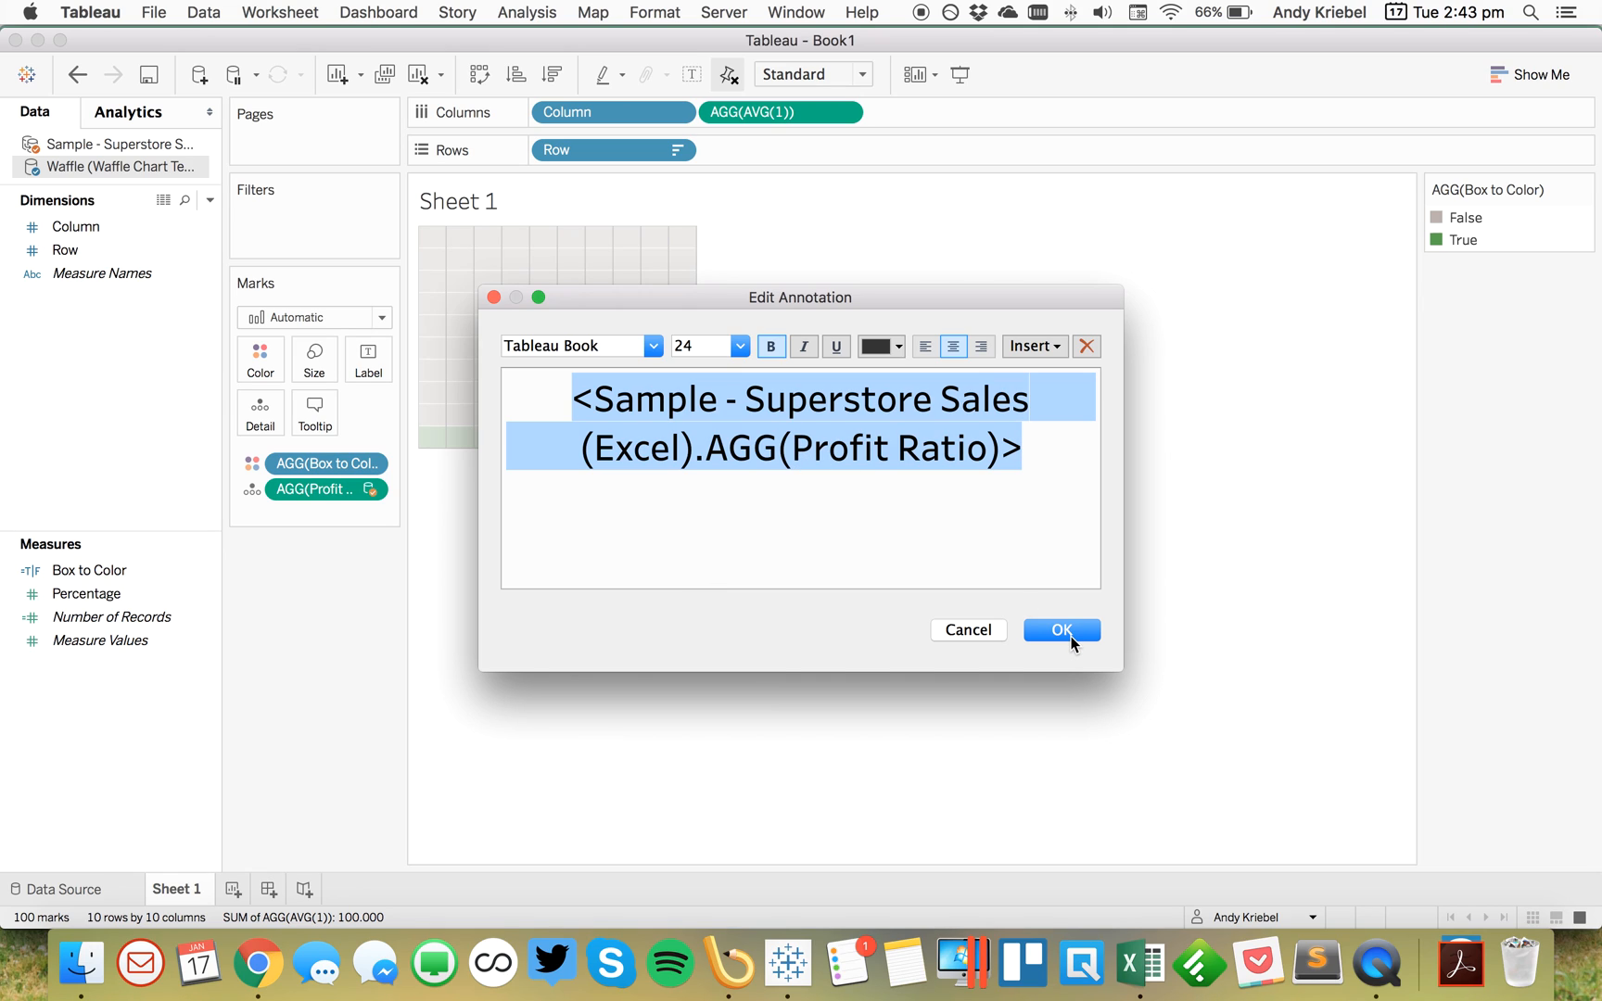
pyautogui.click(1060, 630)
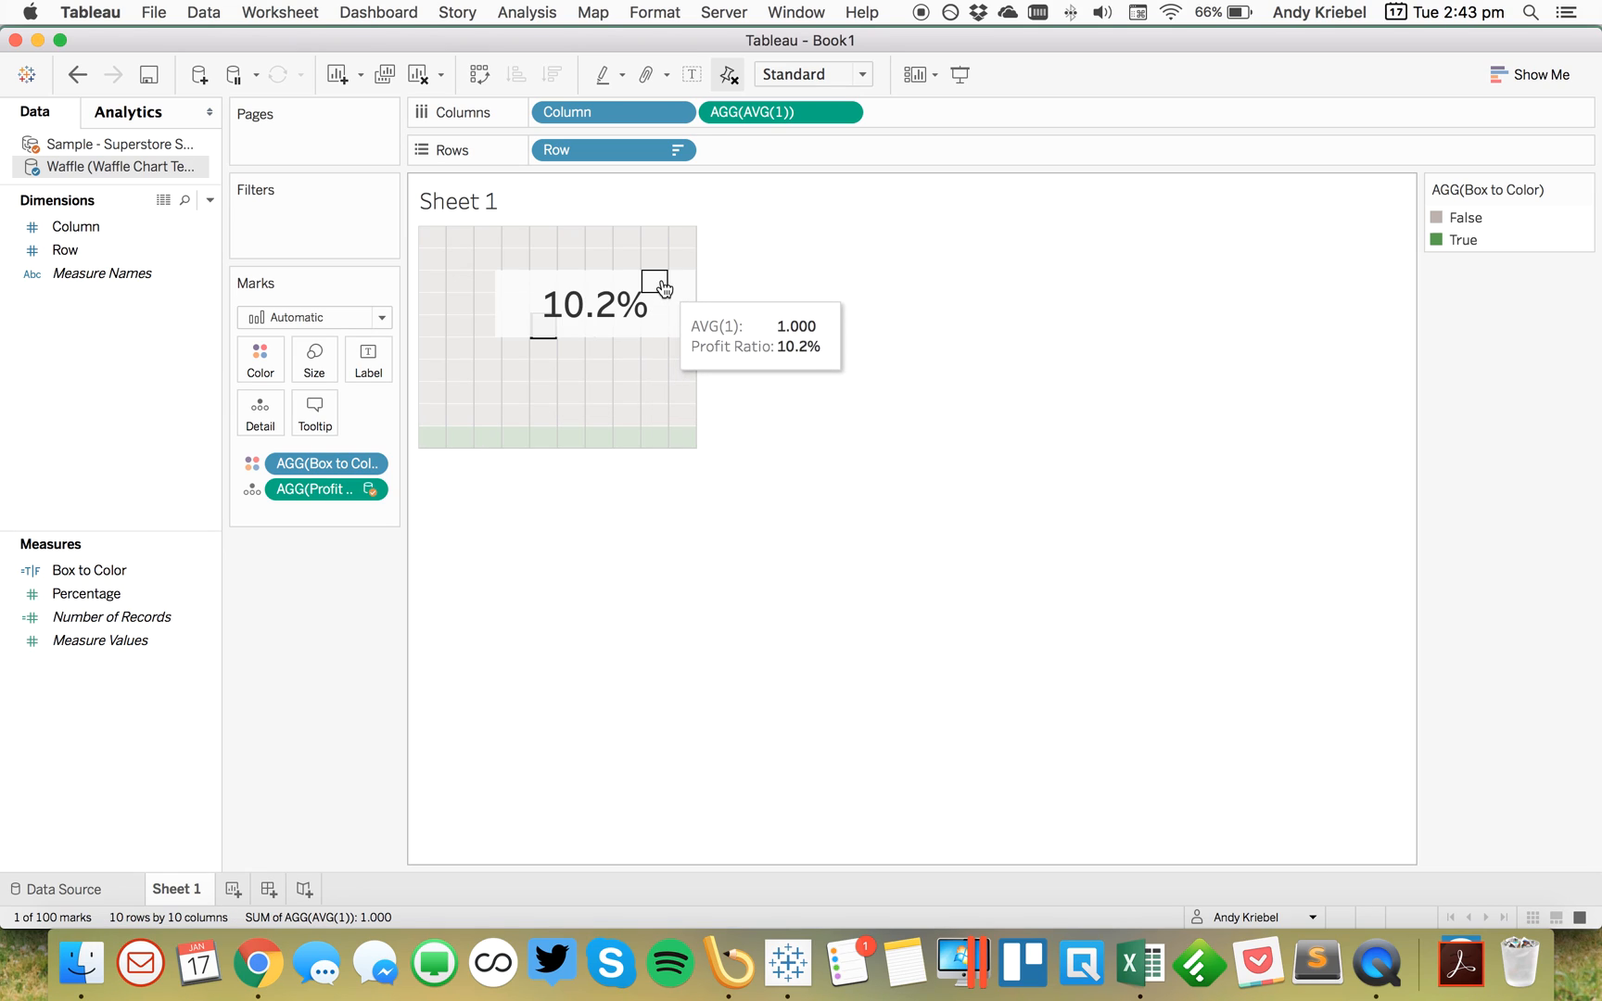
pyautogui.click(593, 303)
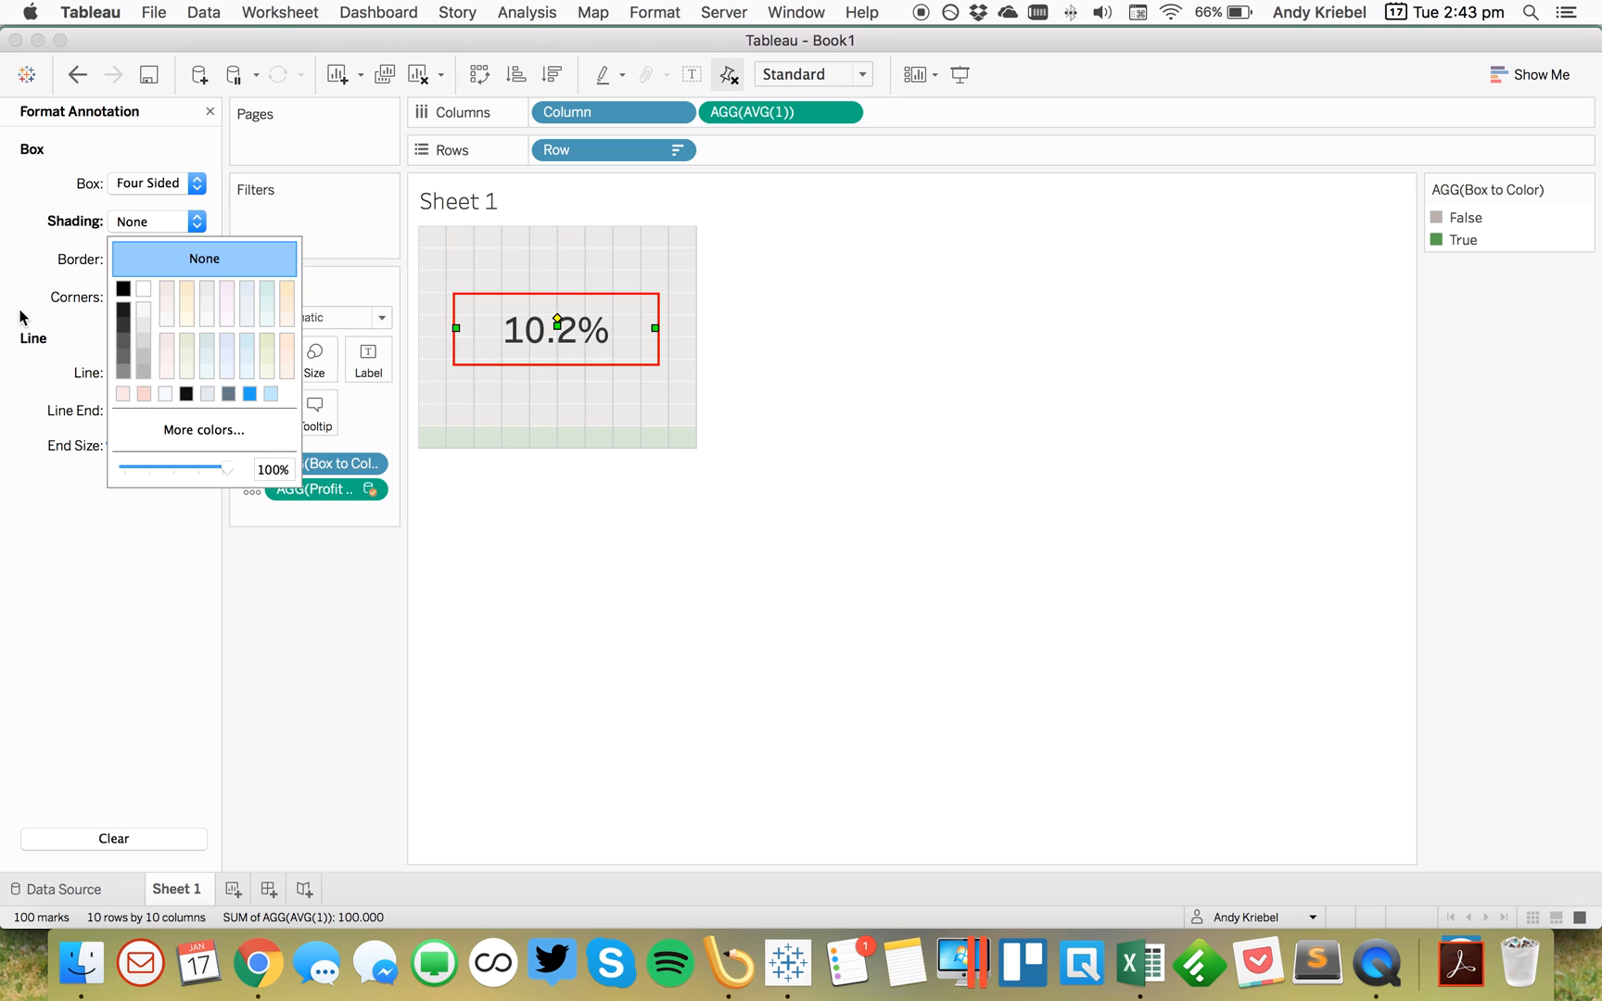
# Step: Set the 10.2% annotation's shading to None
pyautogui.click(151, 372)
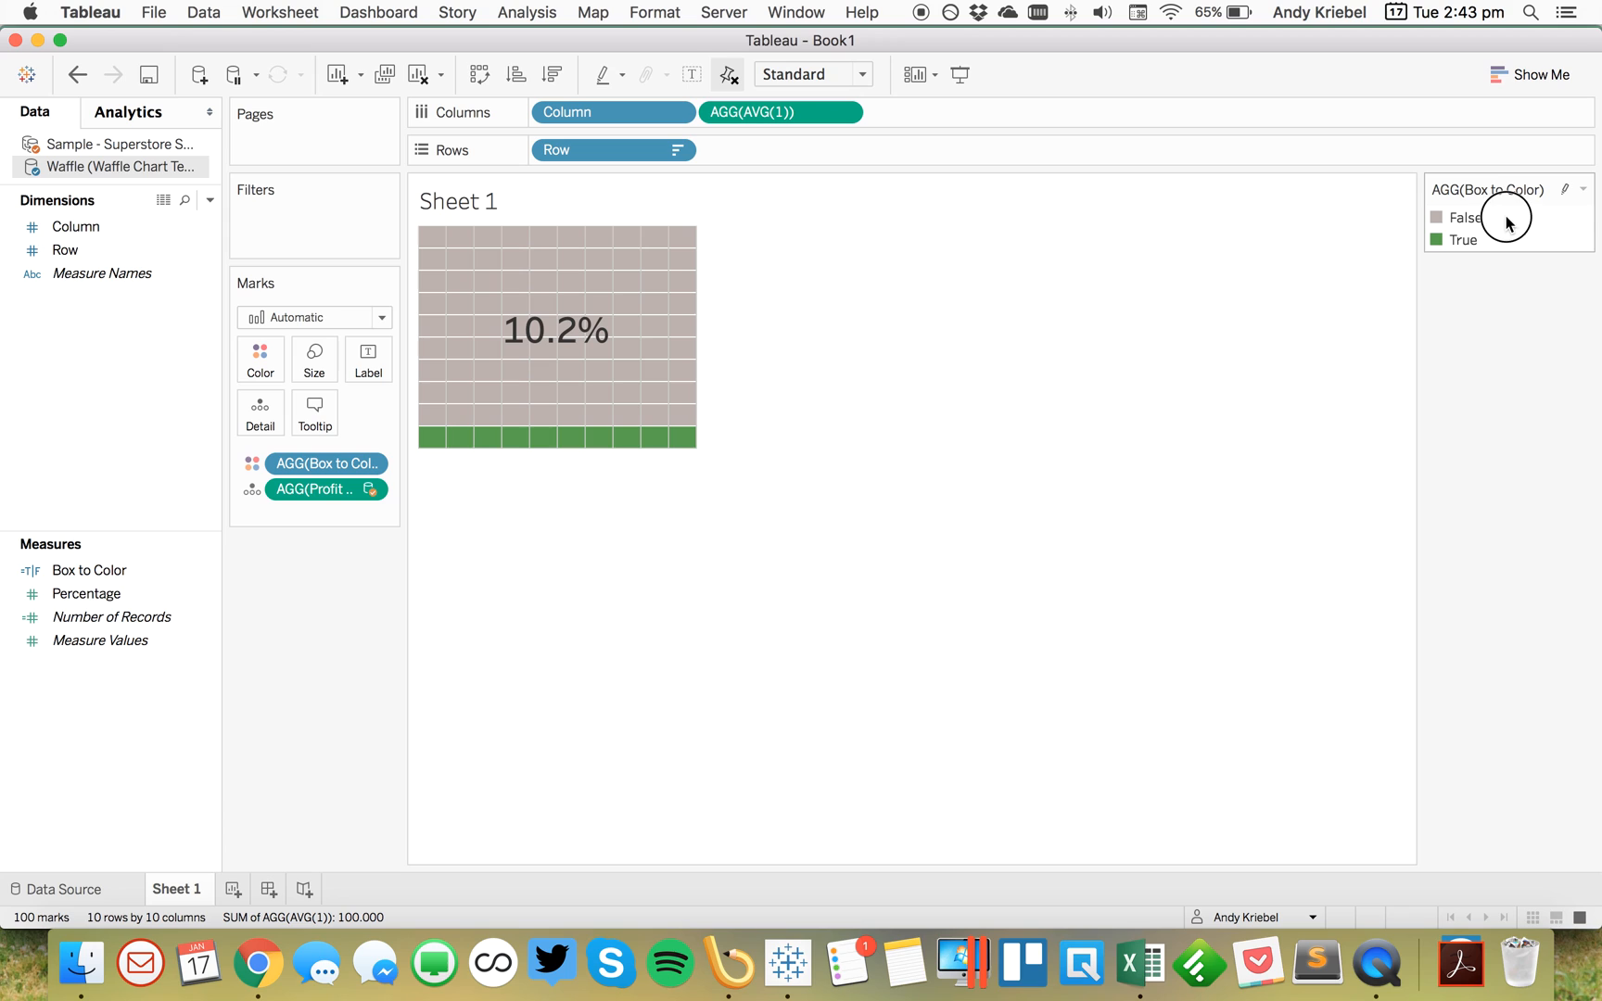
pyautogui.moveTo(1470, 223)
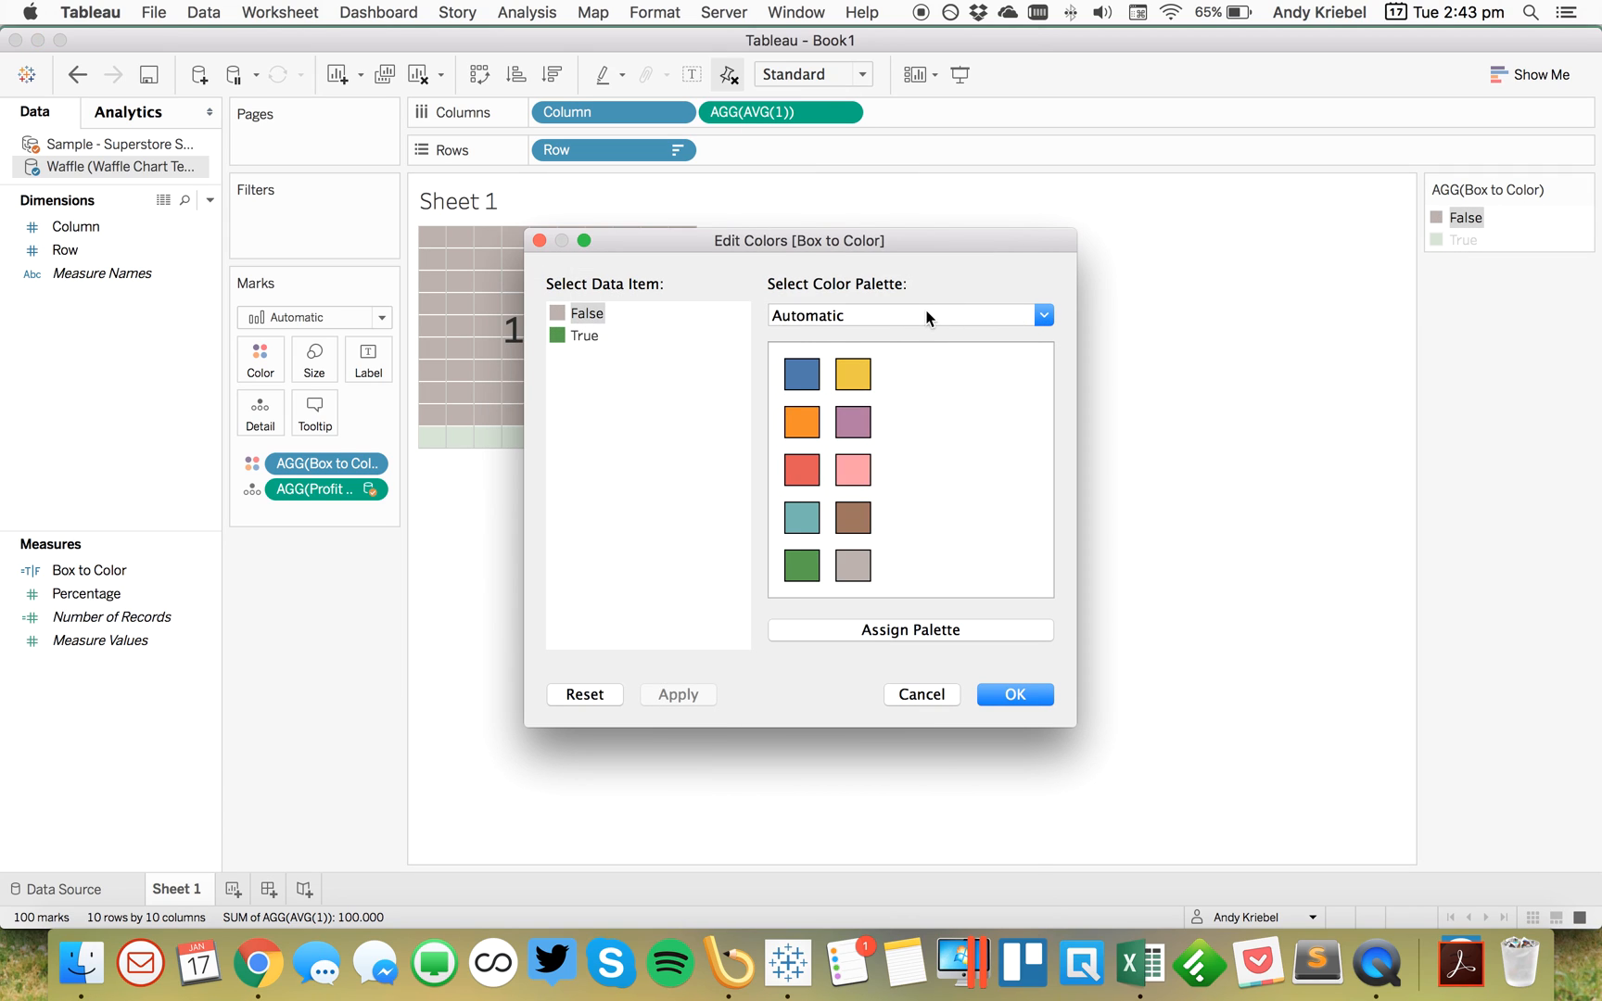
pyautogui.click(1043, 314)
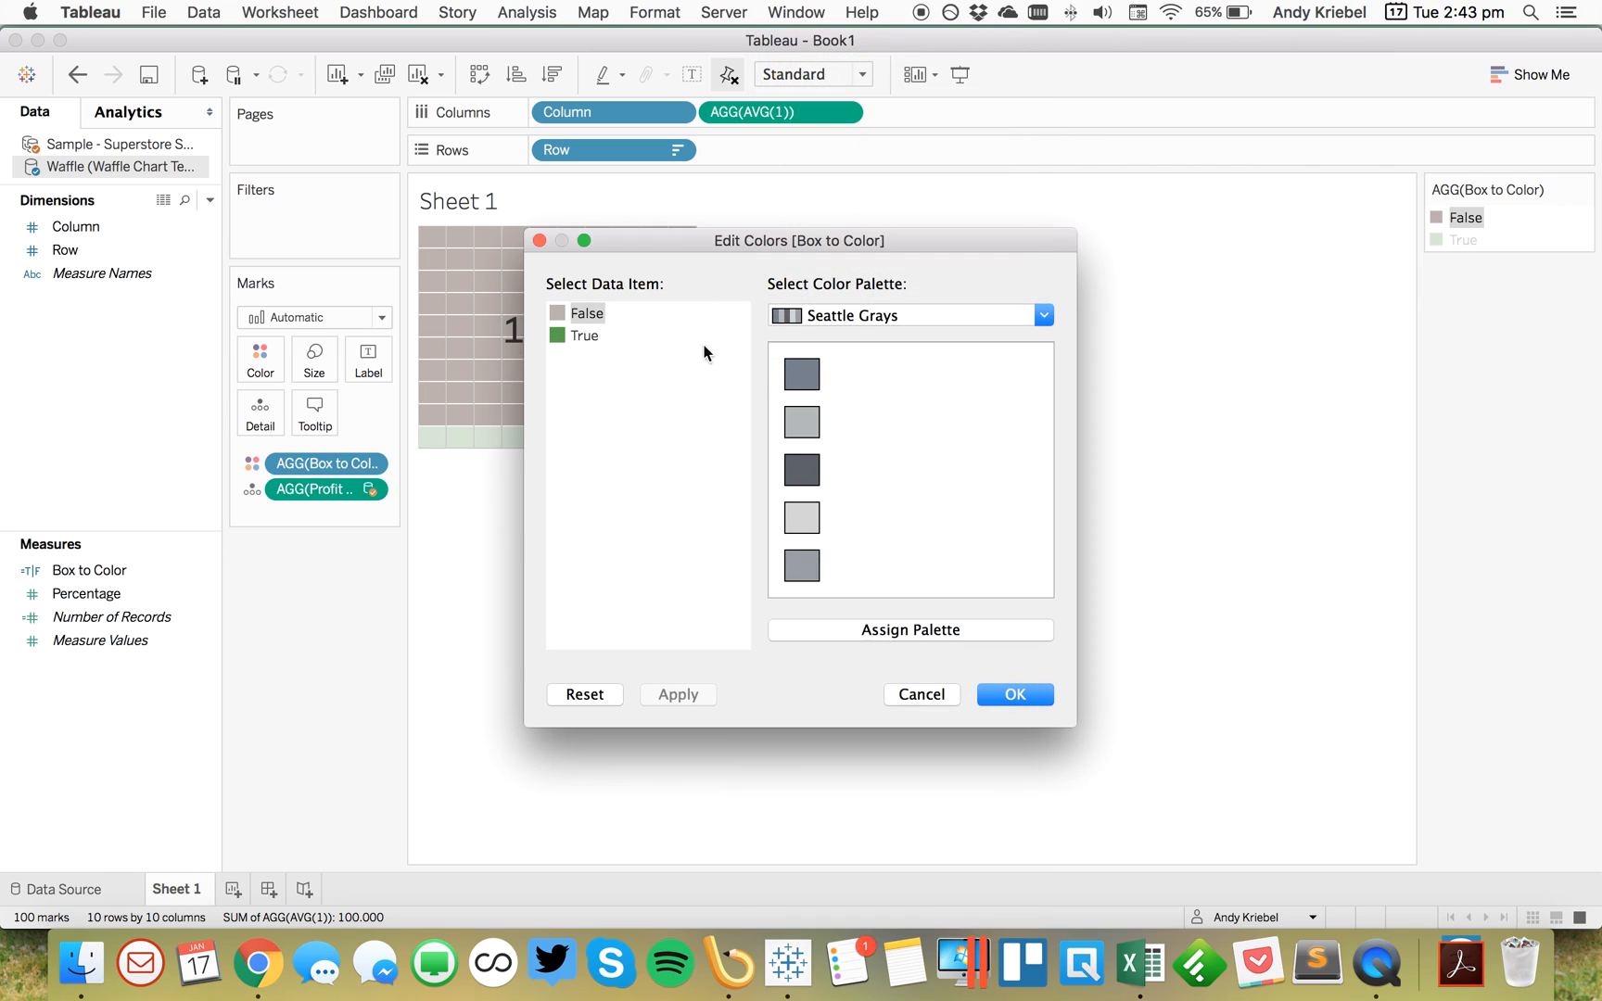
pyautogui.click(1013, 694)
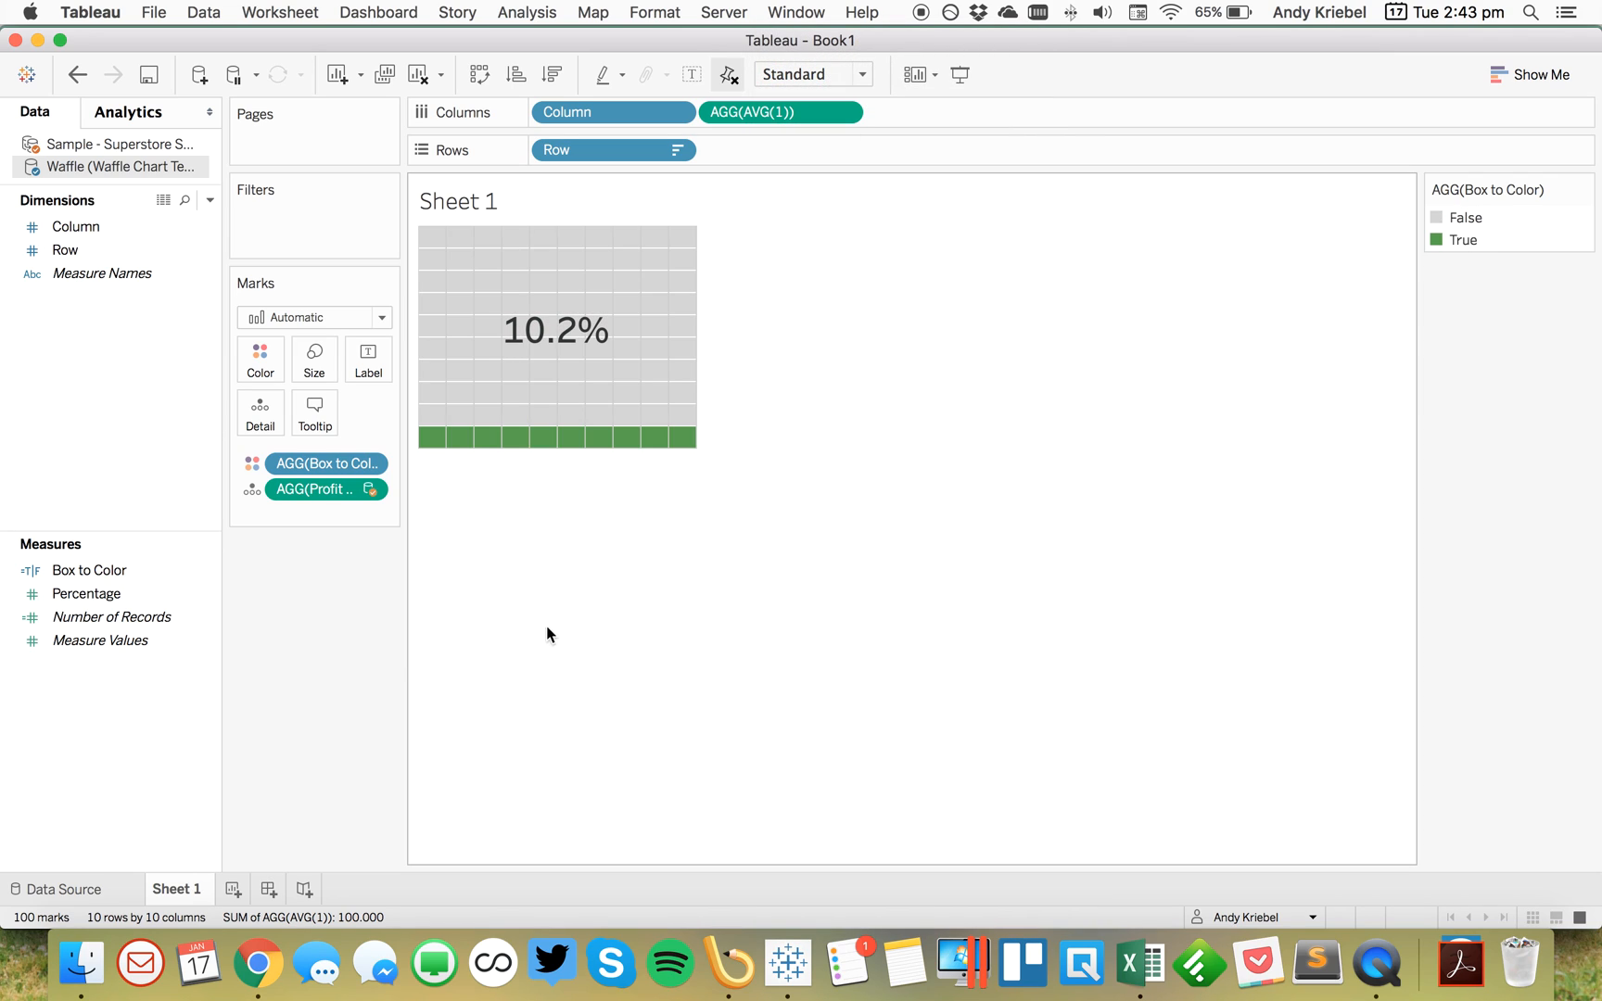
pyautogui.moveTo(308, 653)
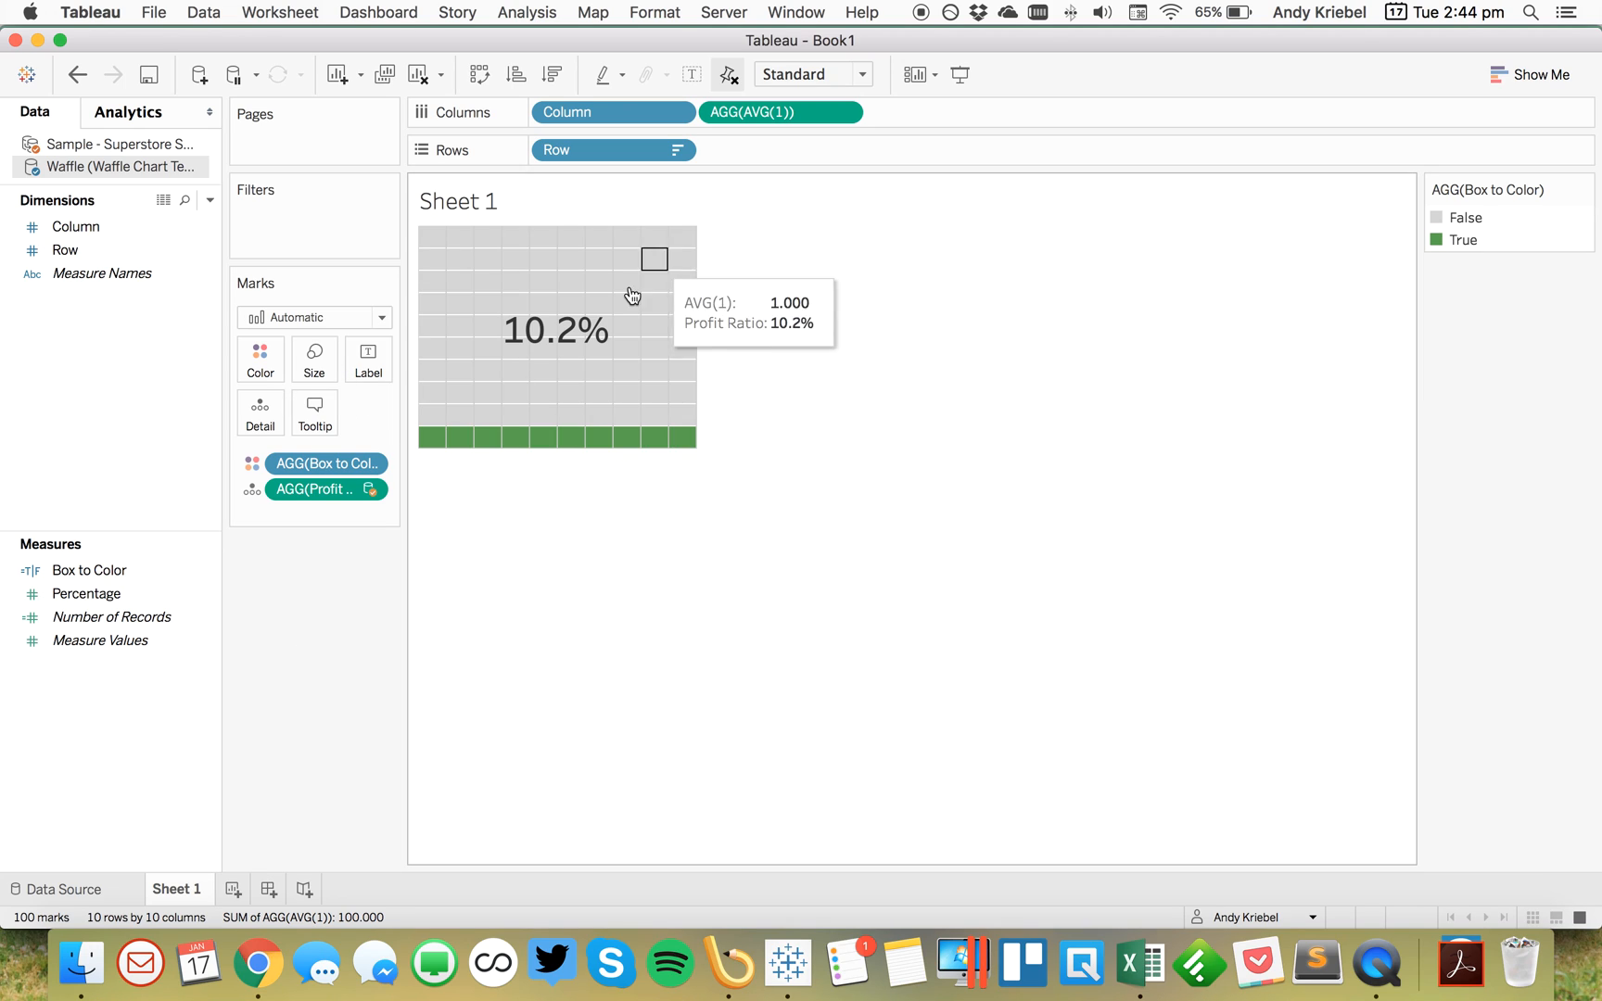
pyautogui.moveTo(662, 242)
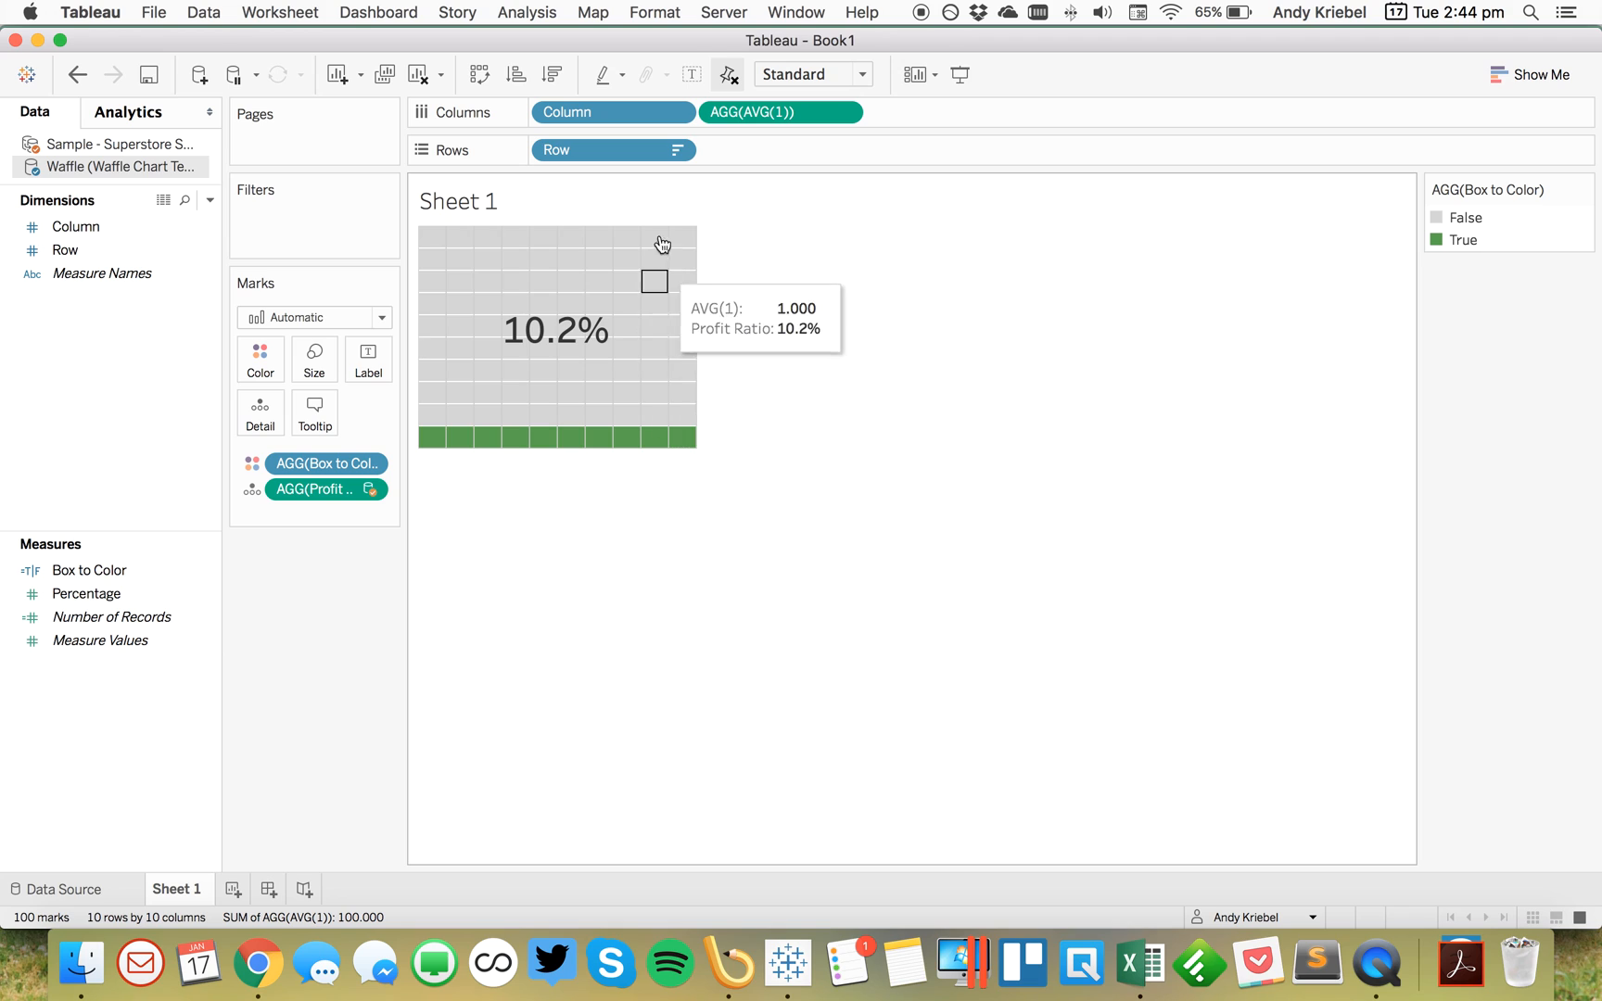
# Step: Open the worksheet's Format Font pane from the waffle chart's context menu
pyautogui.rightClick(554, 330)
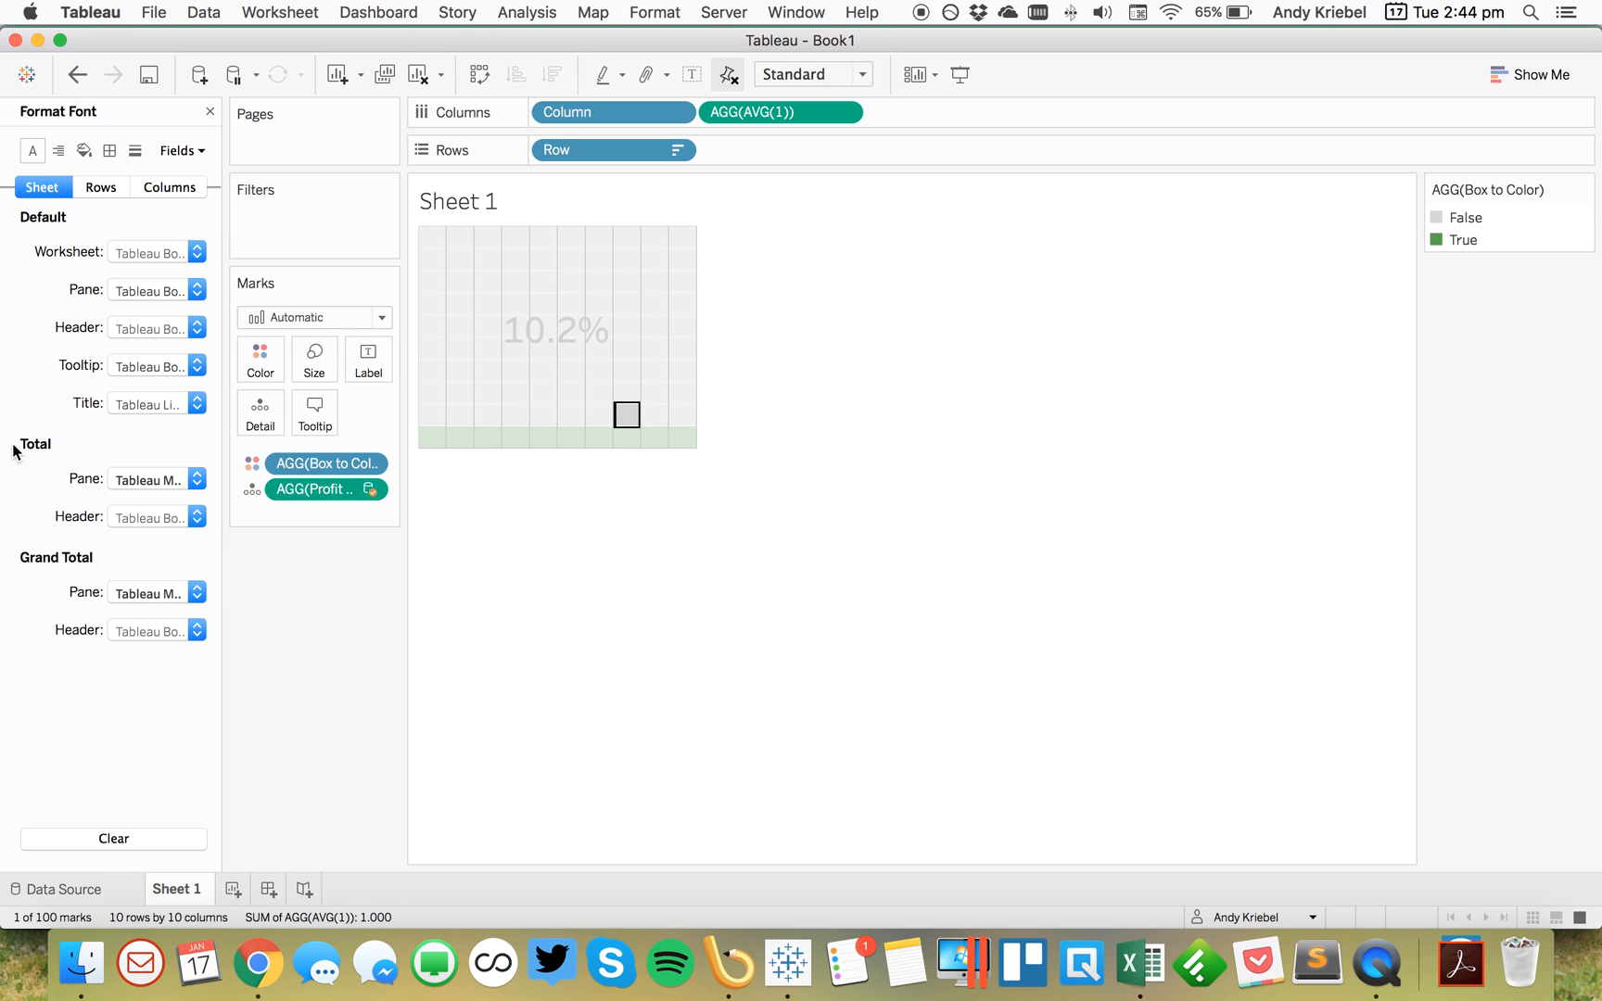
# Step: Remove the row divider borders so only vertical column lines remain
pyautogui.click(108, 150)
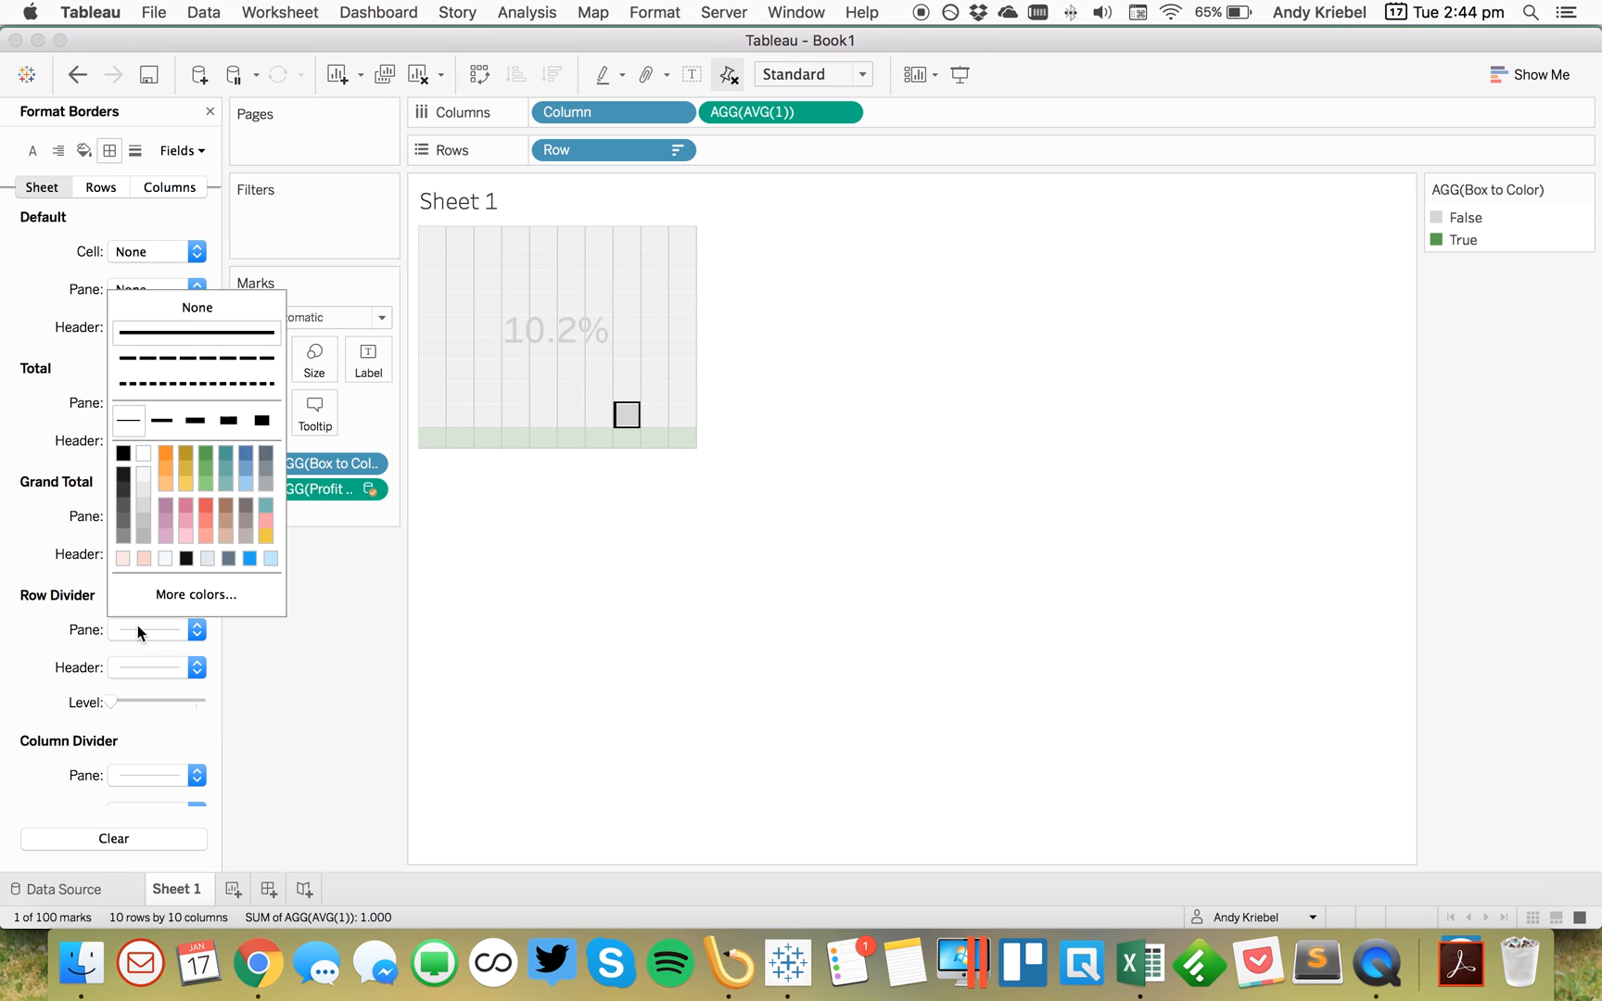
pyautogui.moveTo(66, 497)
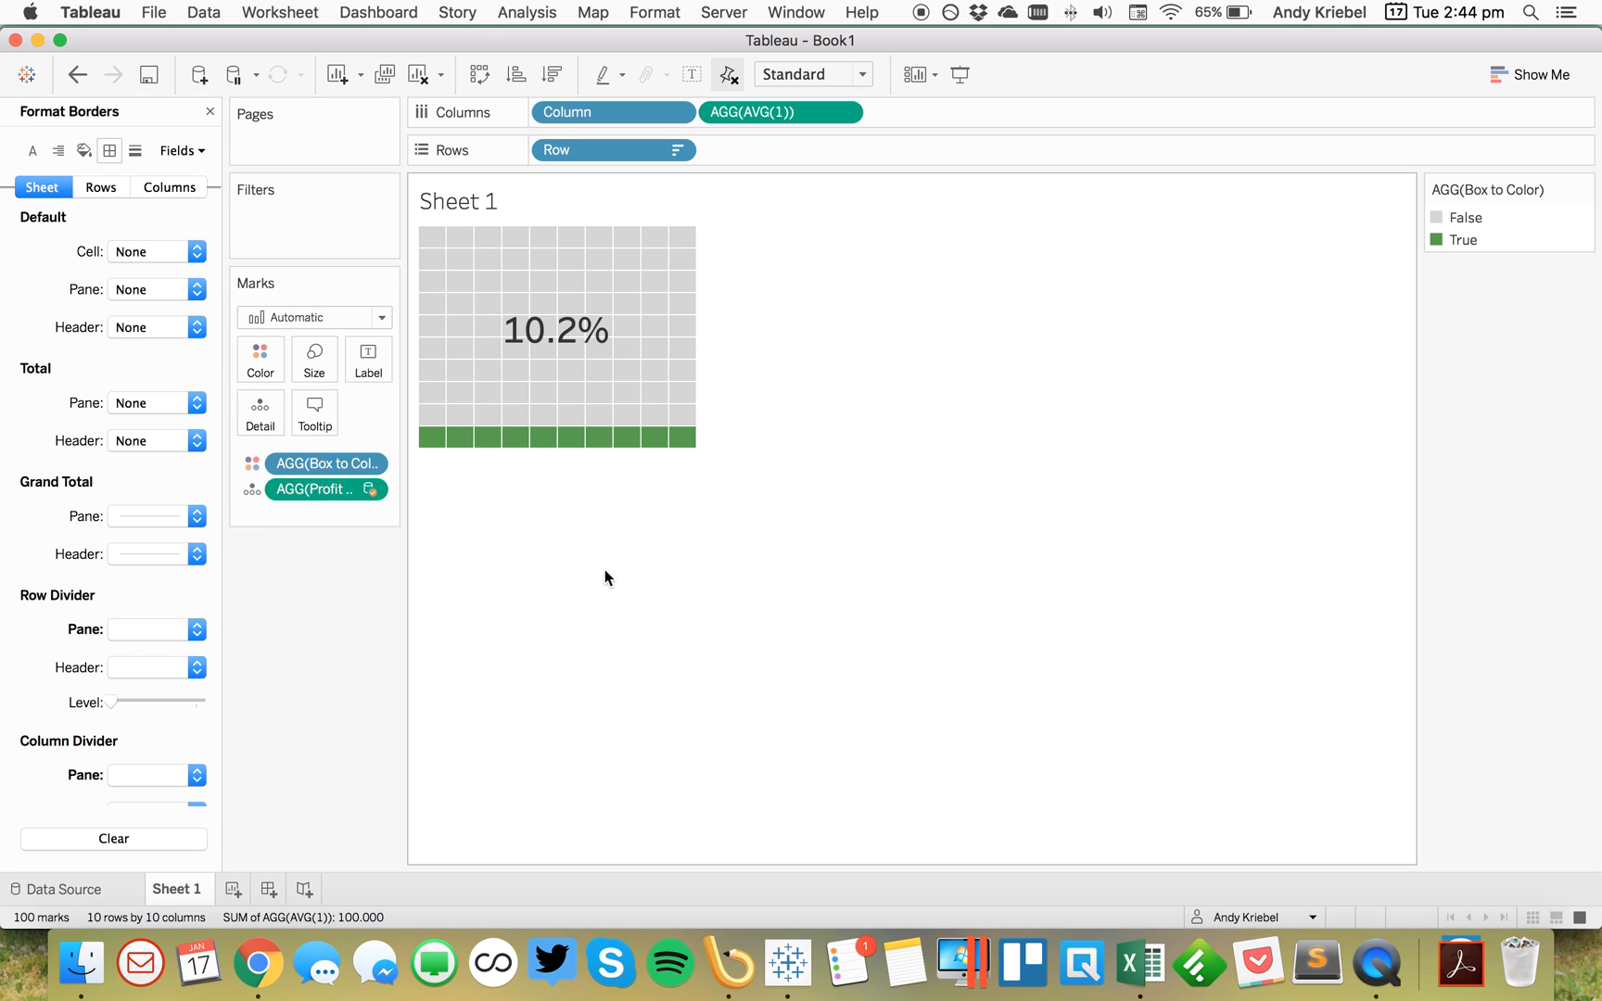
pyautogui.click(260, 359)
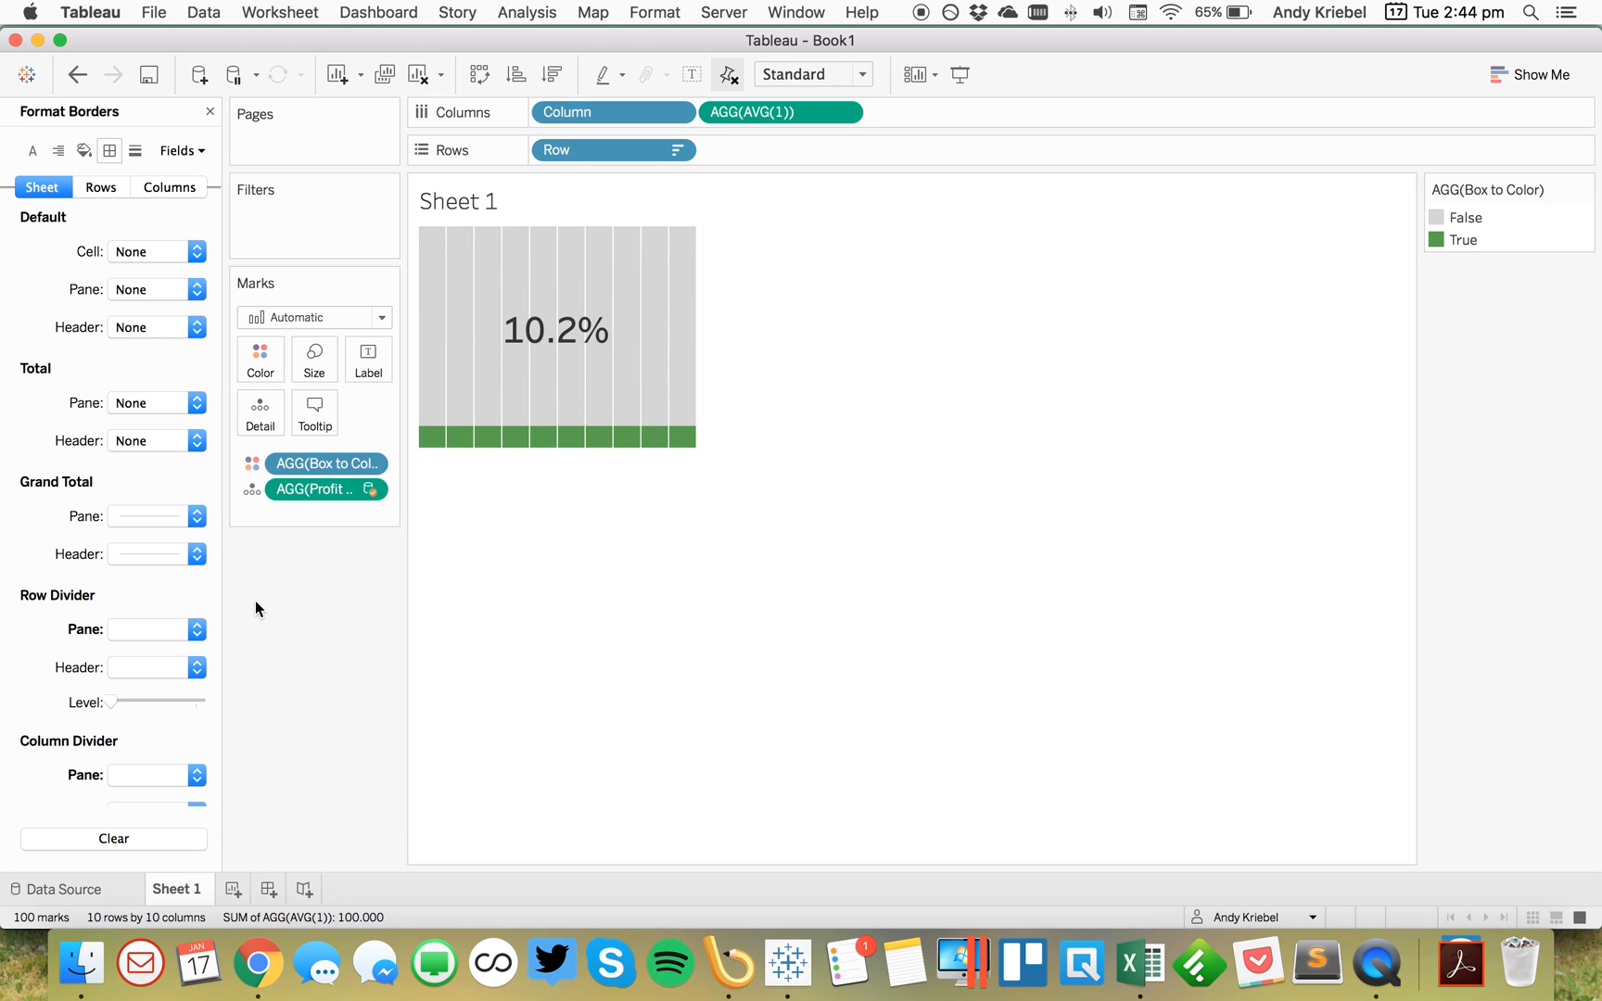
pyautogui.moveTo(260, 360)
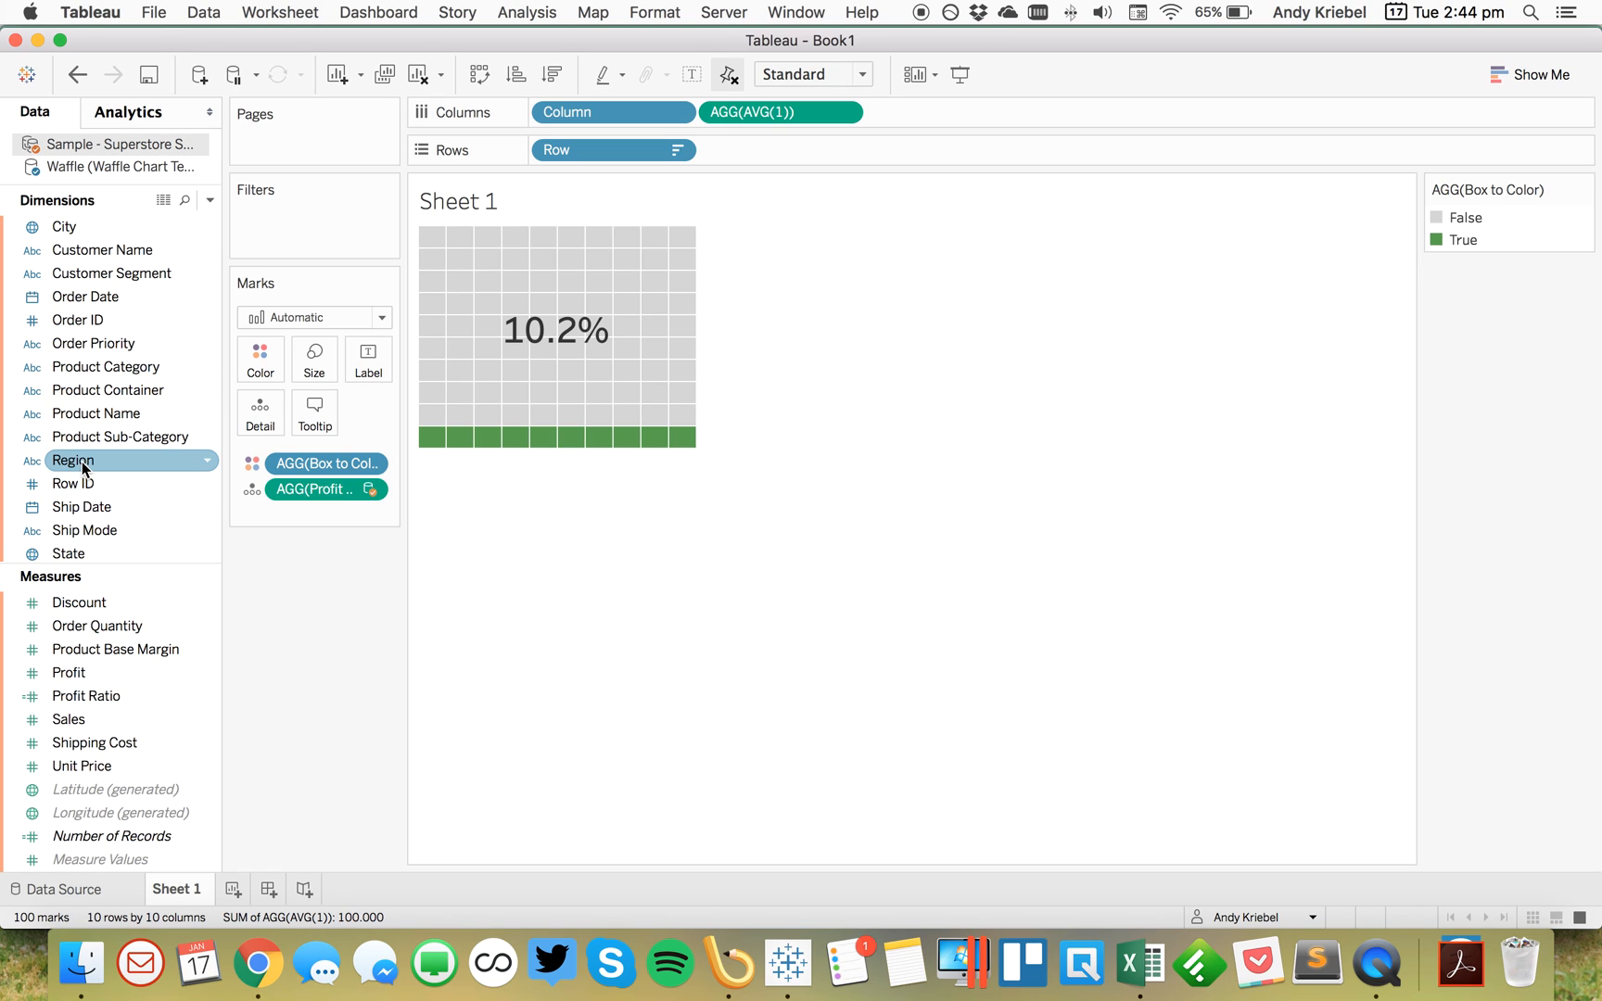
# Step: Filter the sheet by Region to Central only, giving a 10.3% ratio
pyautogui.rightClick(72, 460)
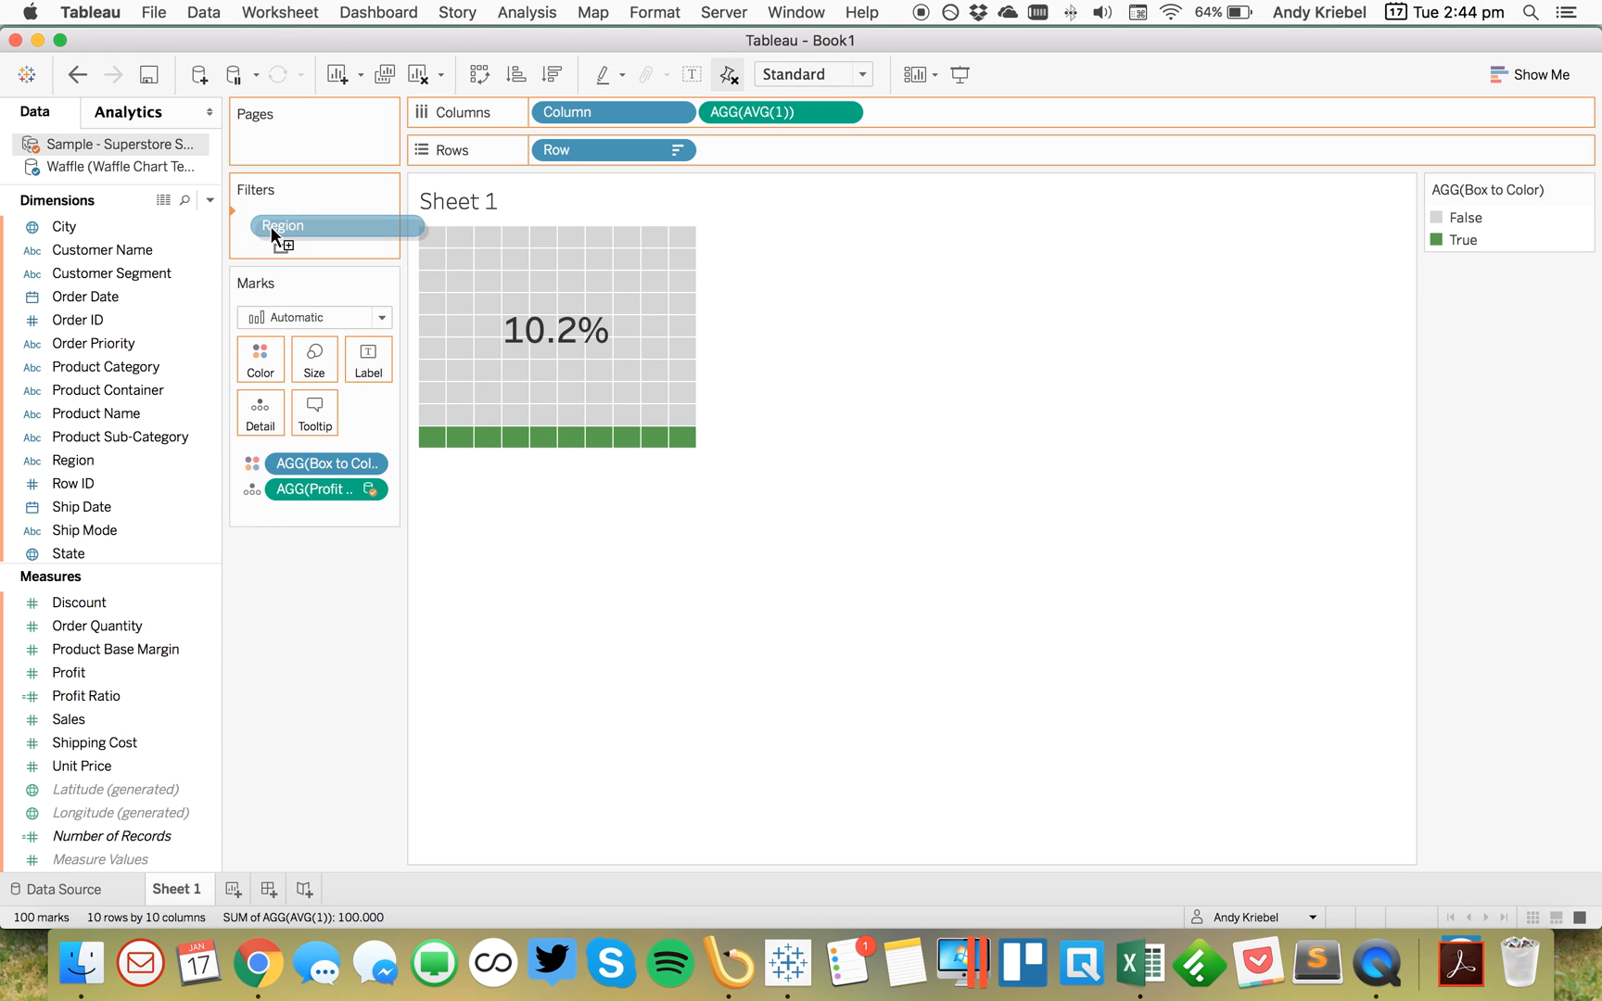
pyautogui.doubleClick(283, 226)
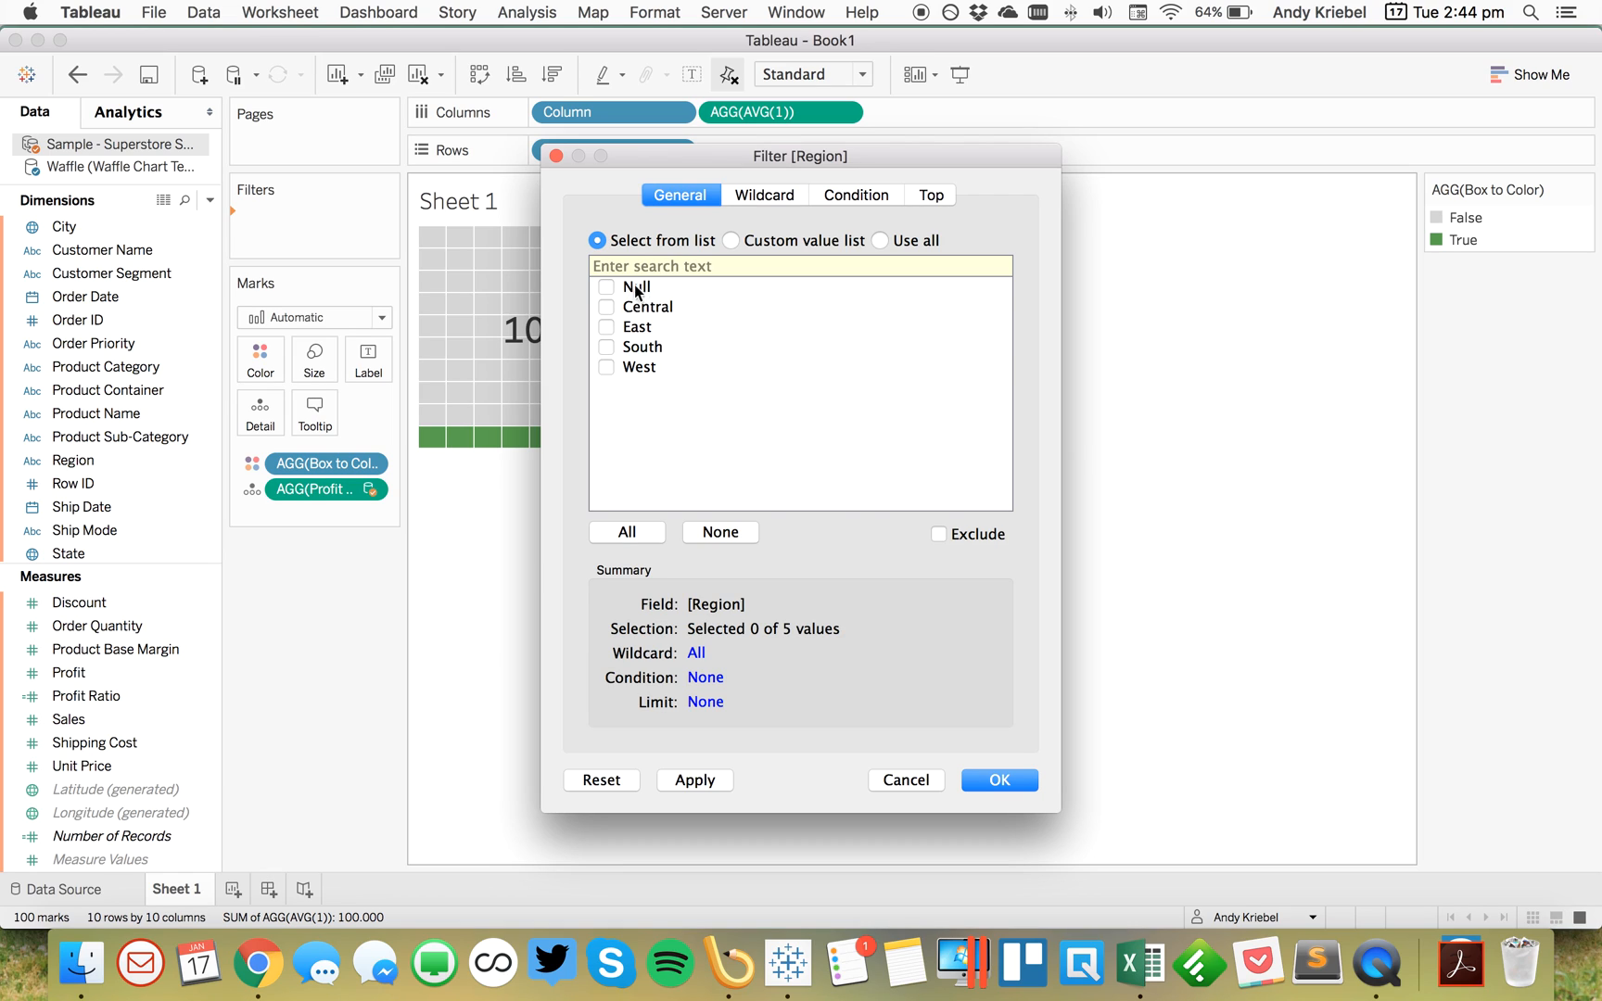
pyautogui.moveTo(663, 305)
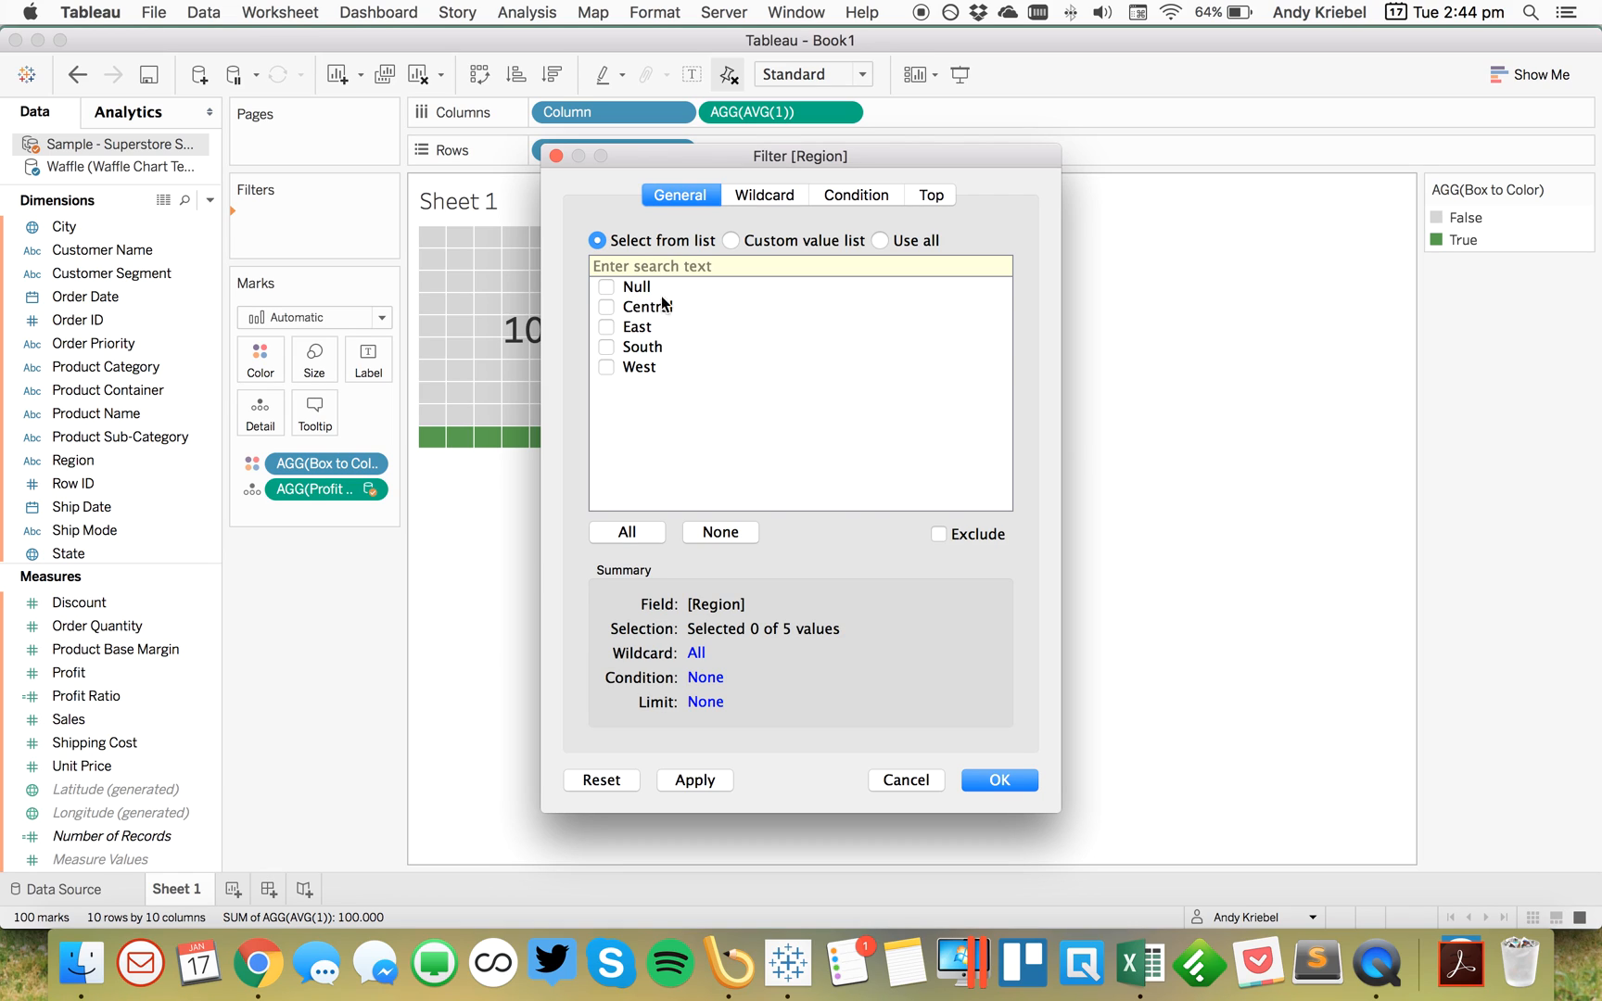
pyautogui.moveTo(620, 306)
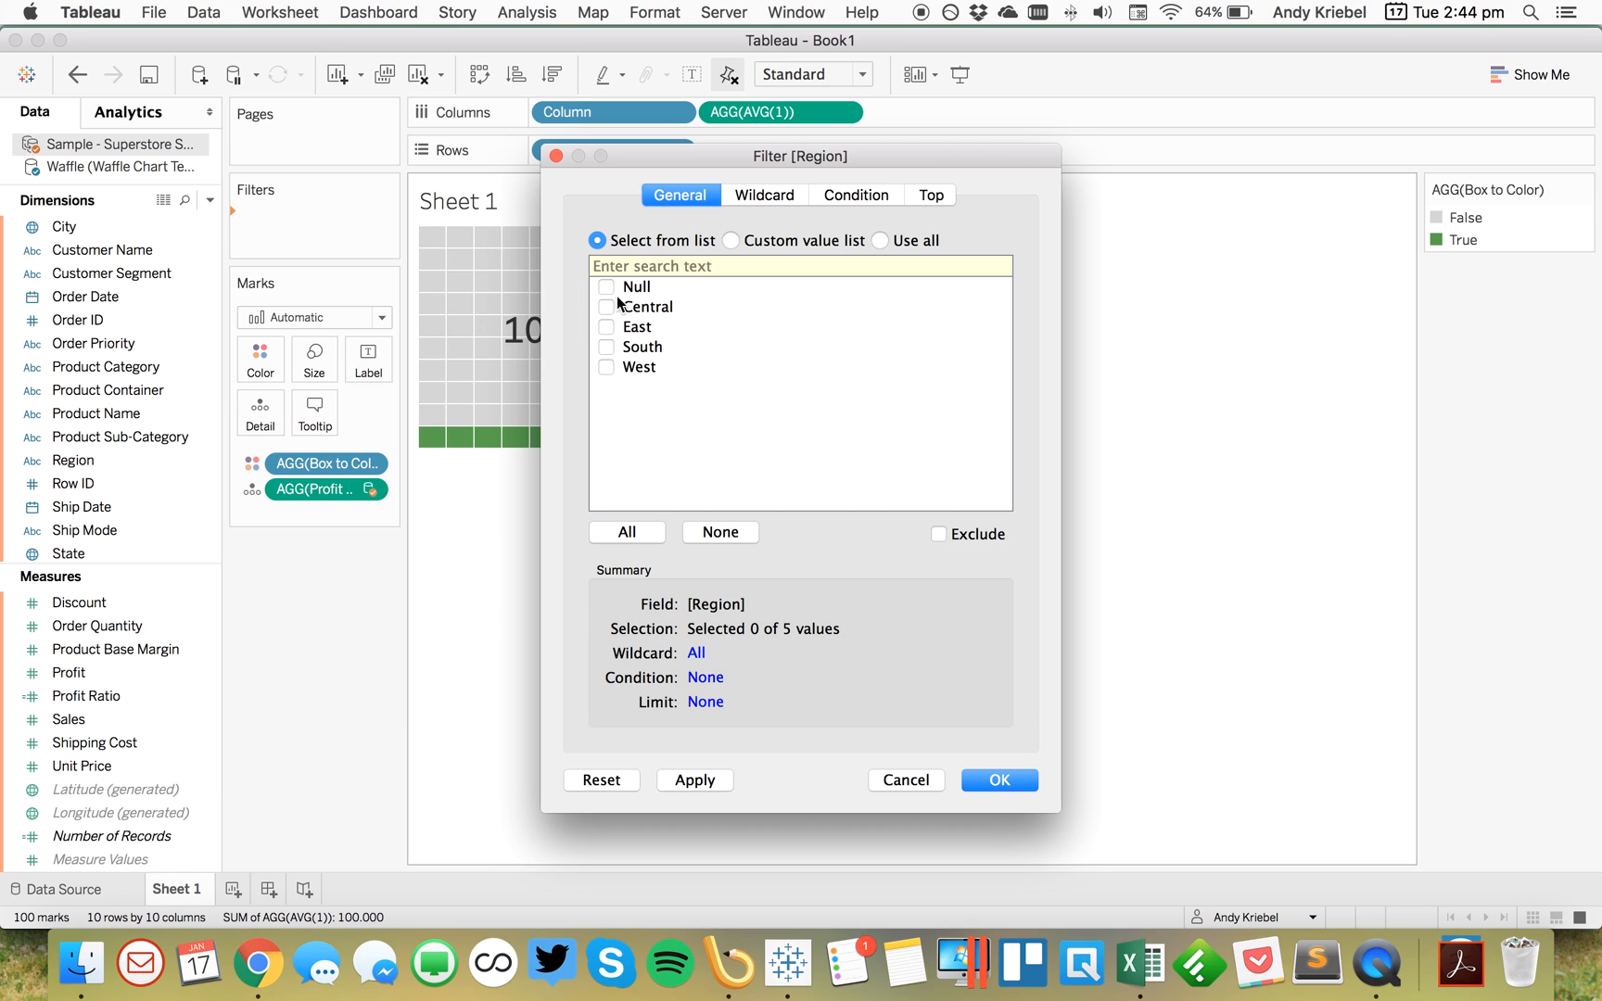
pyautogui.moveTo(636, 328)
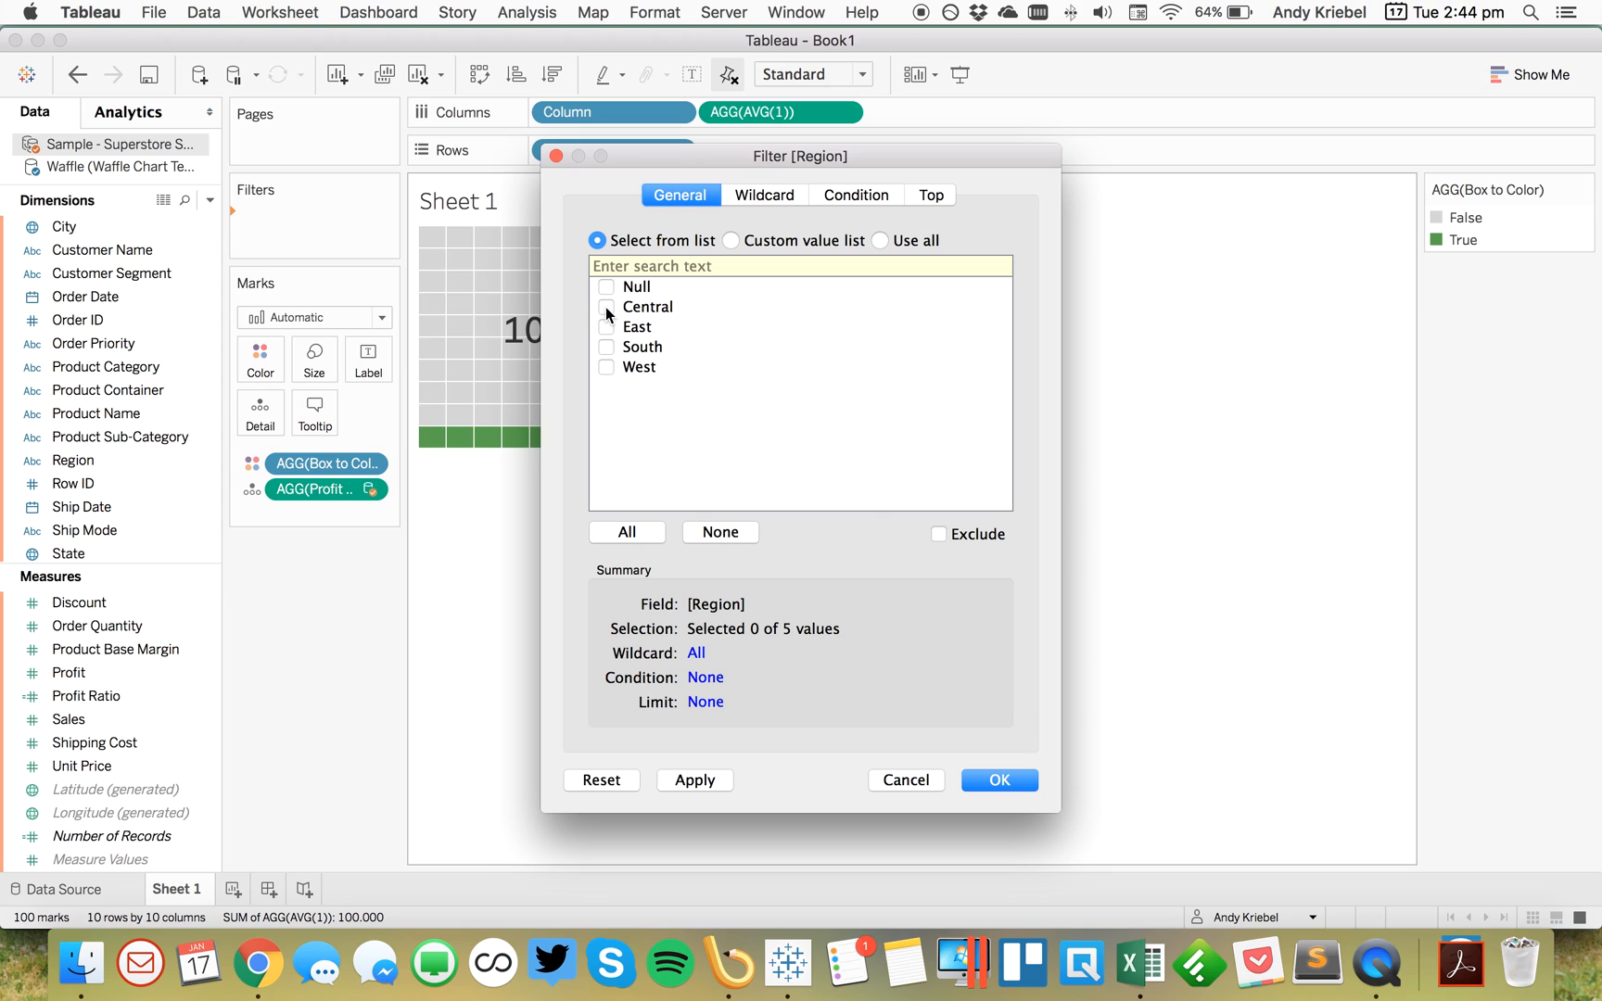
pyautogui.click(999, 780)
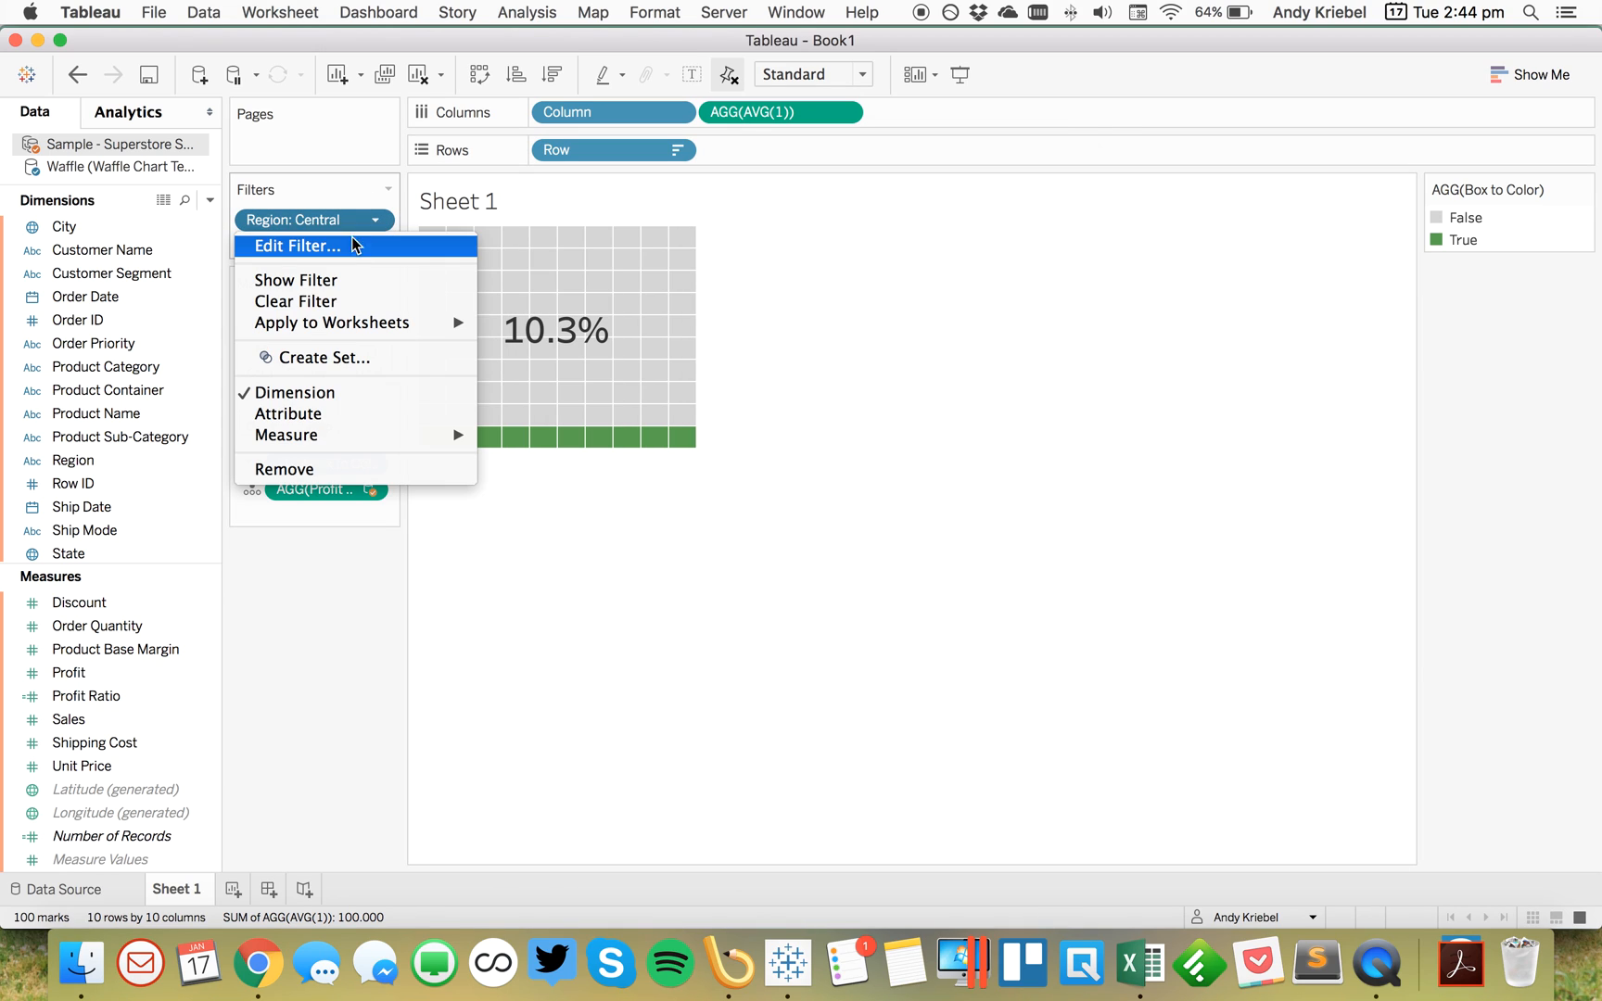
# Step: Show the Region filter card and settle on Central and West (9.4%)
pyautogui.click(294, 280)
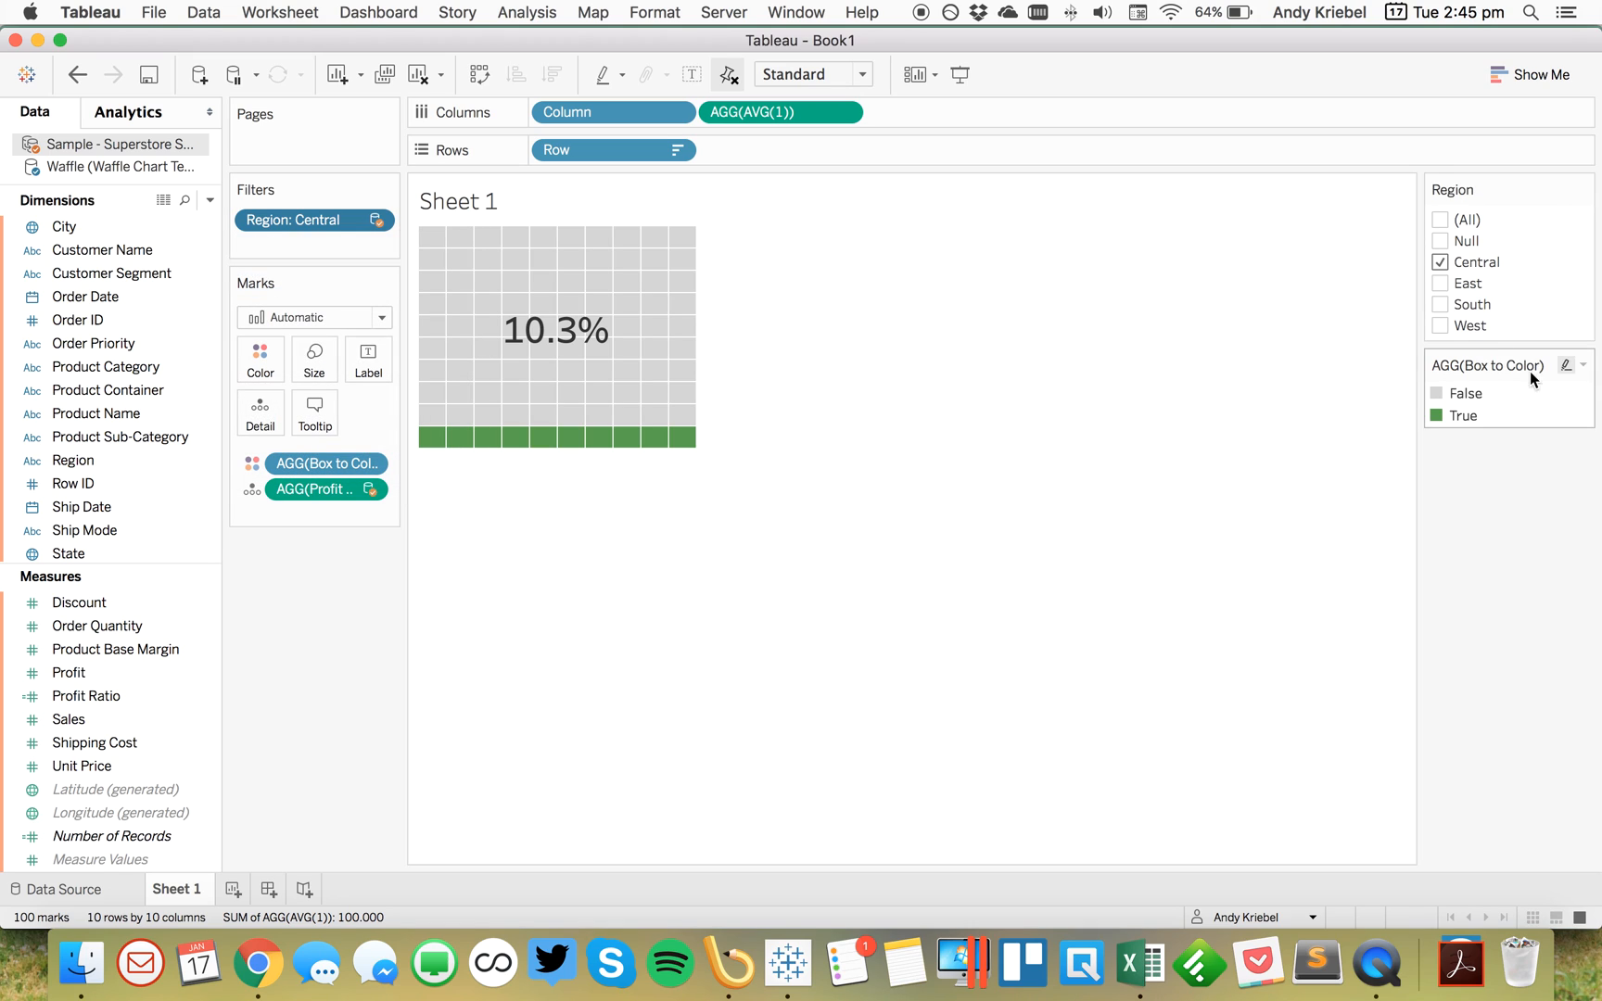
pyautogui.click(1441, 282)
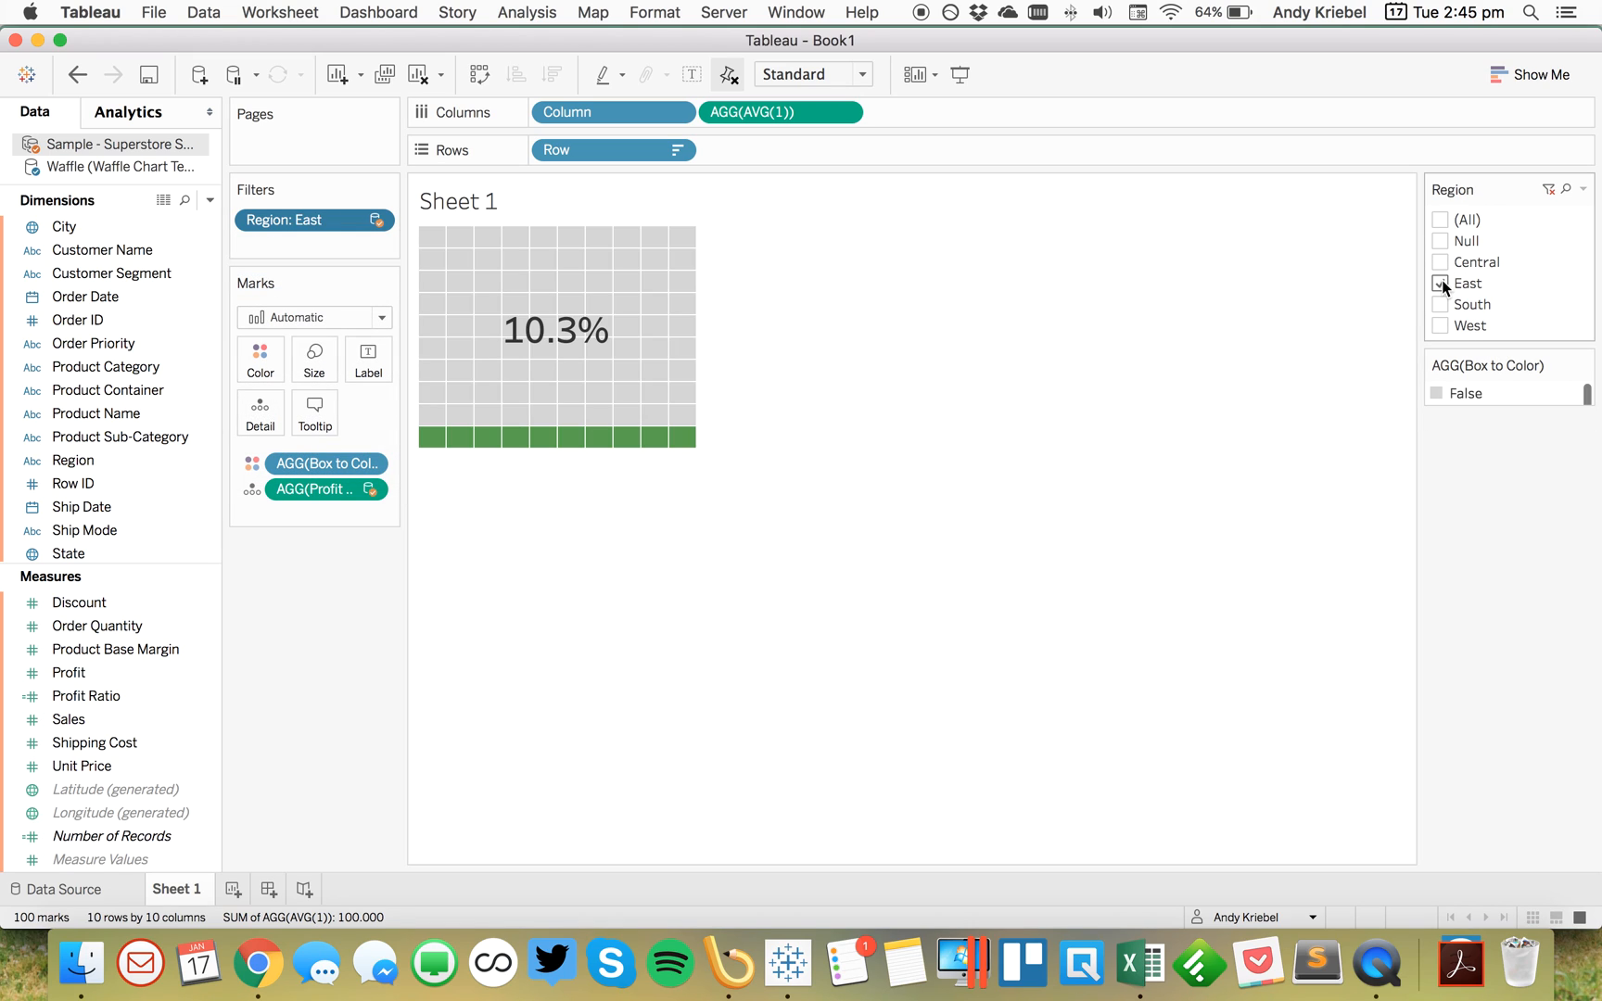
pyautogui.click(1441, 303)
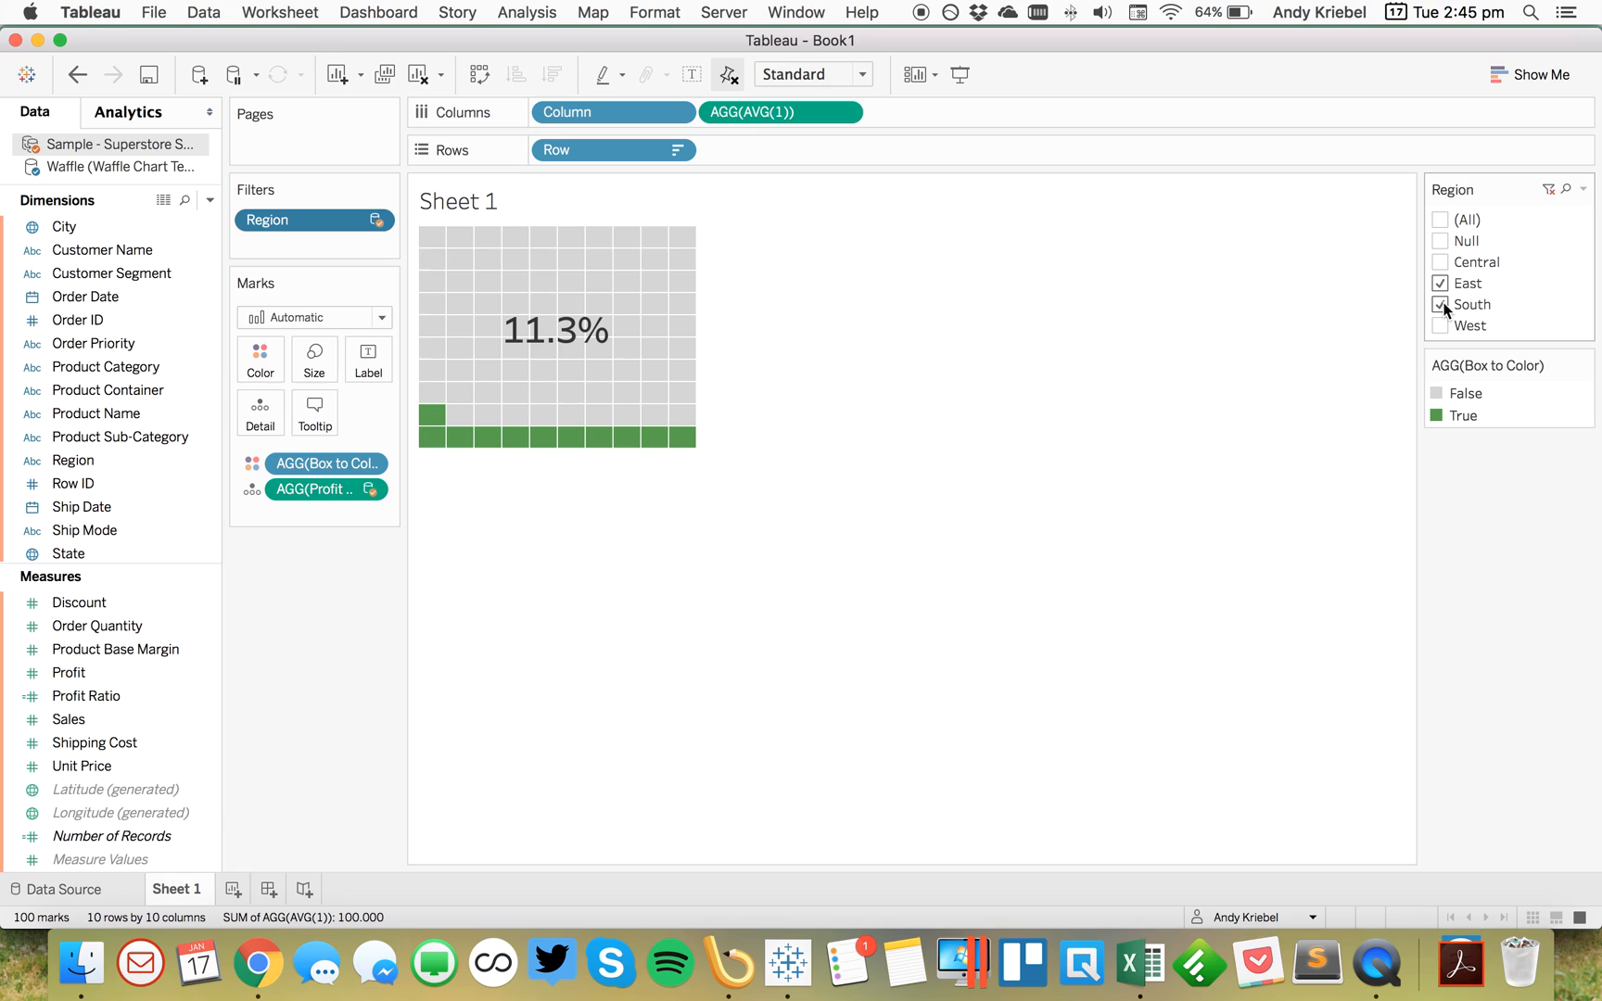
pyautogui.moveTo(1468, 324)
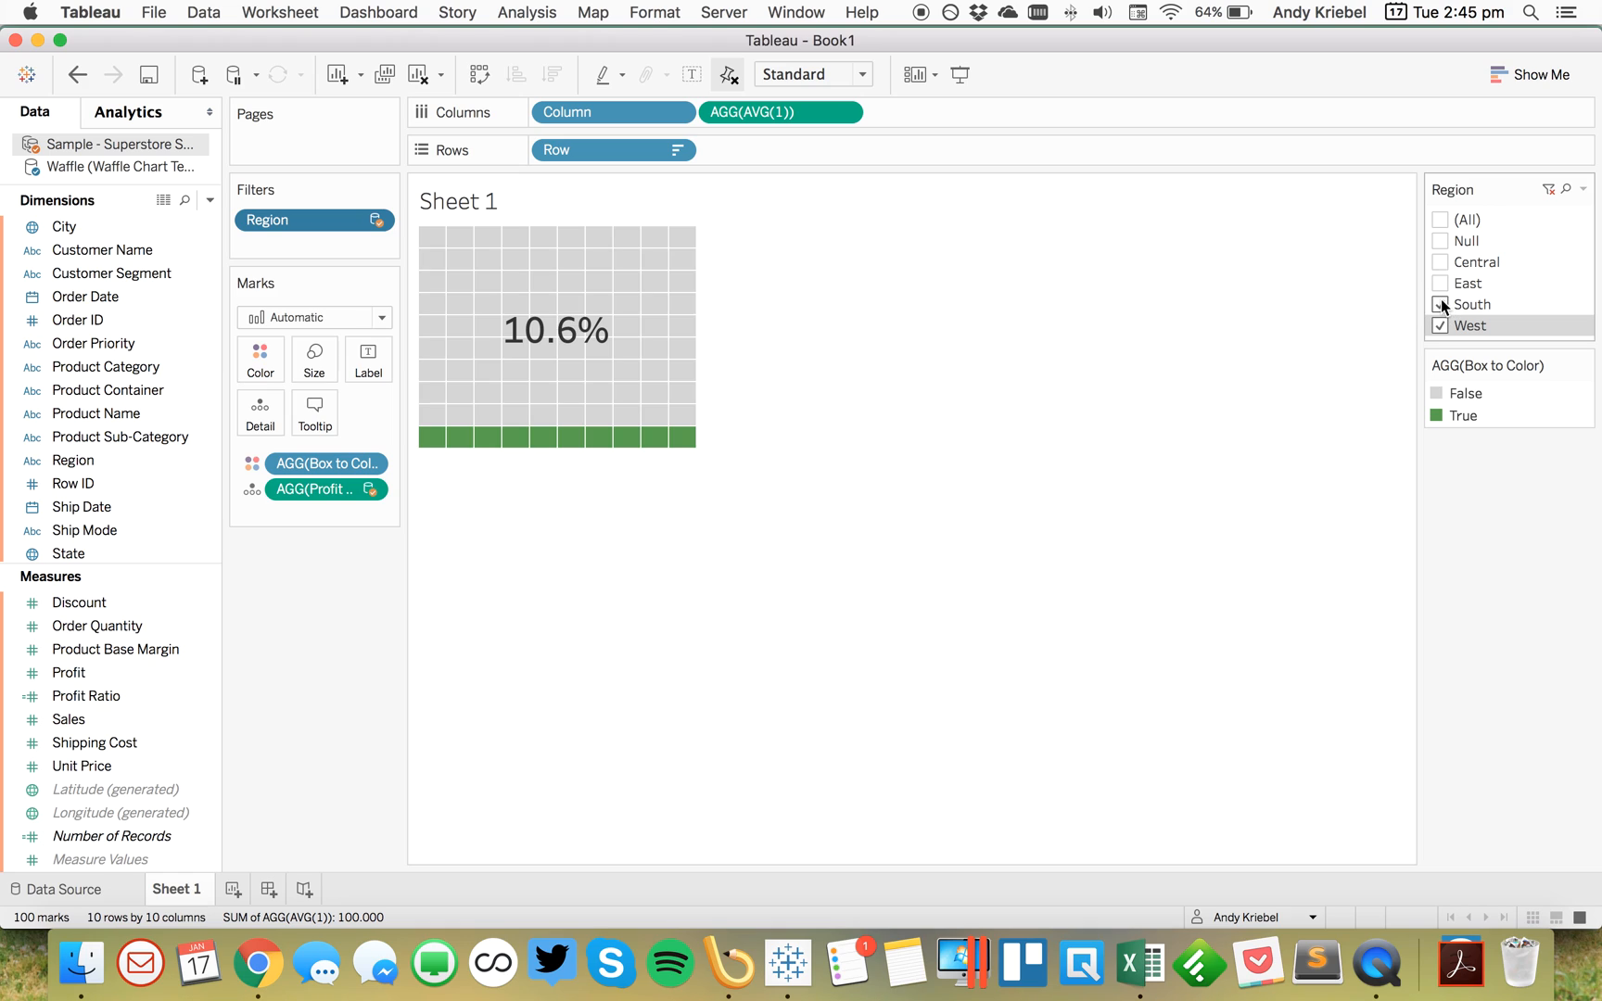
pyautogui.click(1440, 304)
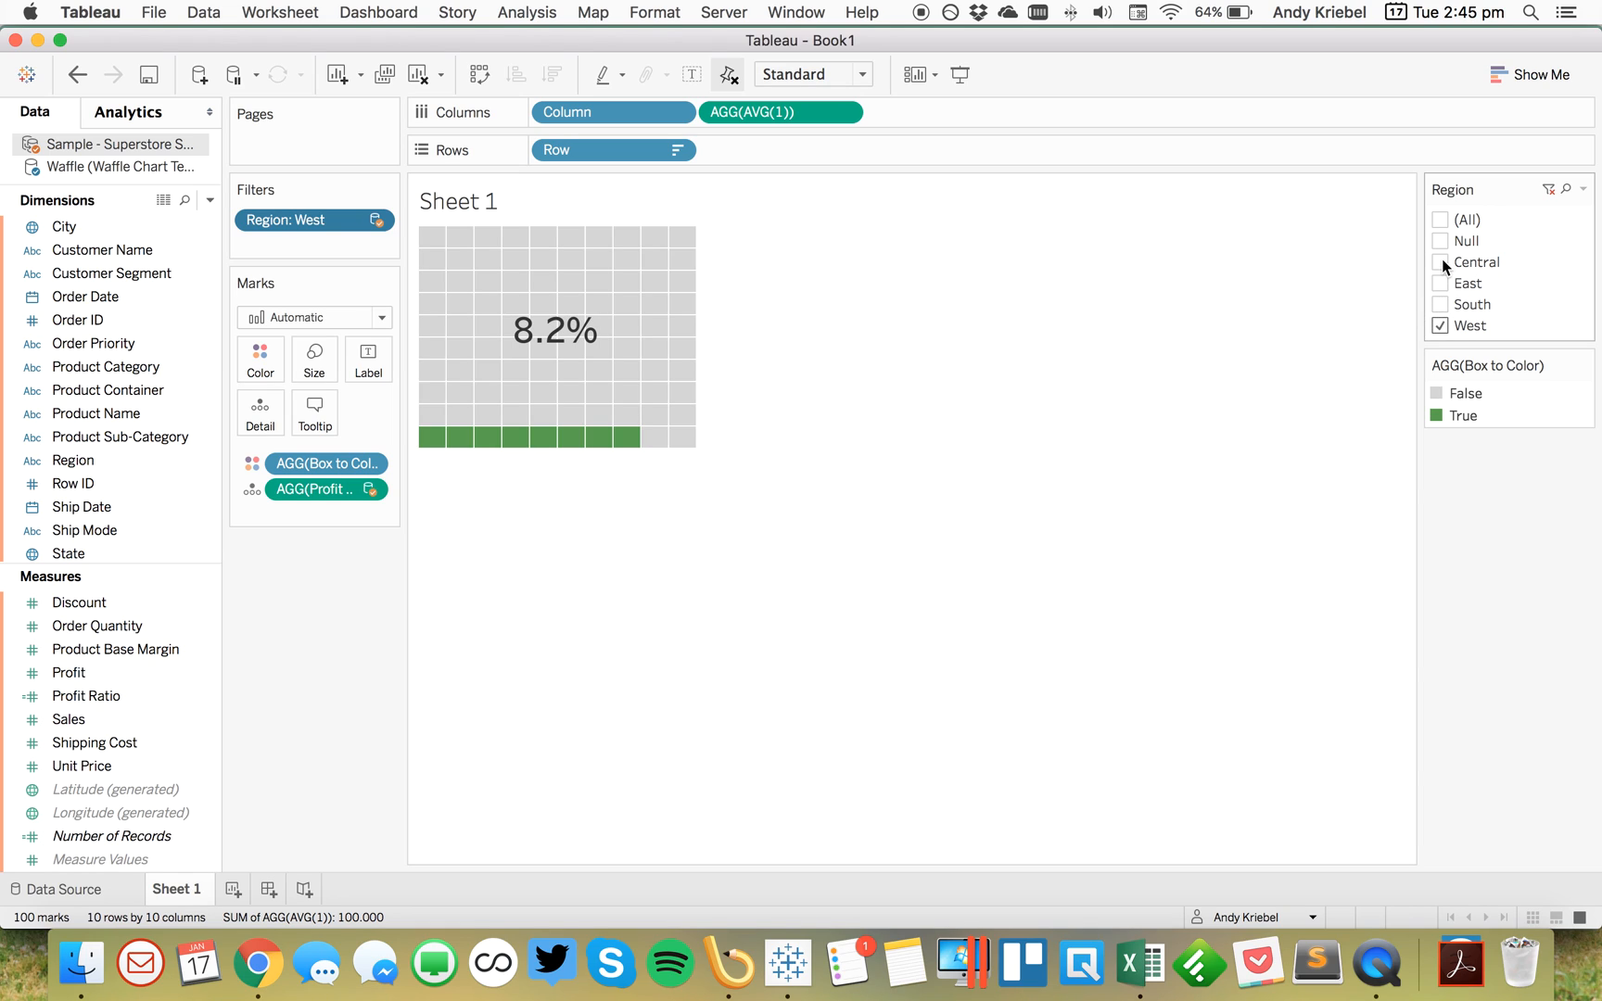
pyautogui.click(1442, 263)
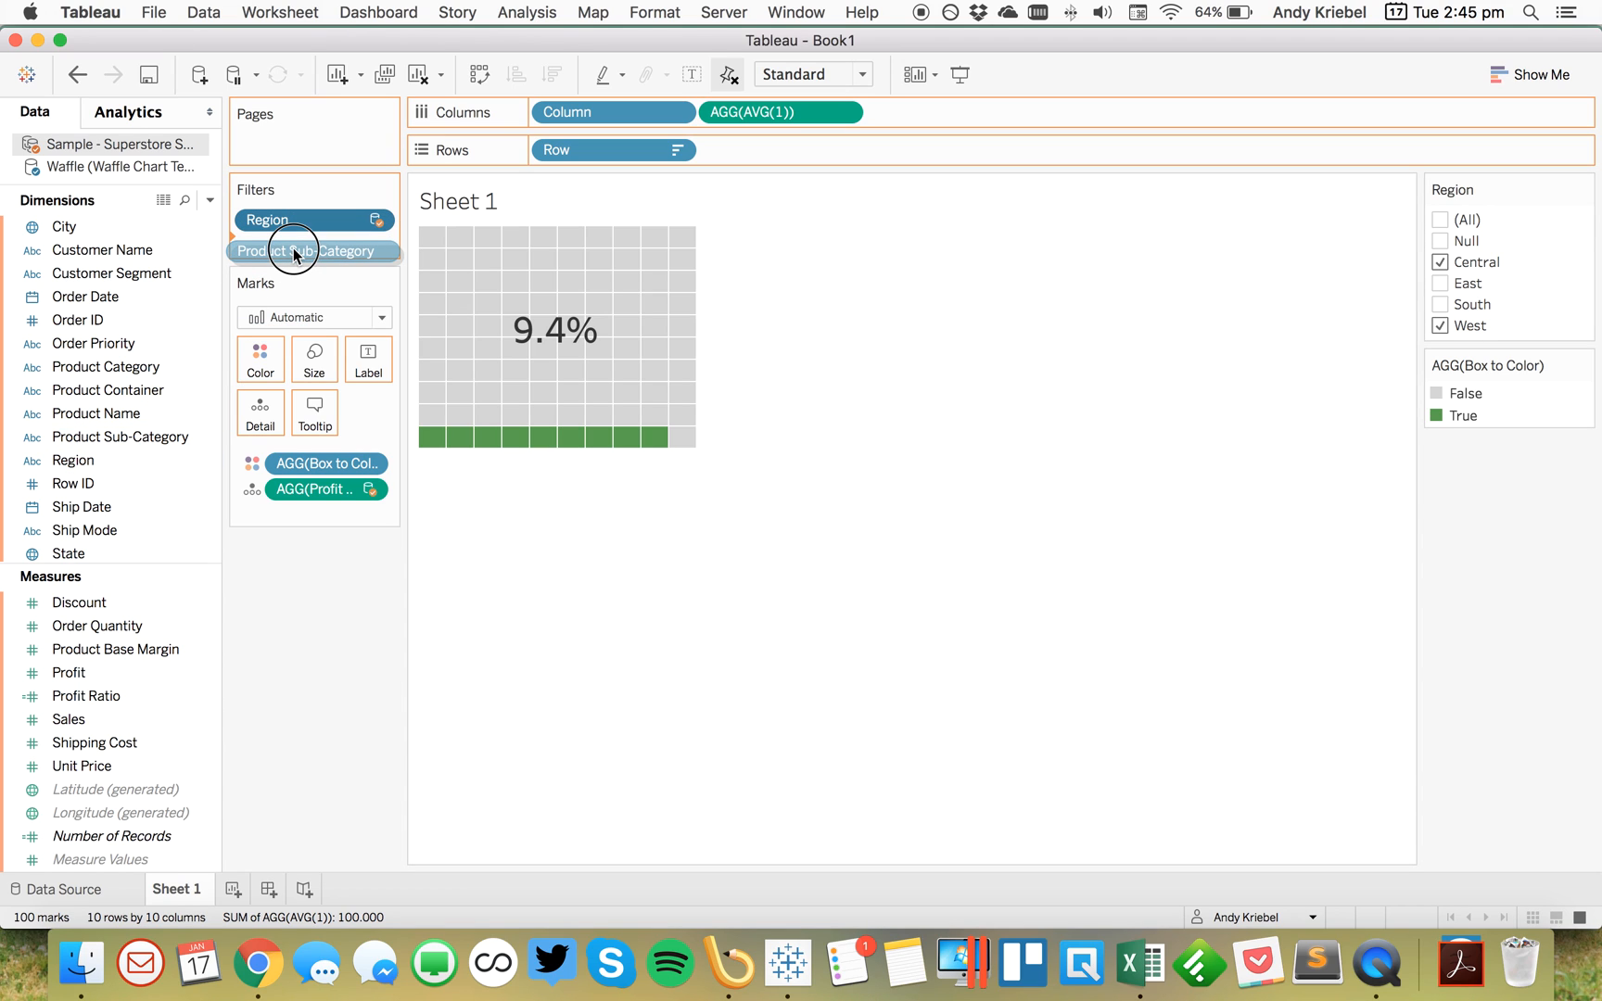
# Step: Add a Product Category filter card and narrow it to Technology only
pyautogui.doubleClick(303, 251)
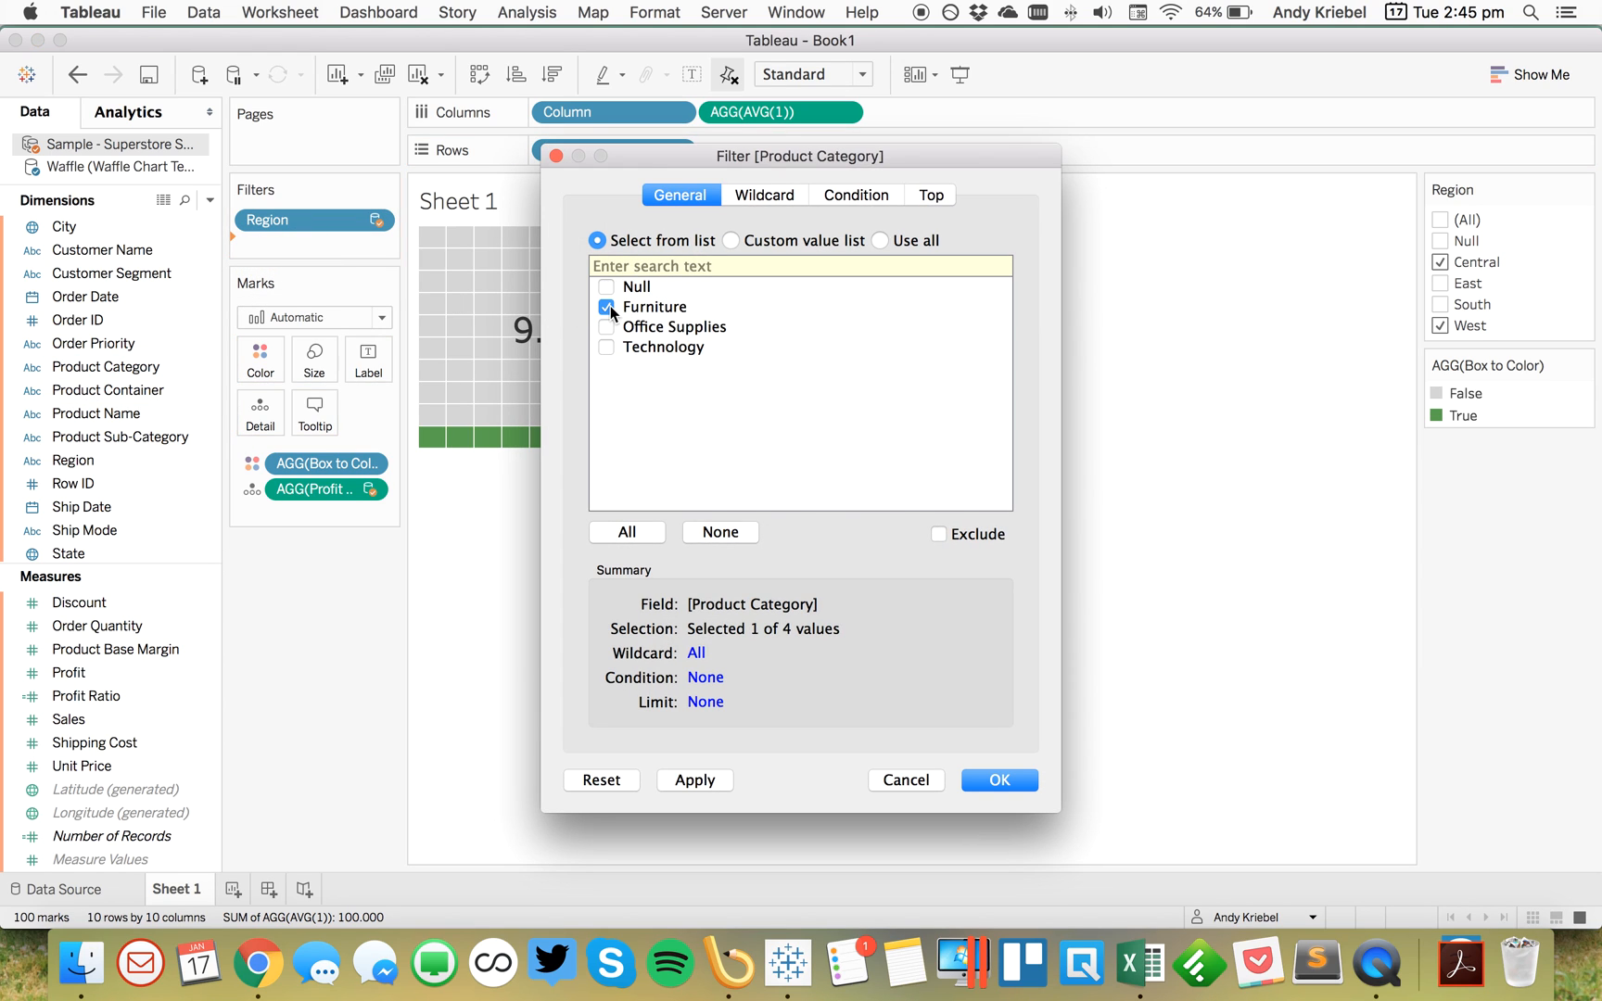
pyautogui.click(998, 779)
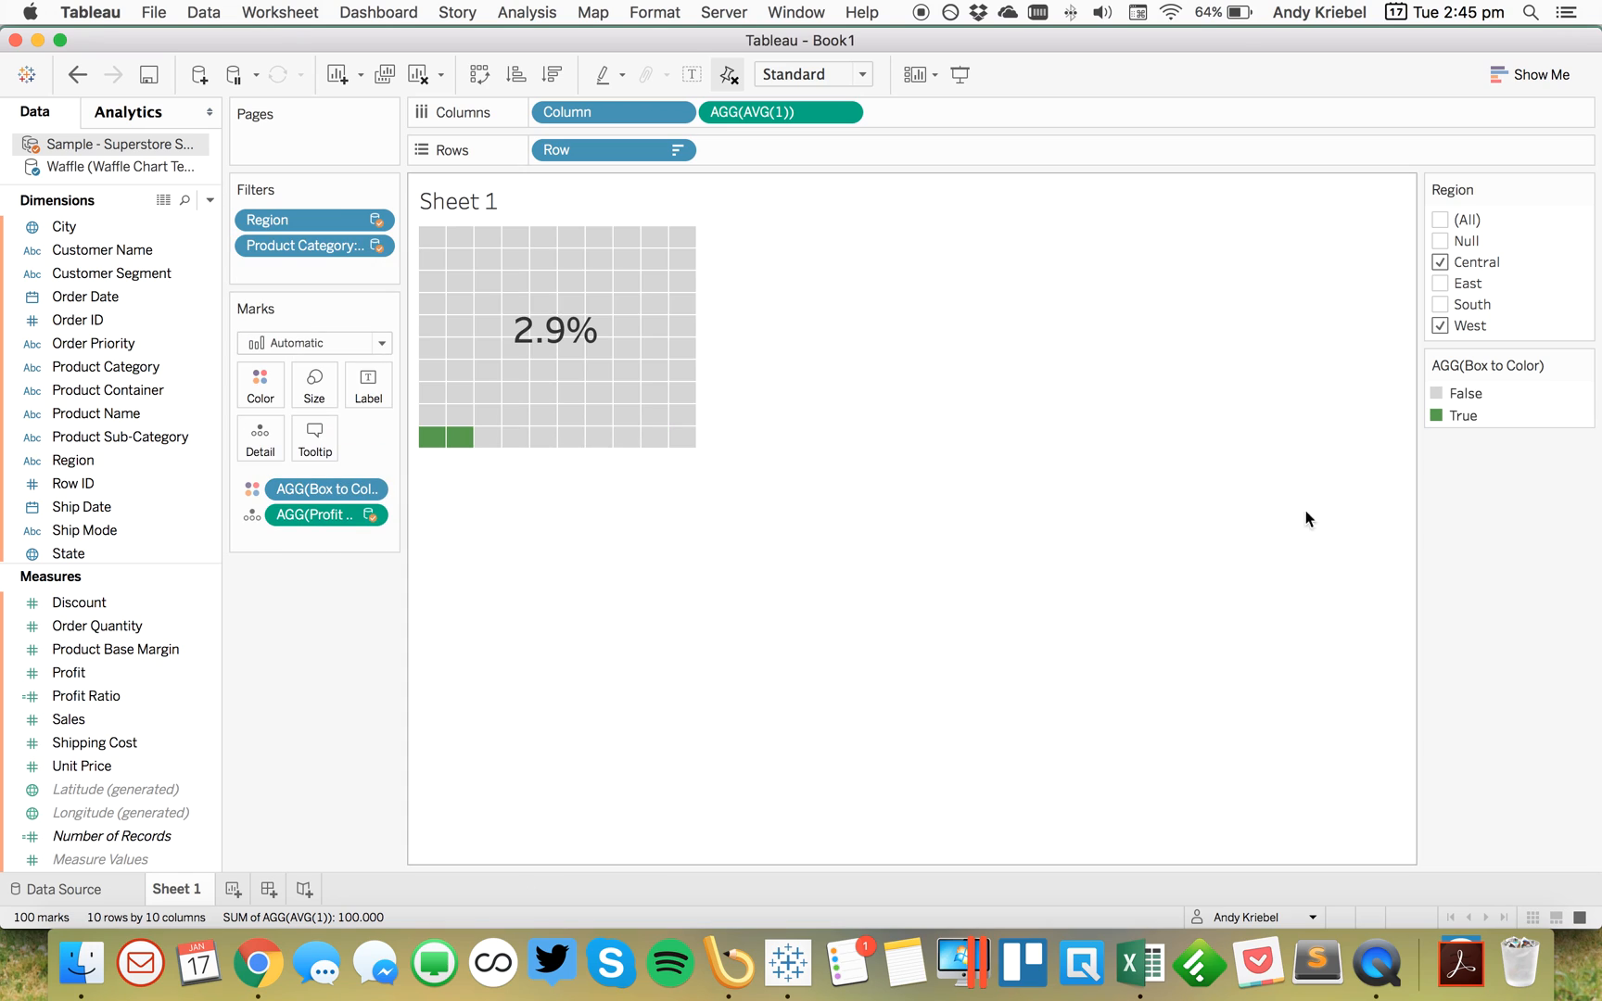
pyautogui.click(377, 245)
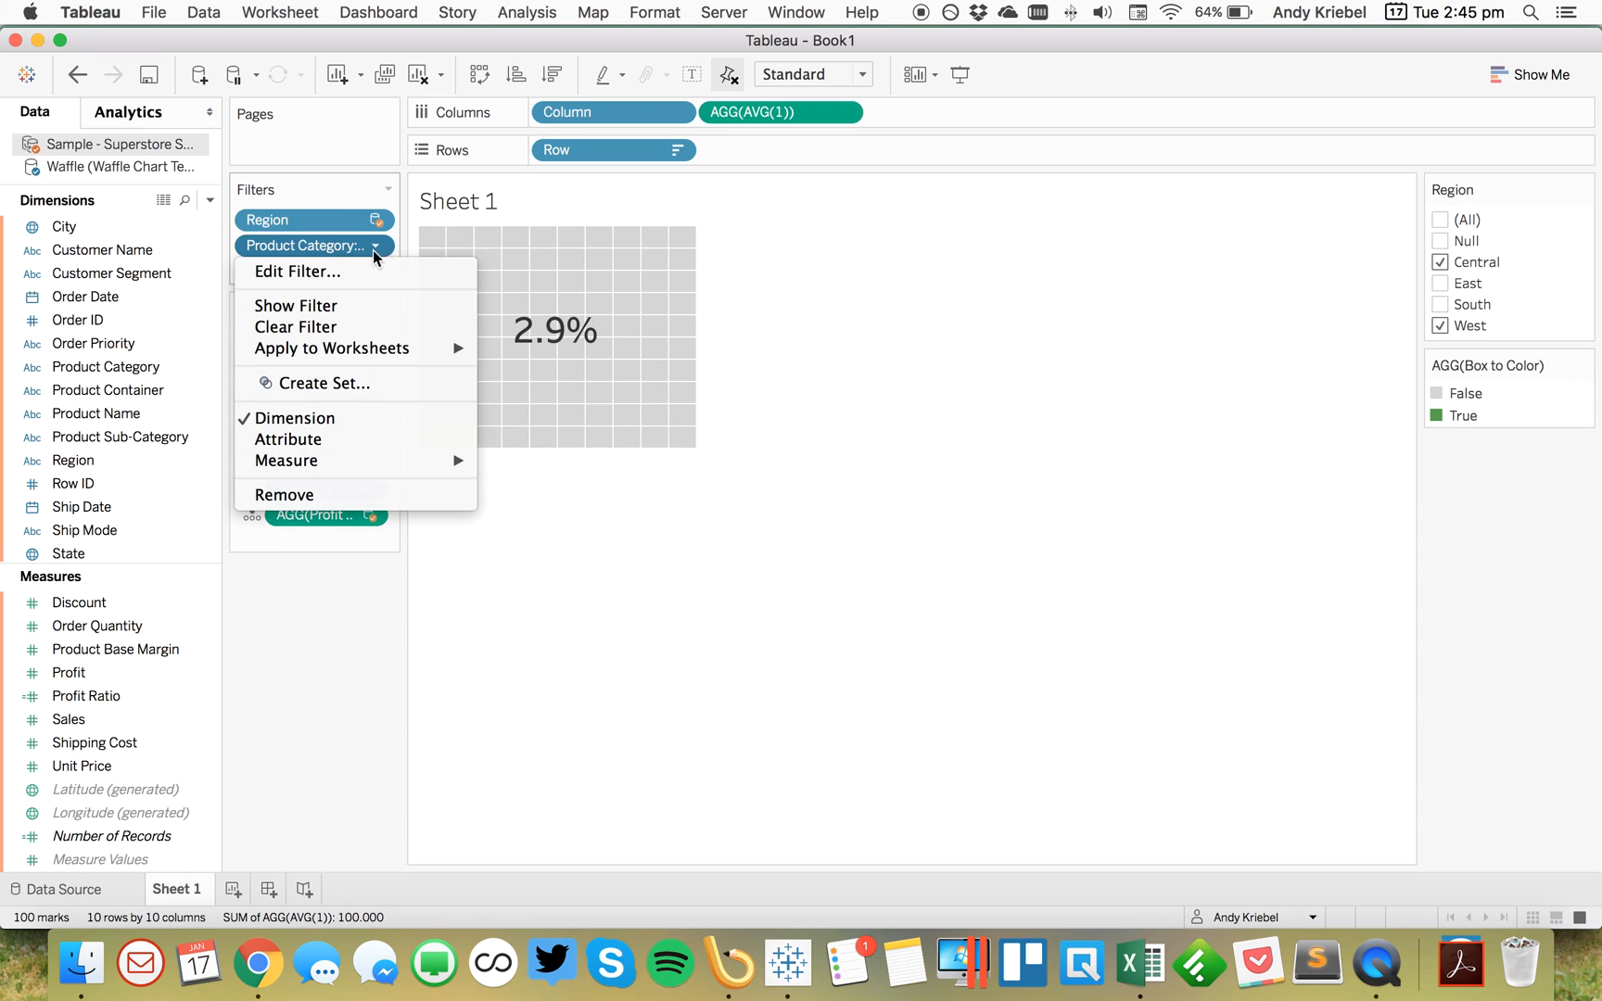
pyautogui.click(294, 306)
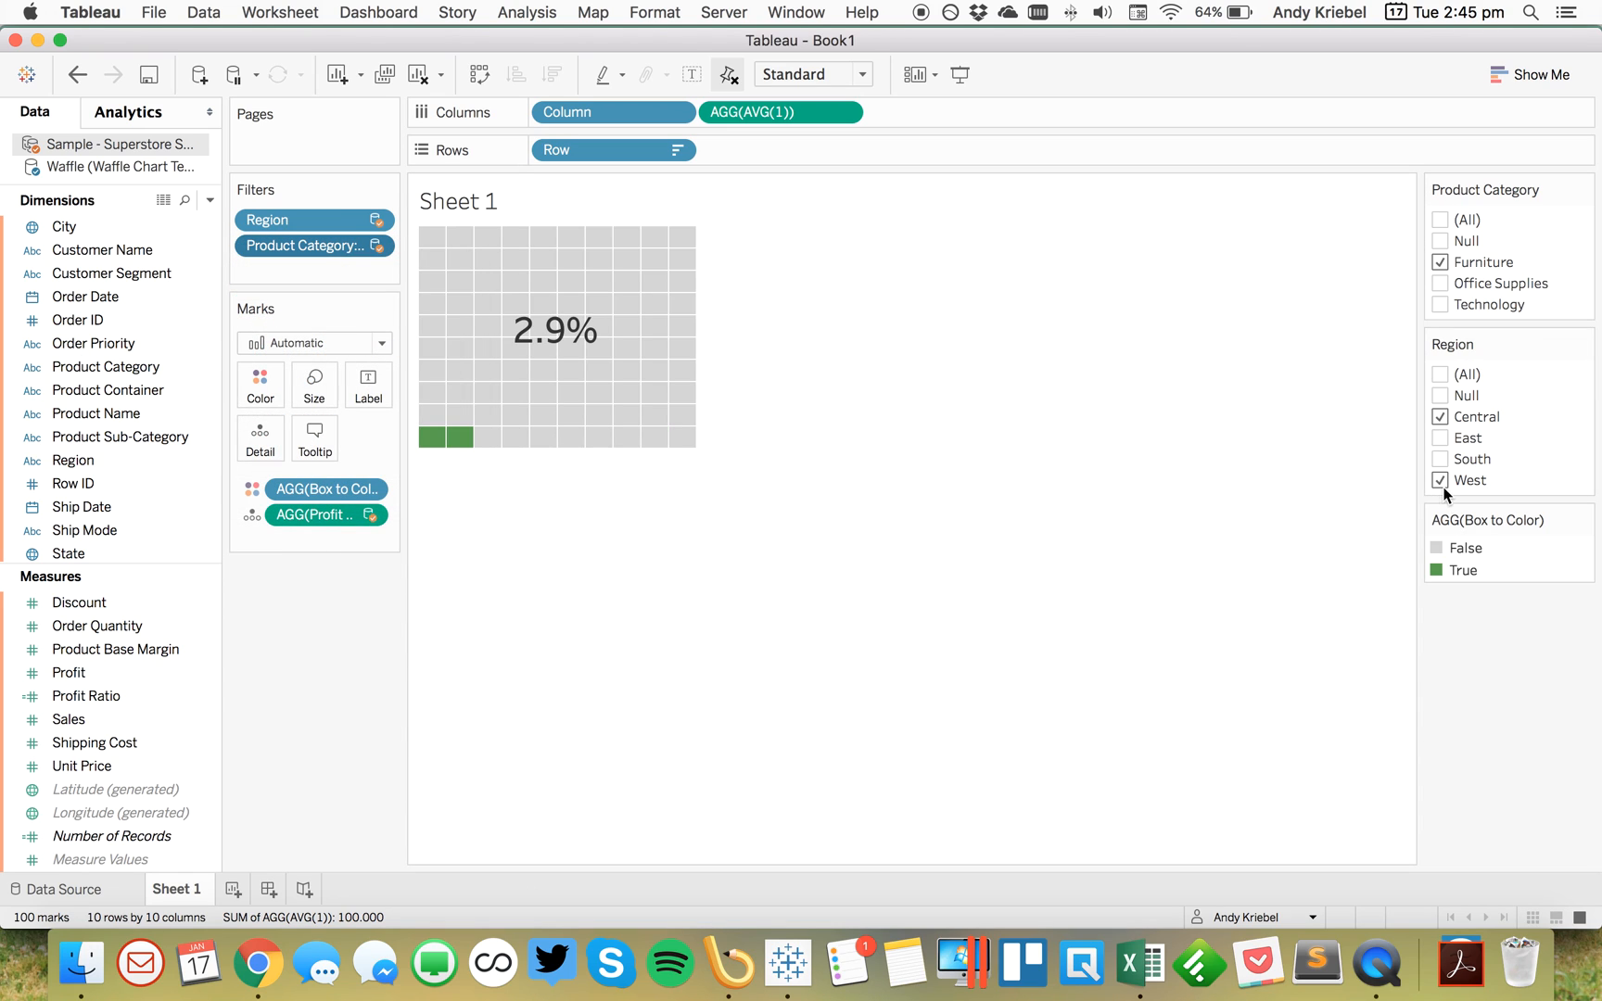
pyautogui.click(1440, 283)
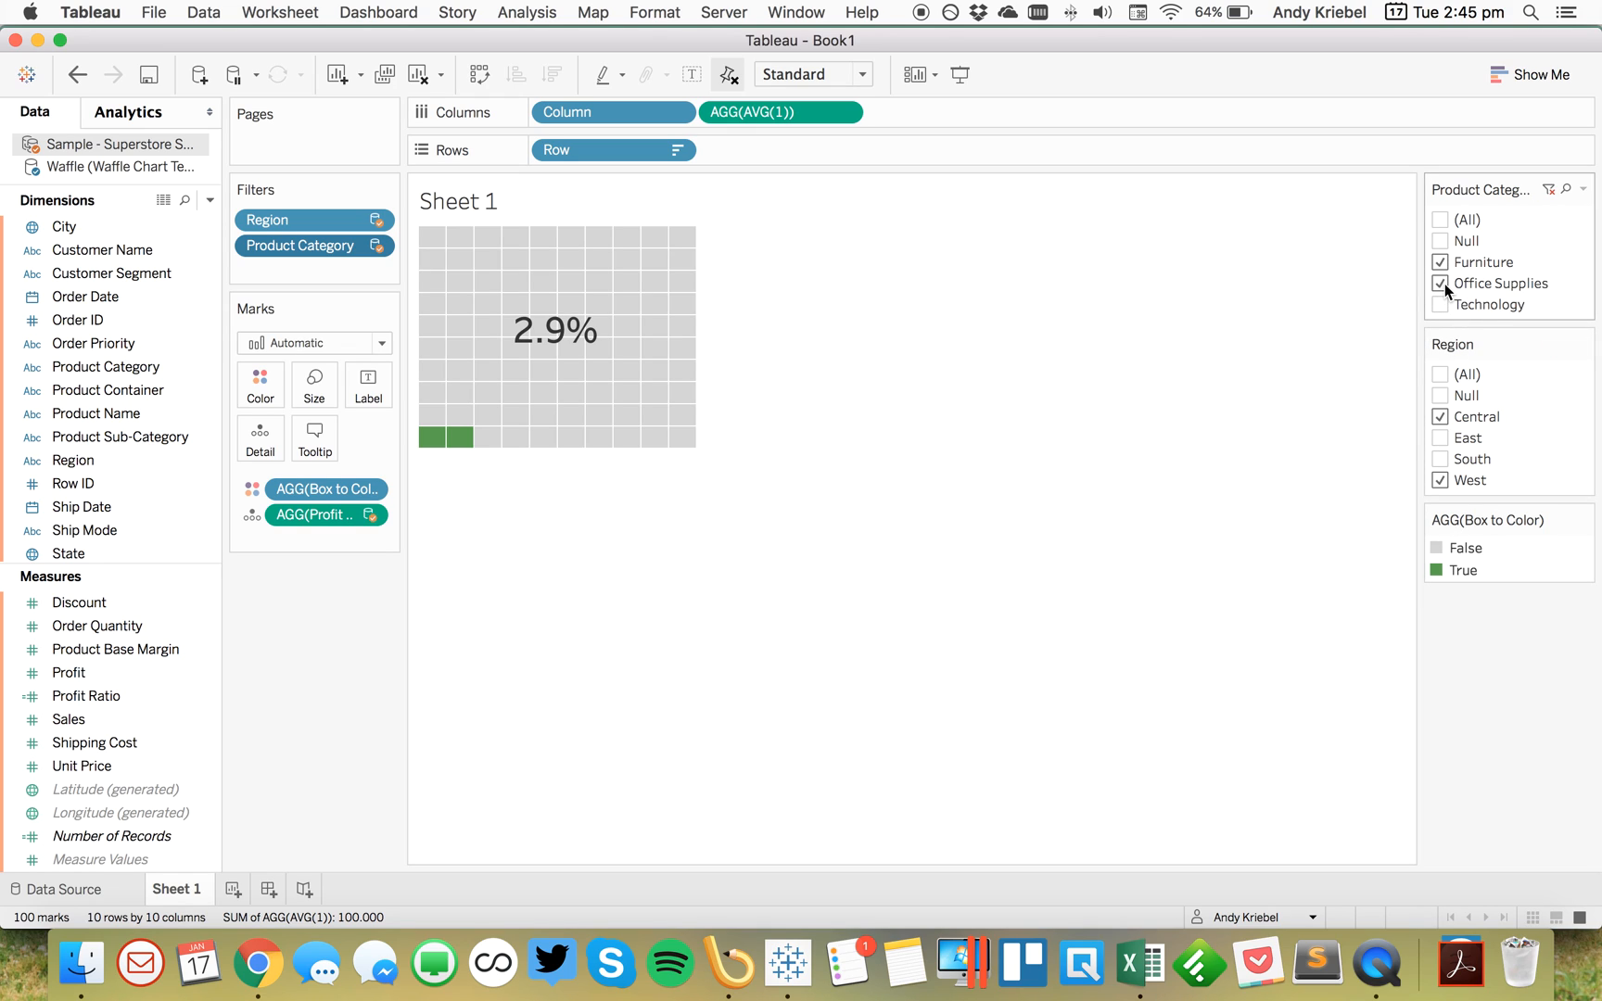
pyautogui.click(1441, 261)
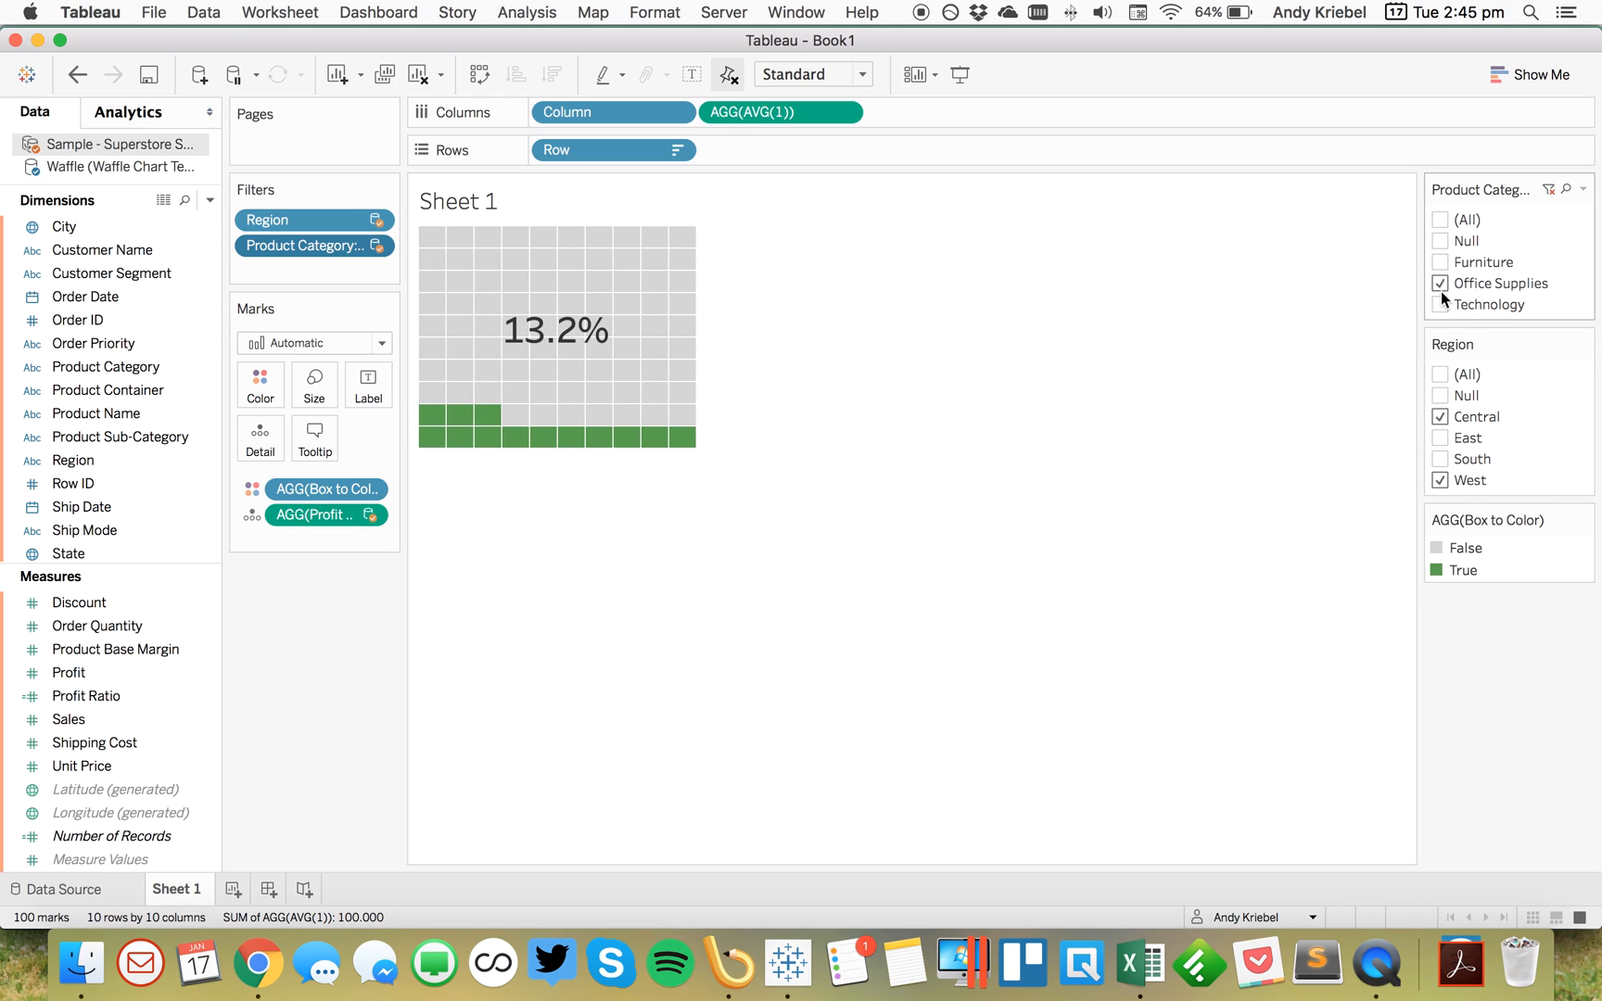
pyautogui.click(1441, 283)
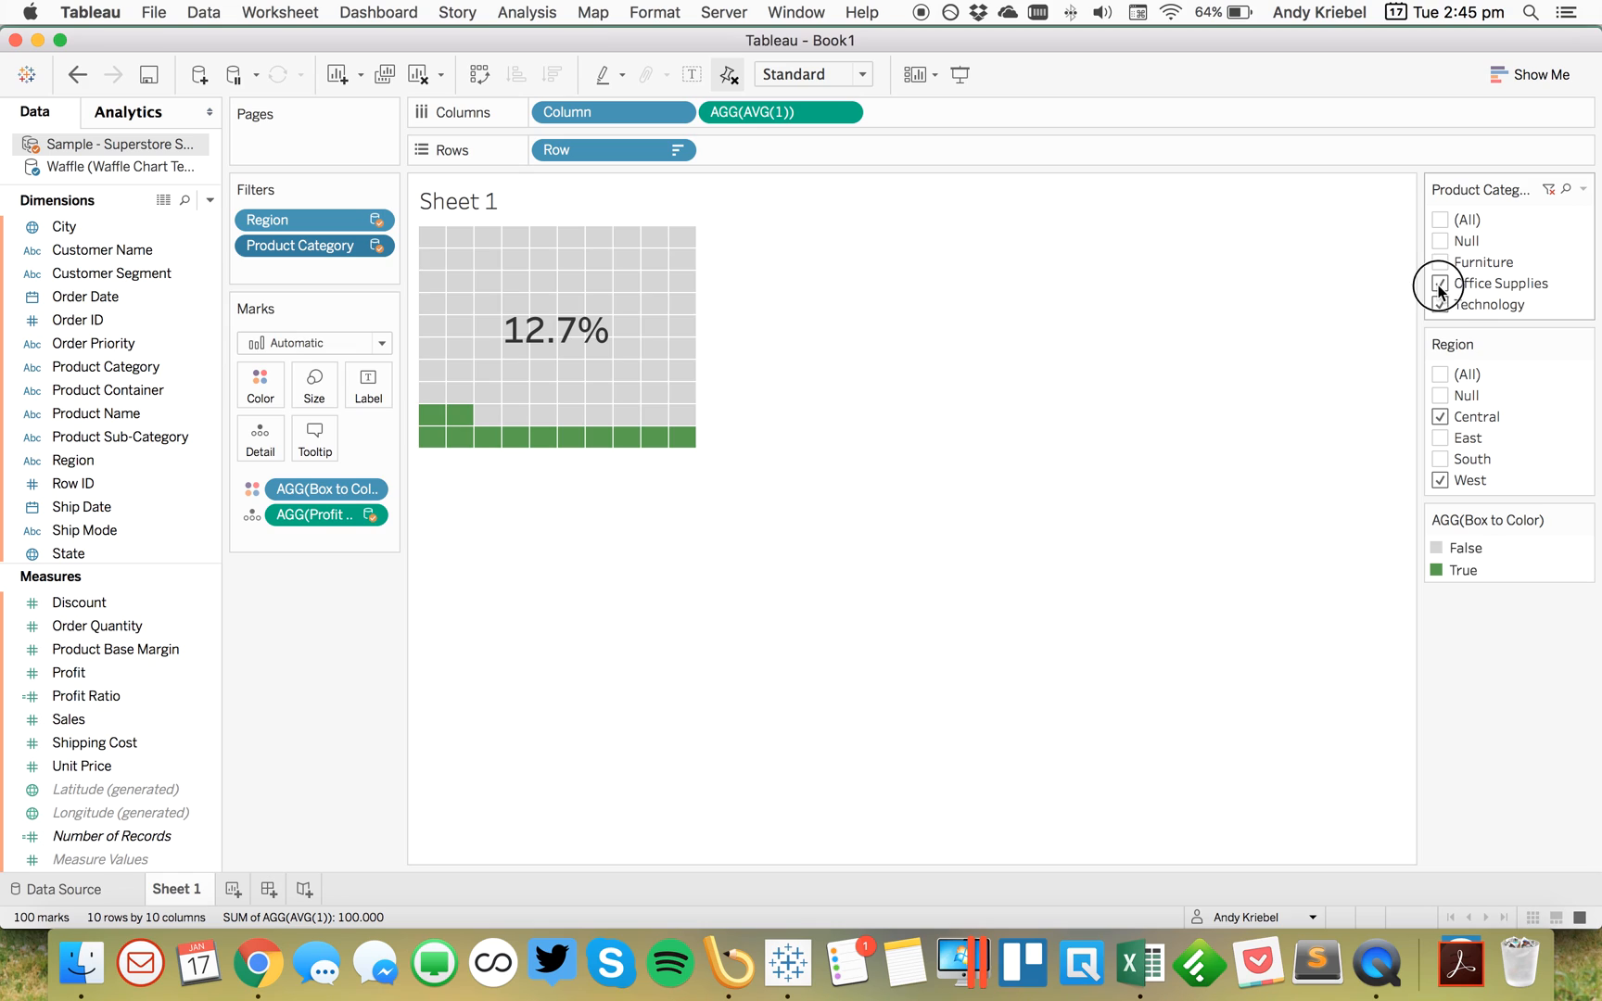
pyautogui.click(1439, 283)
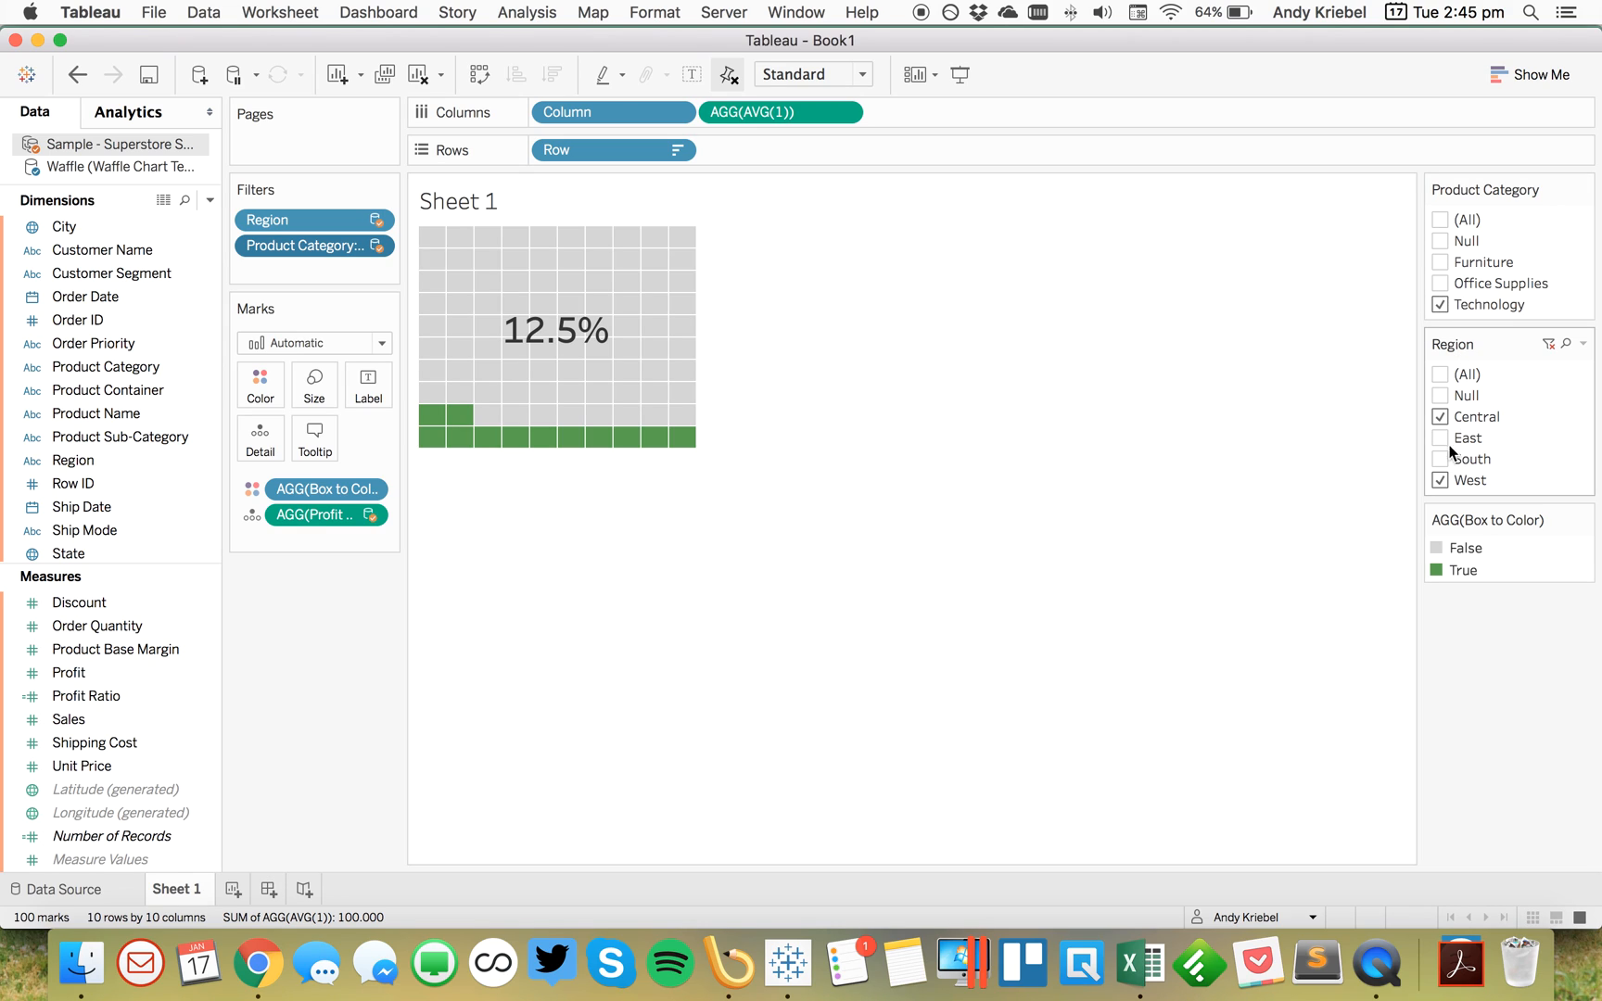
# Step: Select Central, East and West with Technology only, showing 13.6%
pyautogui.click(1439, 417)
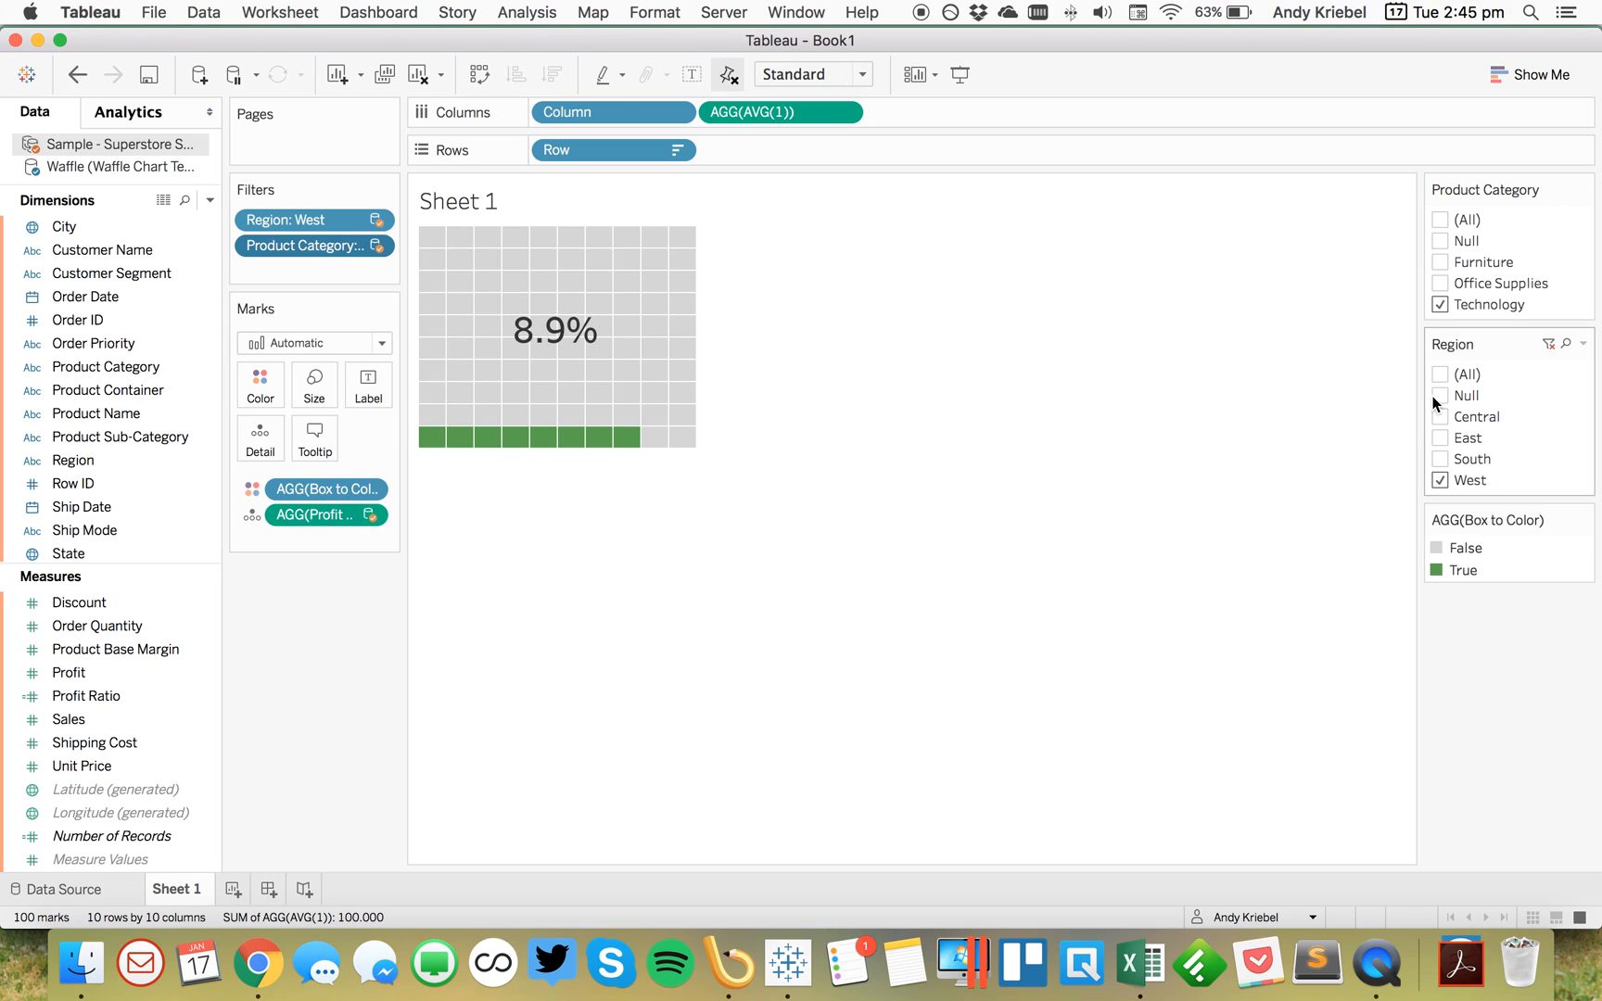
pyautogui.click(1442, 417)
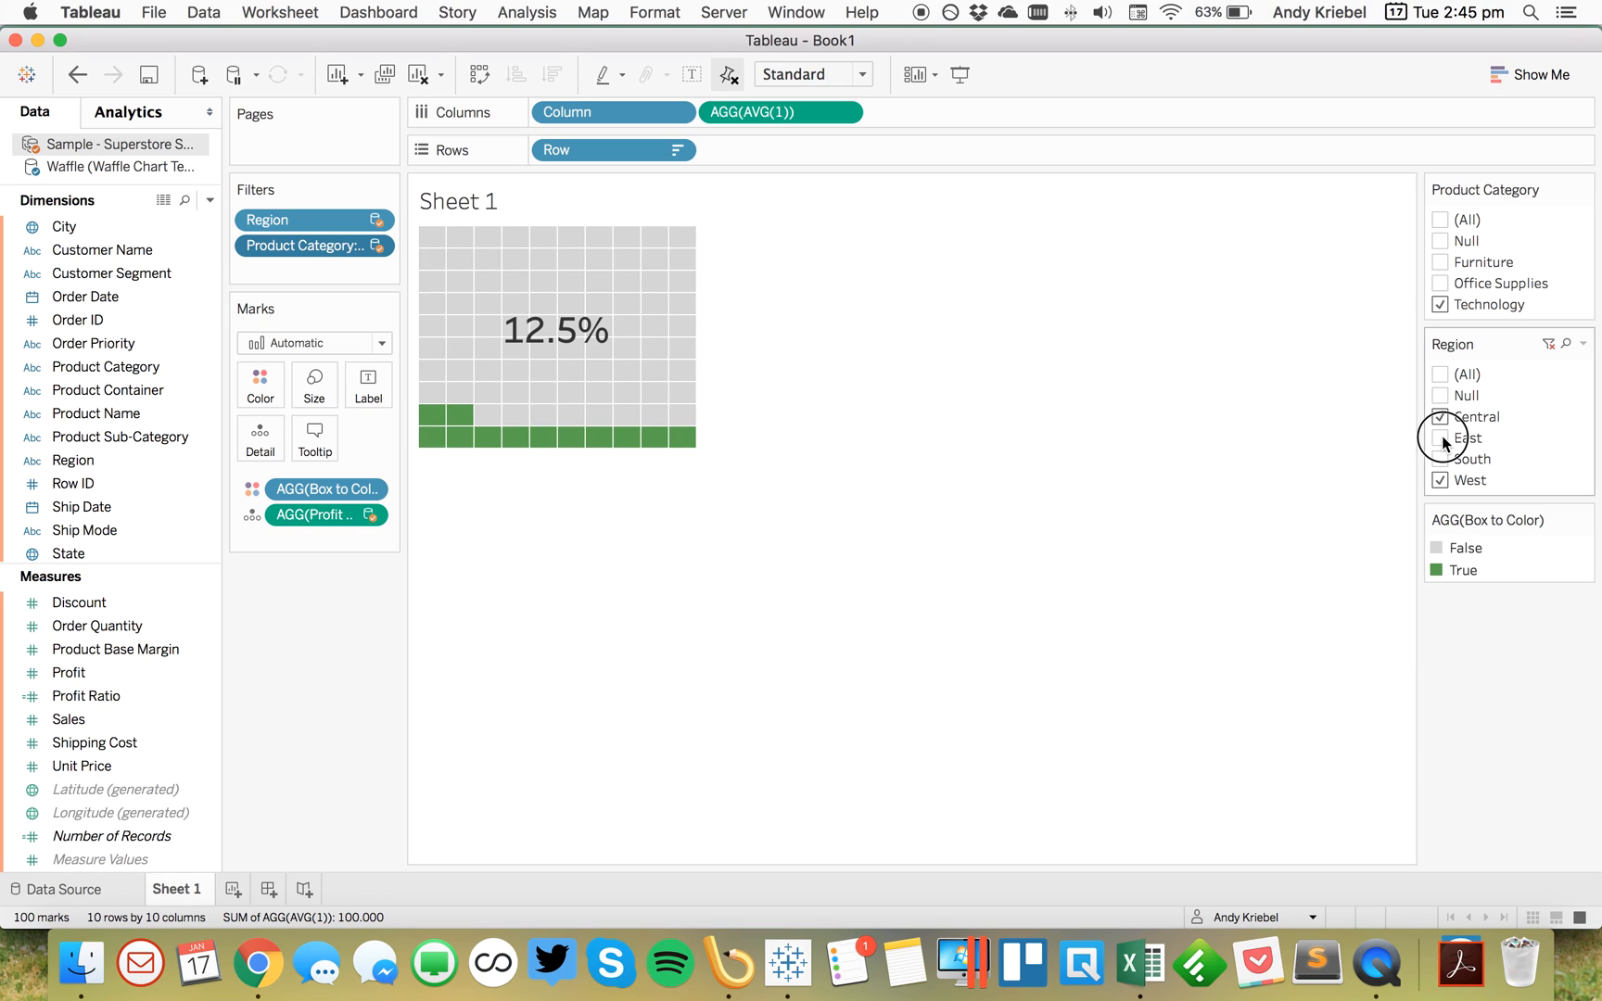
pyautogui.click(1441, 437)
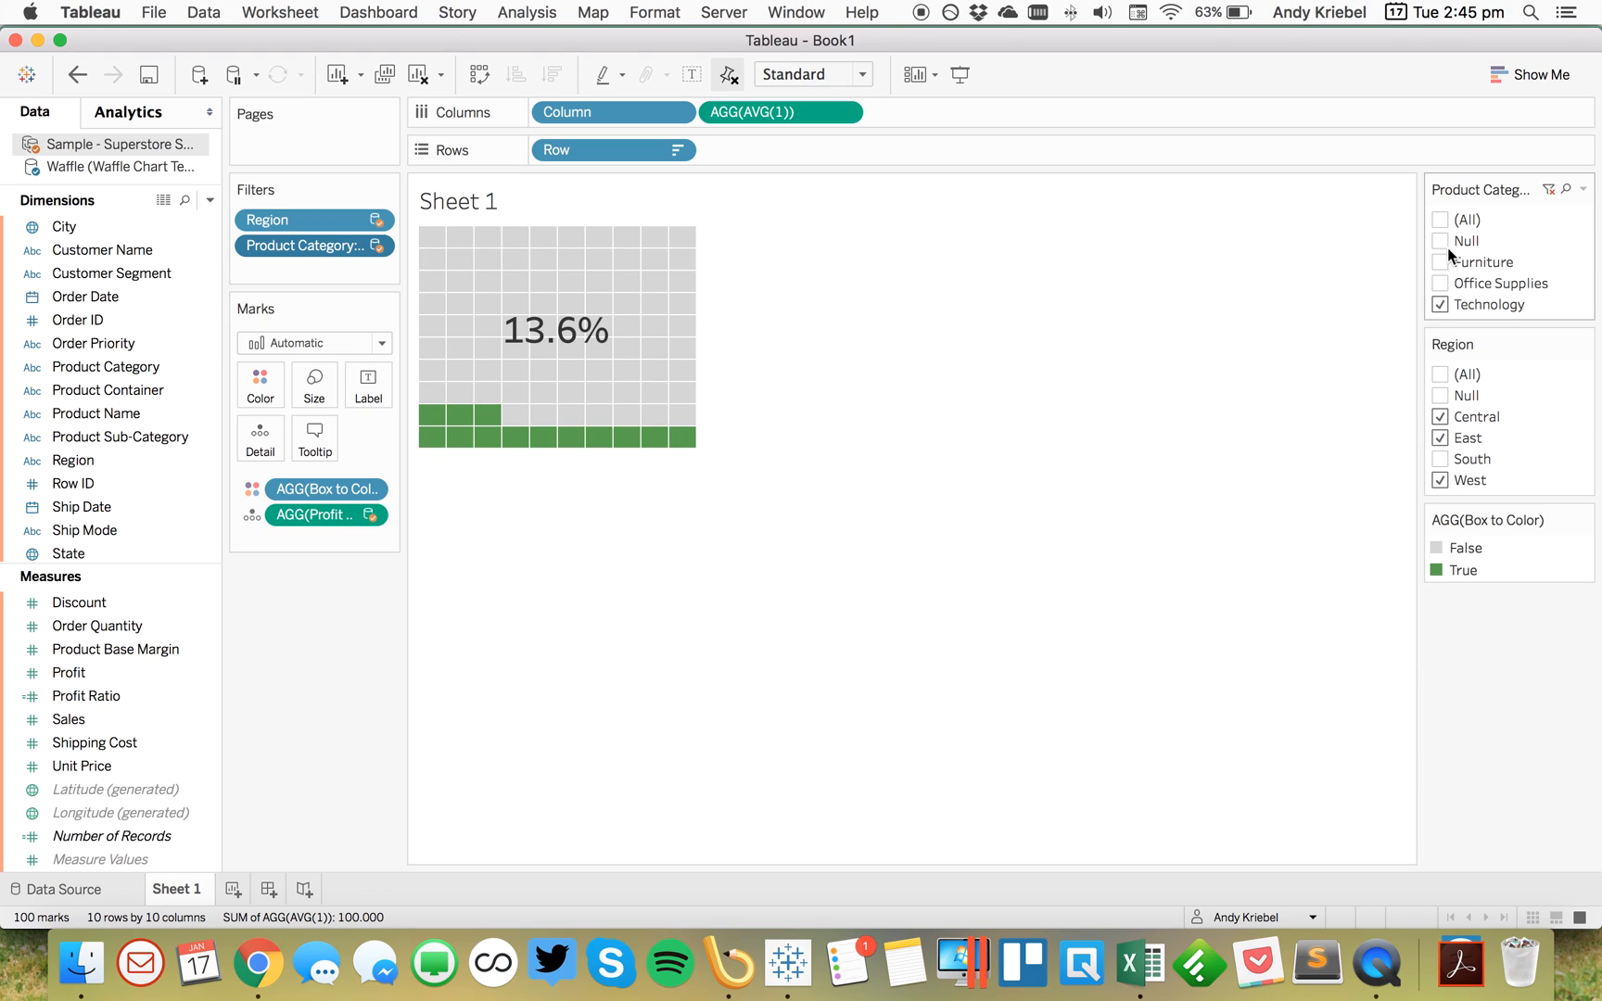
pyautogui.click(1442, 261)
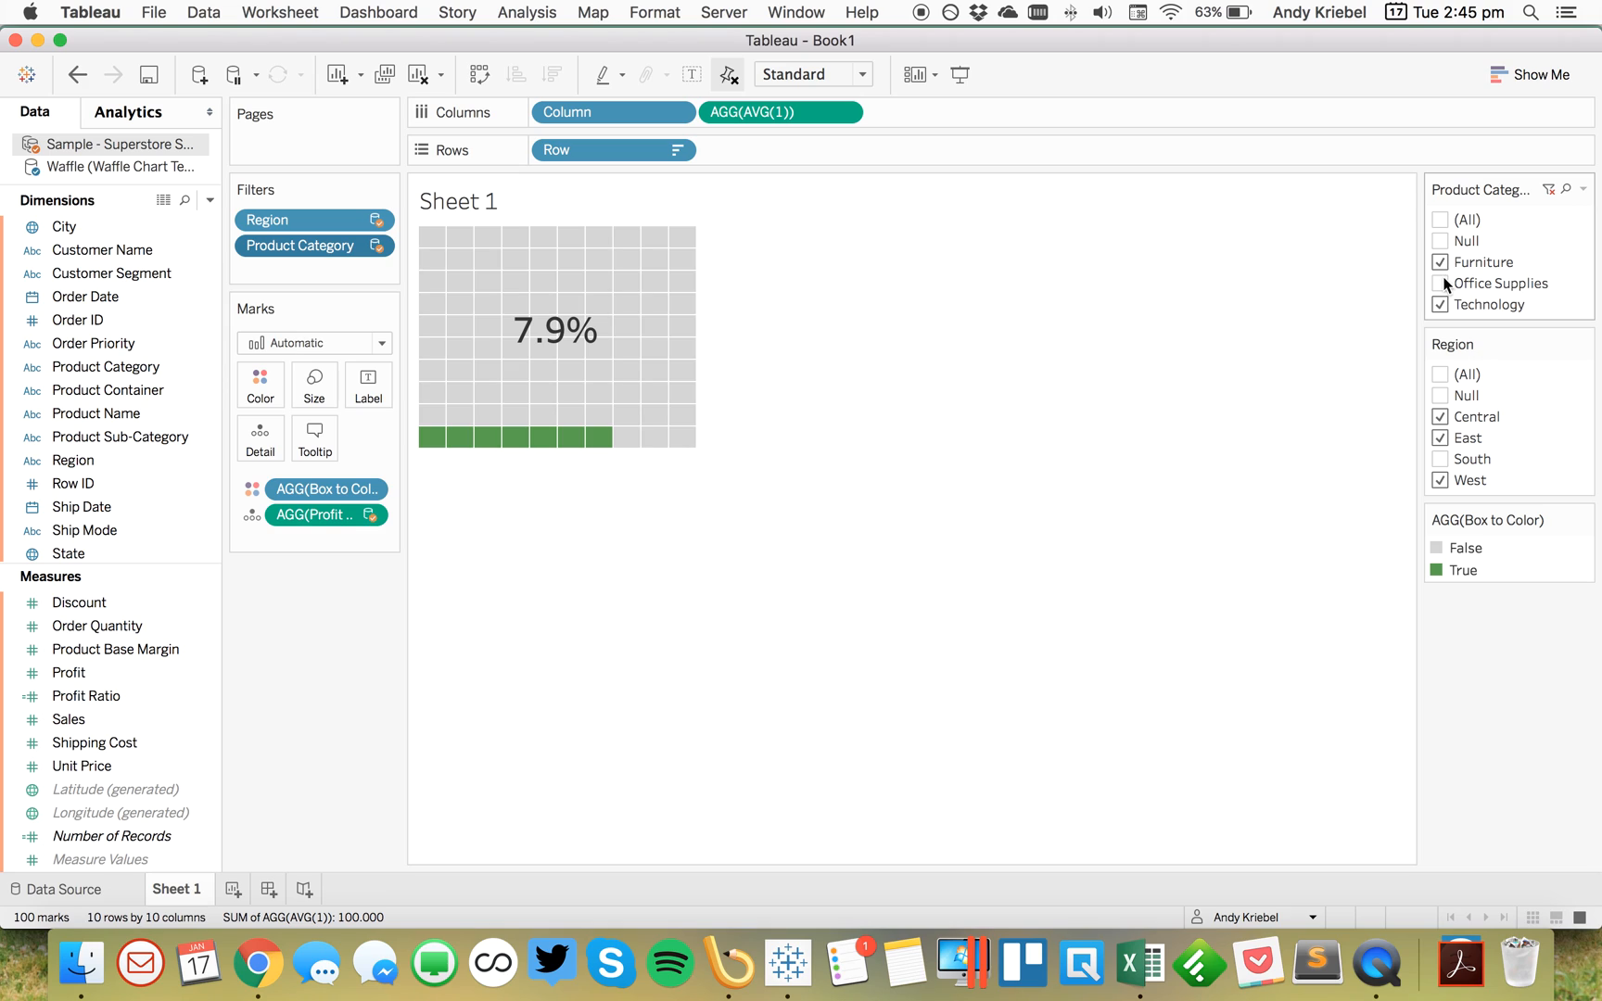
pyautogui.click(1440, 261)
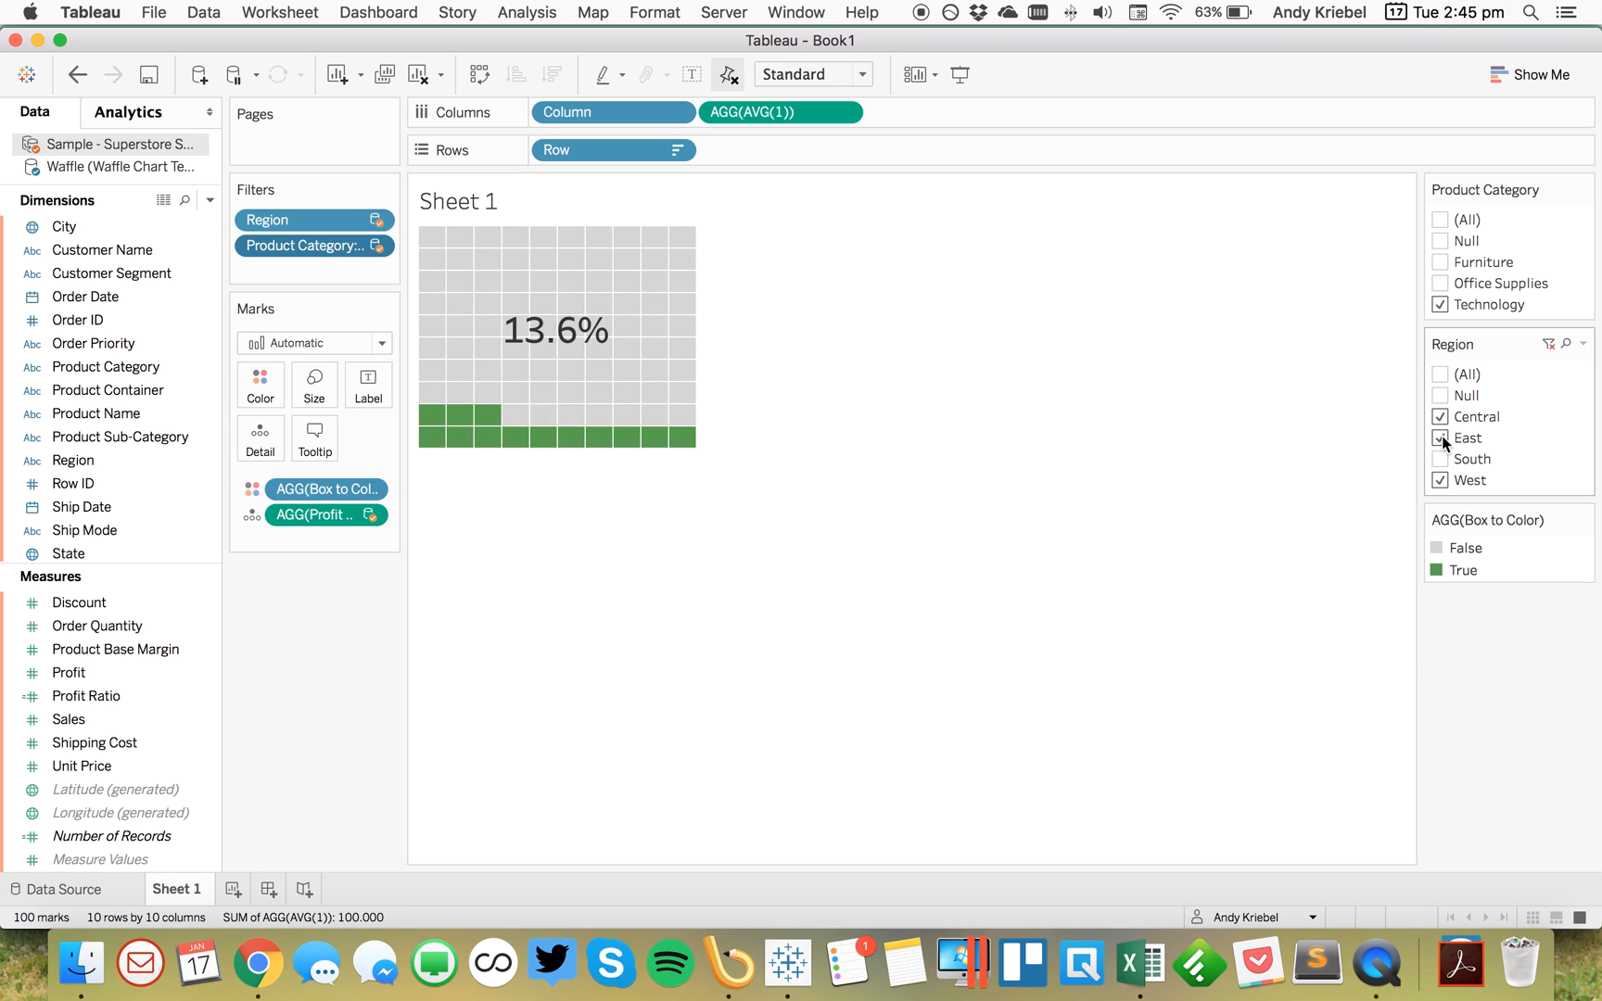
# Step: Restrict the Region filter to Central and hide the colour legend
pyautogui.click(1441, 416)
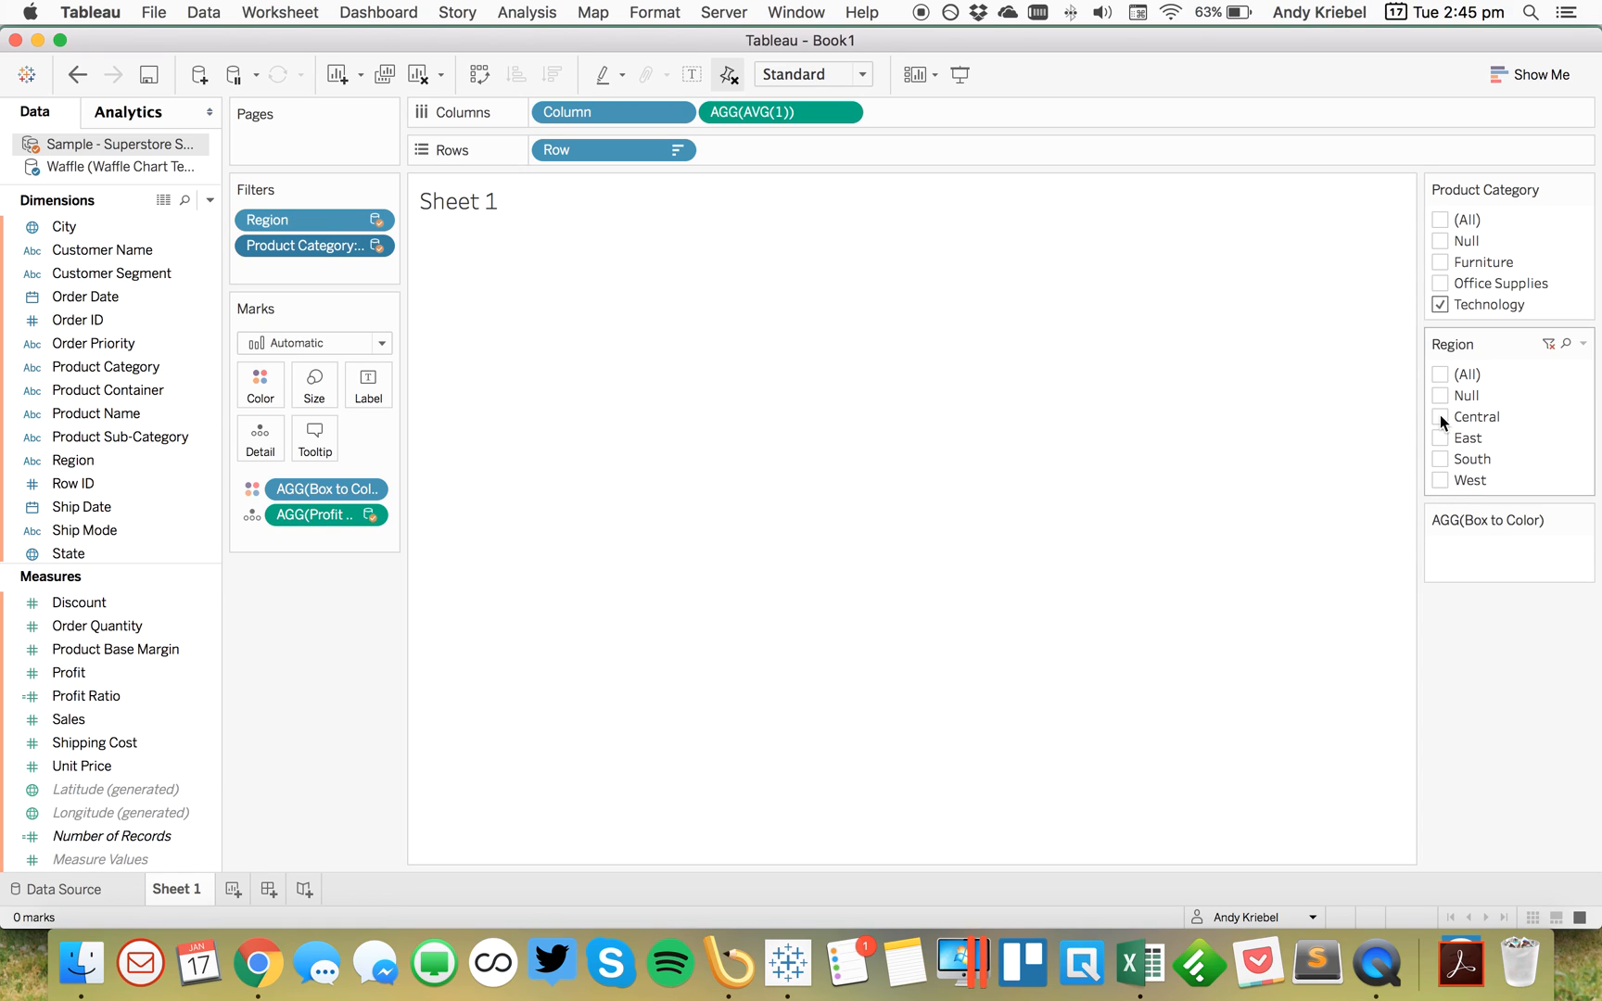
pyautogui.click(1441, 417)
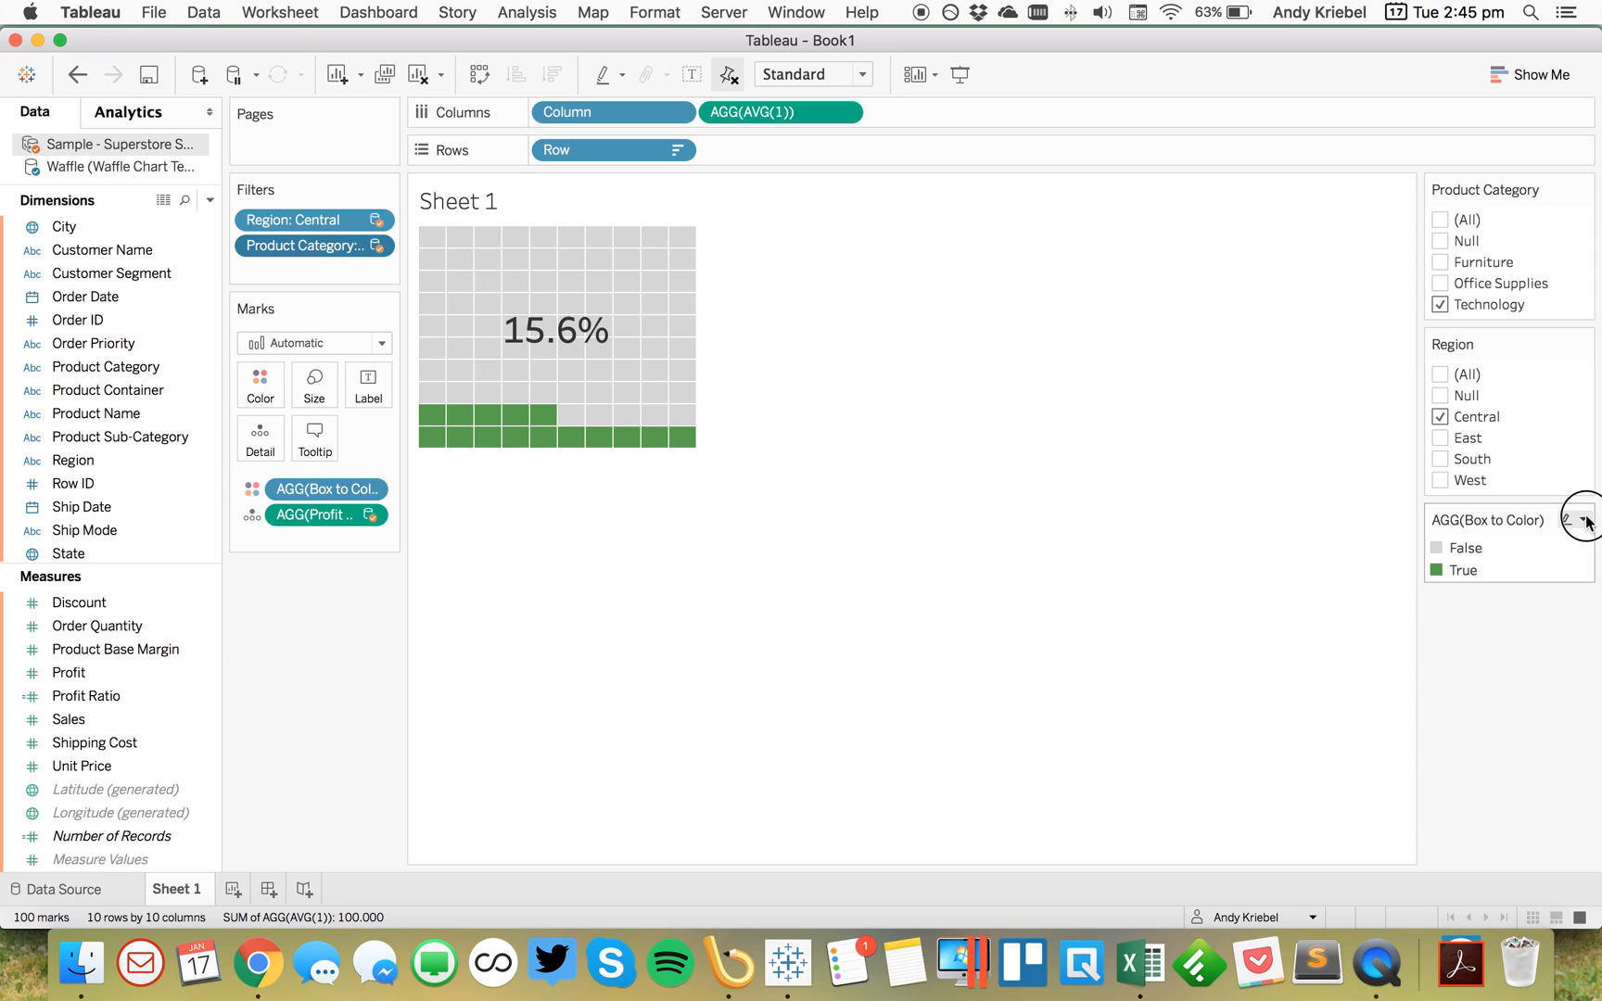
pyautogui.click(1582, 521)
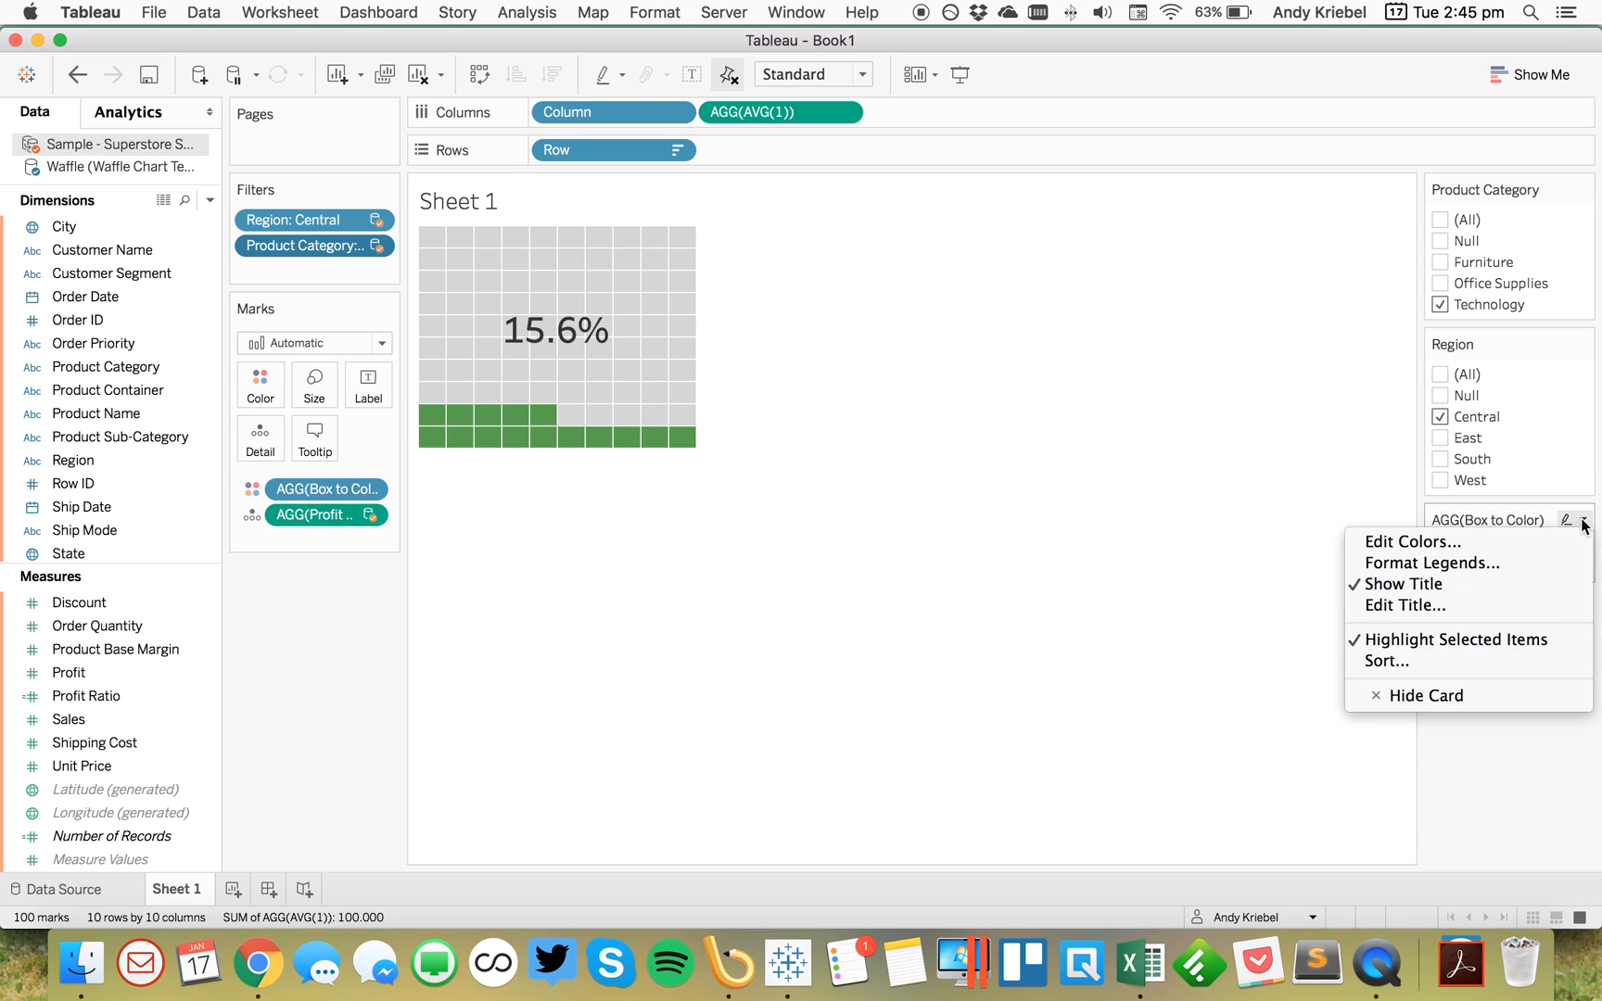
pyautogui.moveTo(149, 601)
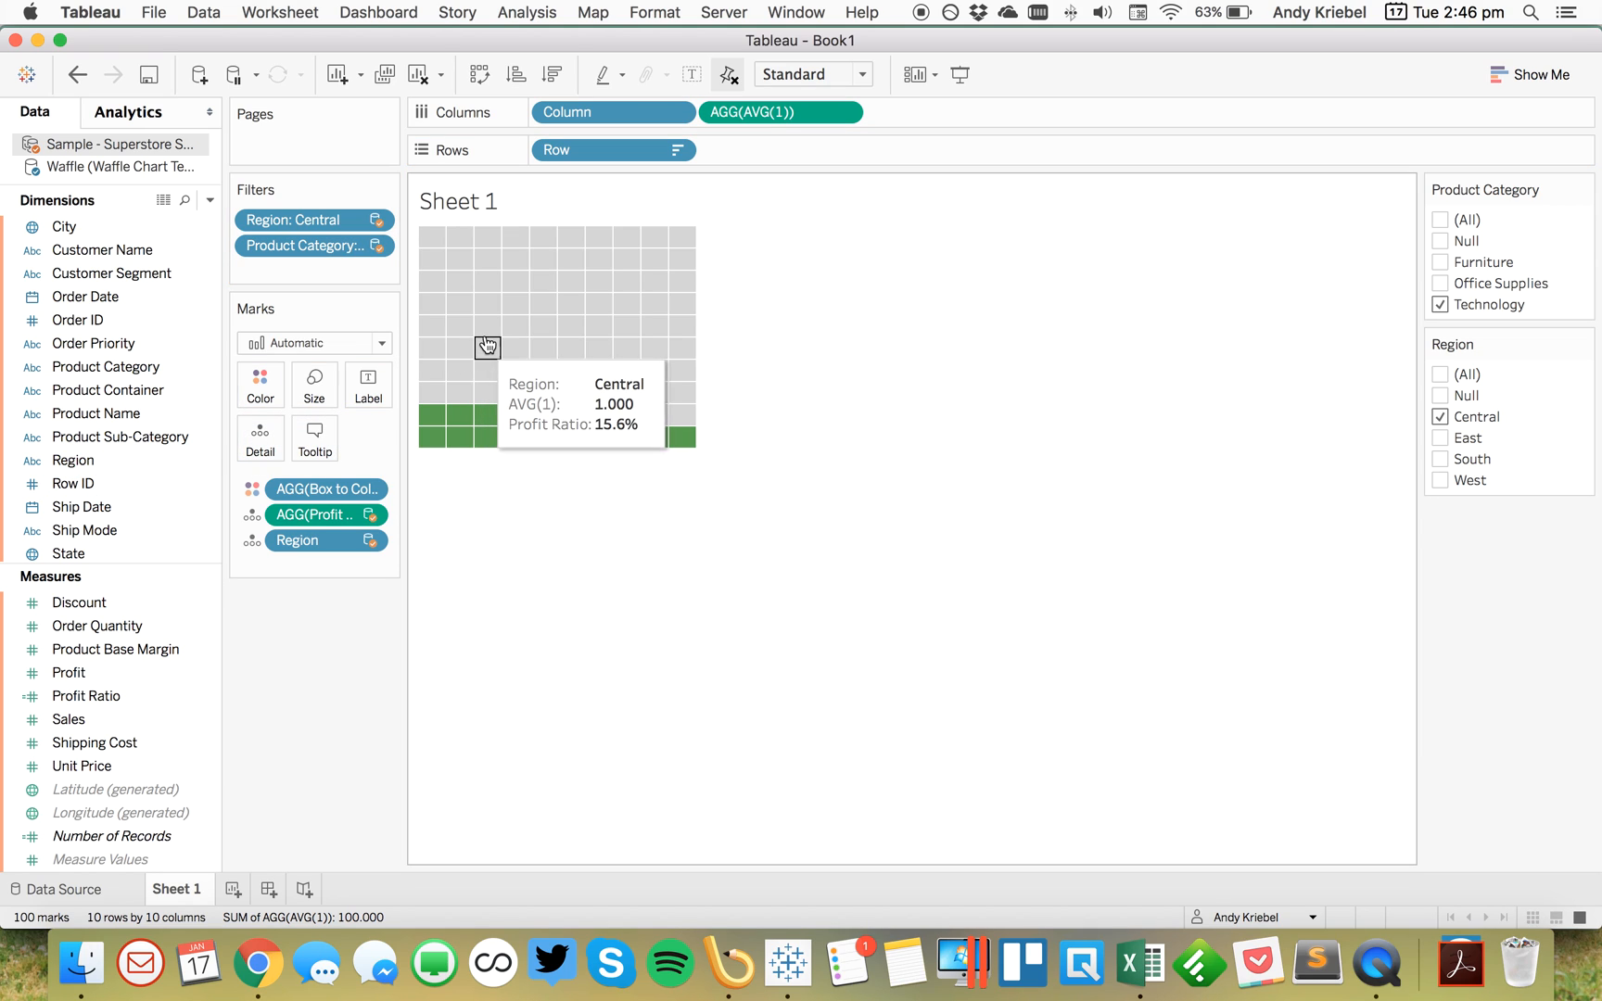
pyautogui.moveTo(545, 330)
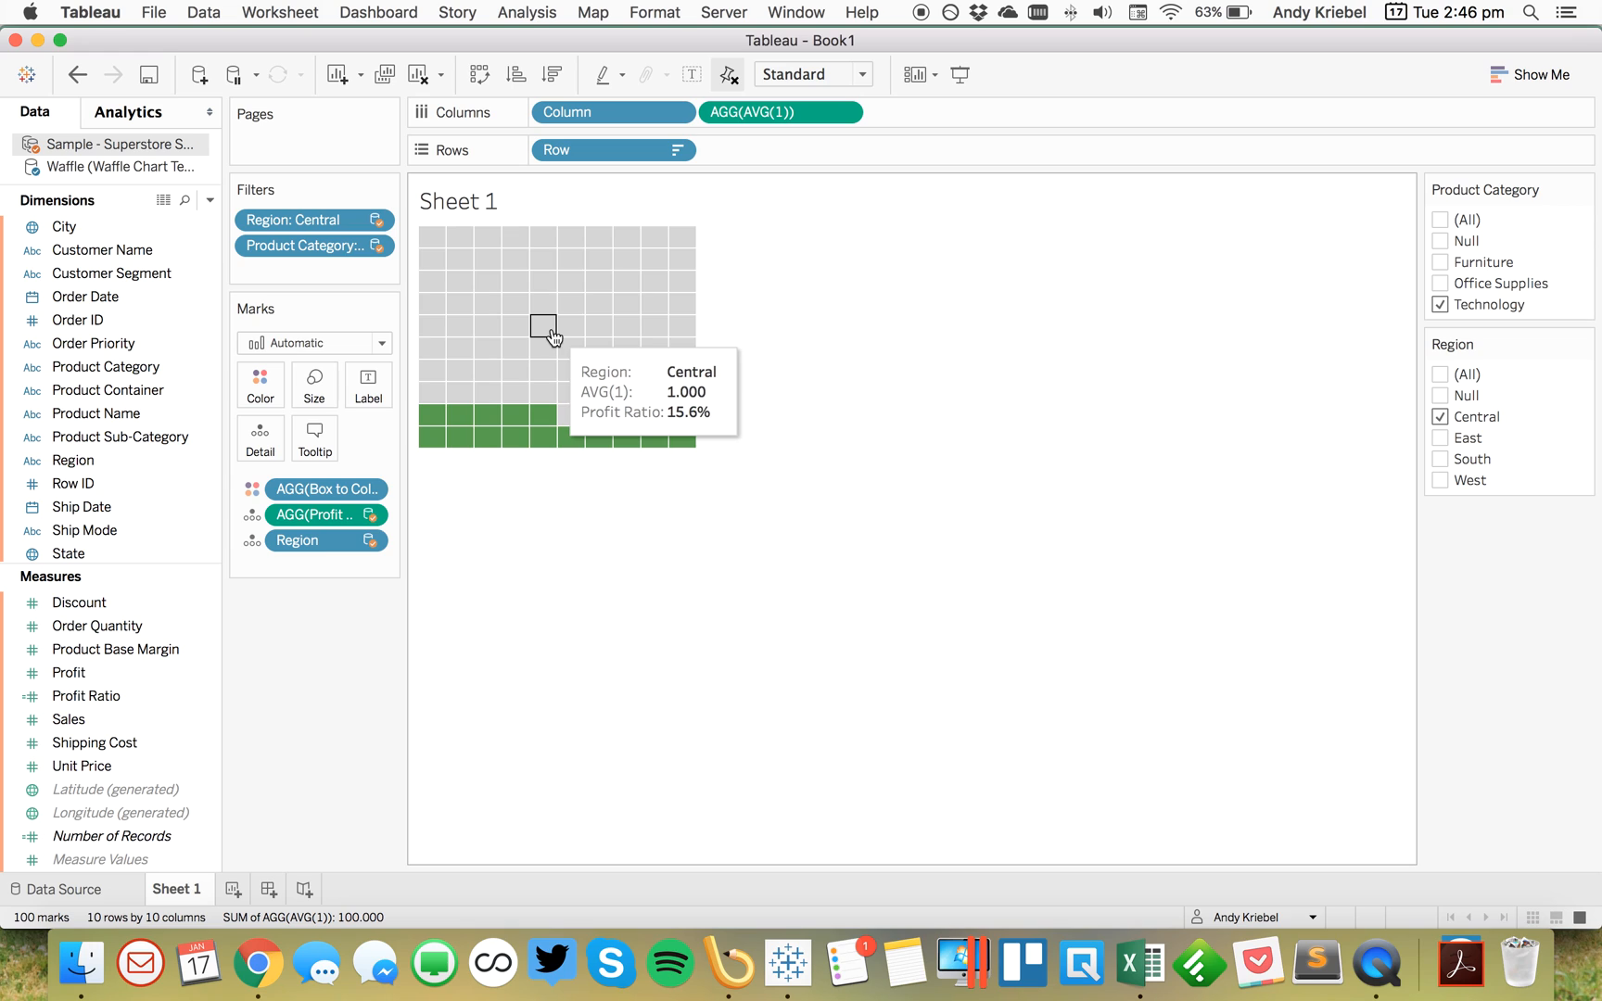
# Step: Set the Region field on the marks to Attribute
pyautogui.click(541, 325)
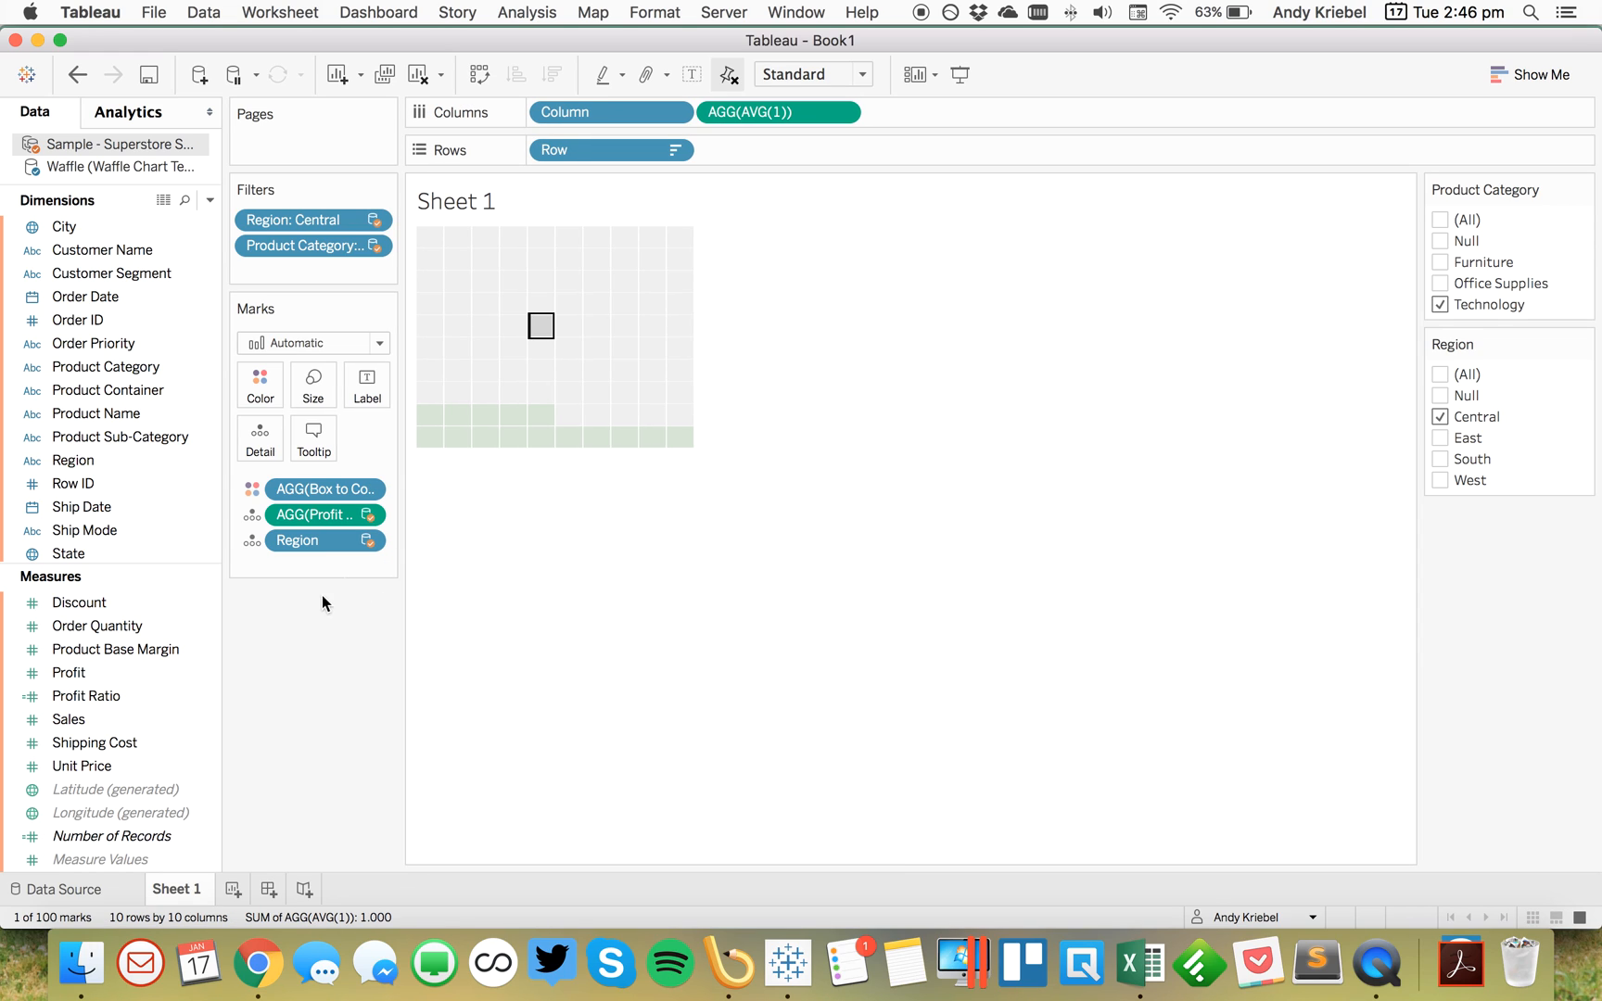
pyautogui.click(366, 539)
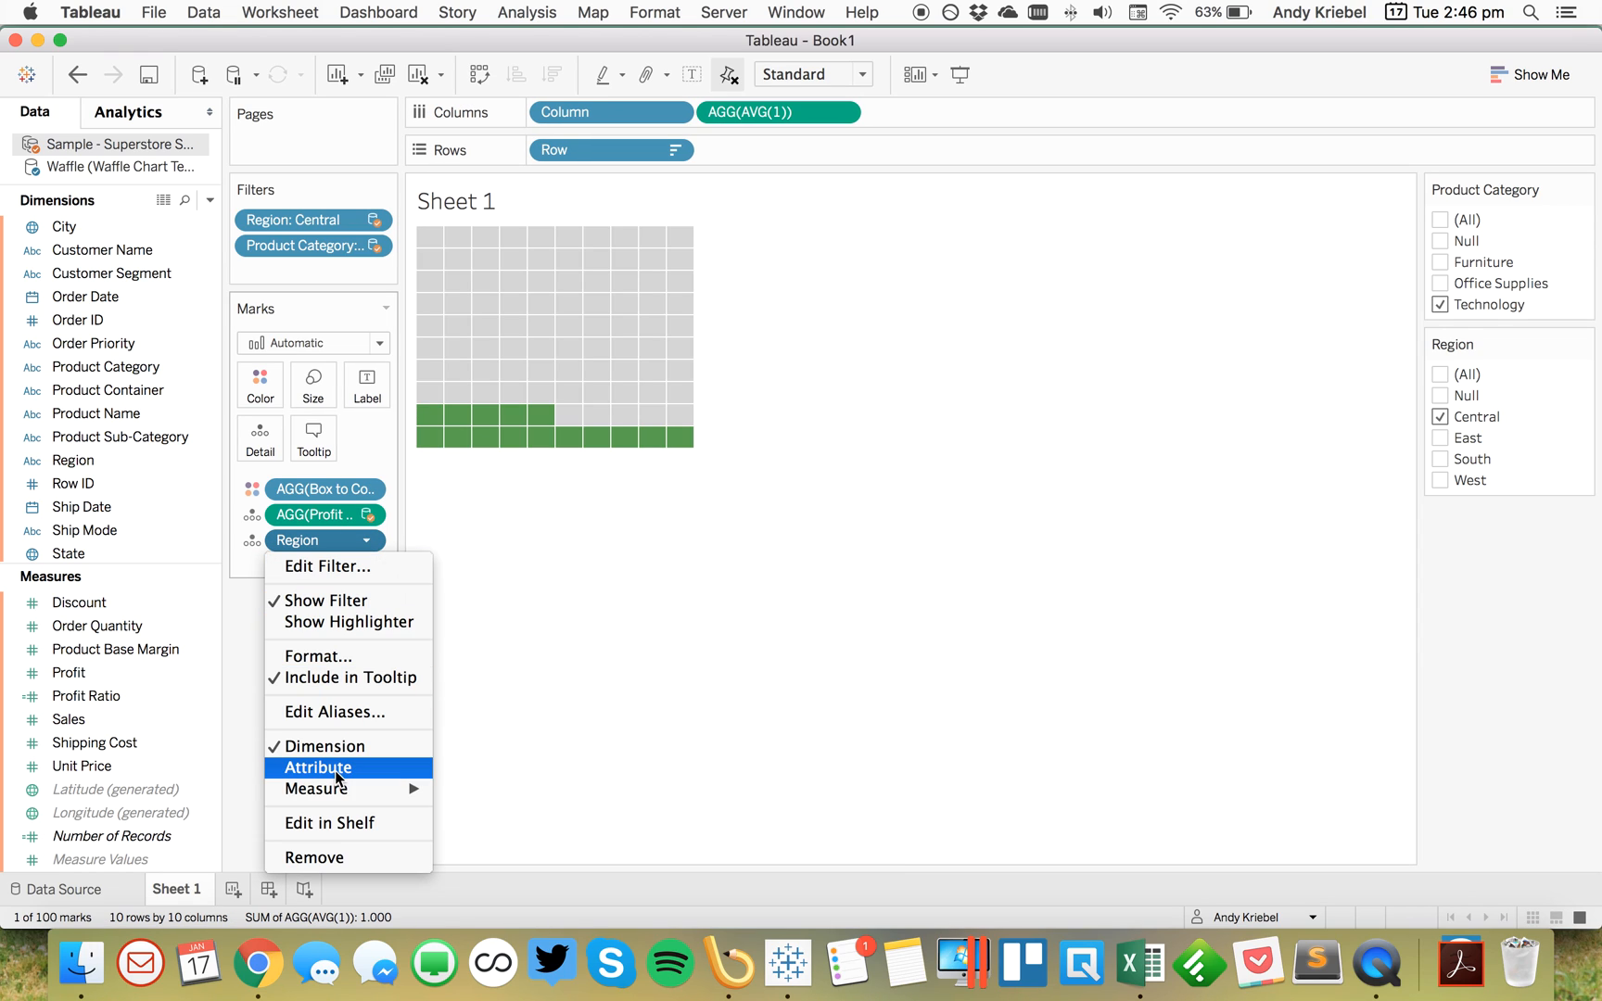
pyautogui.click(319, 768)
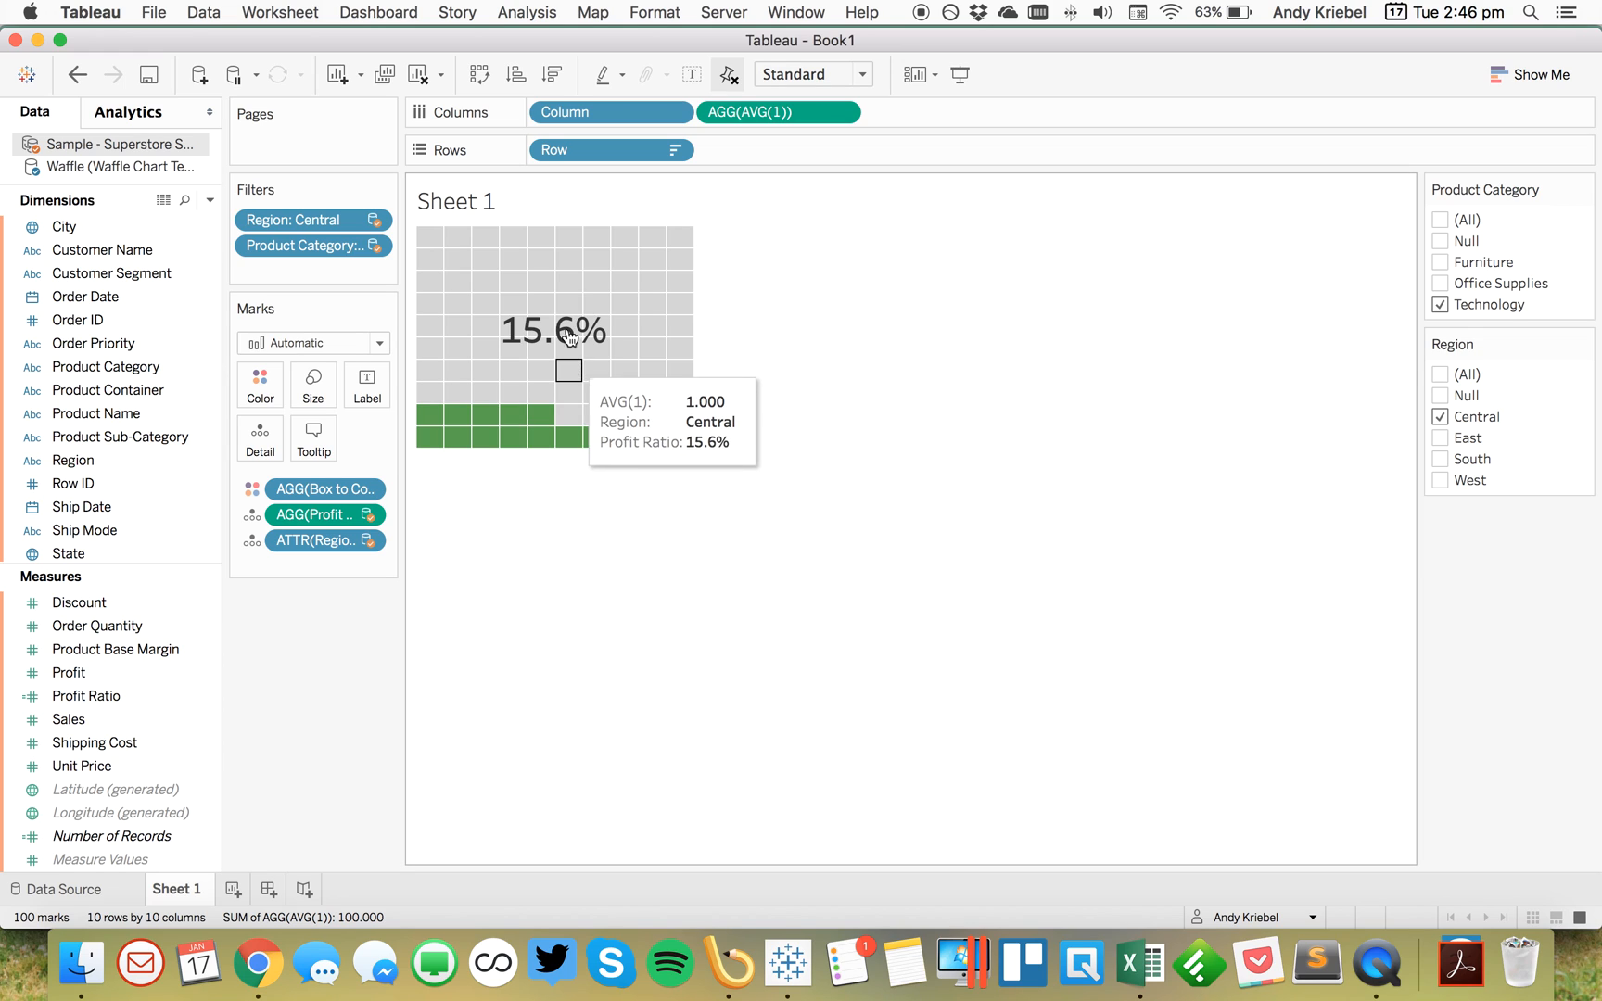
pyautogui.moveTo(461, 195)
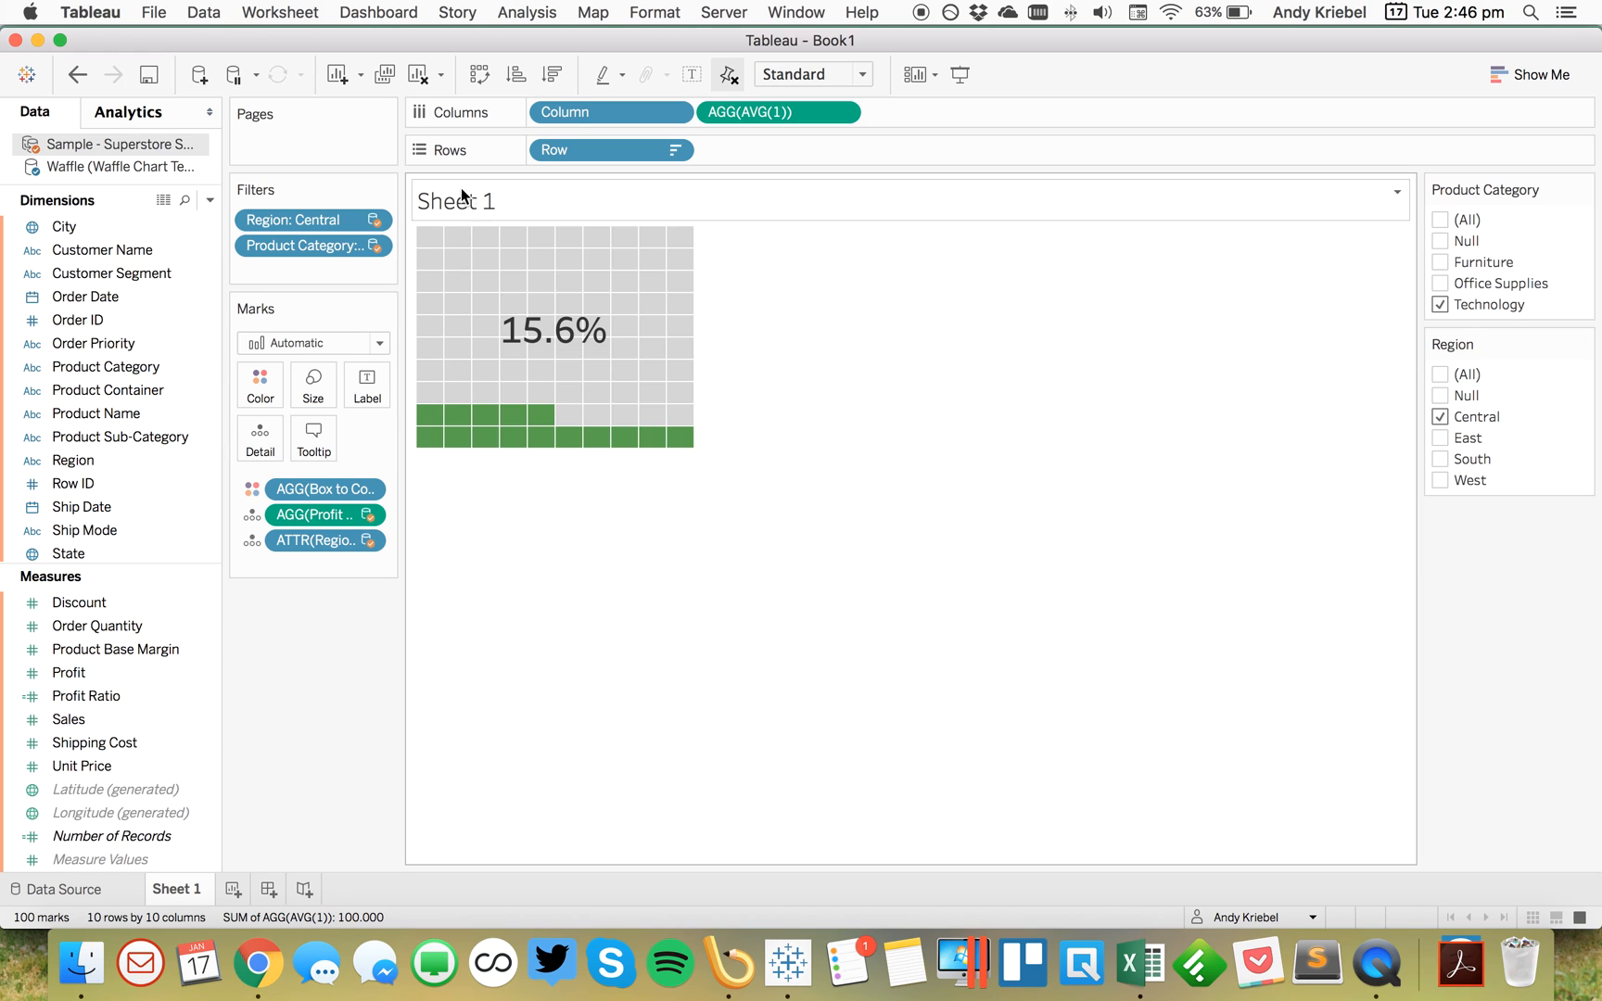
# Step: Replace the sheet title with the Region field, bold and centred, so it reads 'Central'
pyautogui.doubleClick(456, 200)
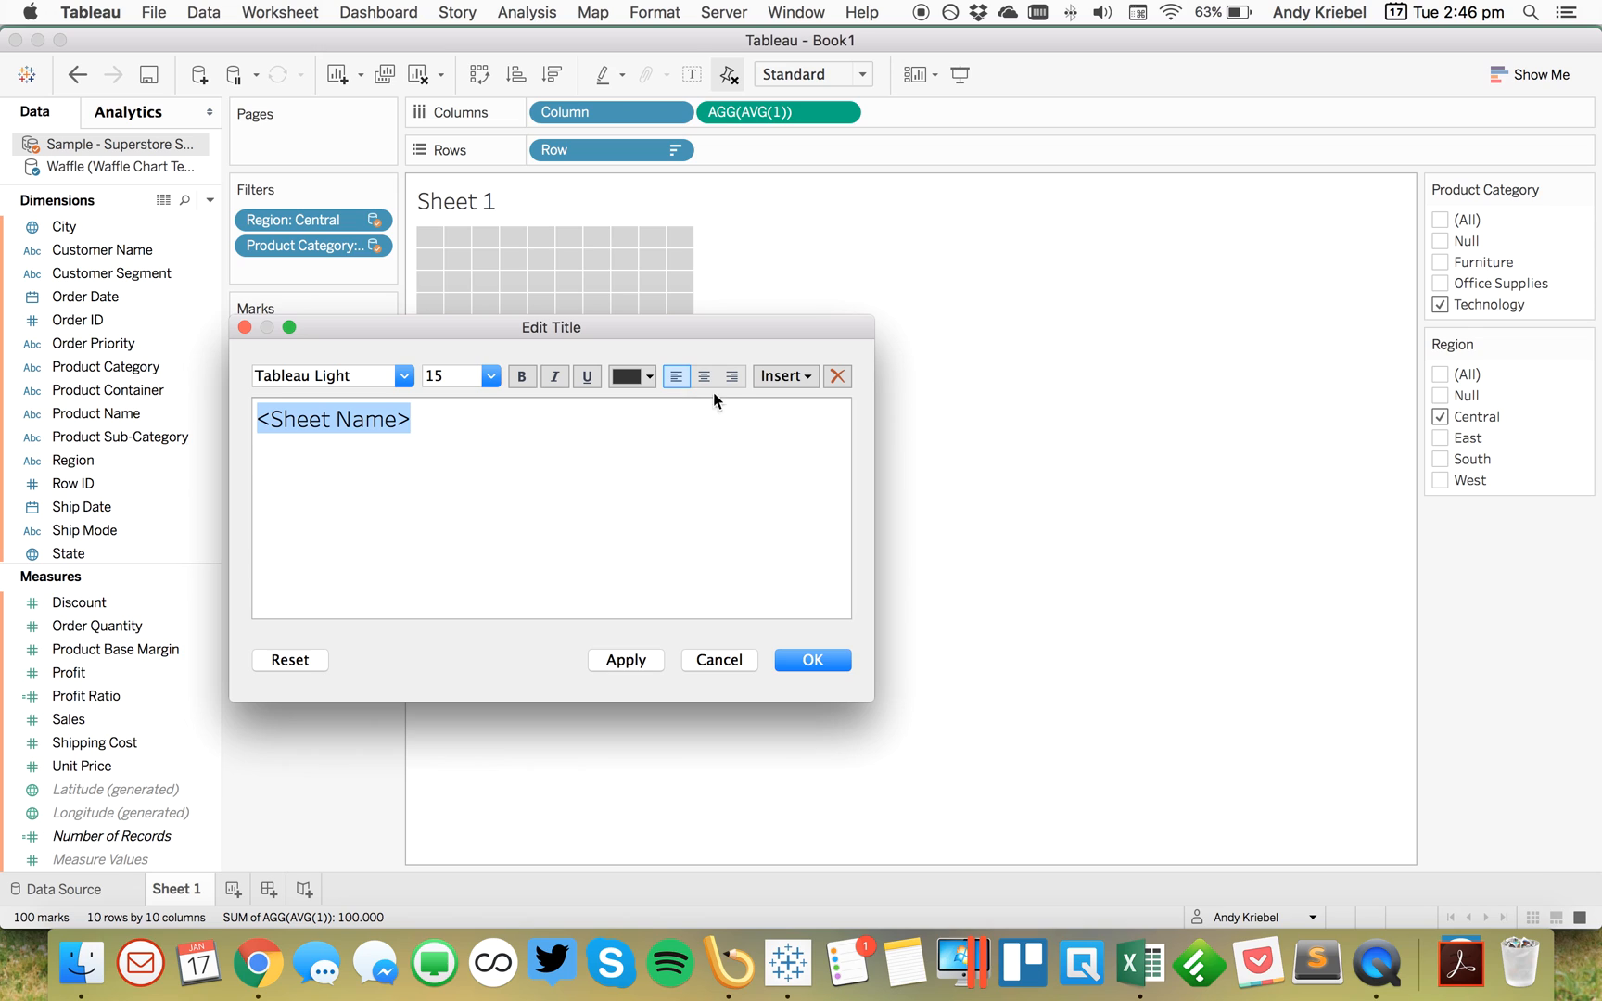
pyautogui.click(783, 376)
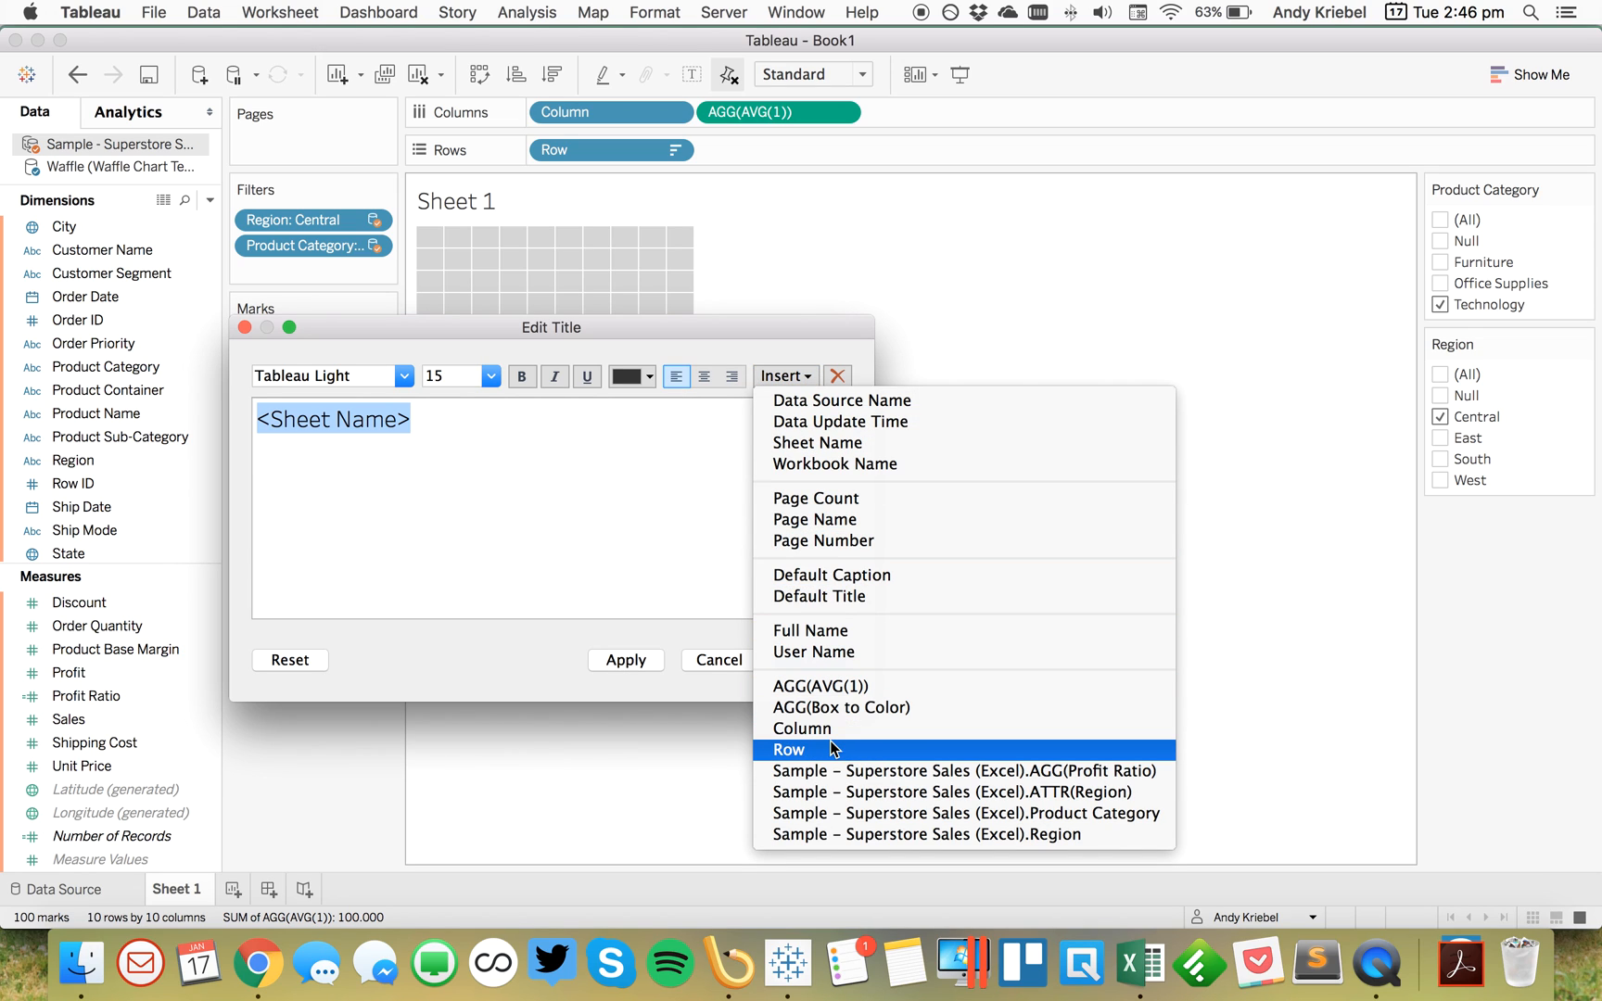
pyautogui.click(961, 792)
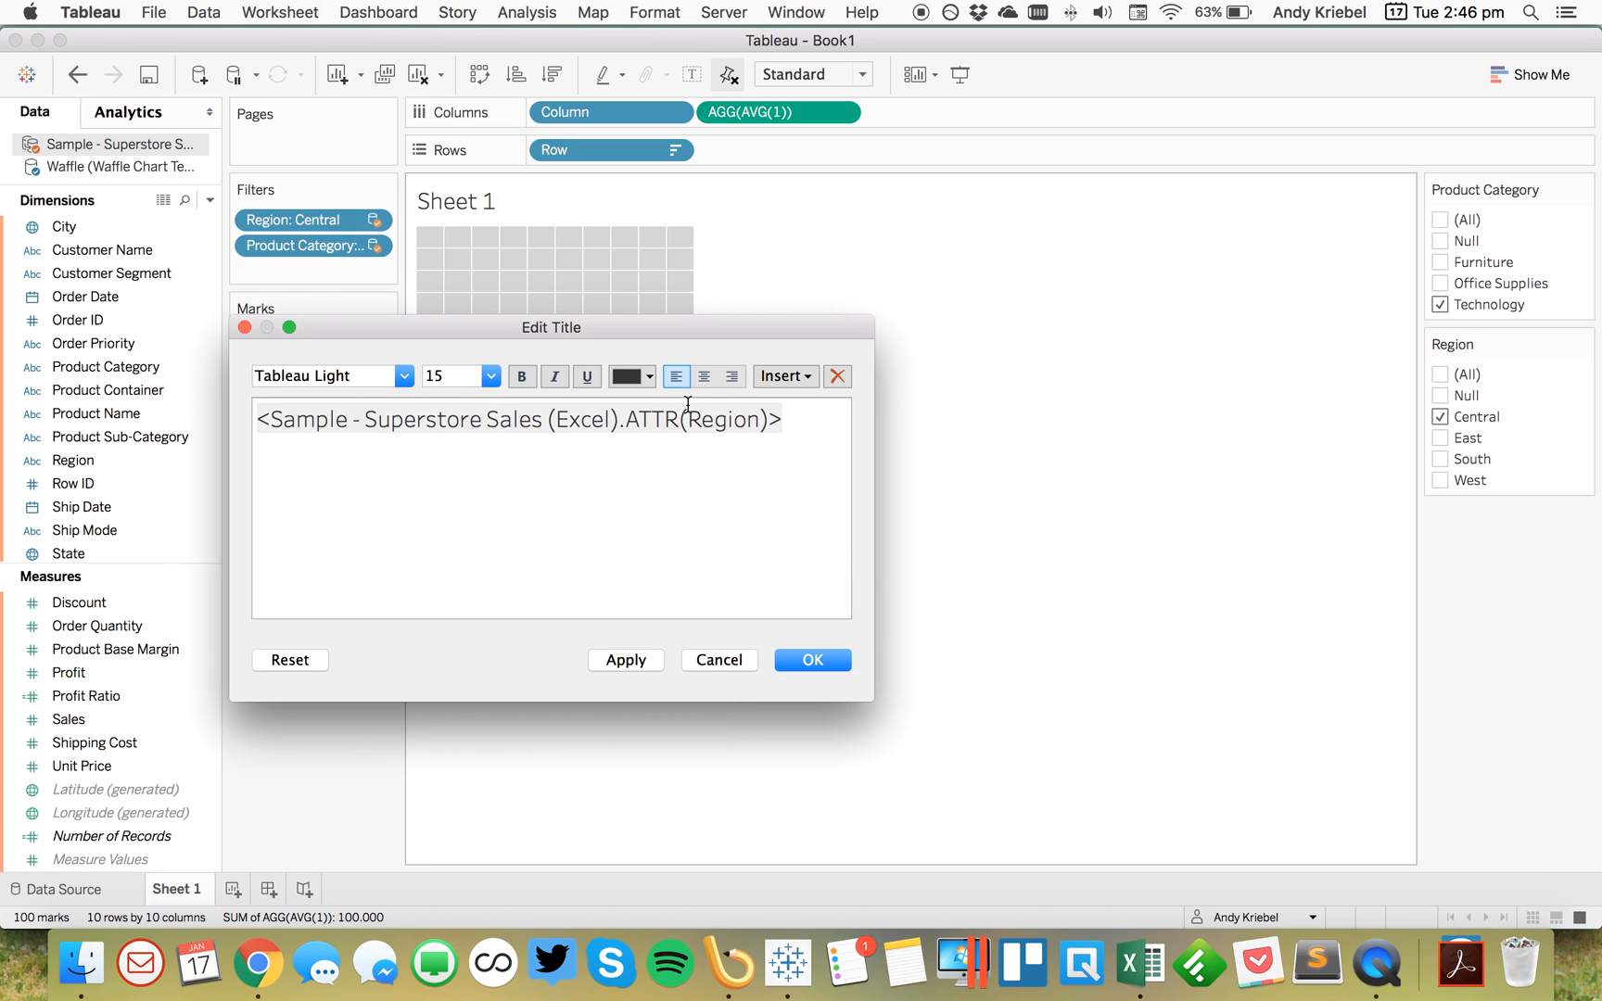
pyautogui.click(702, 376)
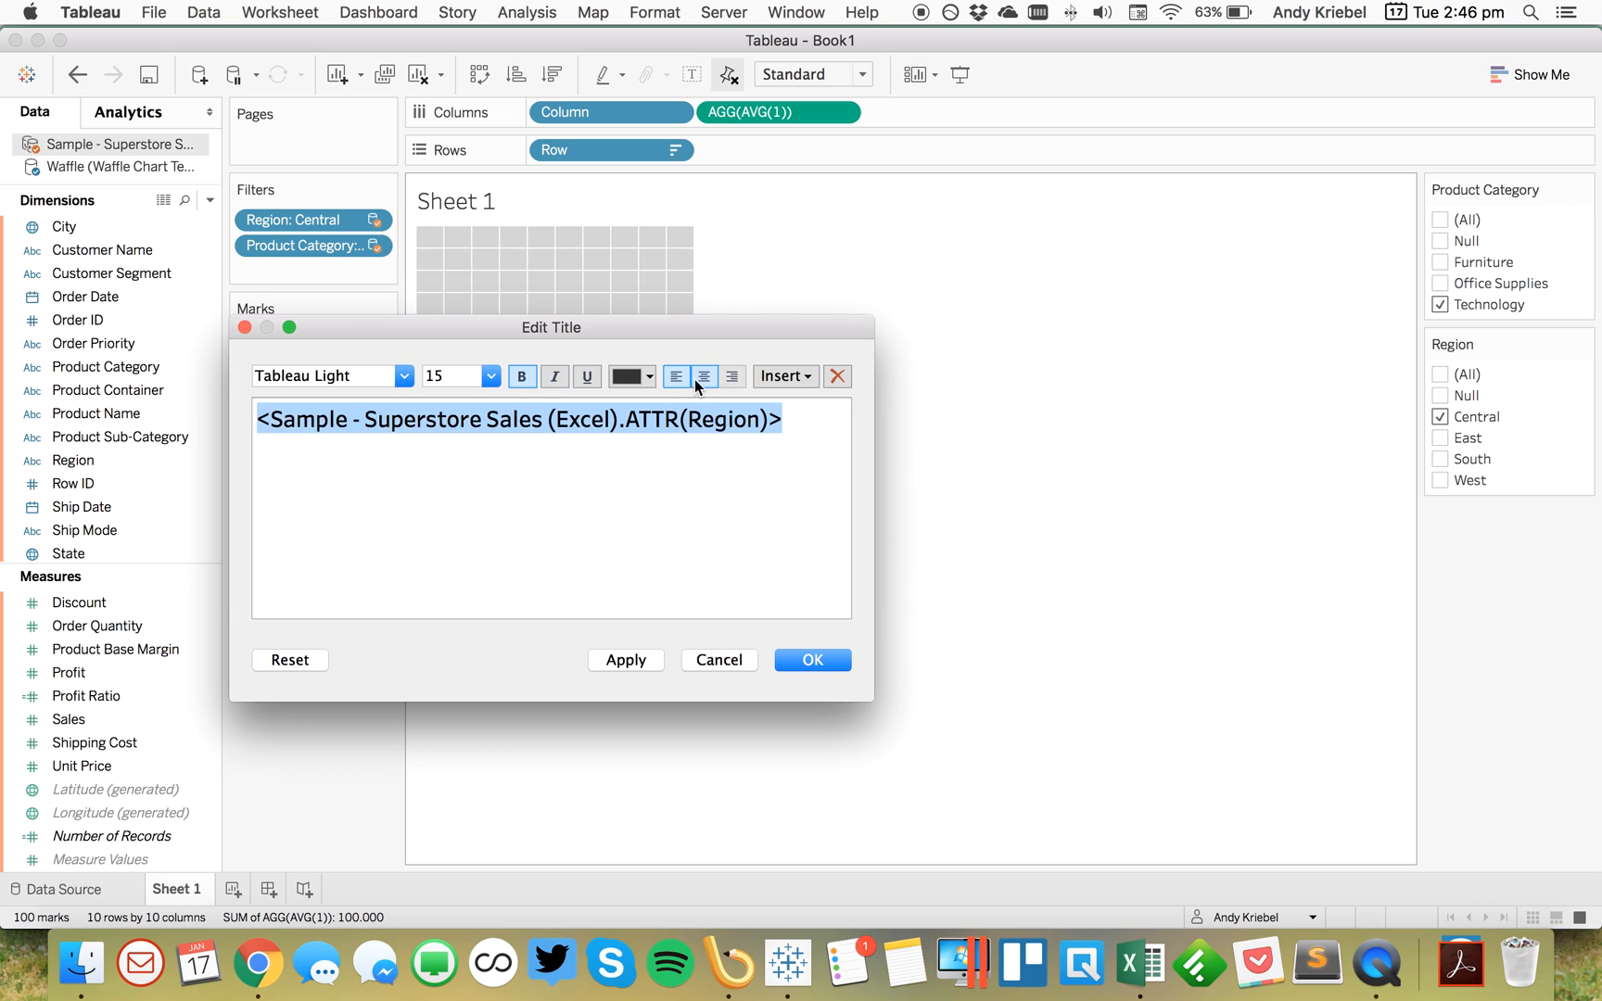
pyautogui.click(811, 660)
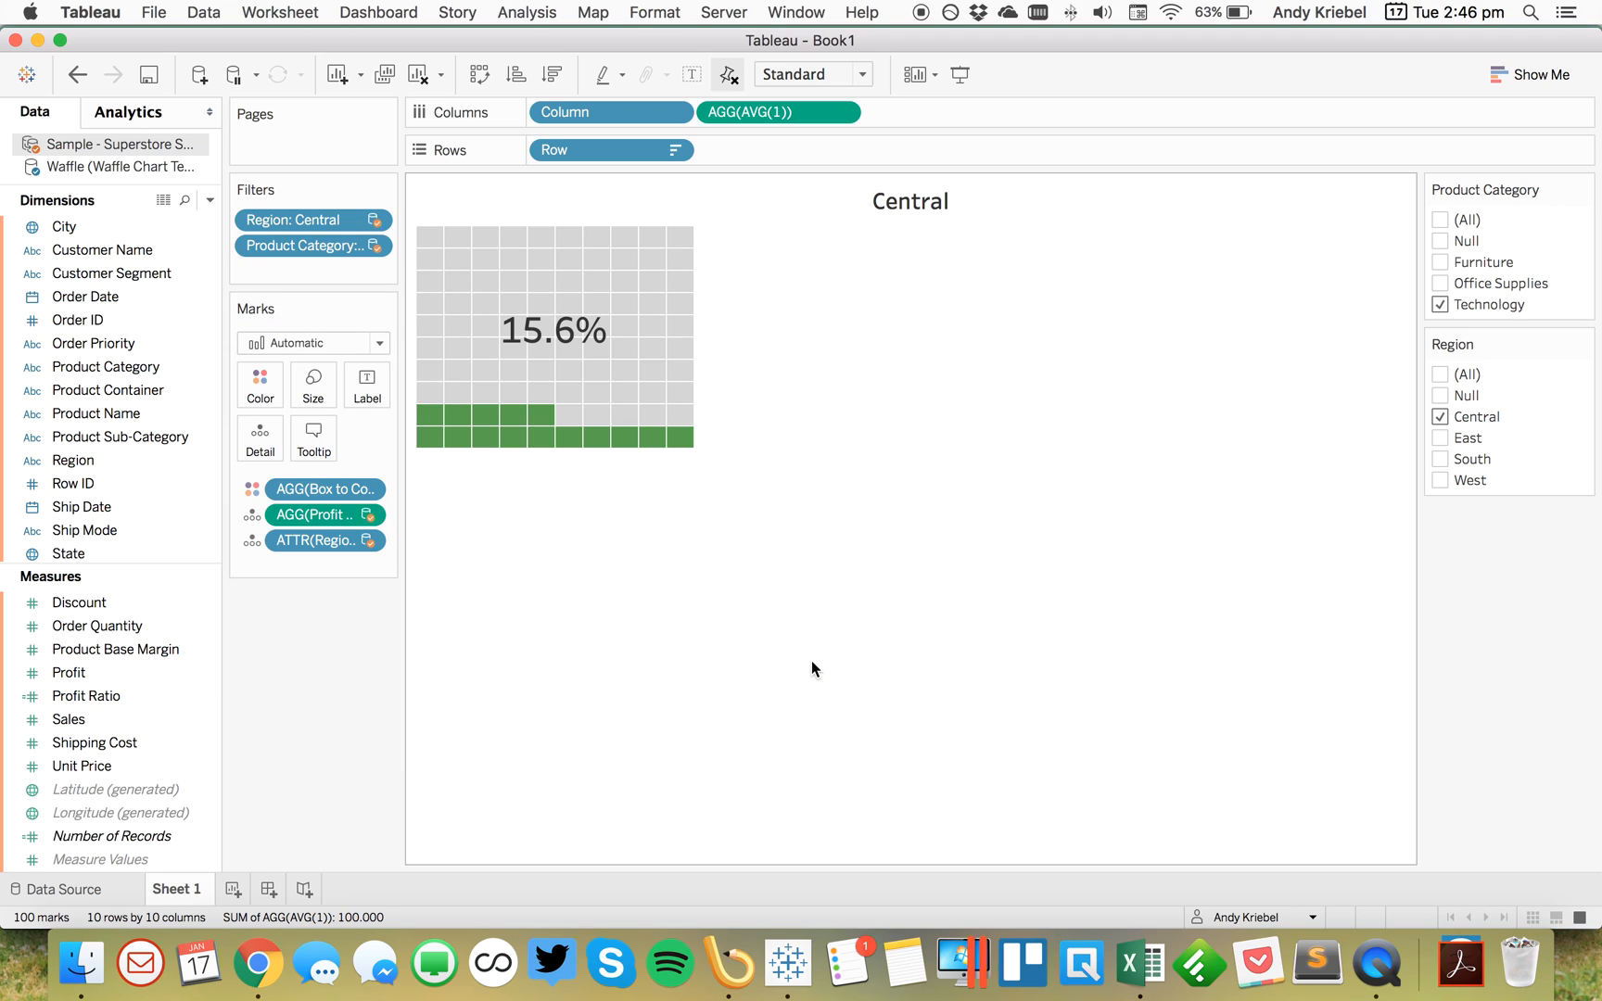
pyautogui.moveTo(183, 901)
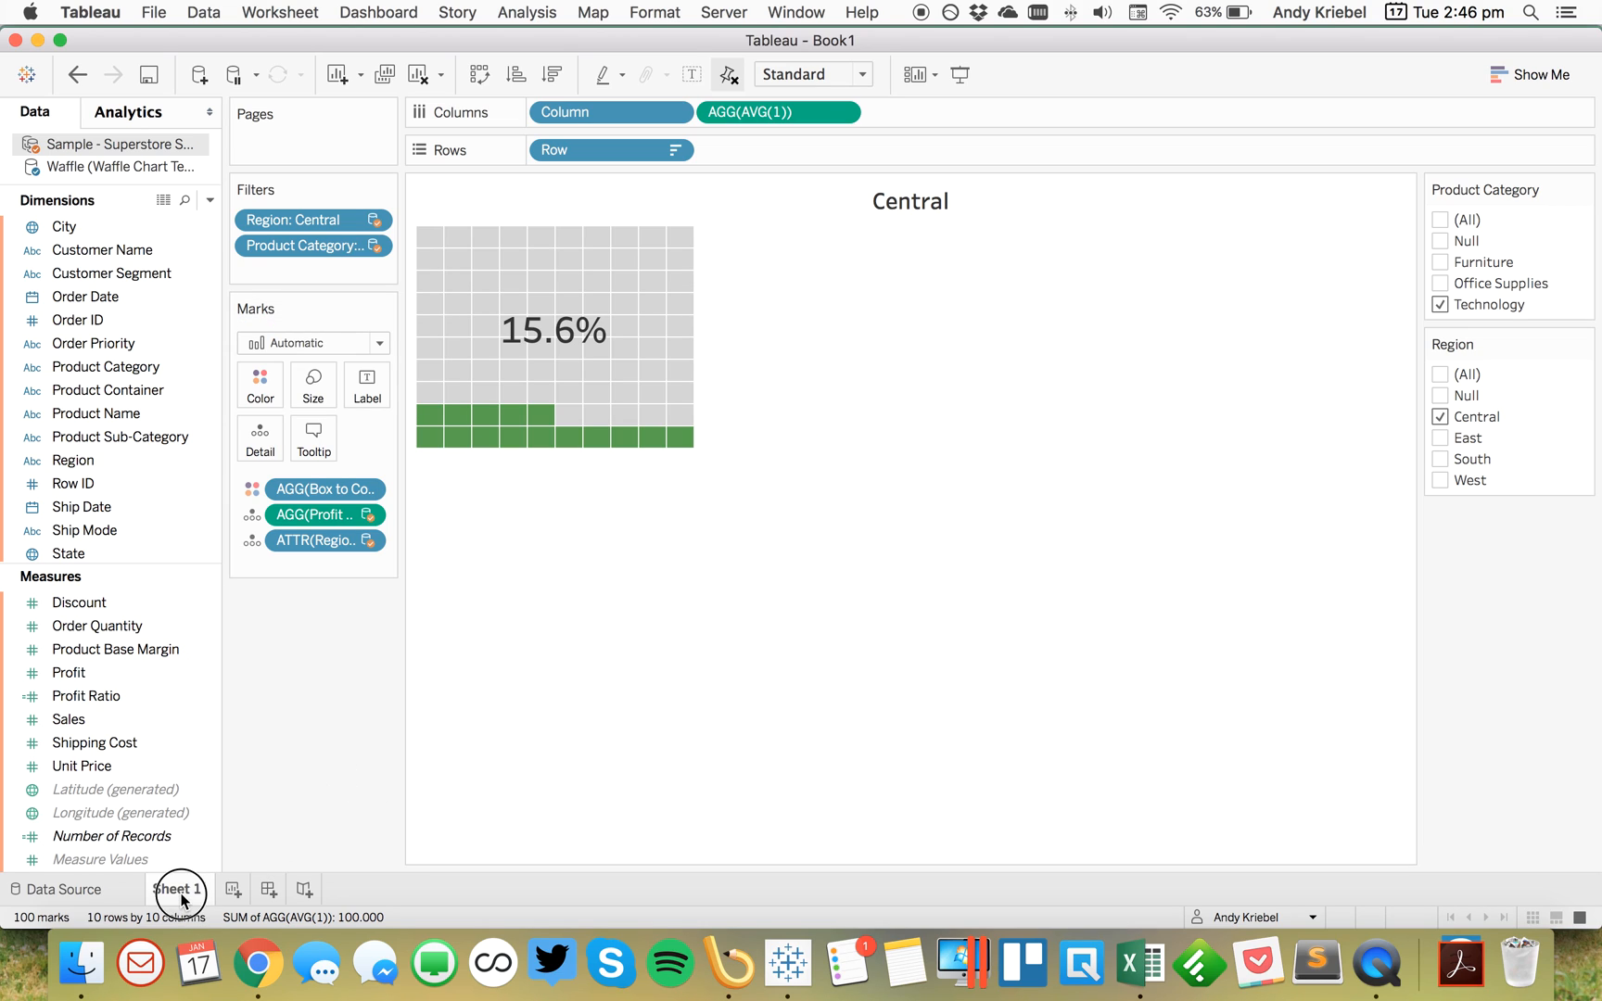
# Step: Rename the worksheet to Central and set its centred title back to the sheet name
pyautogui.doubleClick(177, 895)
pyautogui.write('Central')
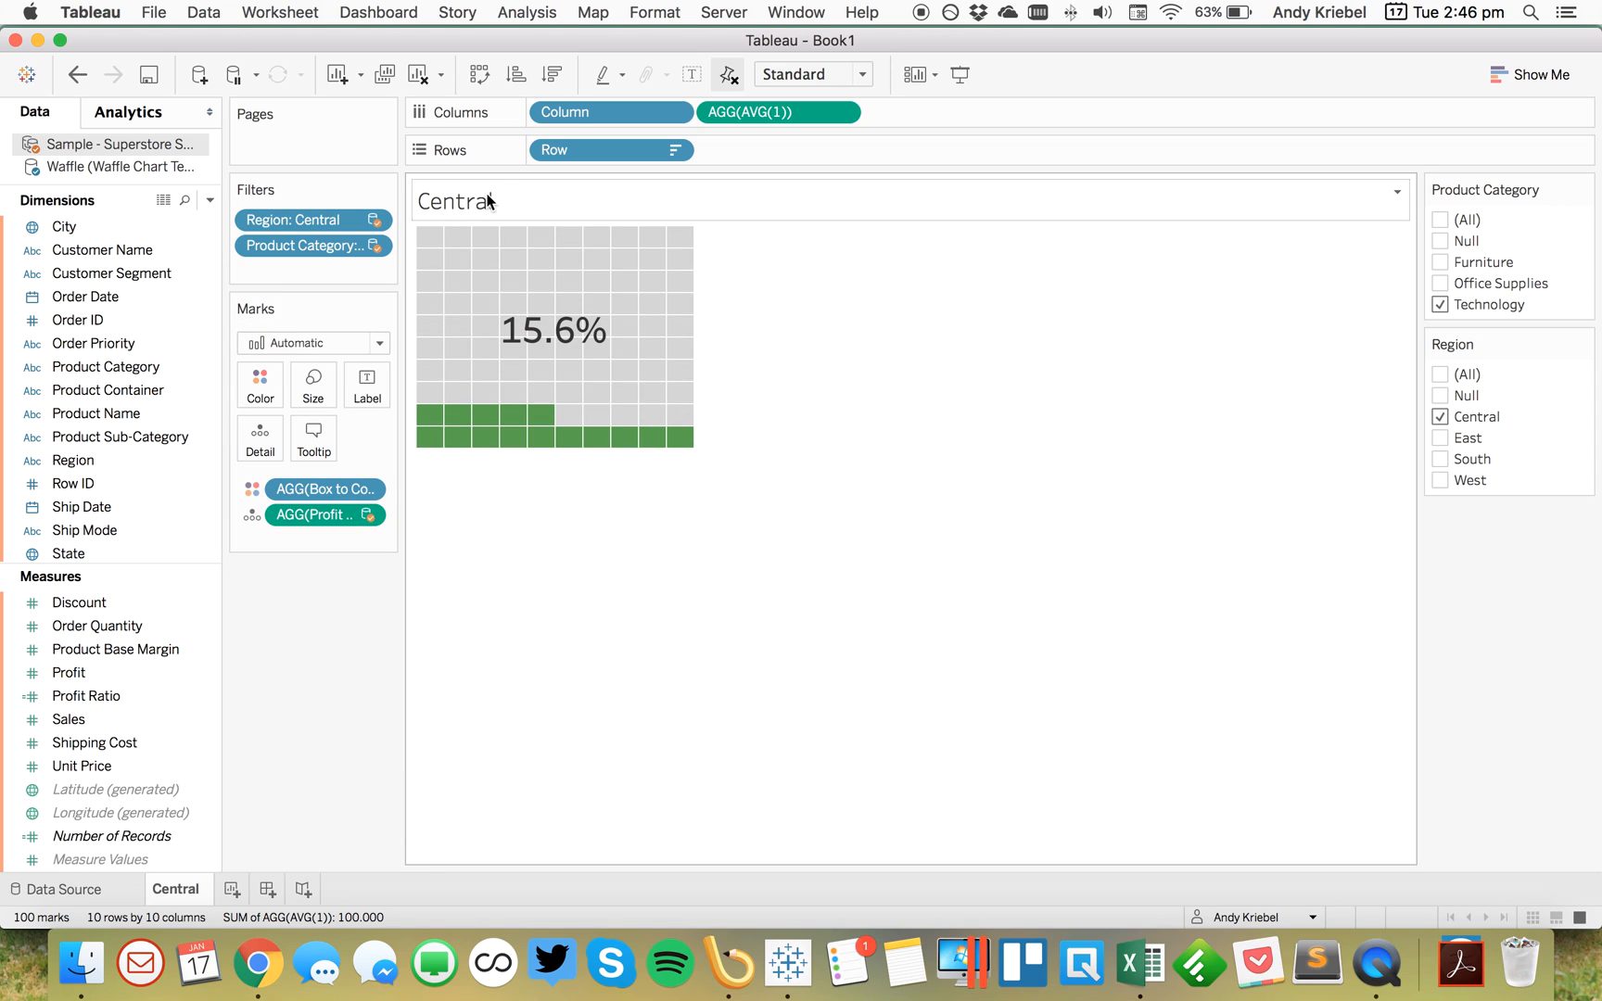
pyautogui.doubleClick(480, 201)
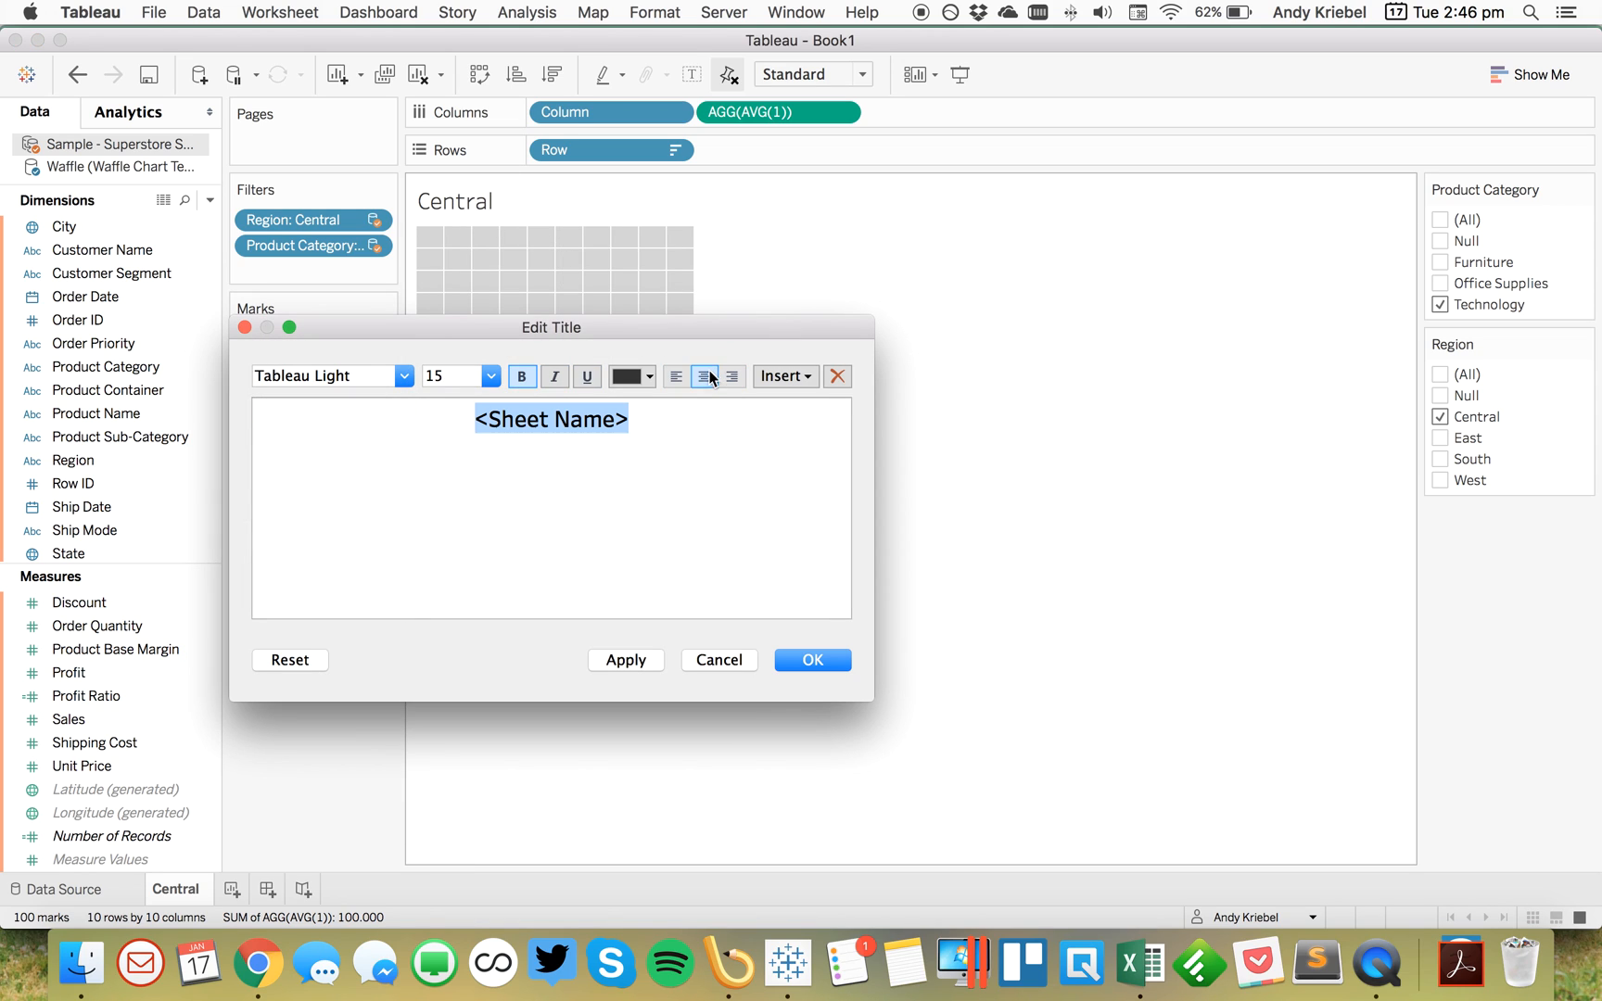
pyautogui.click(811, 659)
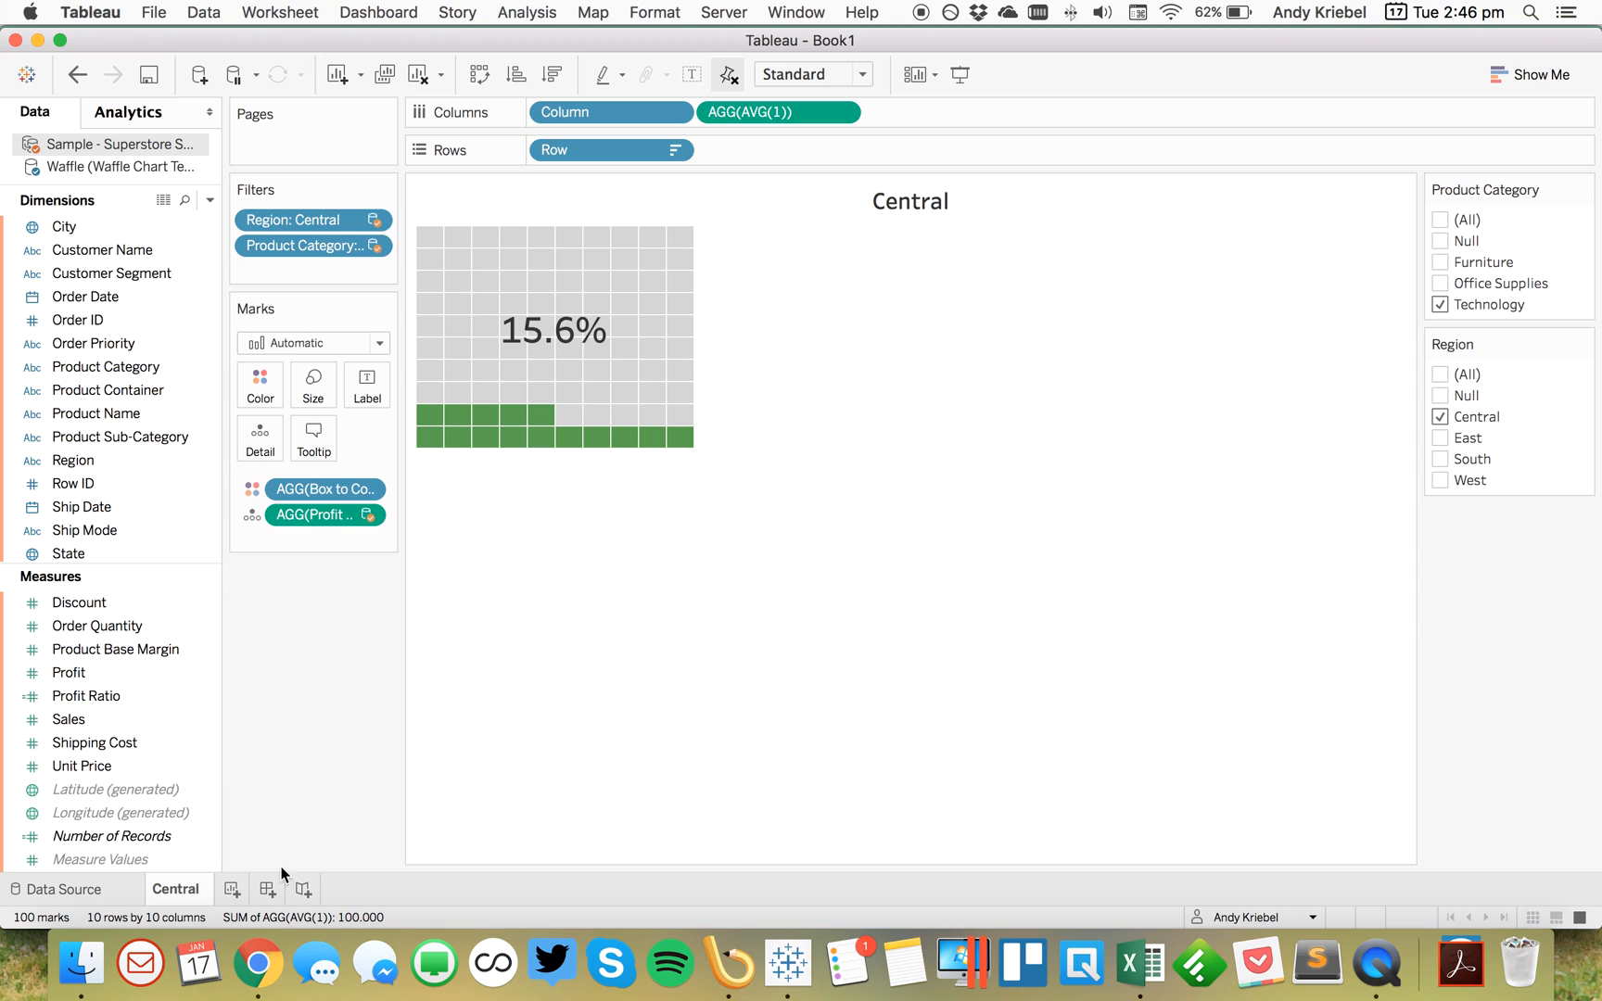
# Step: Duplicate the Central sheet and filter the copy's region to East
pyautogui.rightClick(176, 888)
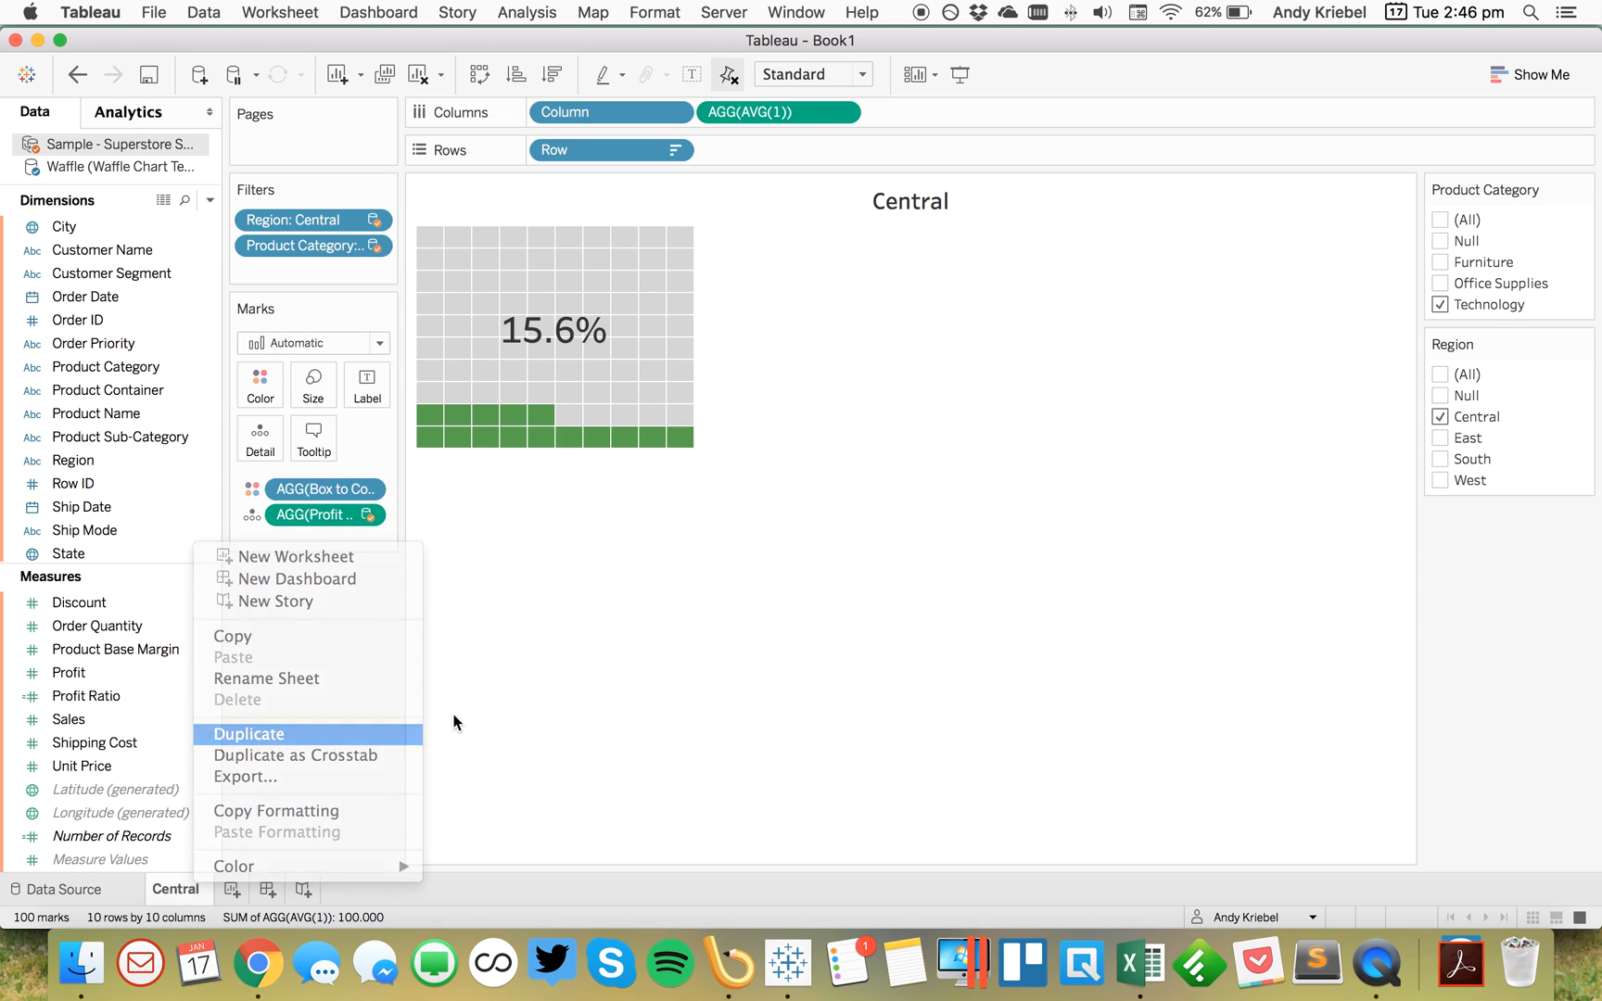
pyautogui.click(248, 733)
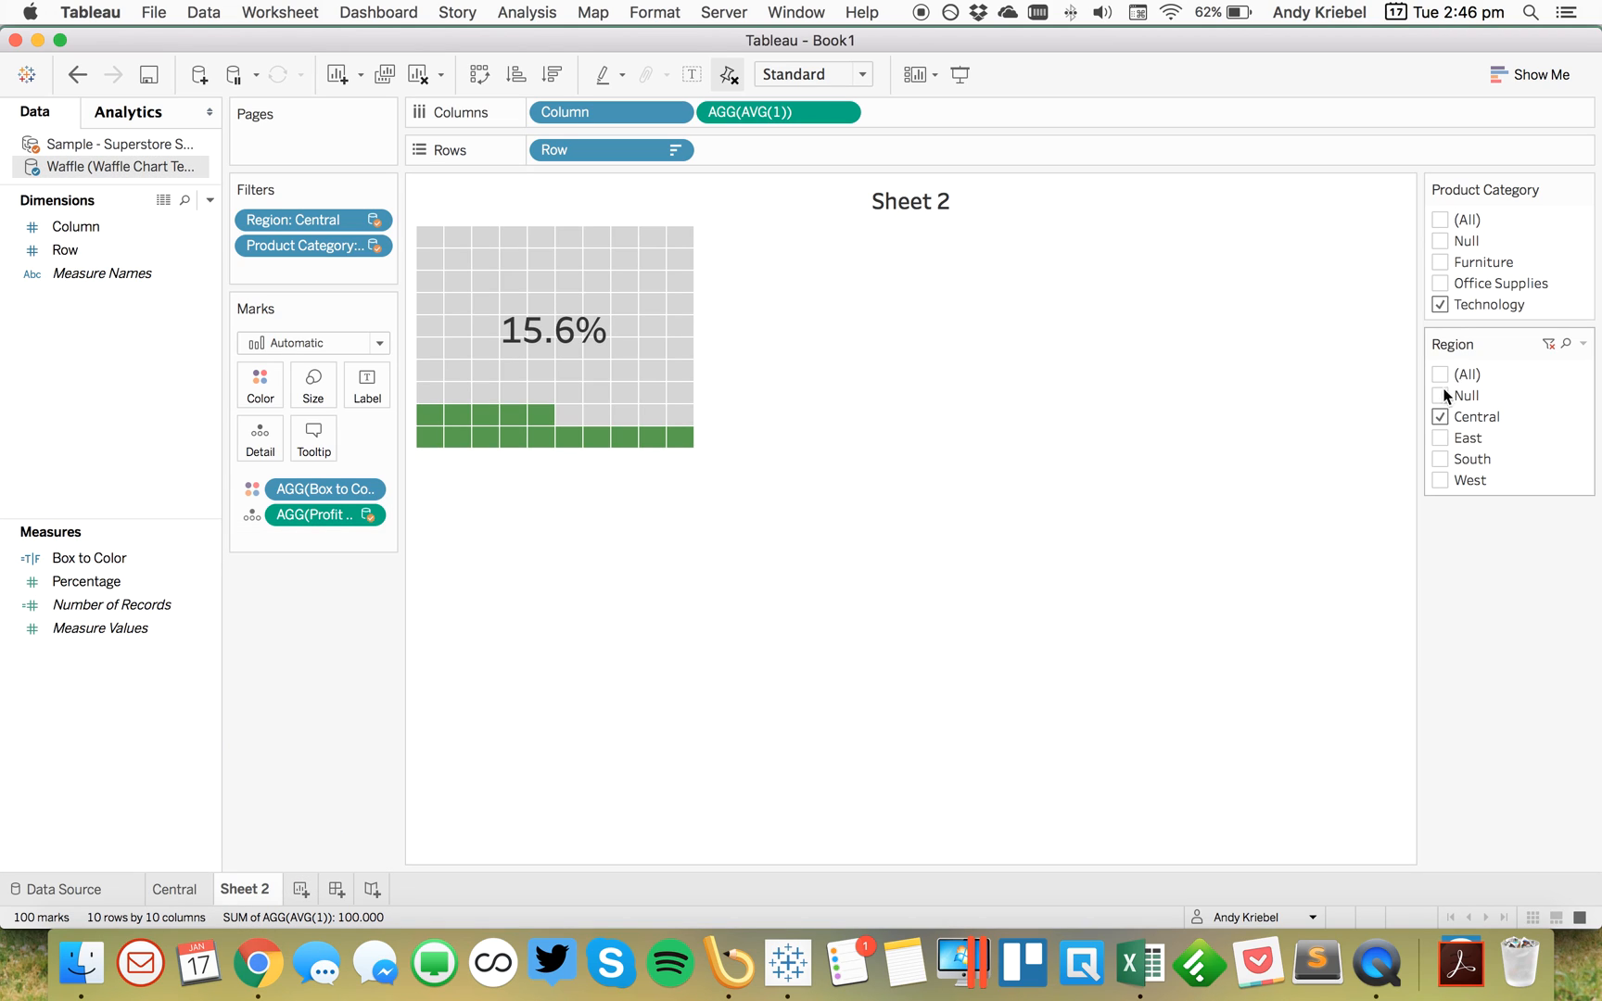
pyautogui.click(1468, 438)
pyautogui.write('East')
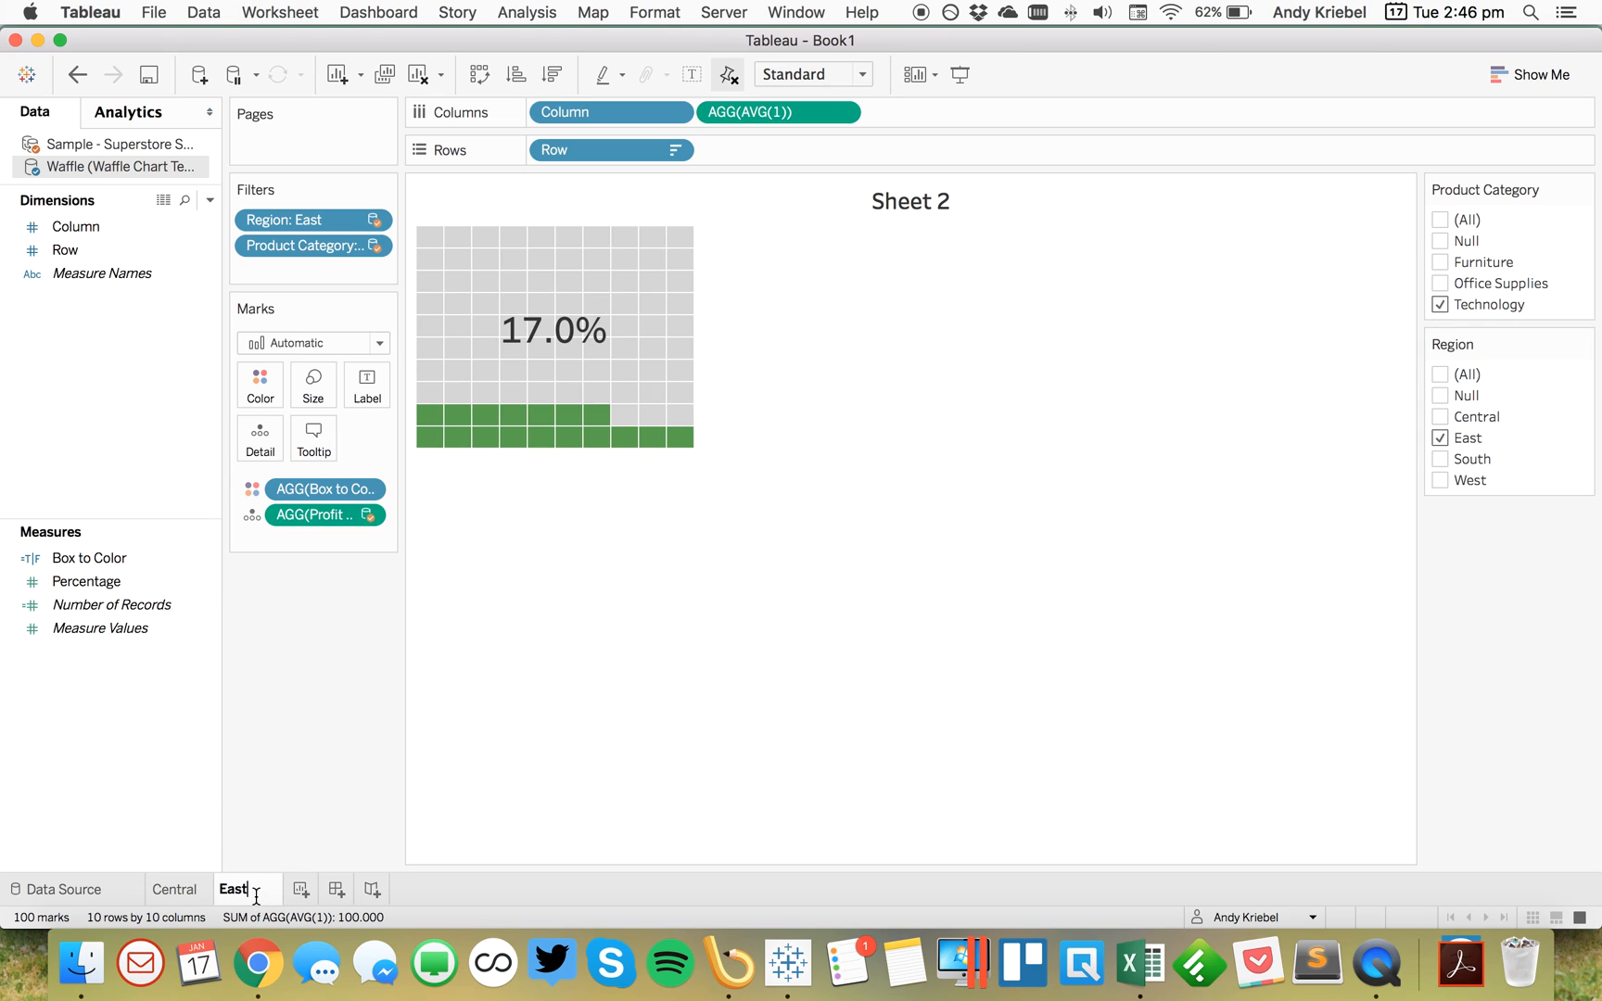
# Step: Duplicate East as a South-filtered copy, then make another duplicate
pyautogui.rightClick(236, 889)
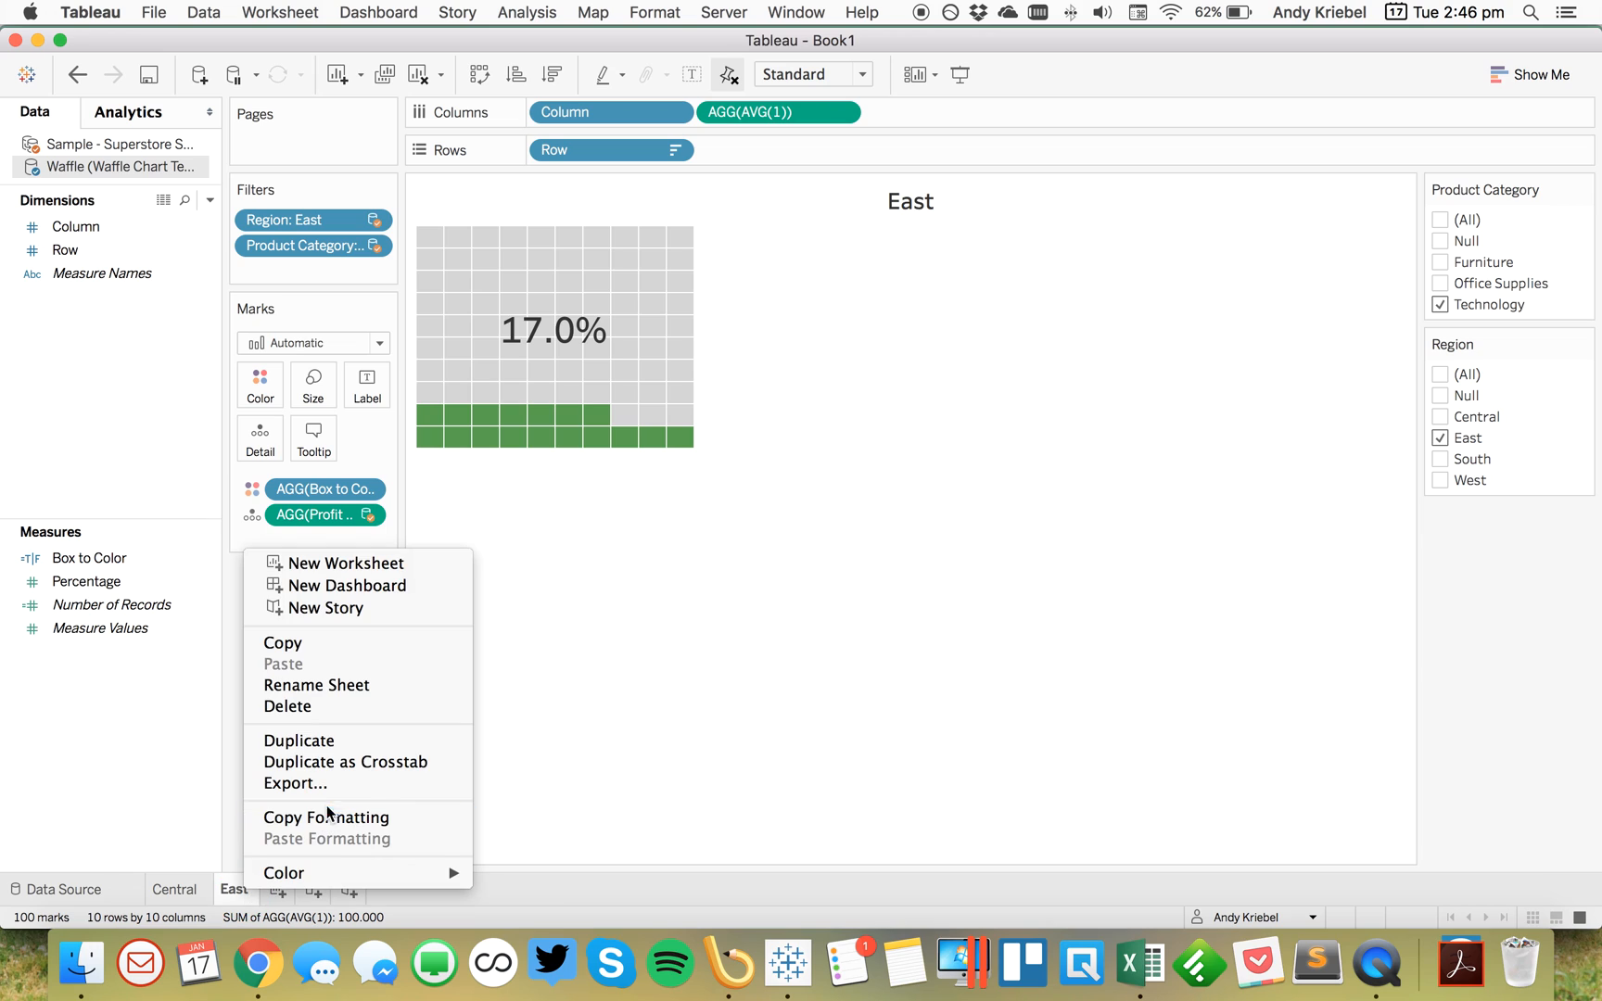
pyautogui.click(347, 562)
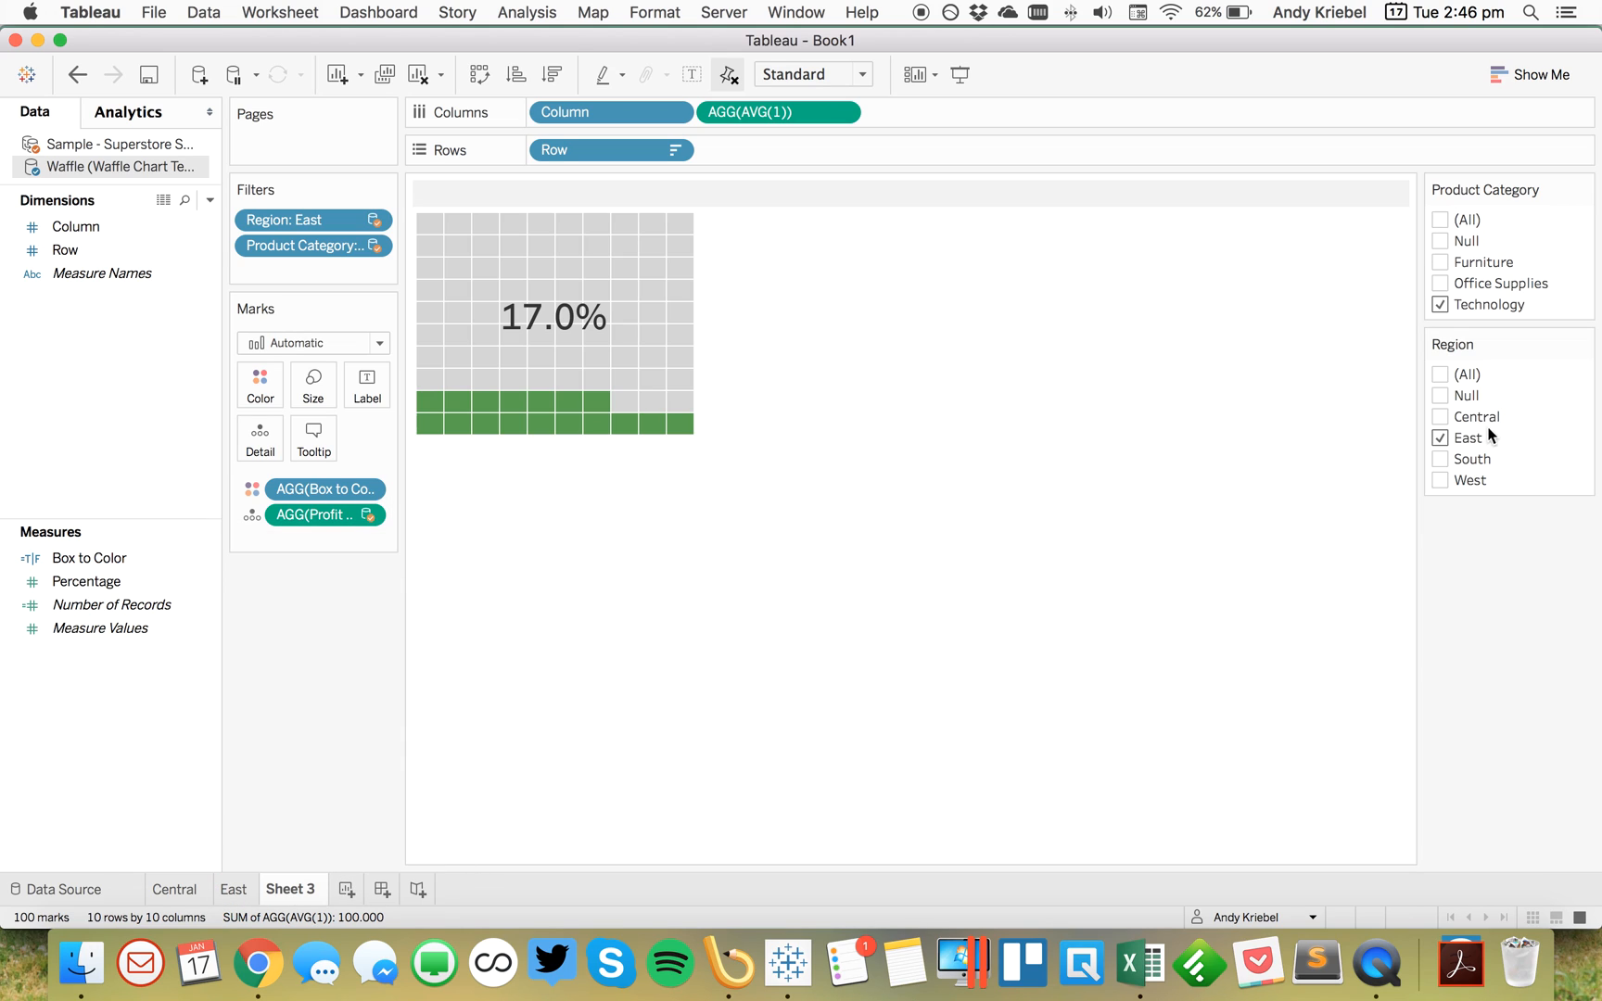
pyautogui.click(1441, 459)
pyautogui.write('Sou')
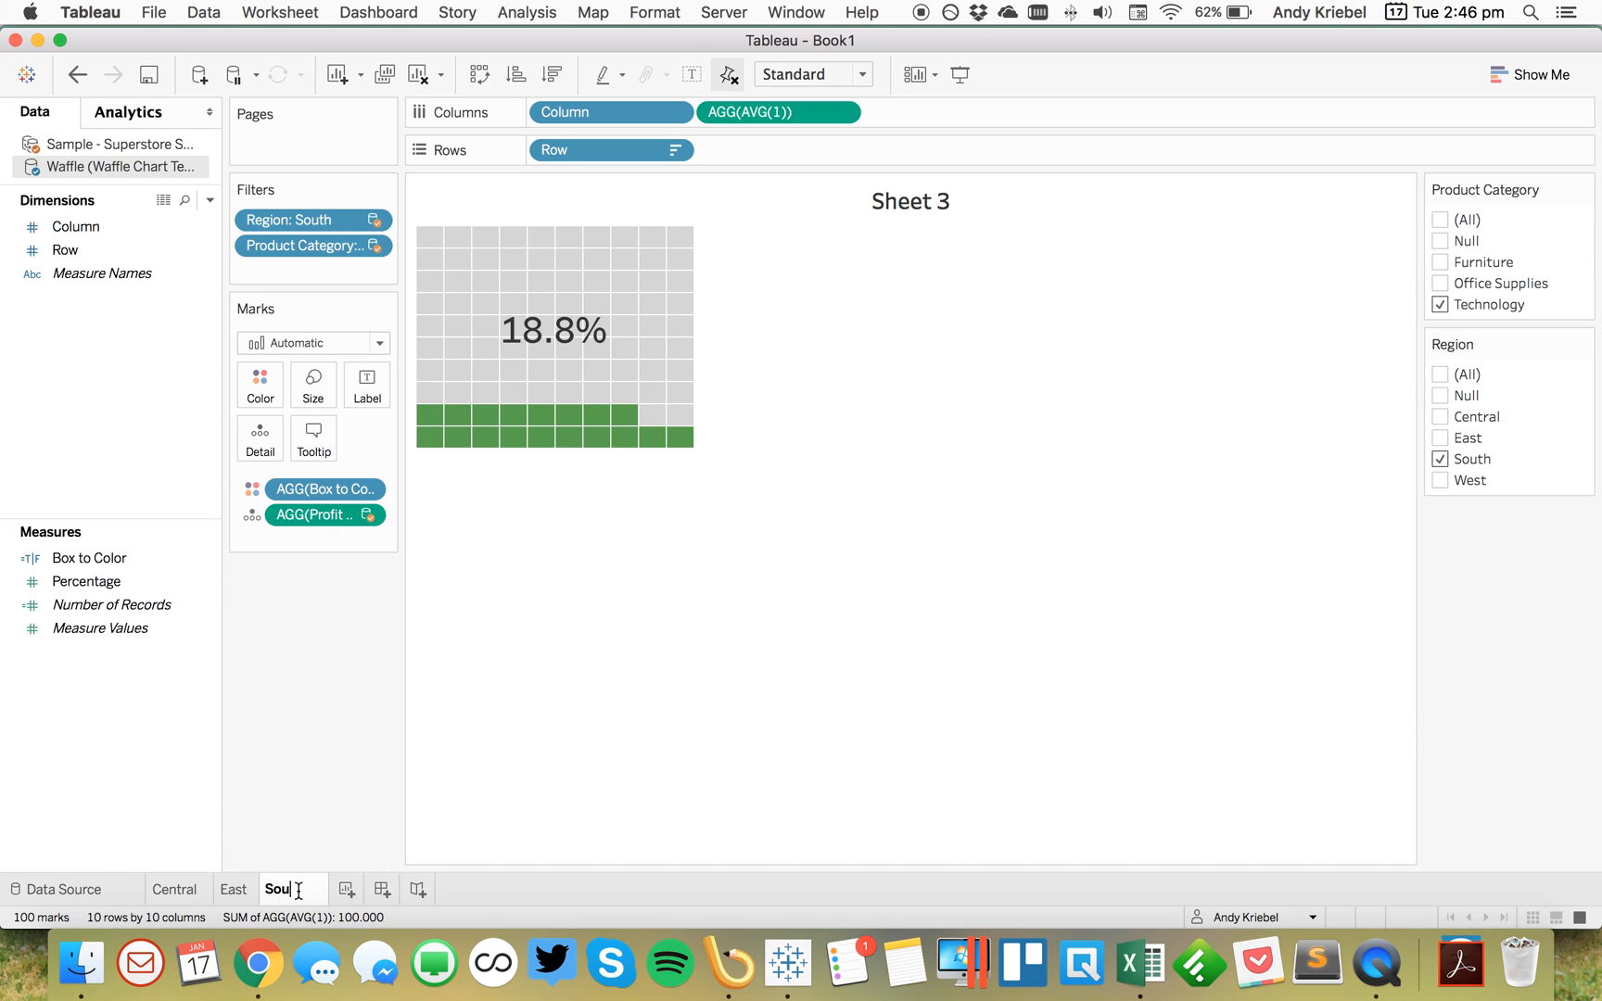
pyautogui.rightClick(283, 889)
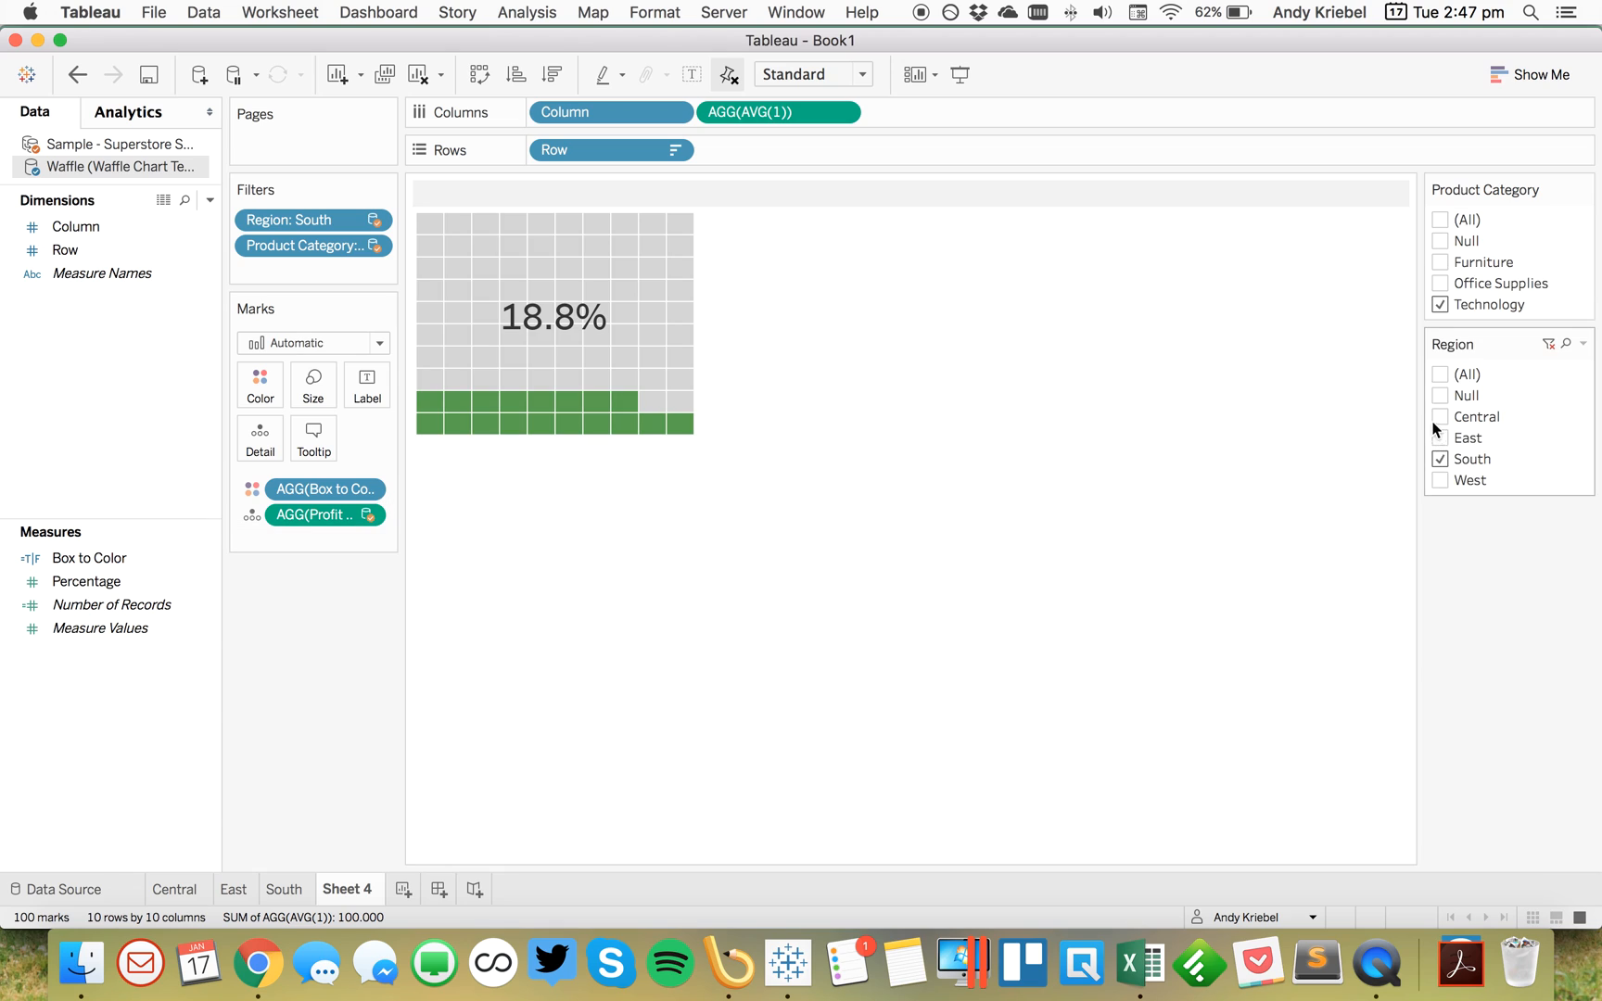
pyautogui.click(1441, 481)
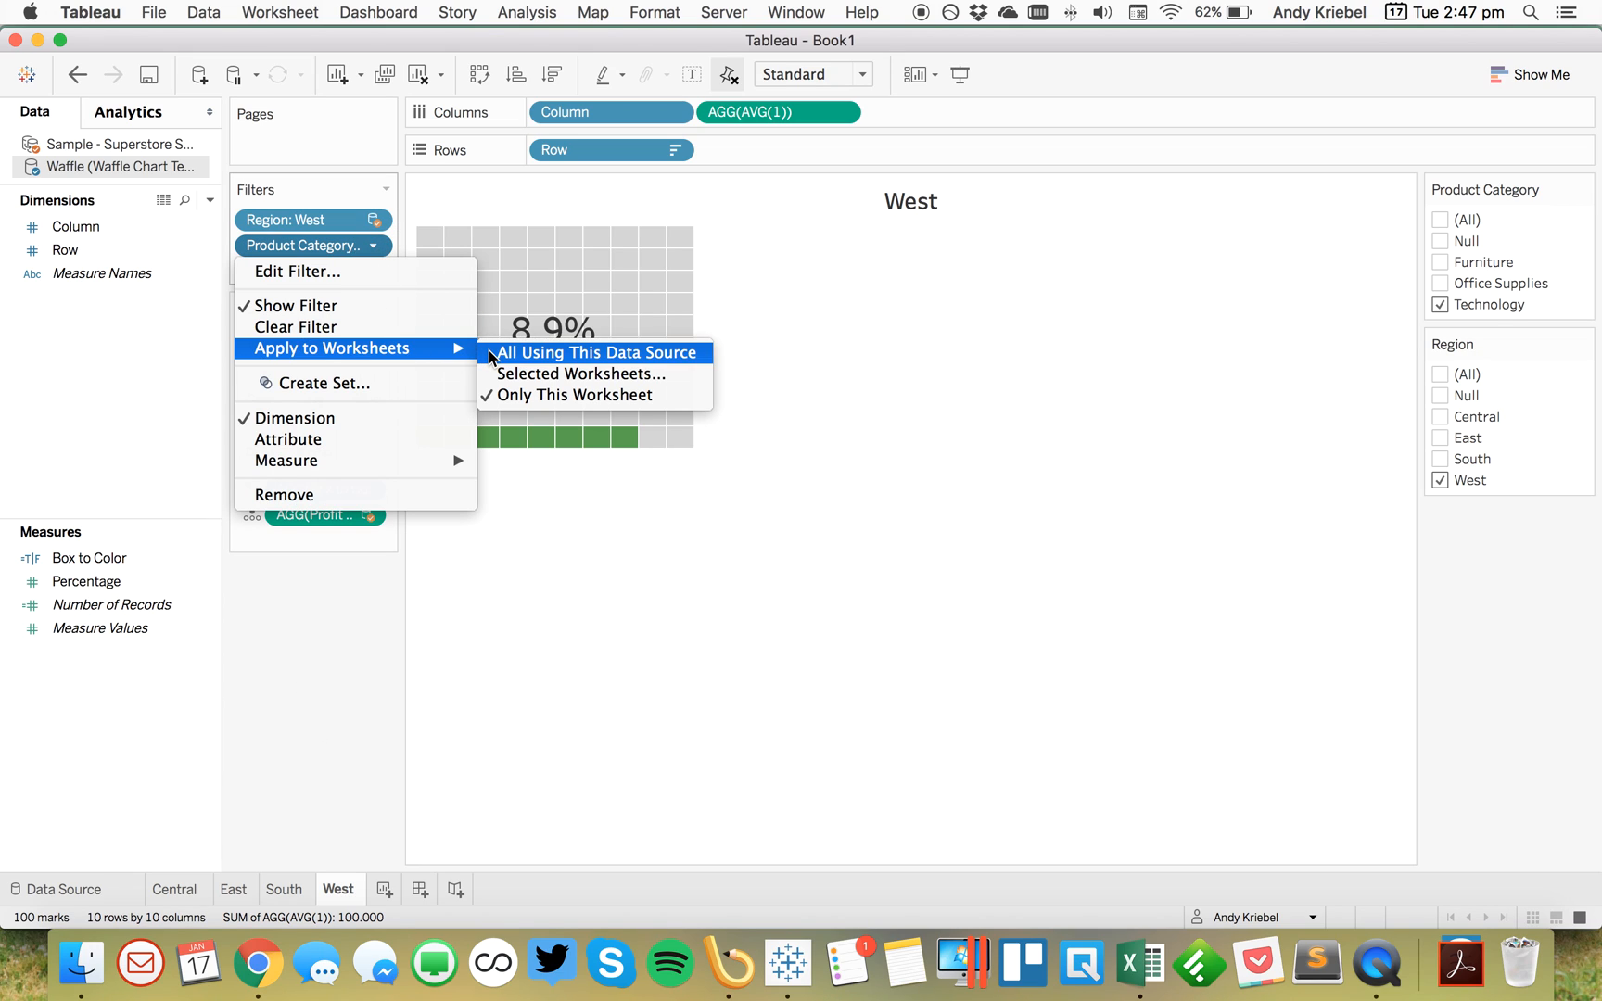
# Step: Apply the Product Category filter to all worksheets, including Office Supplies and Furniture
pyautogui.click(596, 352)
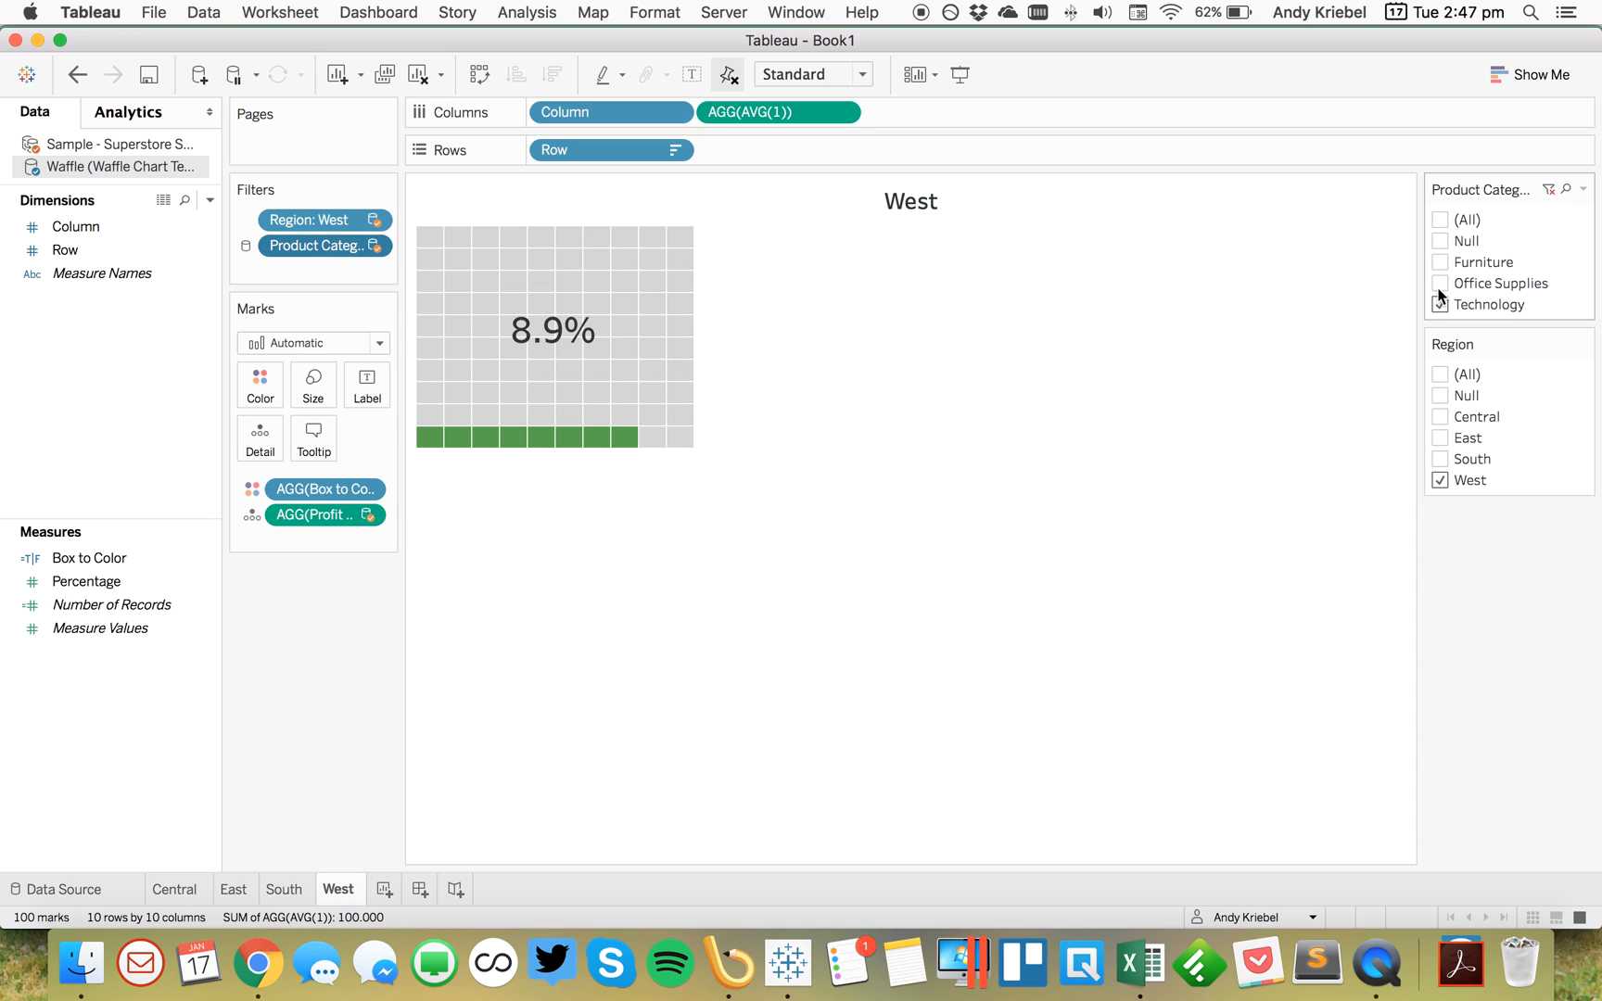
pyautogui.click(1442, 282)
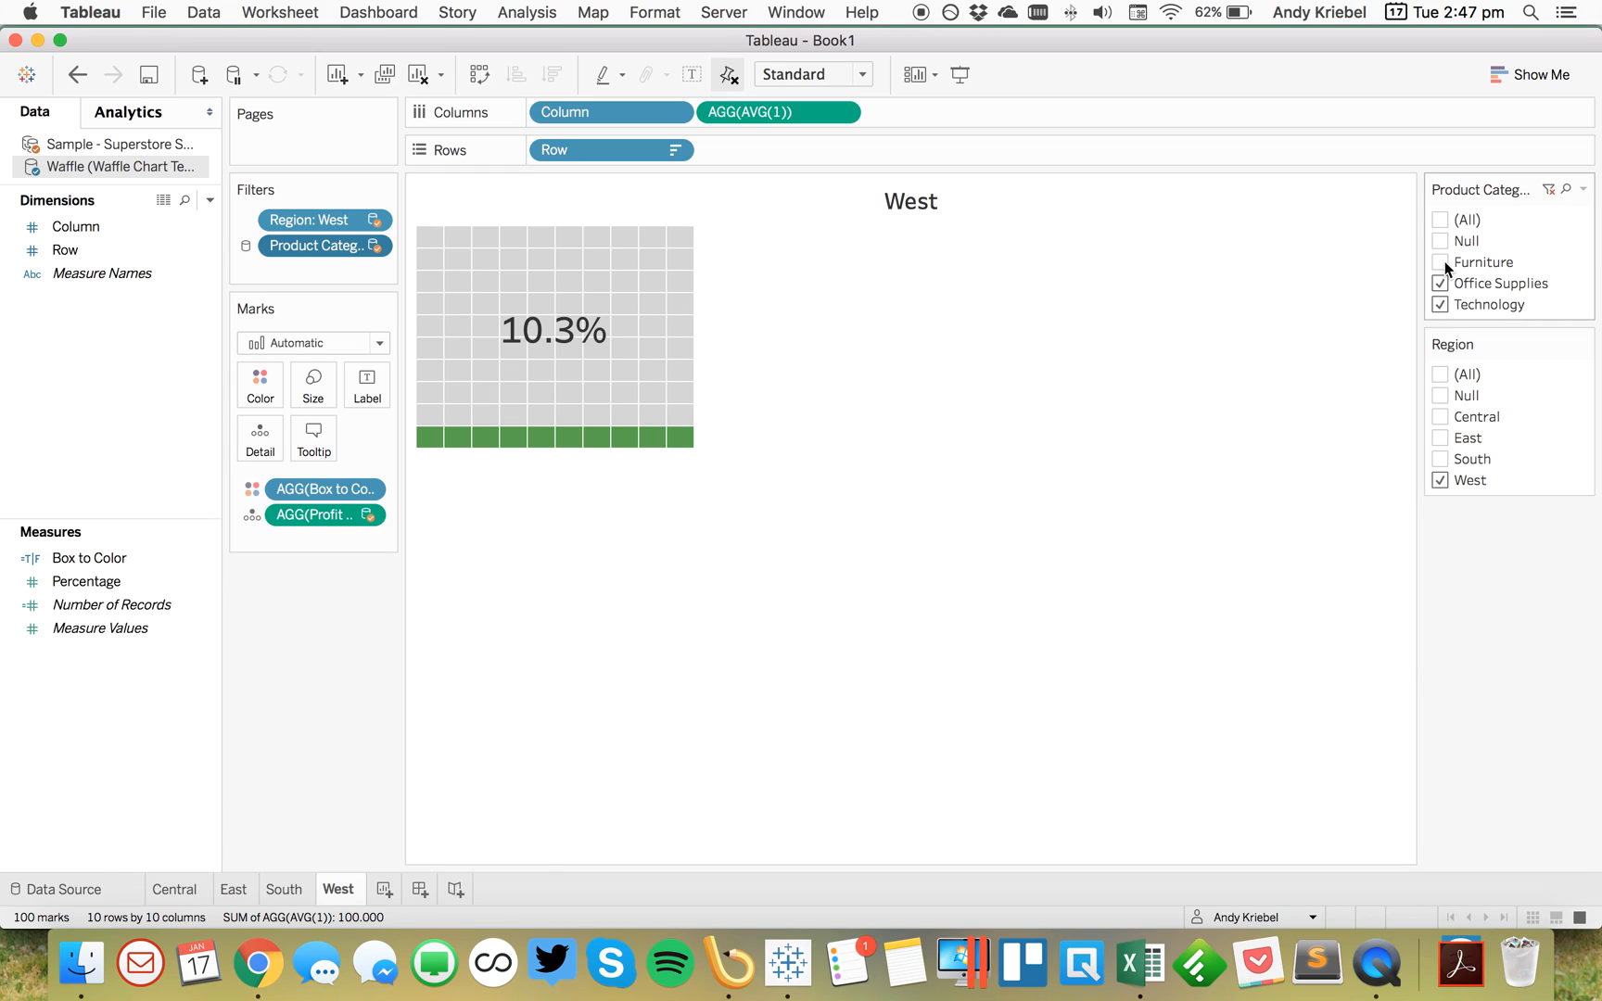
pyautogui.click(1440, 263)
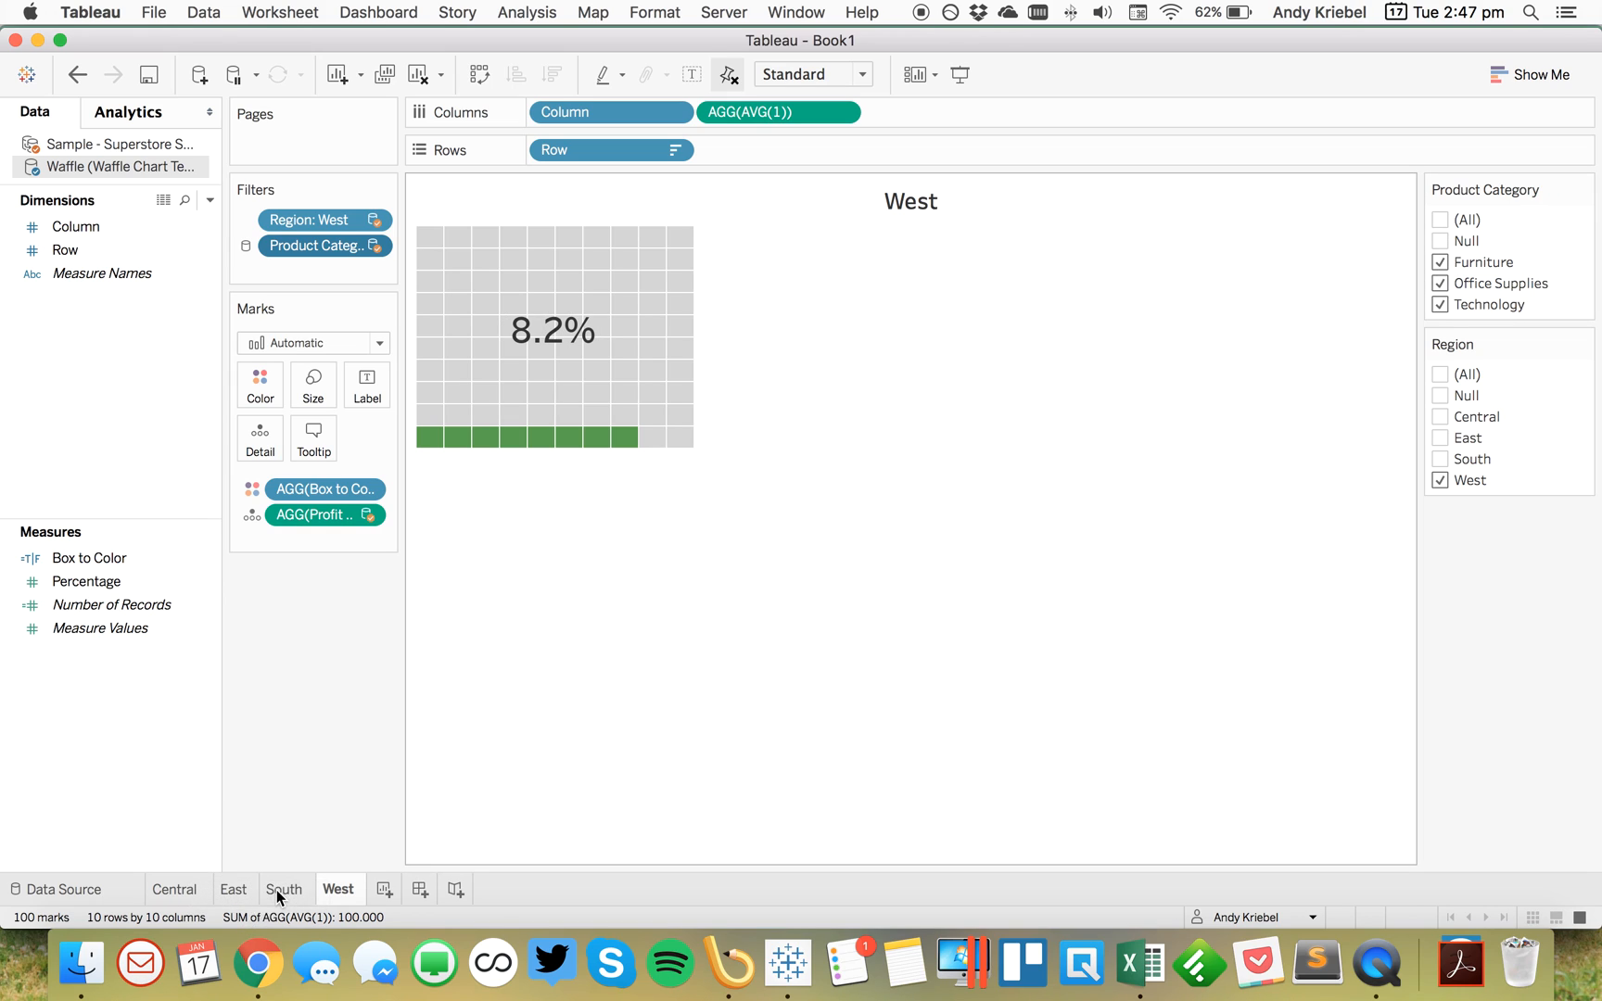
pyautogui.click(234, 889)
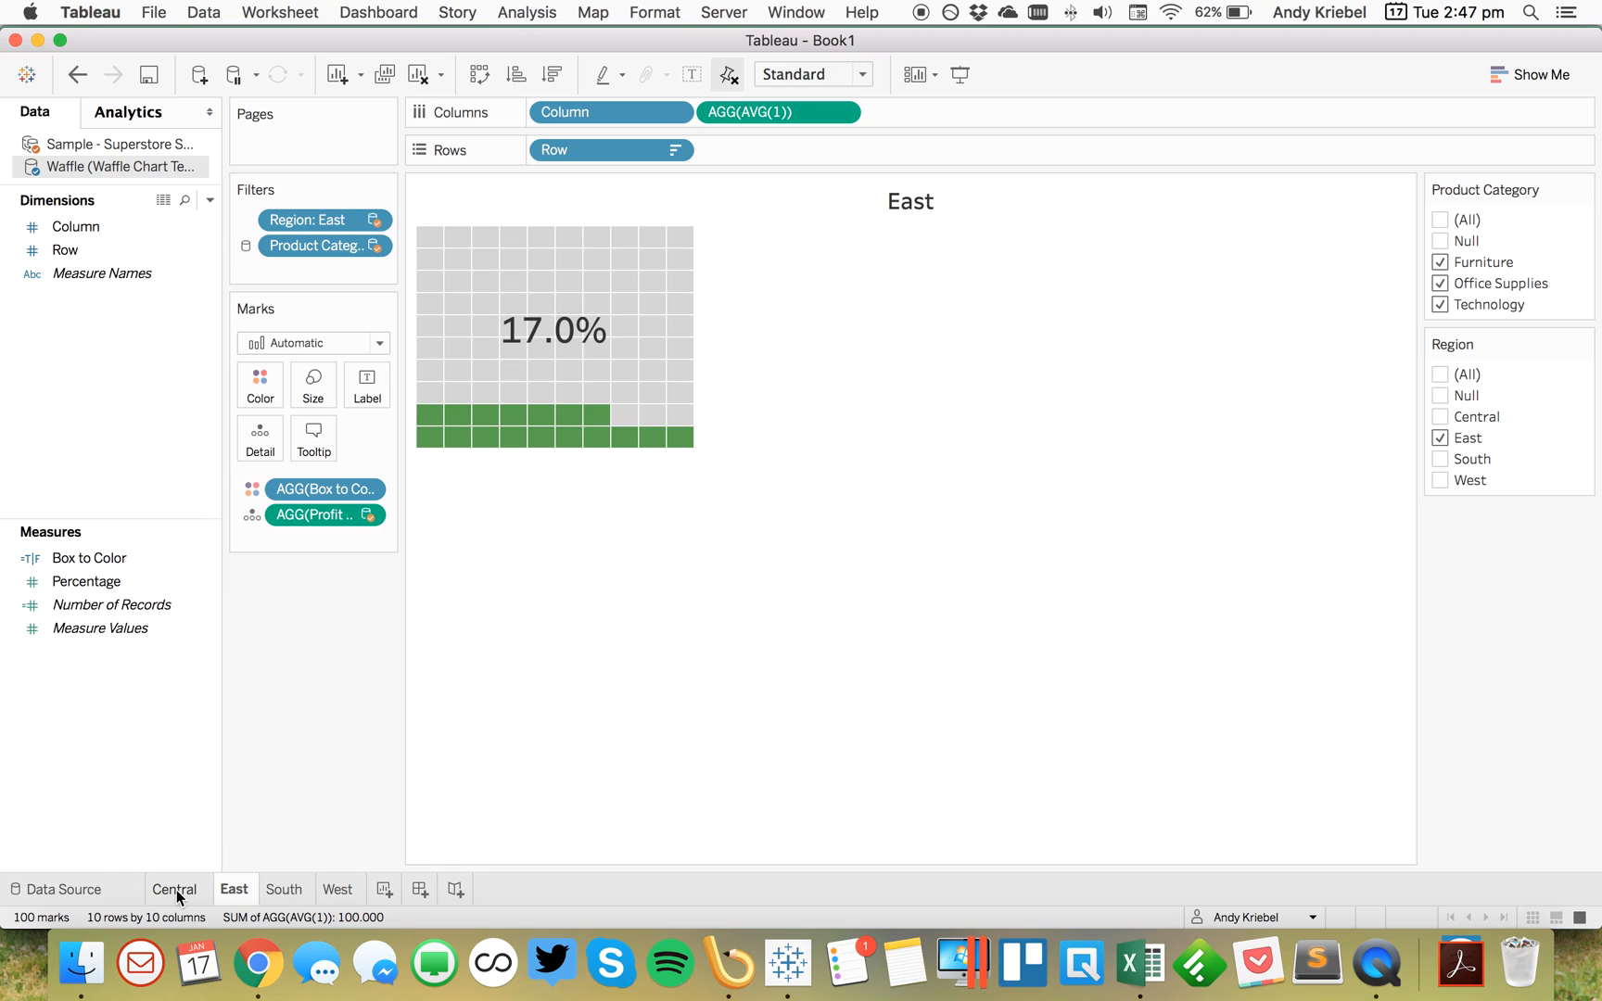
pyautogui.click(176, 889)
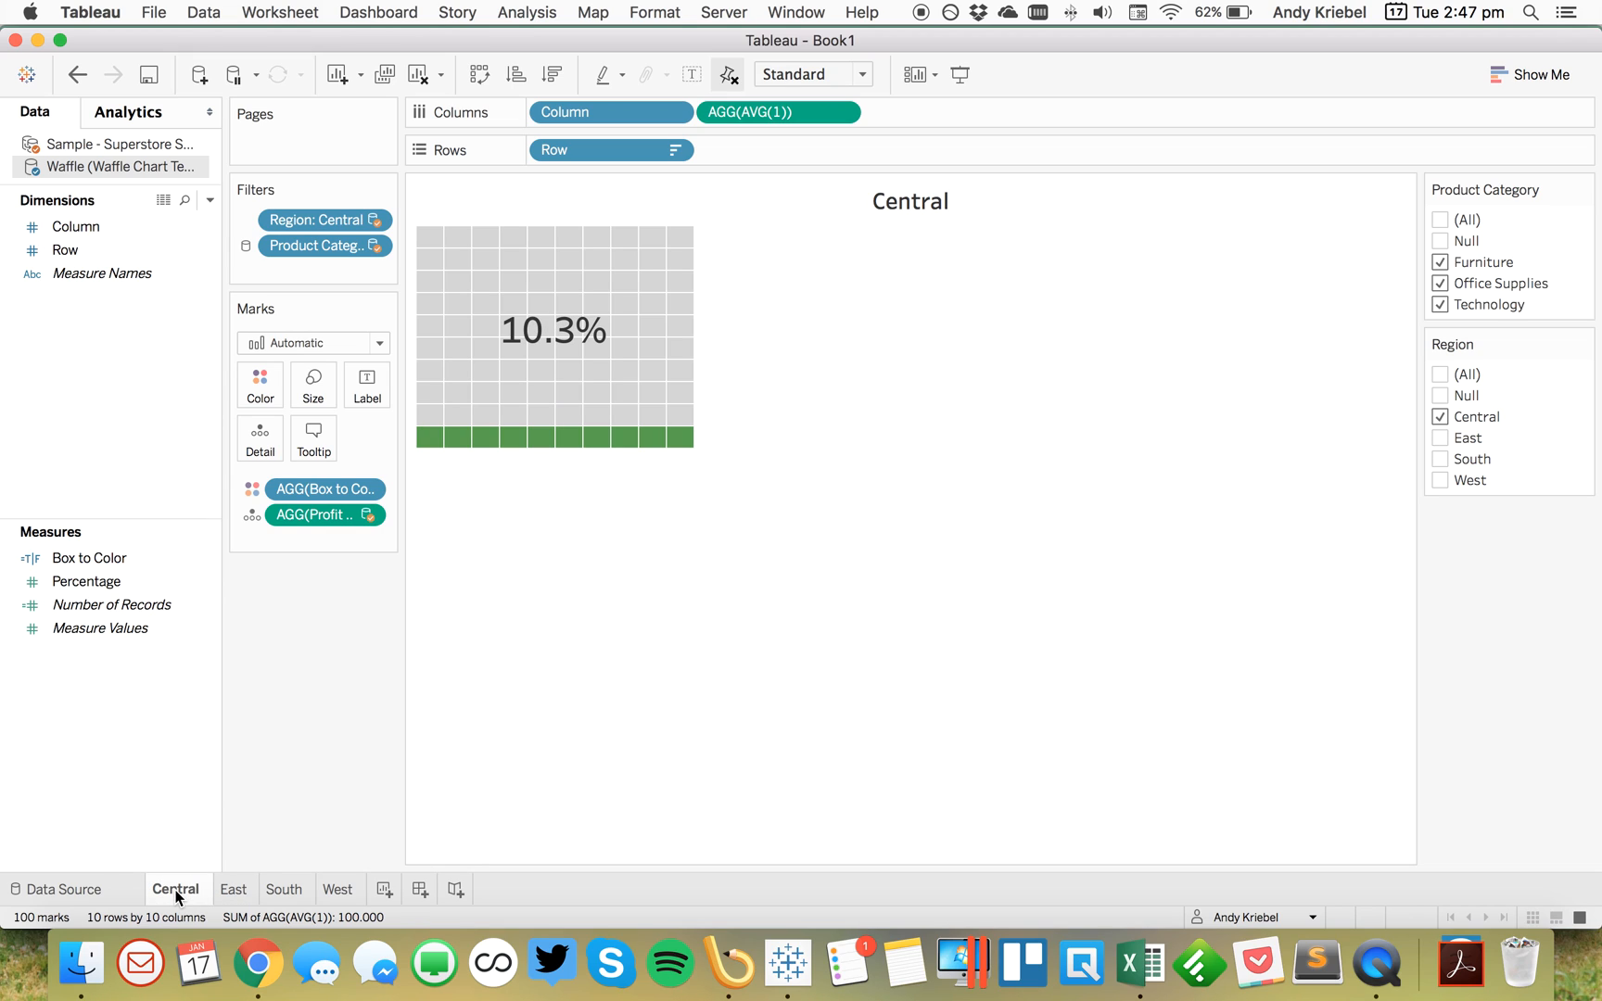
pyautogui.moveTo(400, 902)
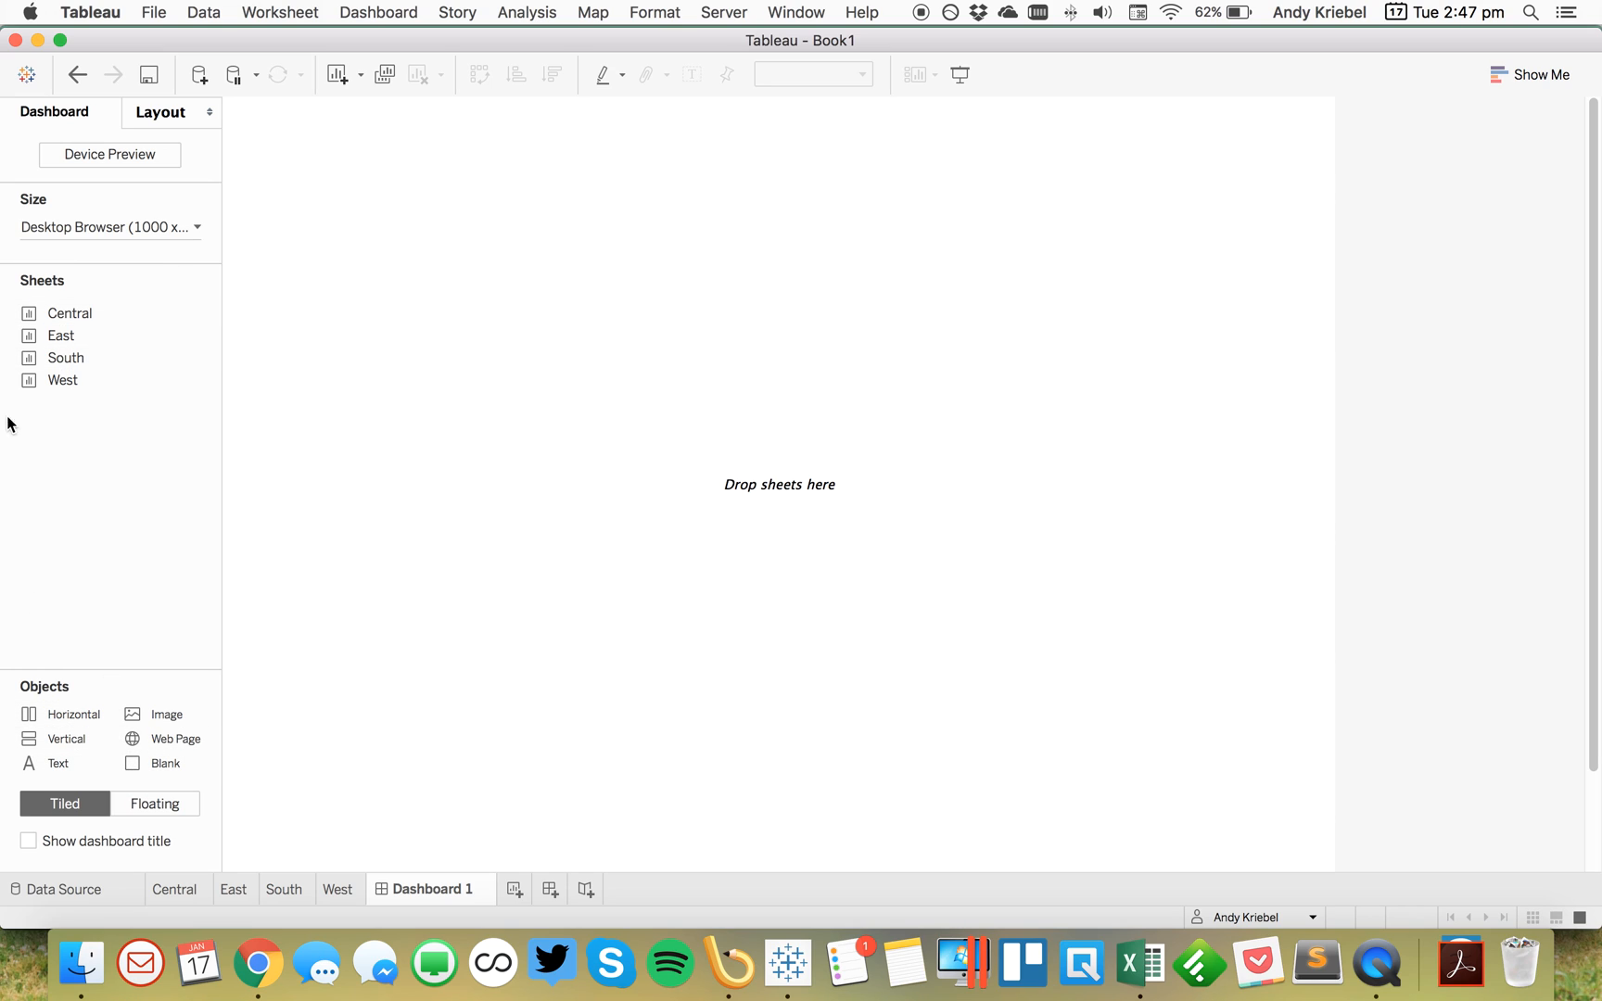
pyautogui.moveTo(379, 909)
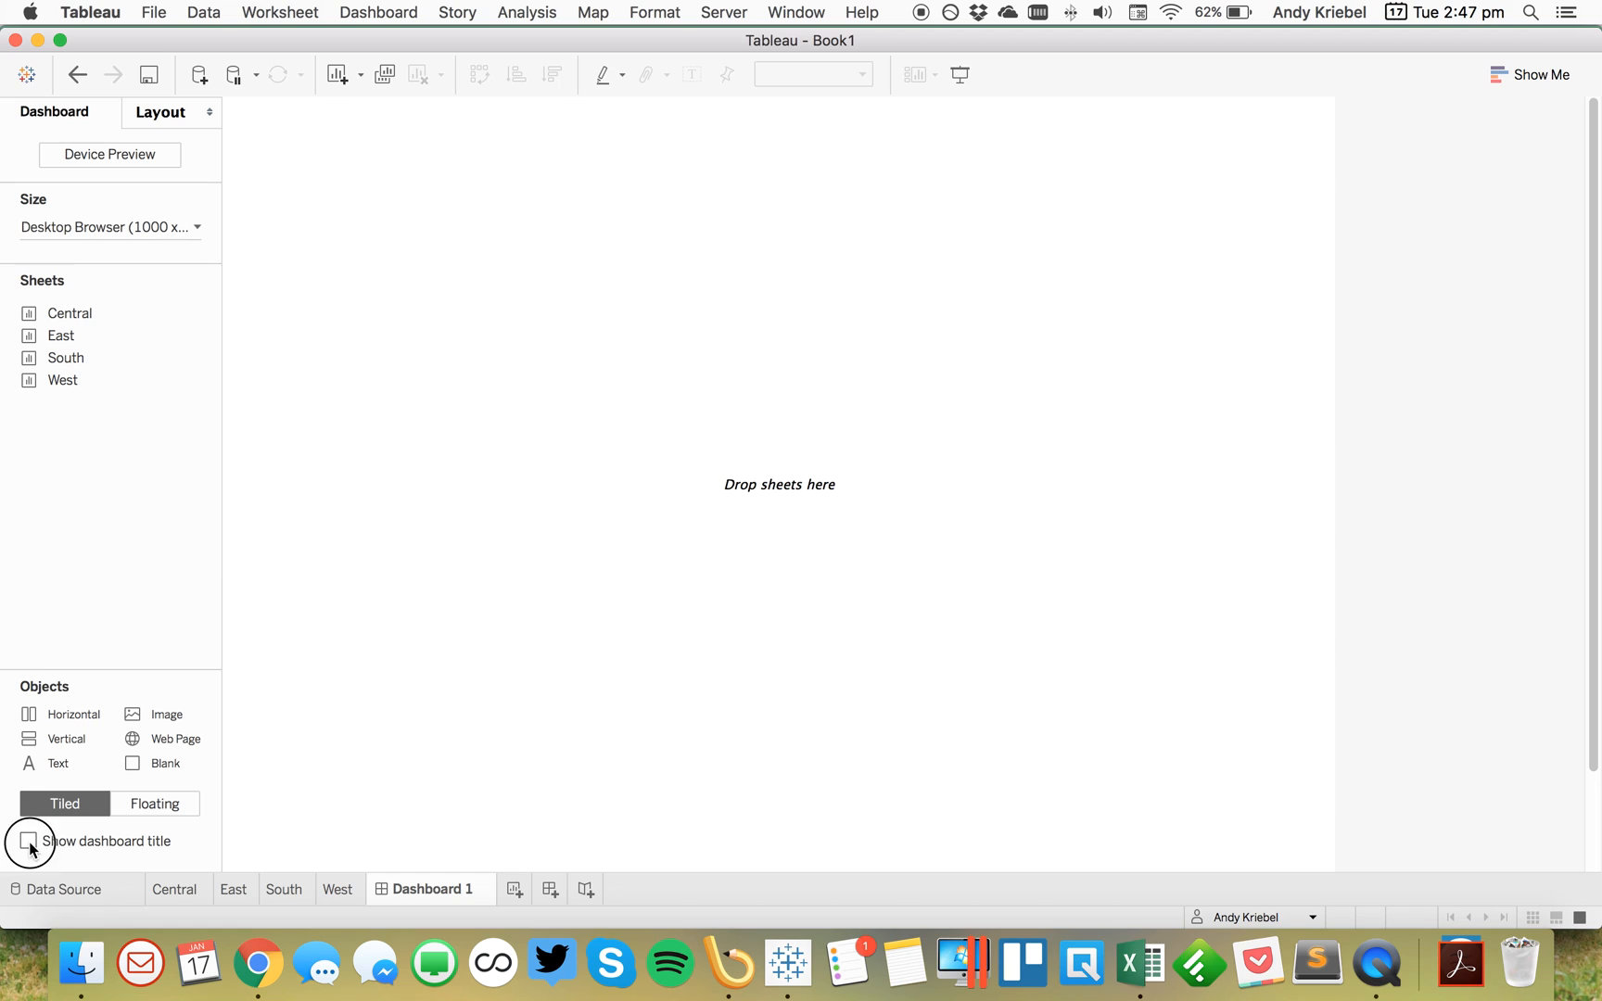
# Step: Show the dashboard title and set it to 'Which regions have the highest profit ratio?'
pyautogui.click(29, 840)
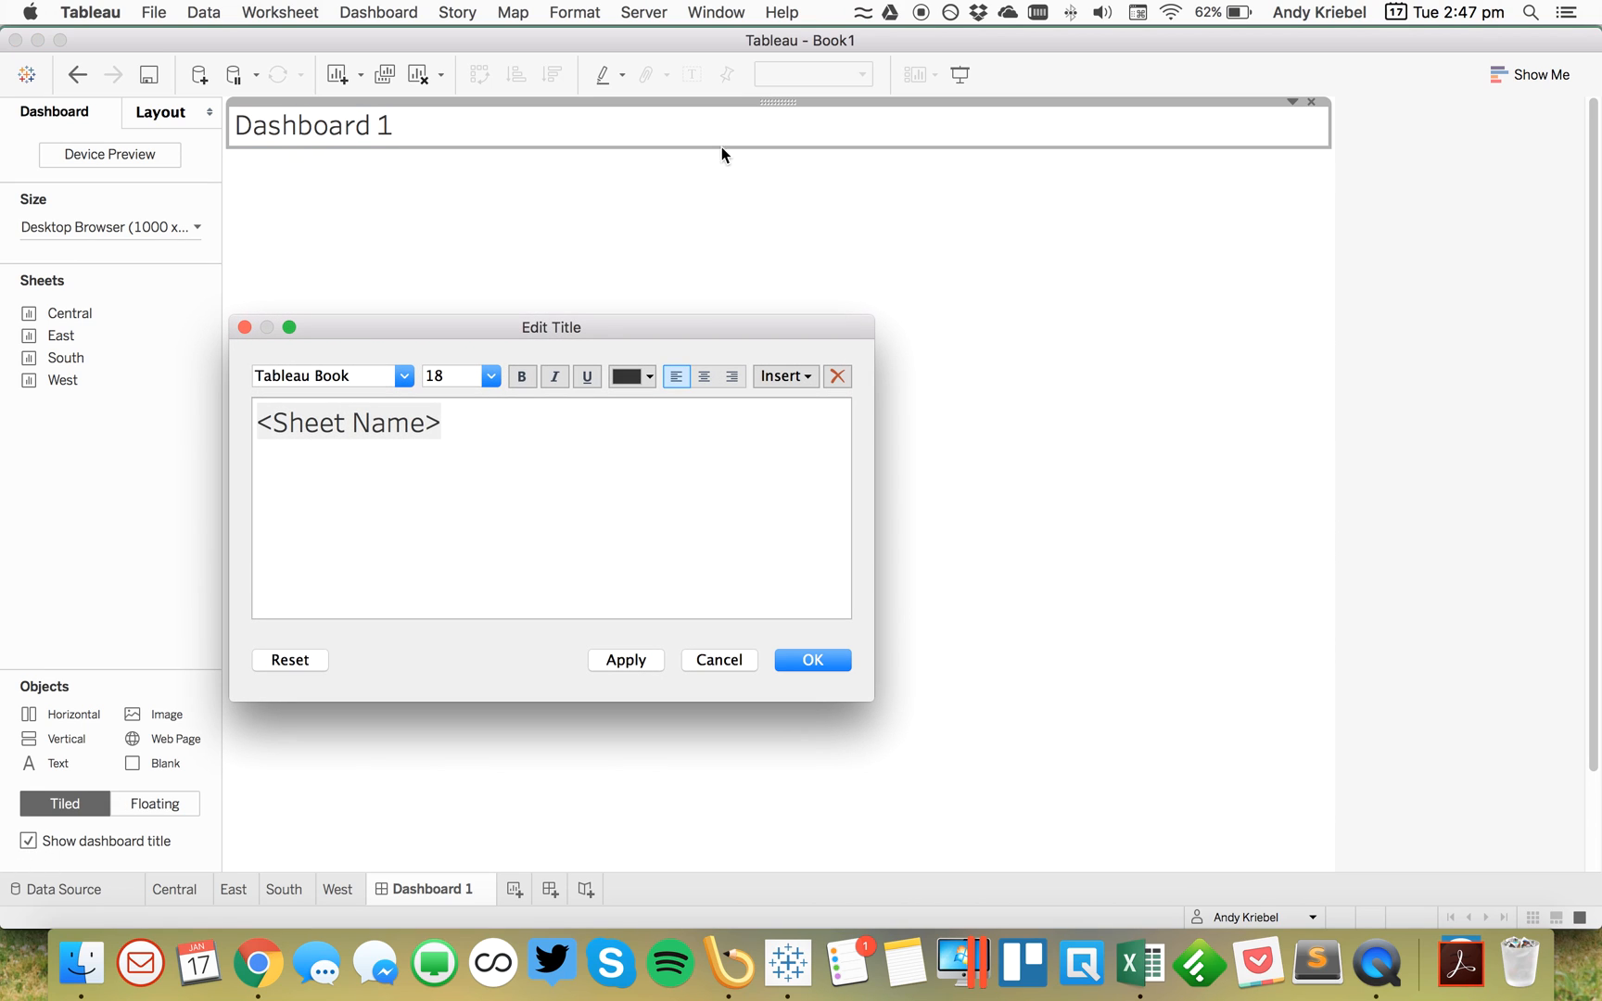
pyautogui.write('Profit Ra')
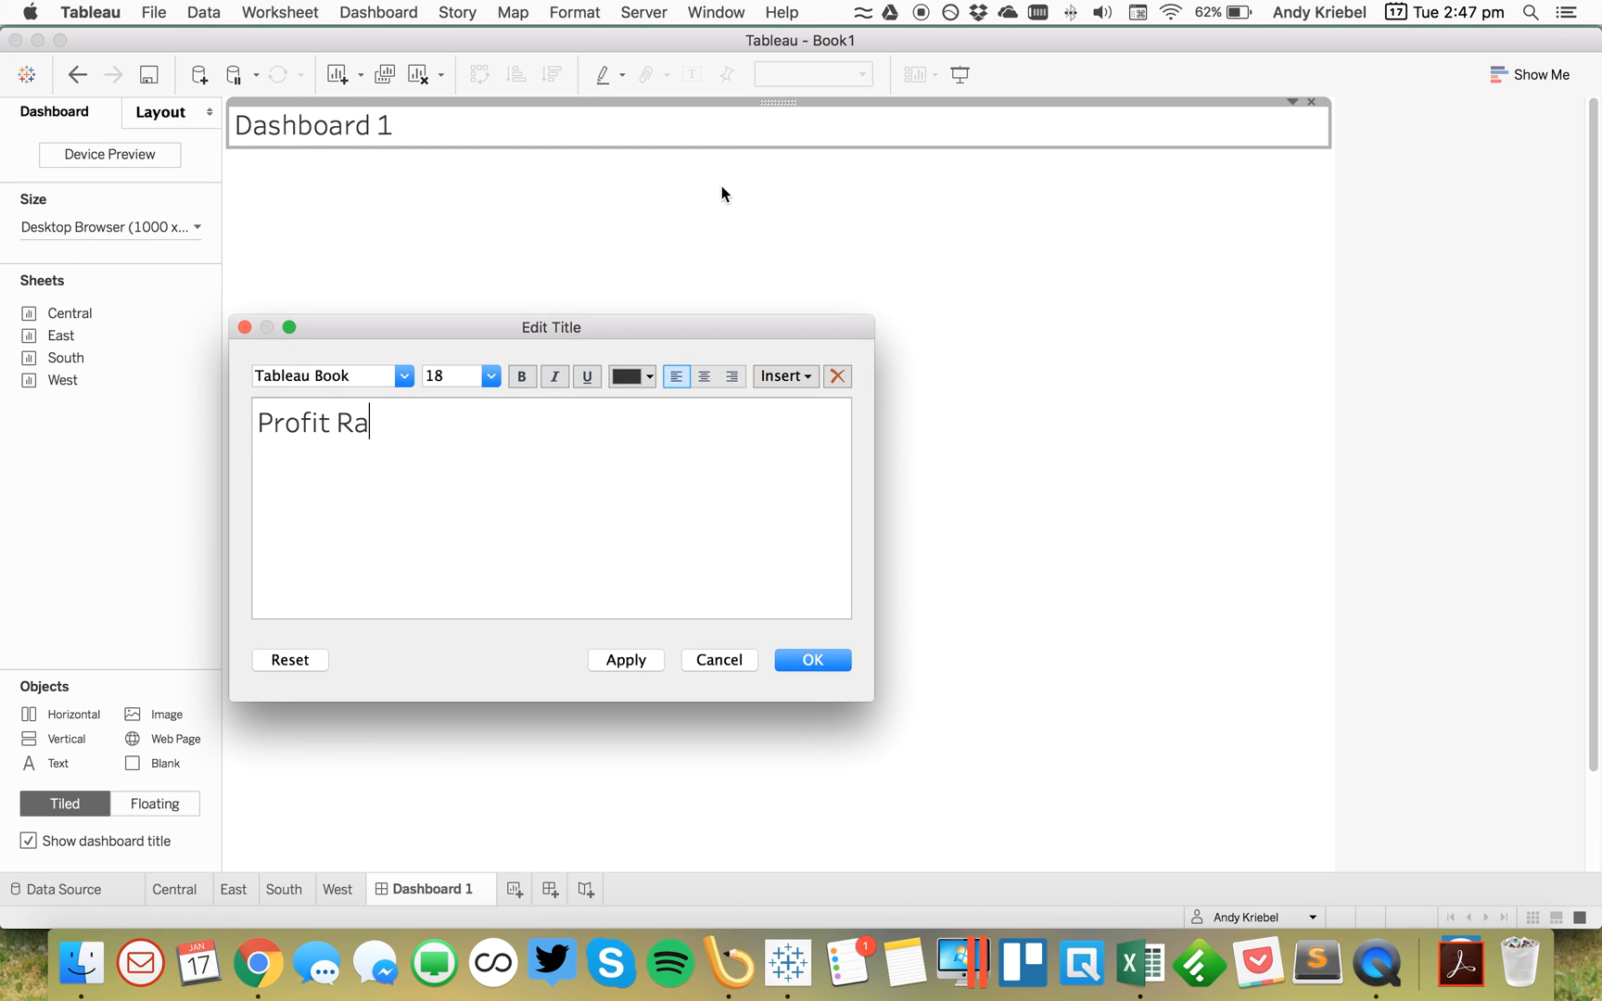
pyautogui.write('tion by Region')
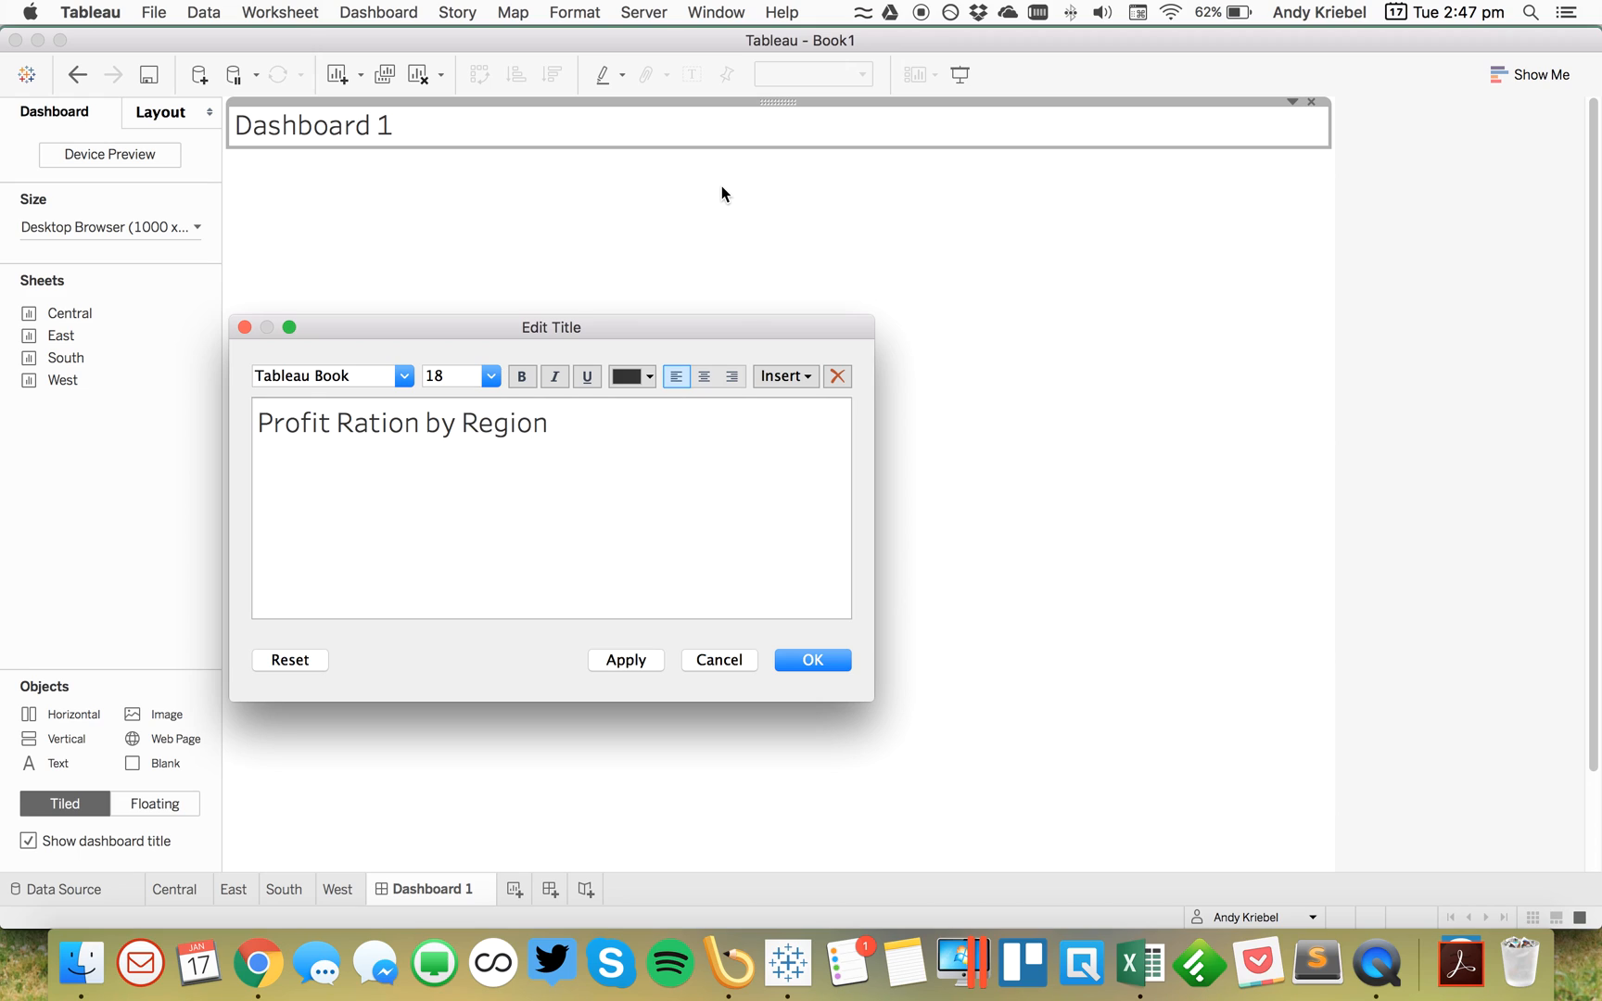
pyautogui.click(508, 423)
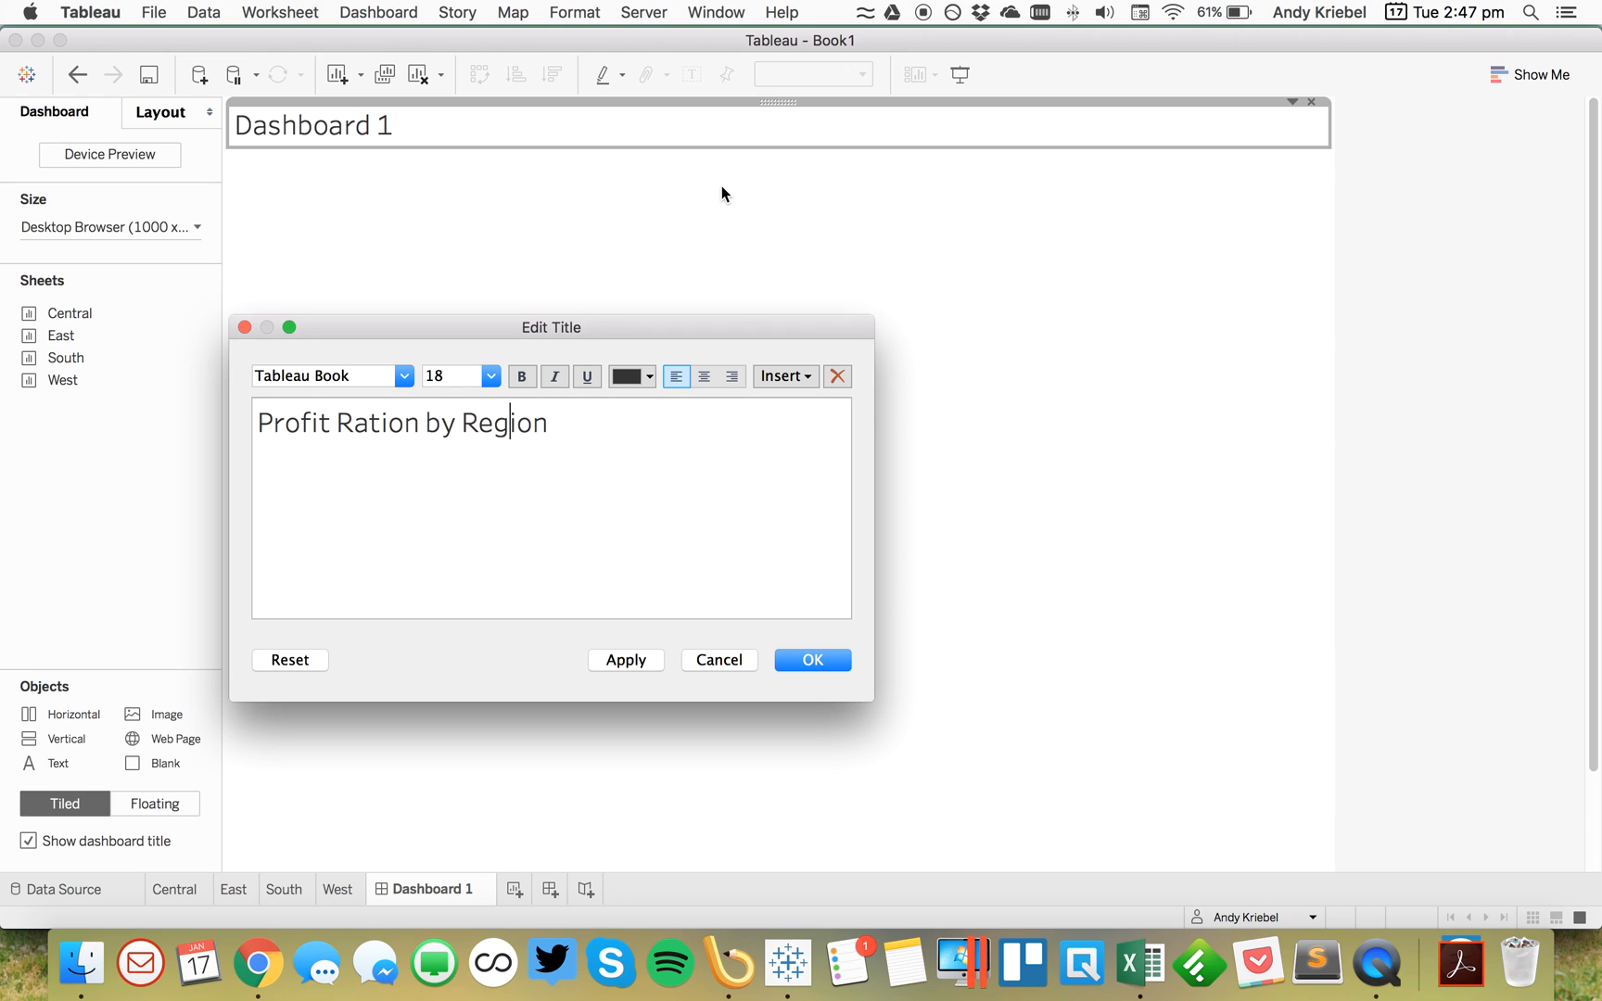
pyautogui.write('Which')
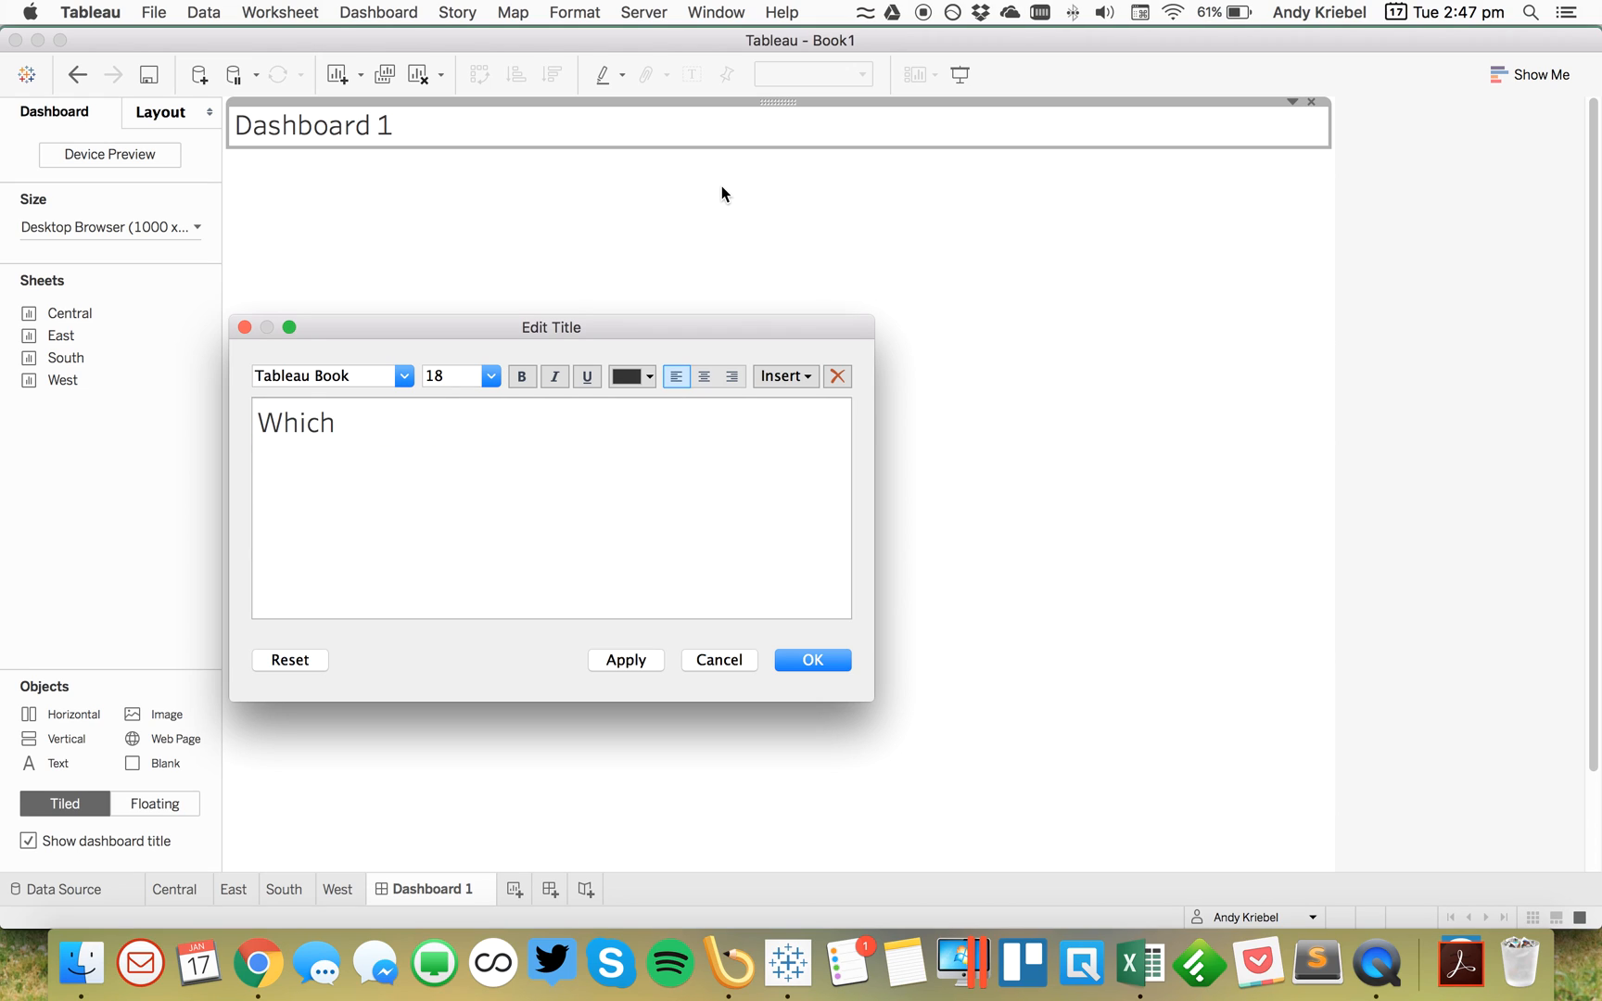
pyautogui.write('reg')
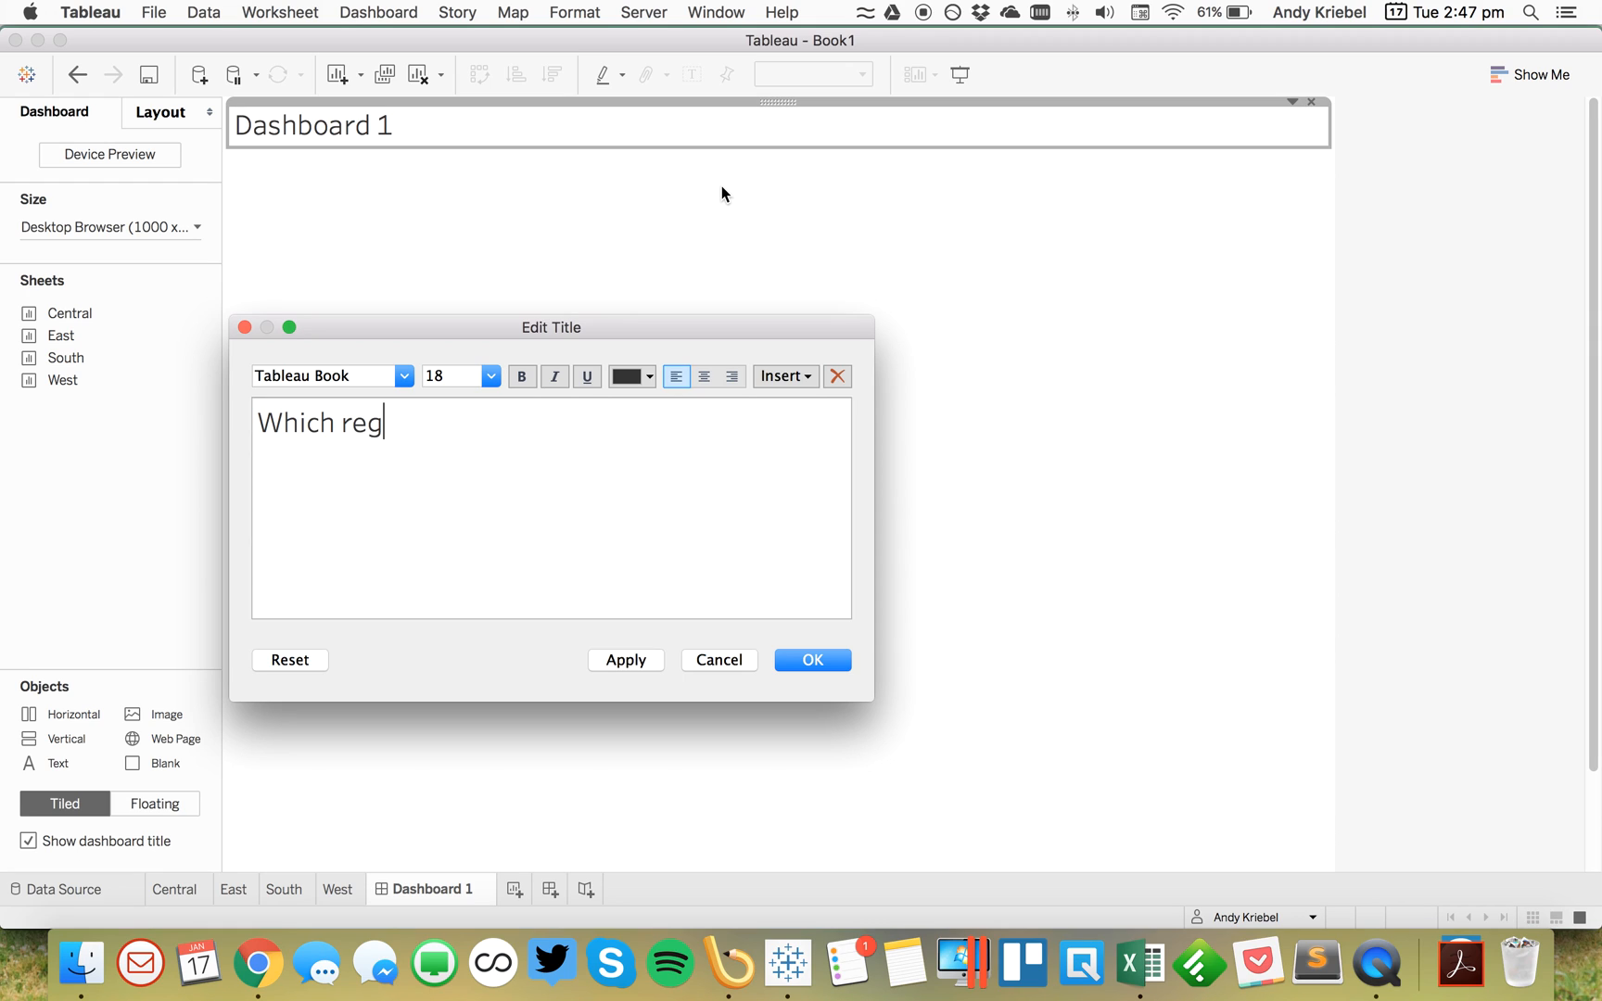
pyautogui.write('ions have the h')
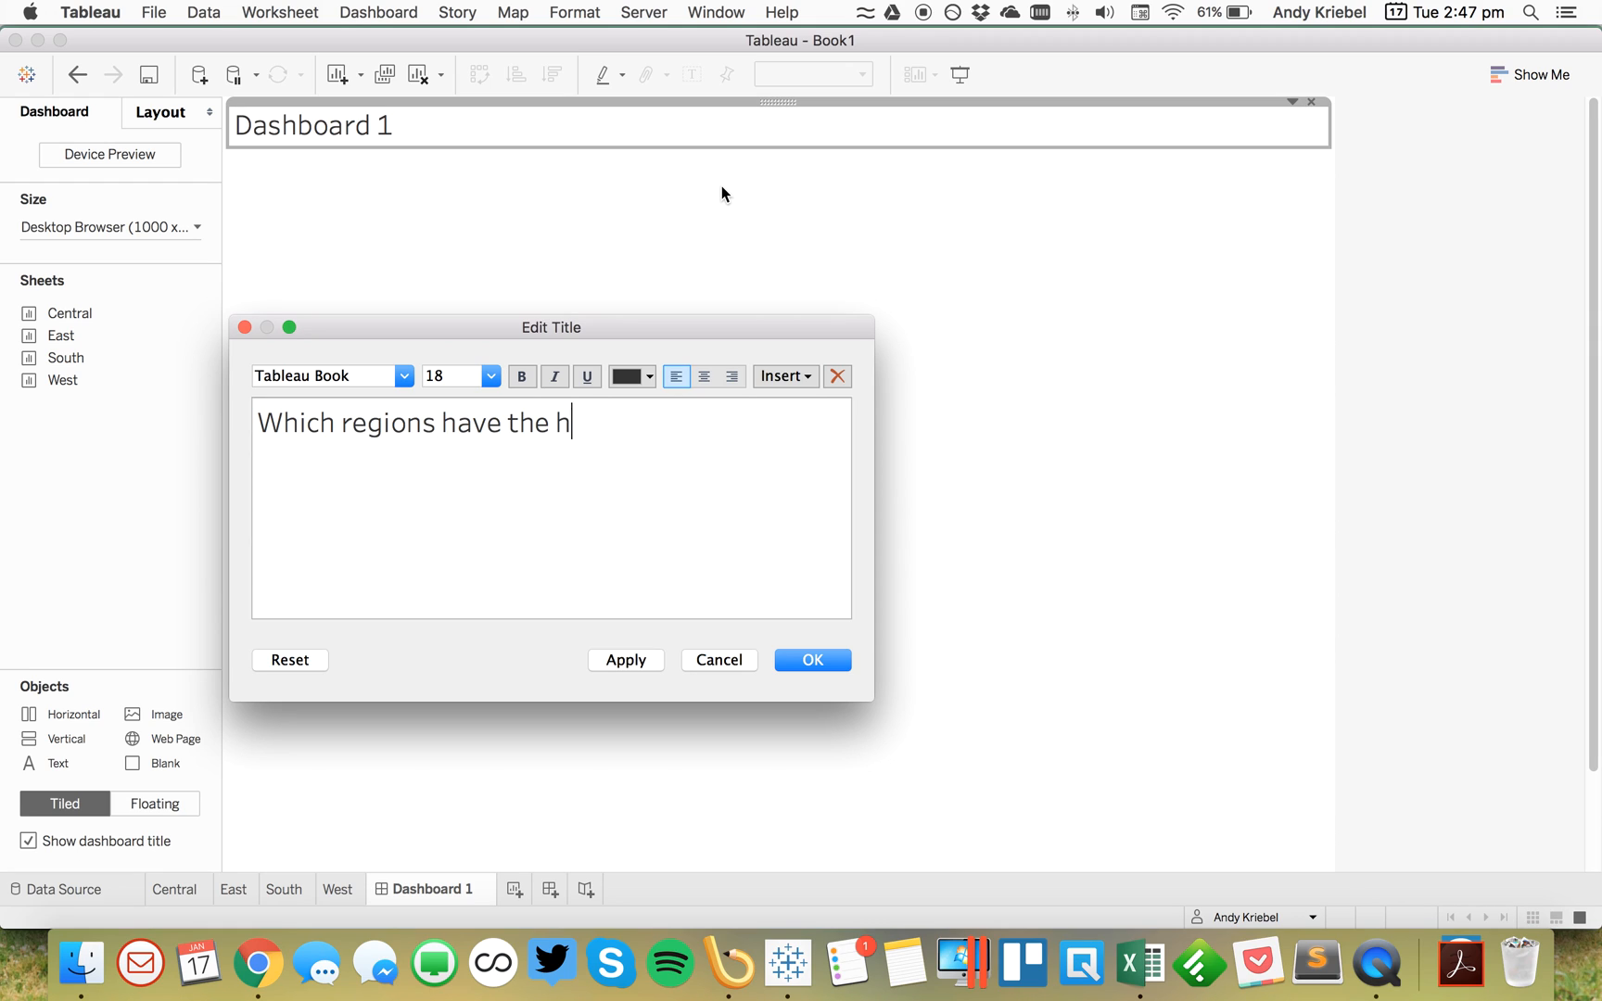
pyautogui.write('ighest prodif')
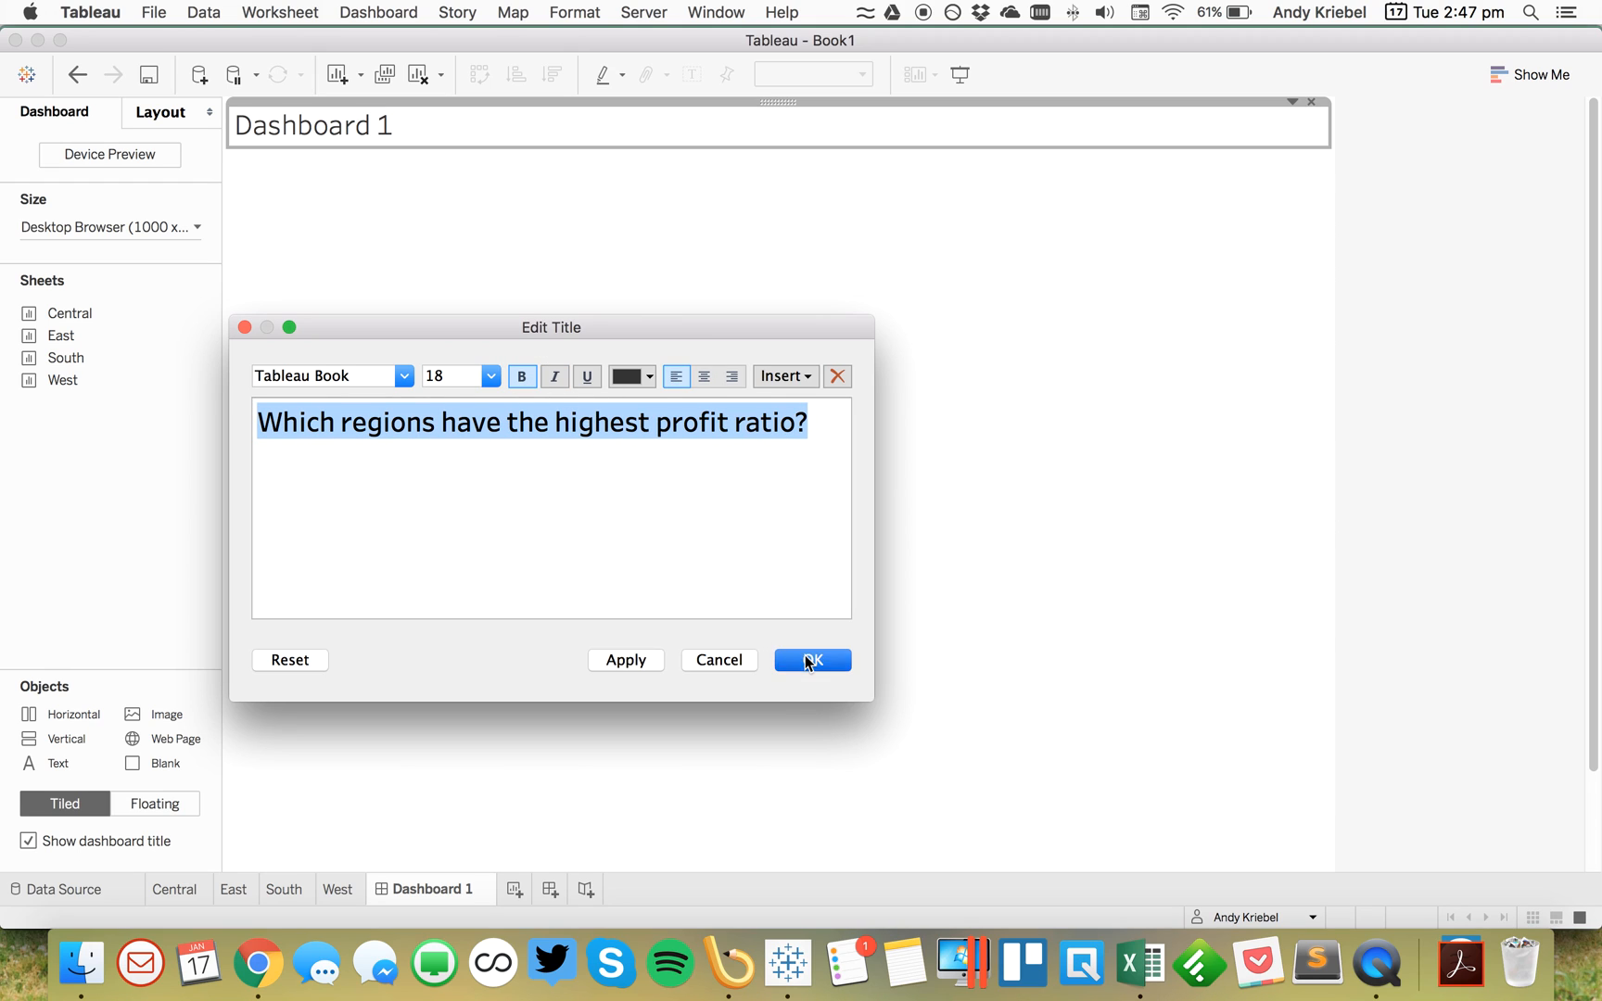
pyautogui.click(811, 660)
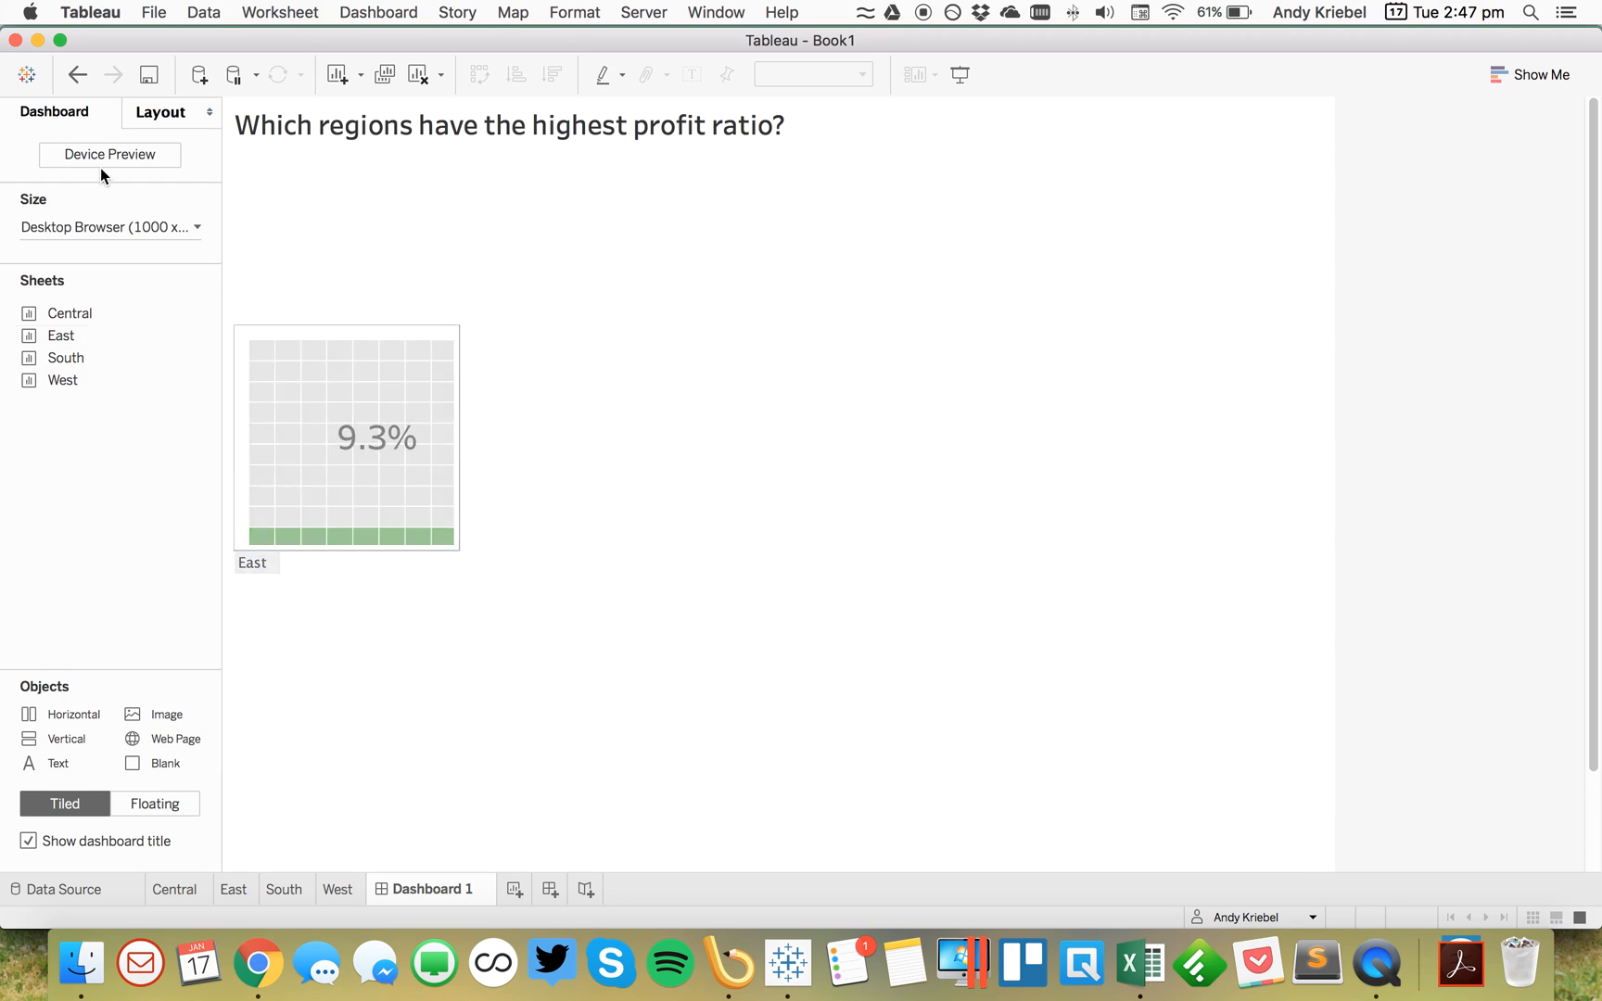
# Step: Set the dashboard to a fixed 800 × 300 px size
pyautogui.click(108, 227)
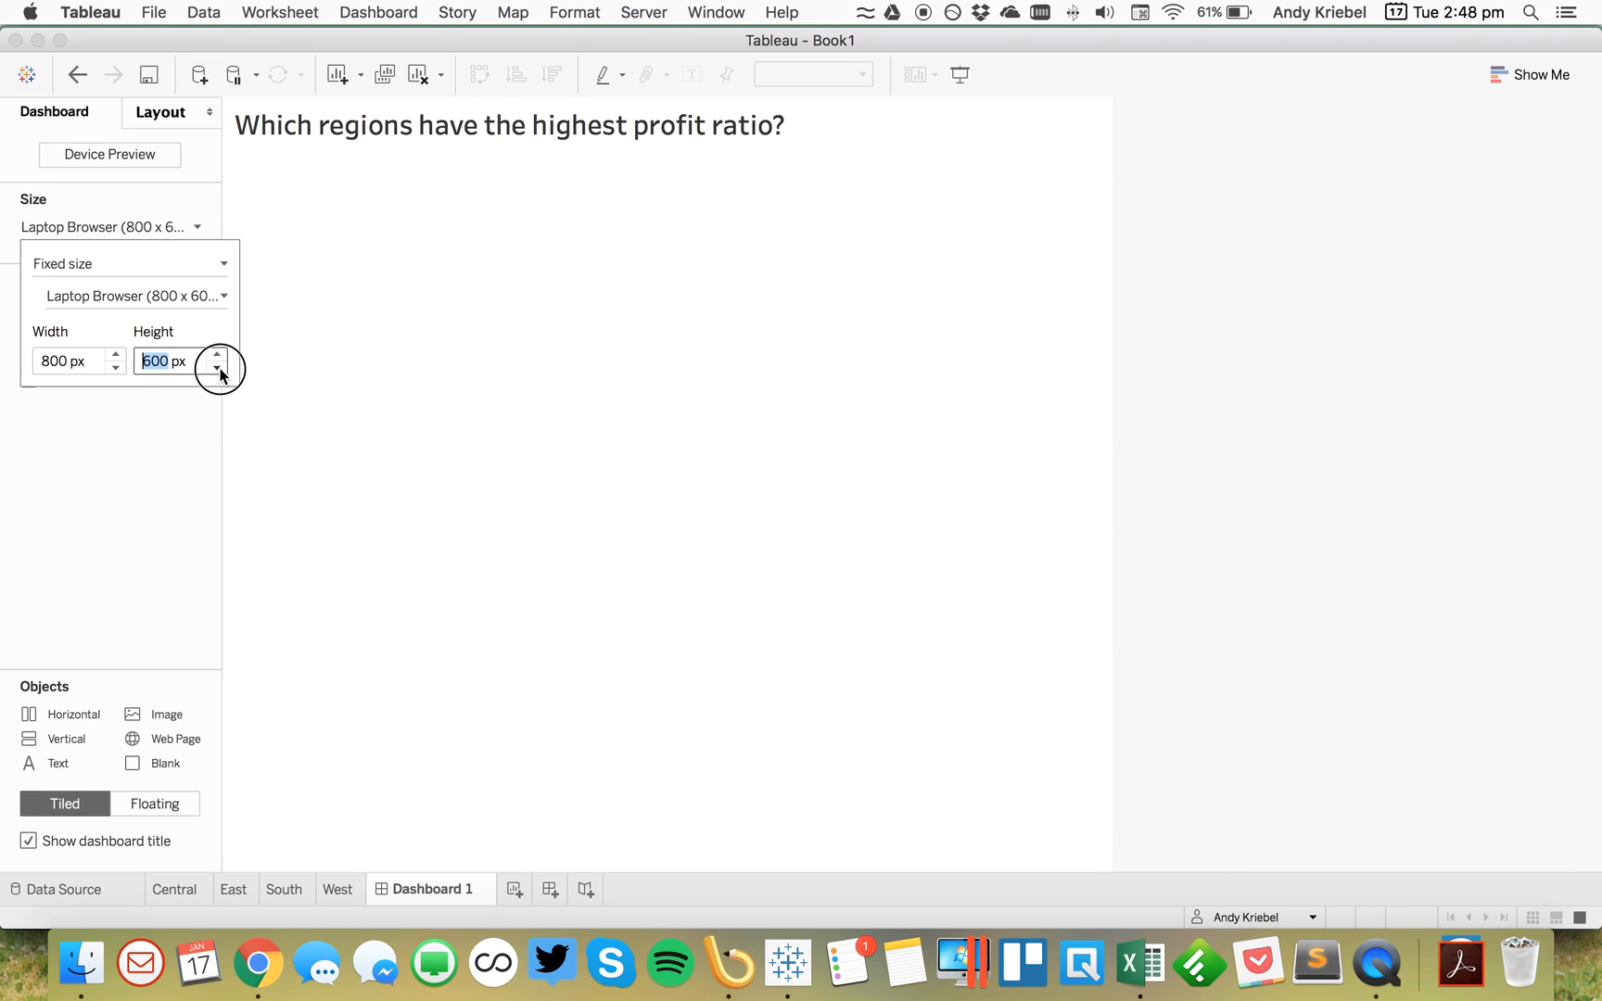
pyautogui.click(219, 368)
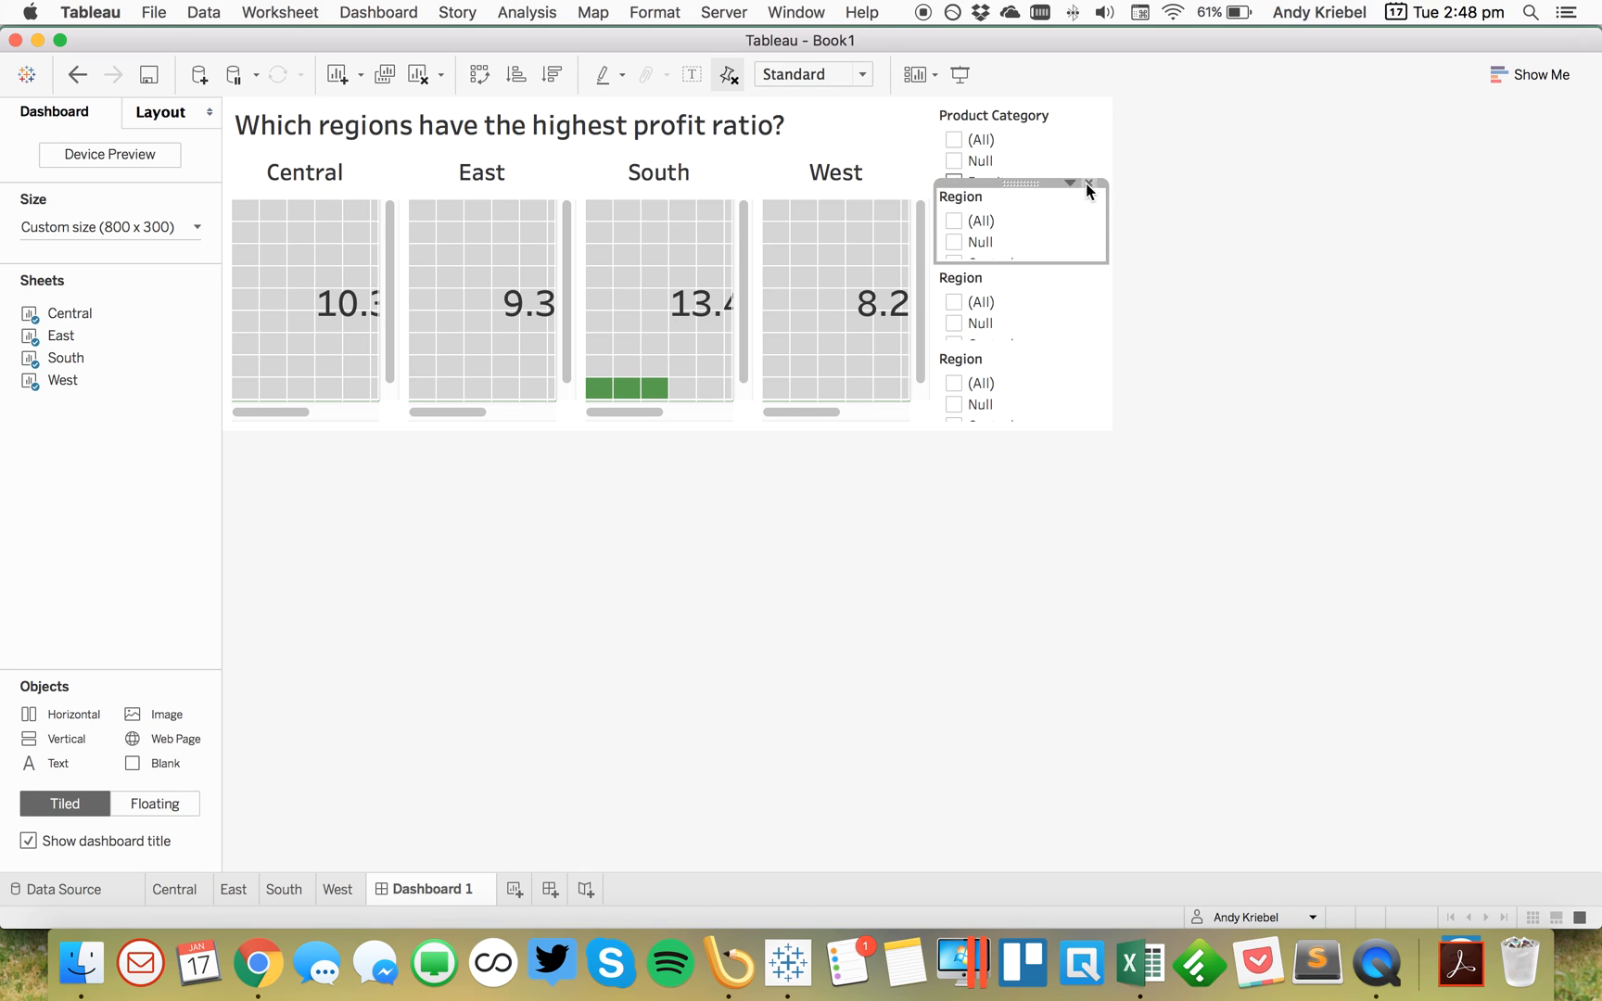
# Step: Remove the Region filter card and make Product Category a single-value dropdown
pyautogui.click(1094, 185)
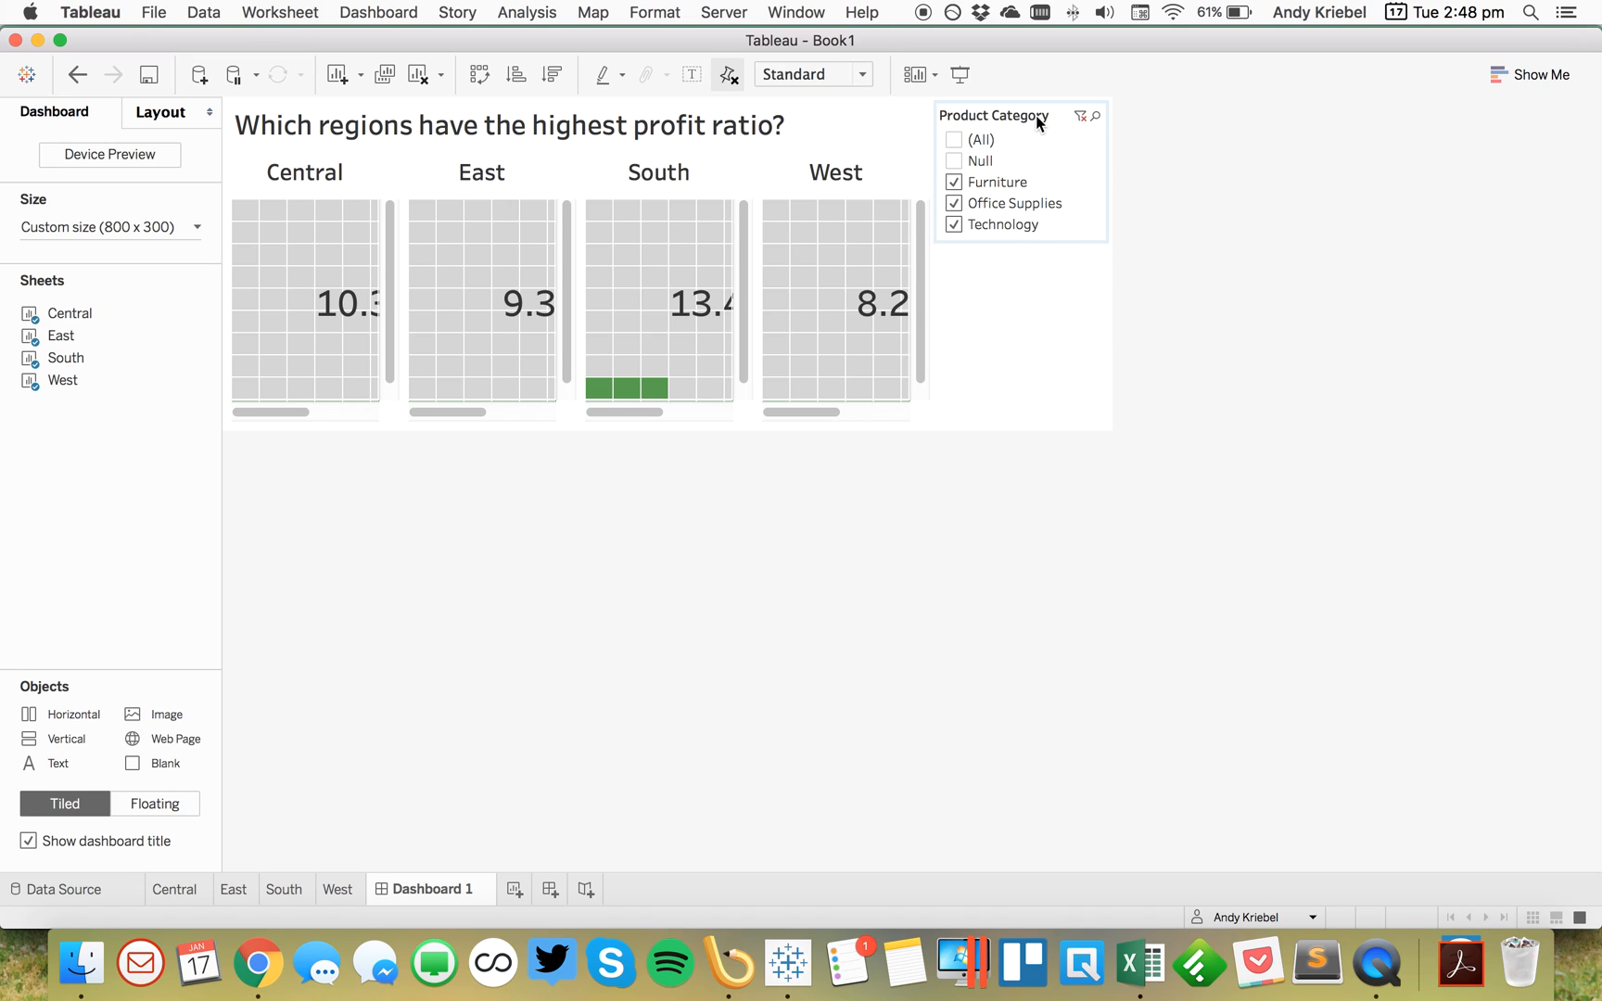
pyautogui.click(1071, 102)
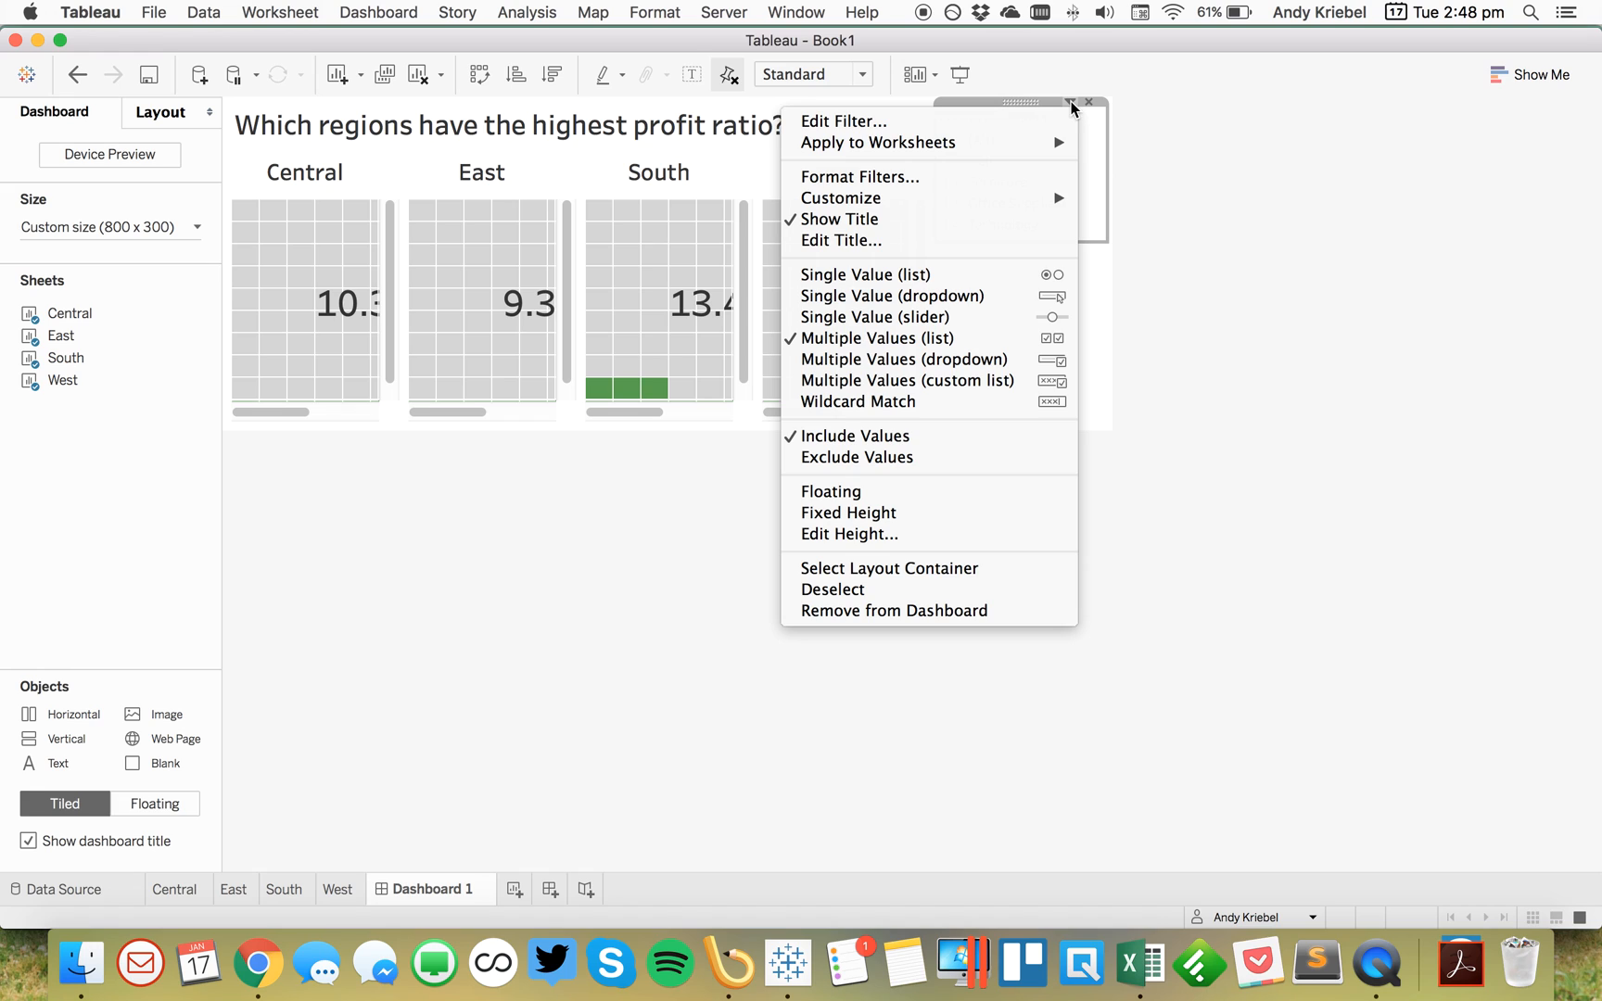
pyautogui.moveTo(903, 297)
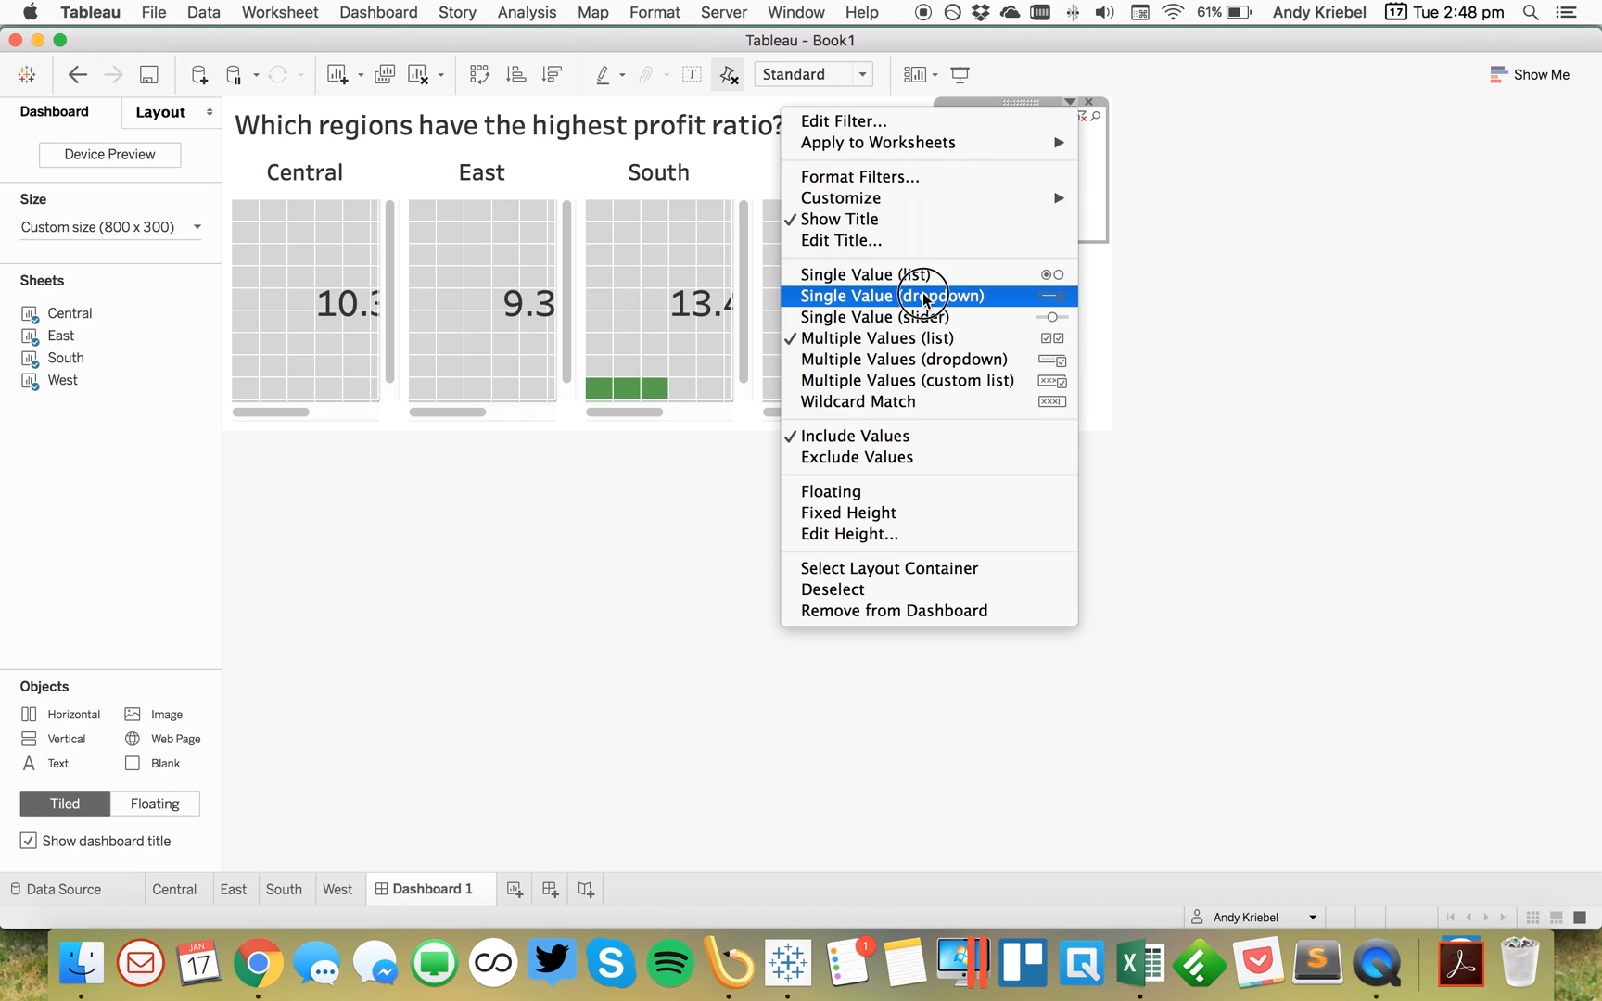
pyautogui.click(887, 295)
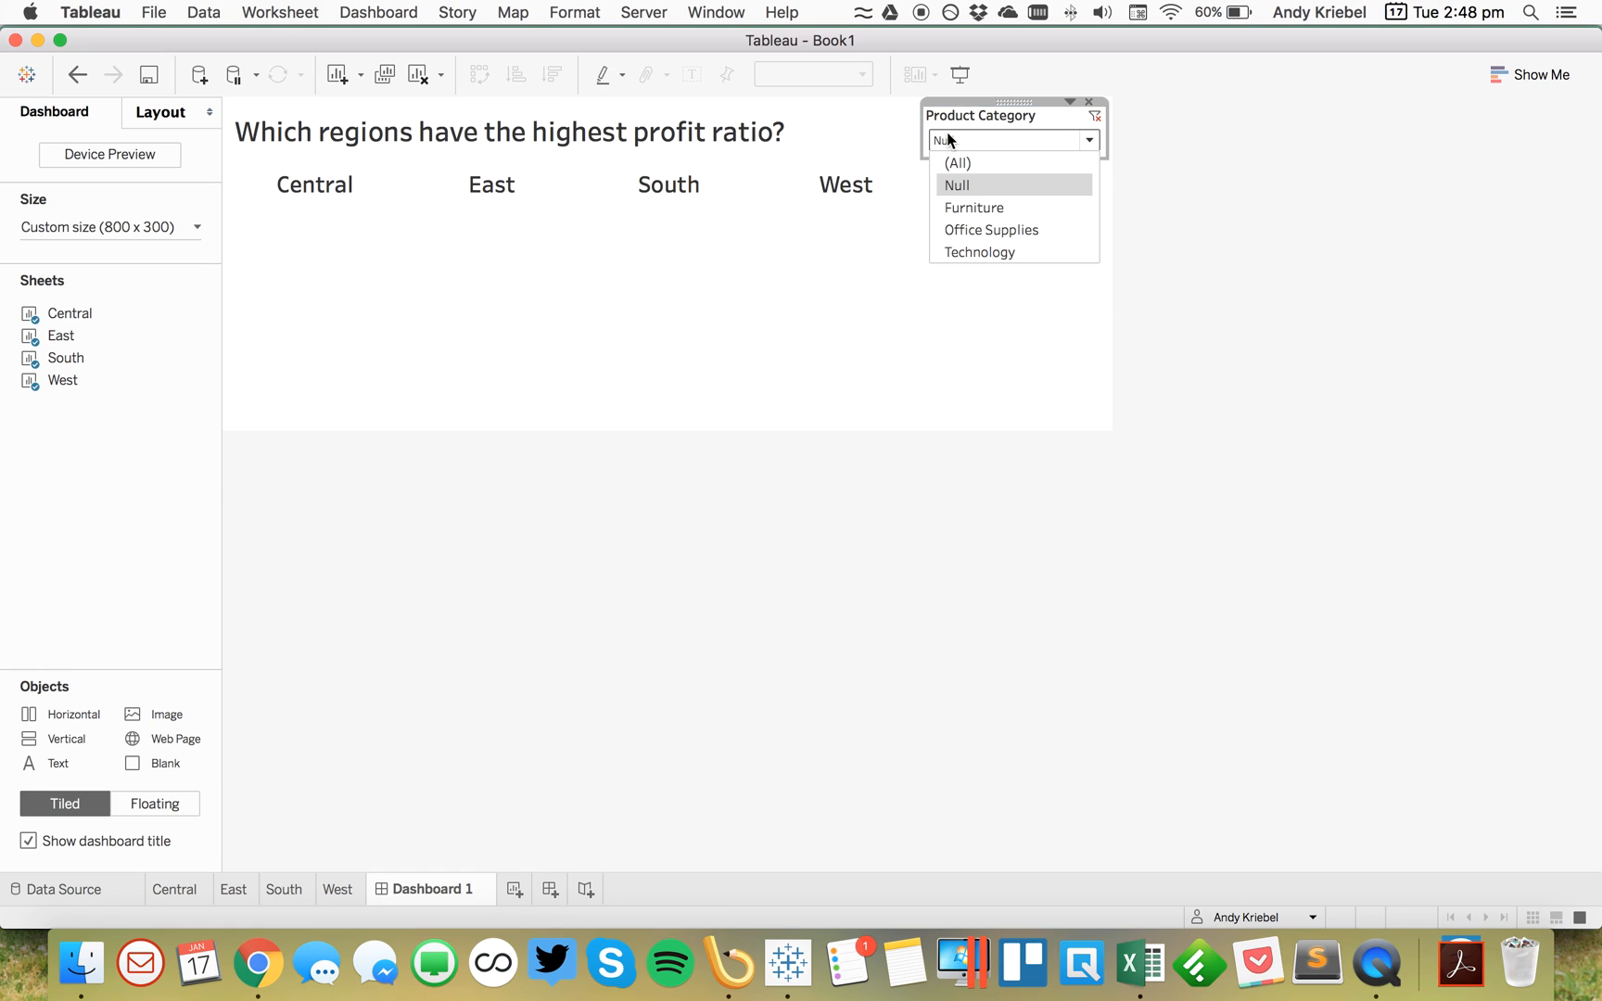
# Step: Filter the dashboard to Furniture and set the regional charts to fill their panels
pyautogui.click(971, 207)
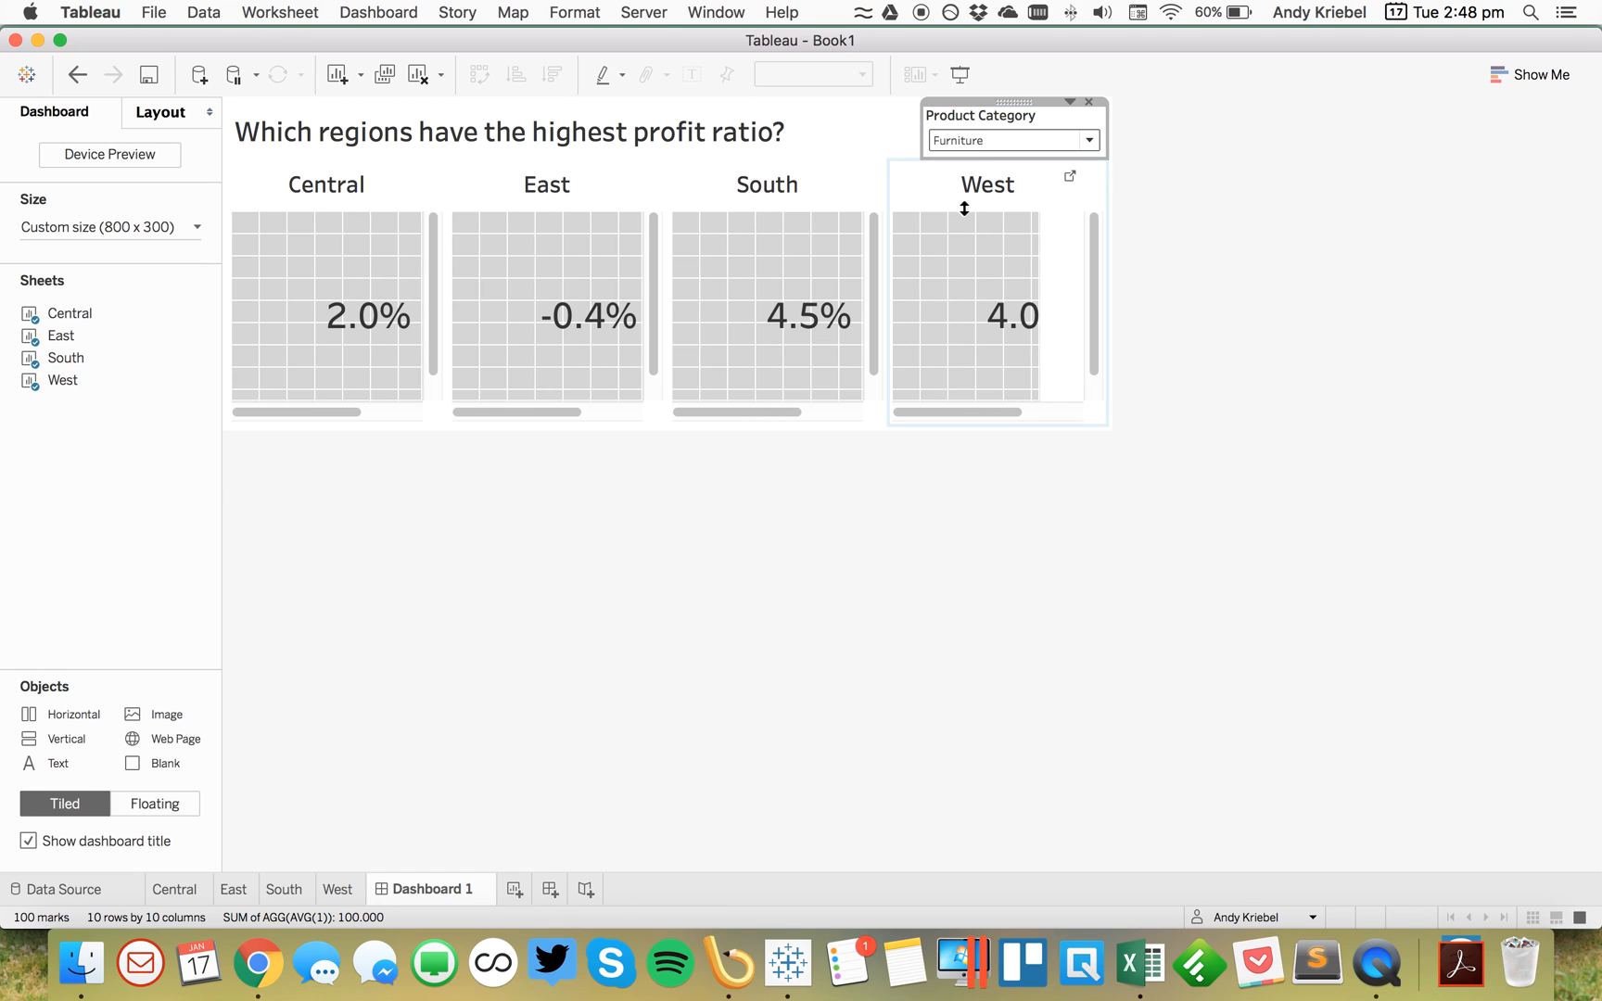
pyautogui.click(861, 73)
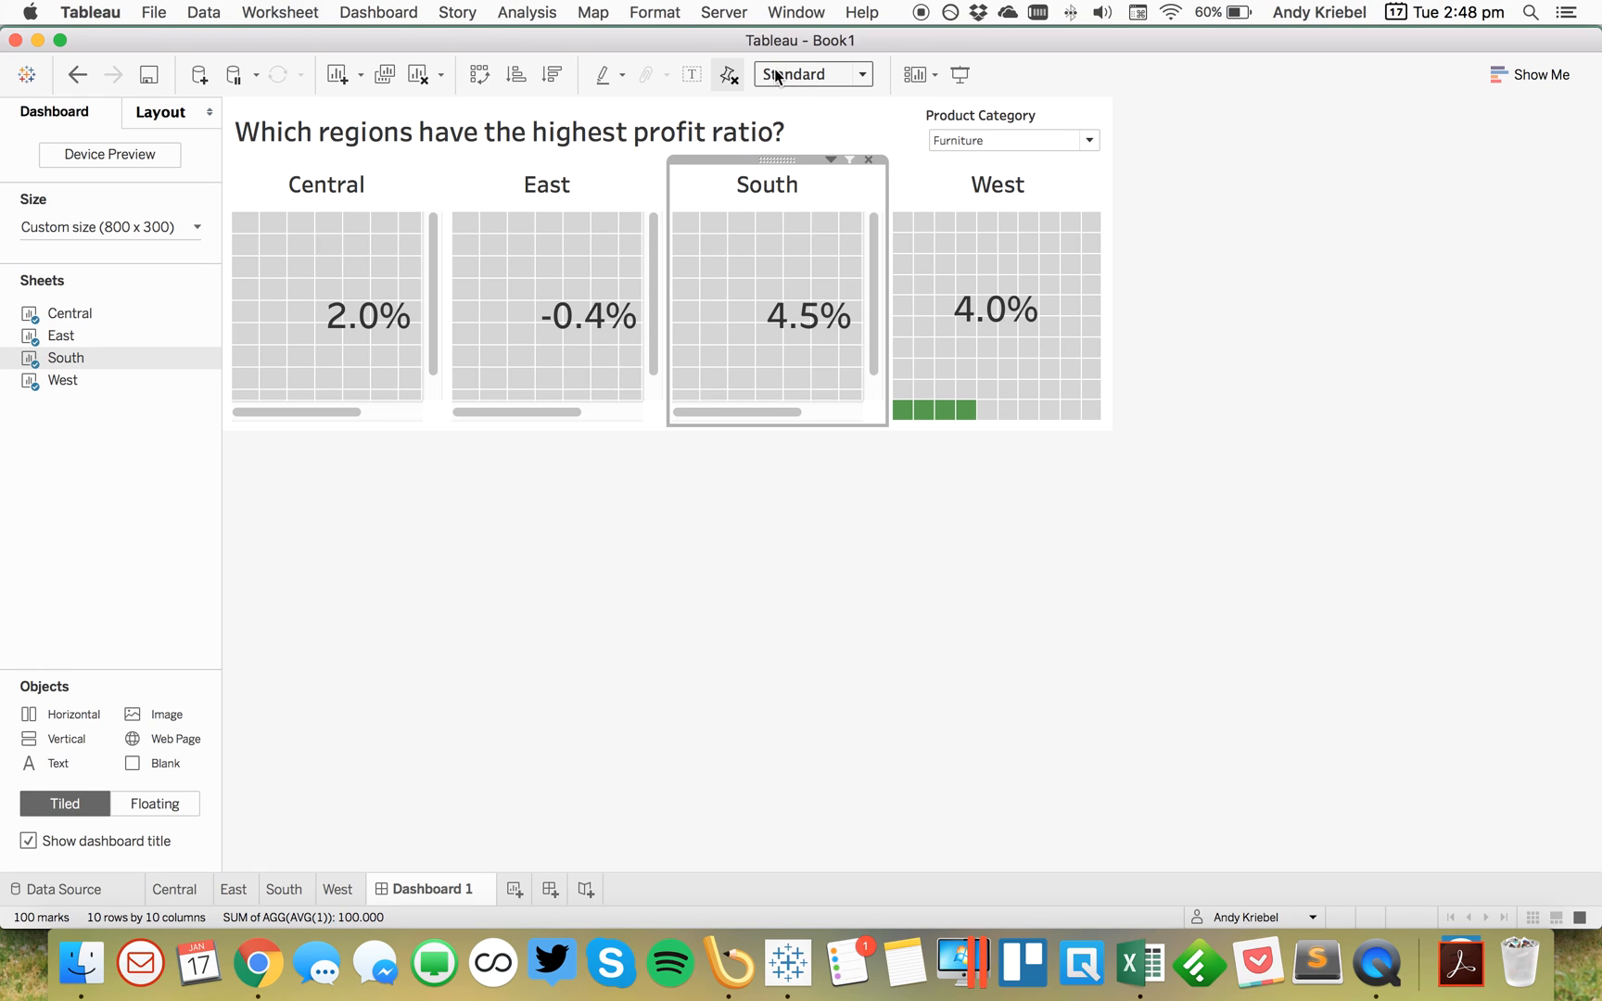
pyautogui.click(802, 73)
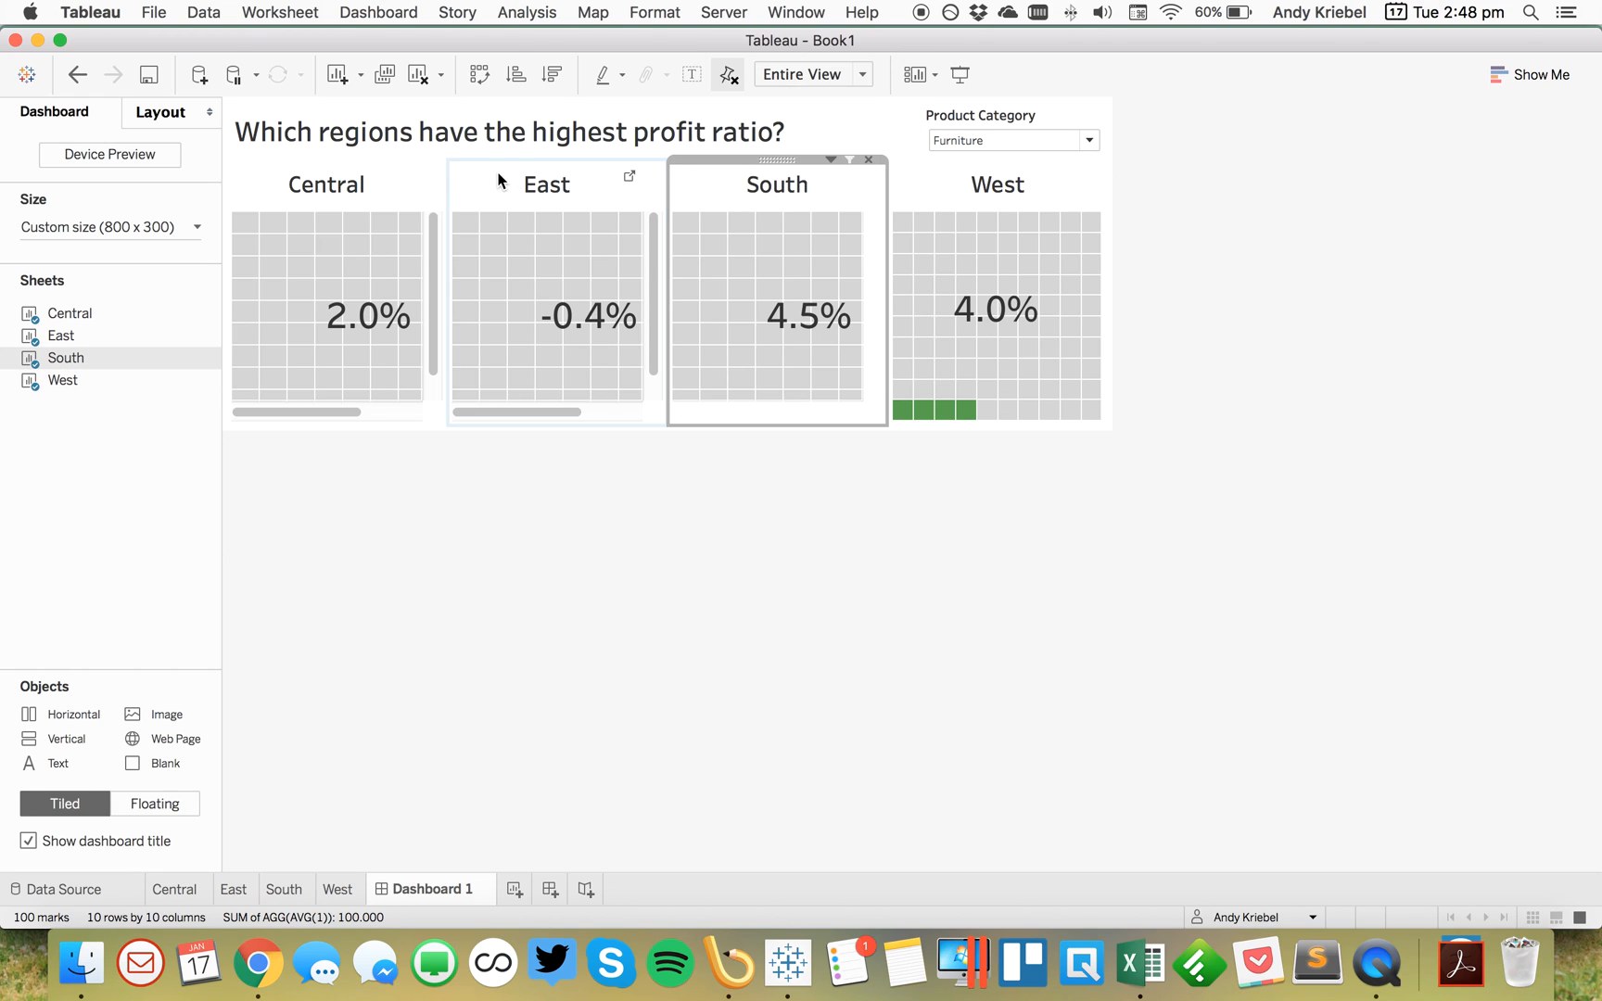
pyautogui.click(861, 73)
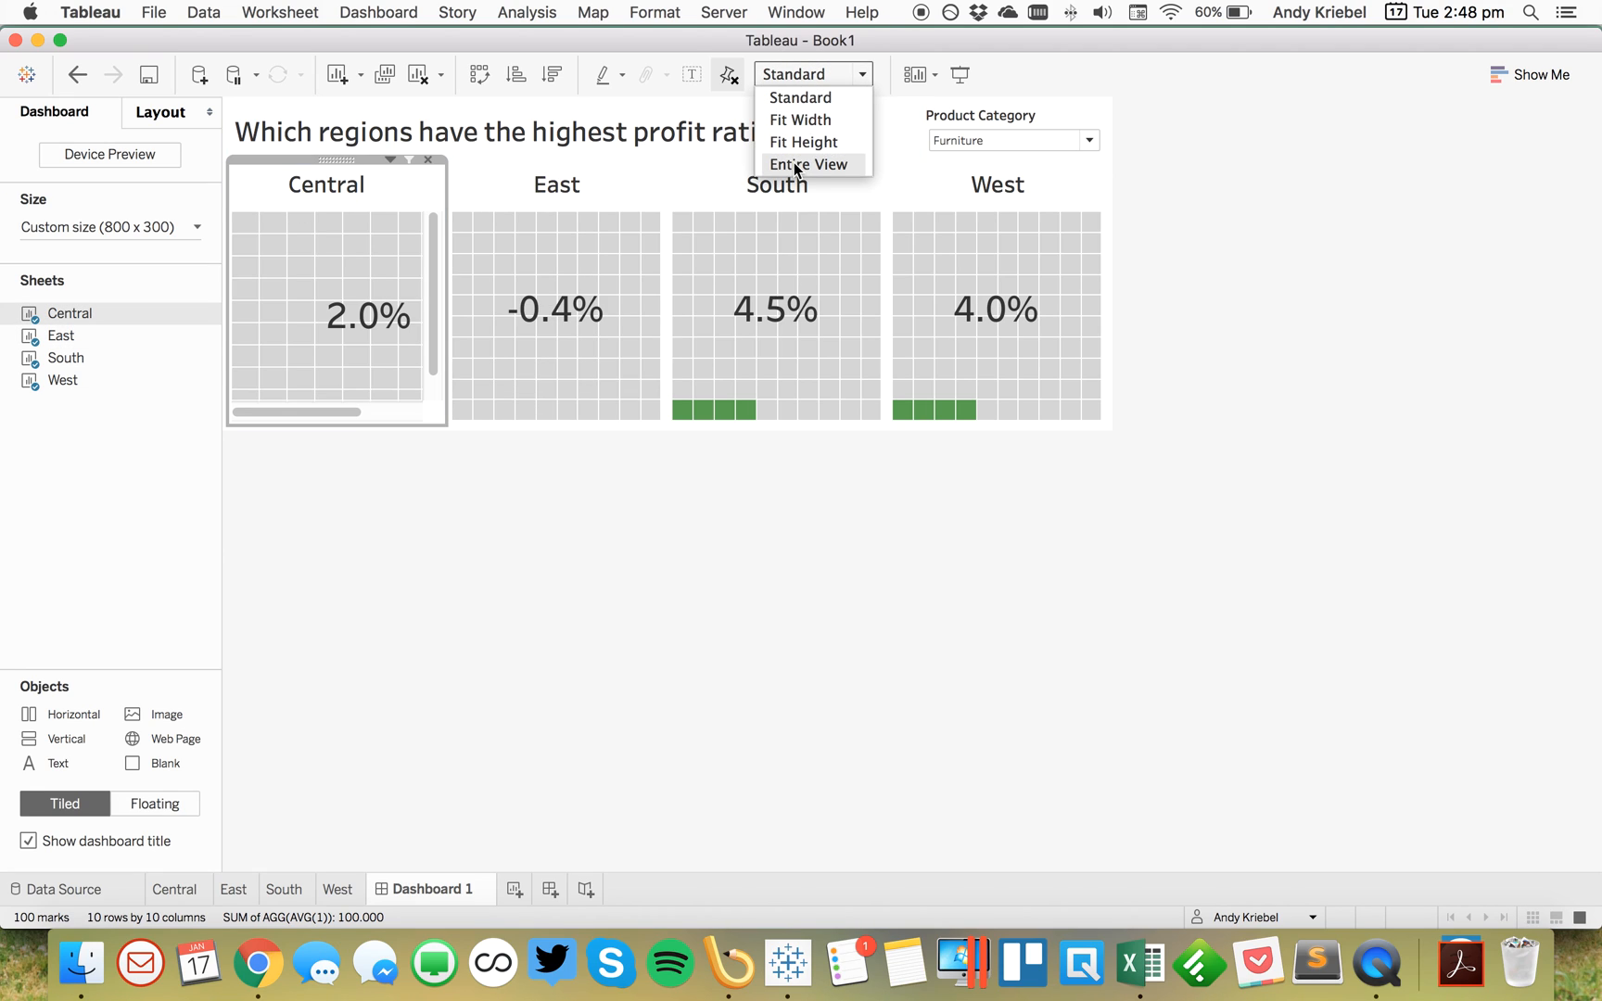
pyautogui.click(808, 165)
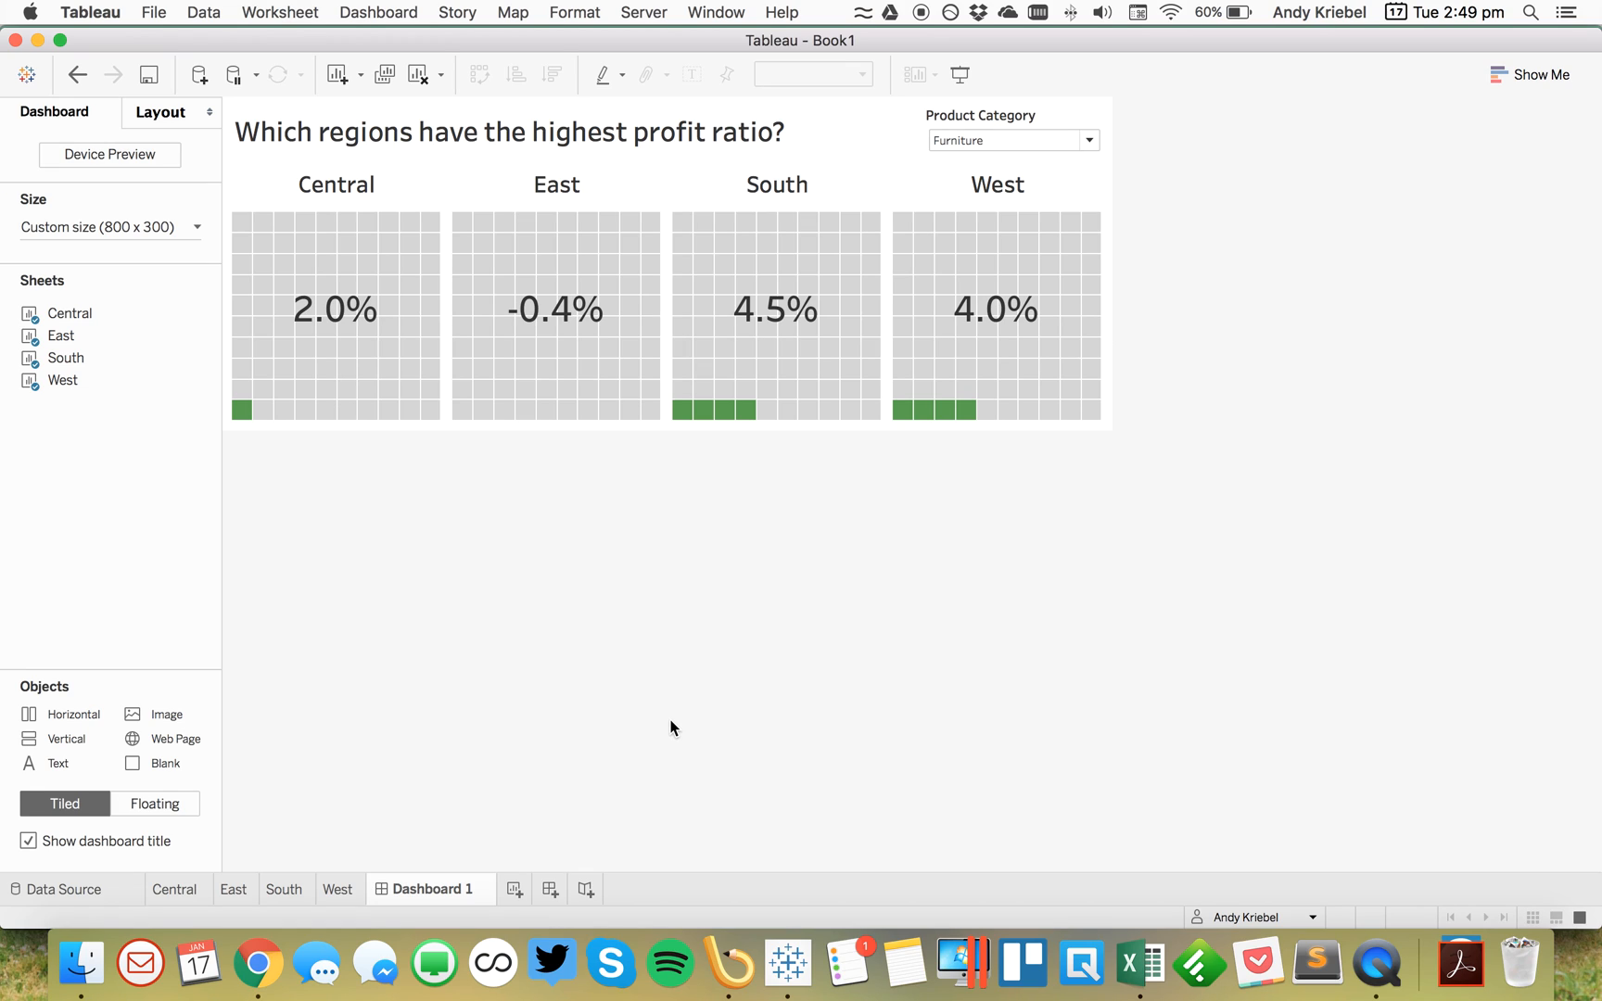
pyautogui.moveTo(828, 694)
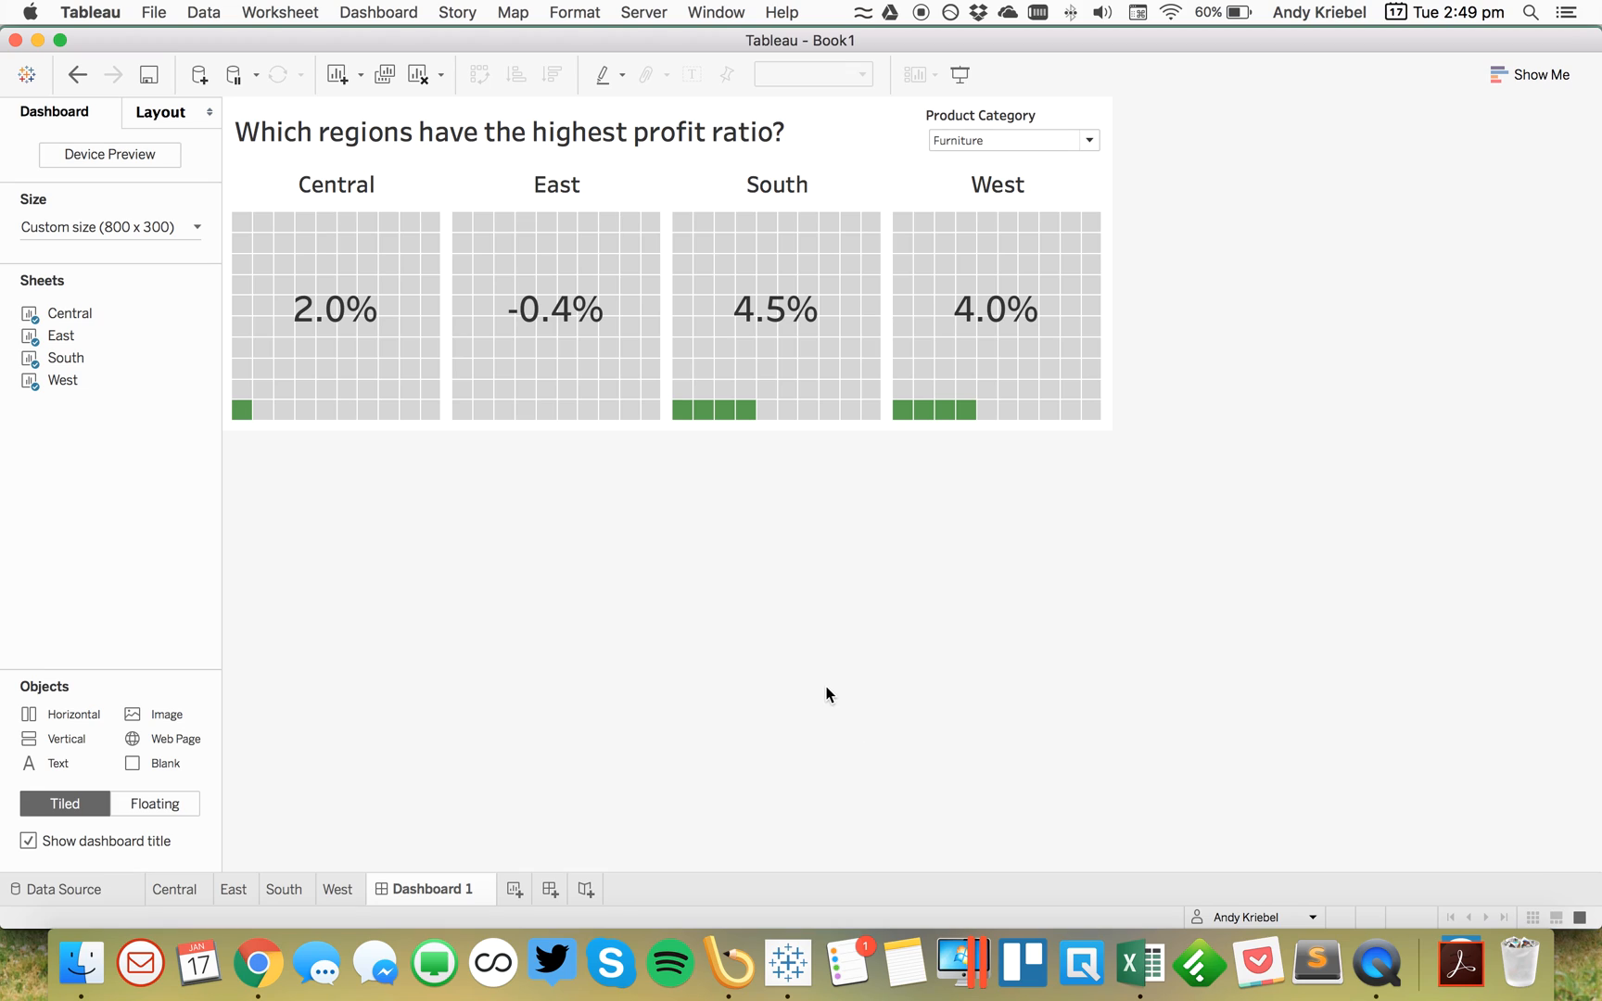